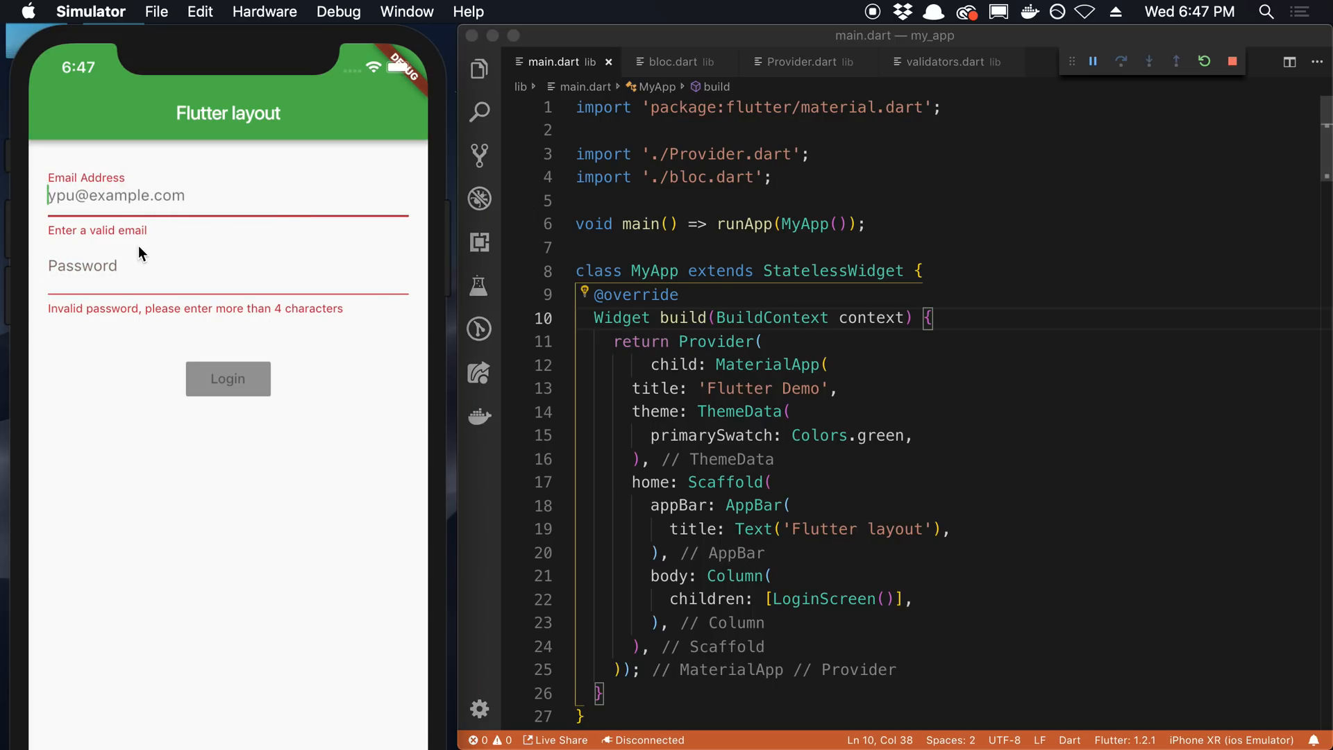
mouse_move(295, 393)
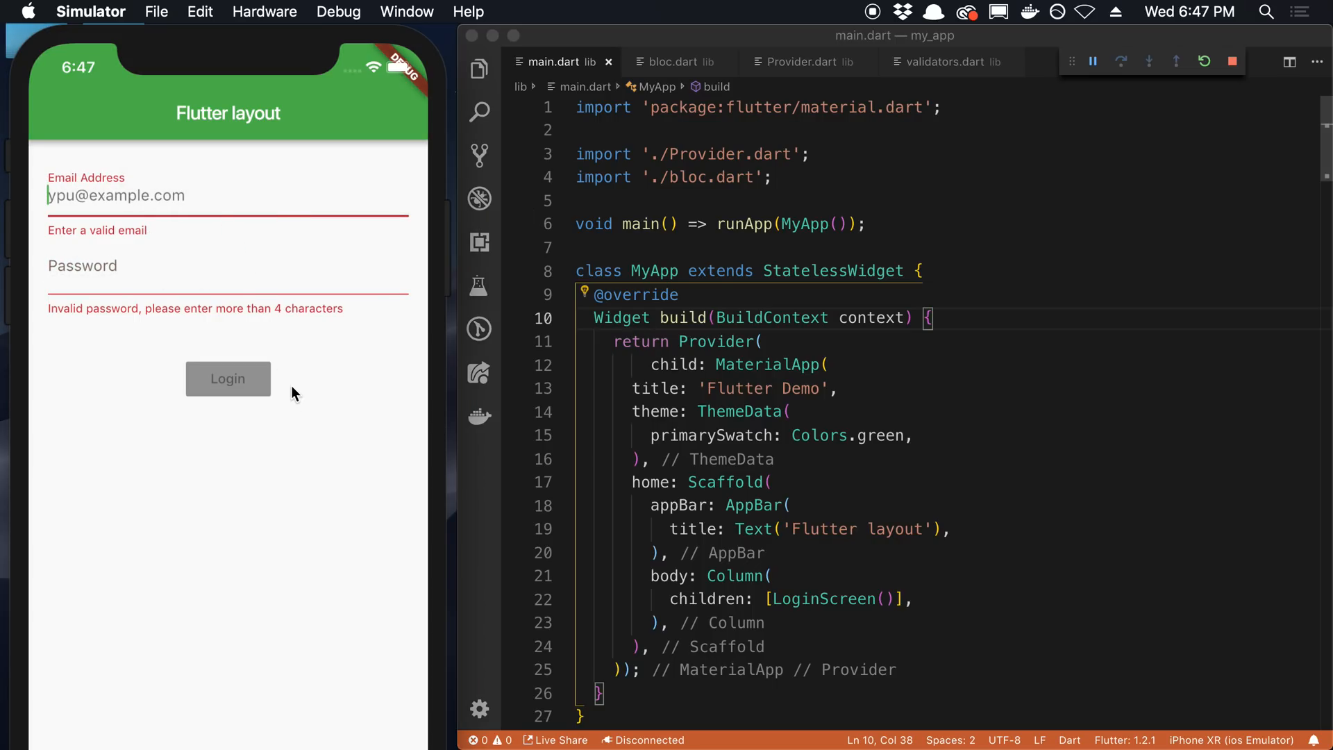
mouse_move(243, 378)
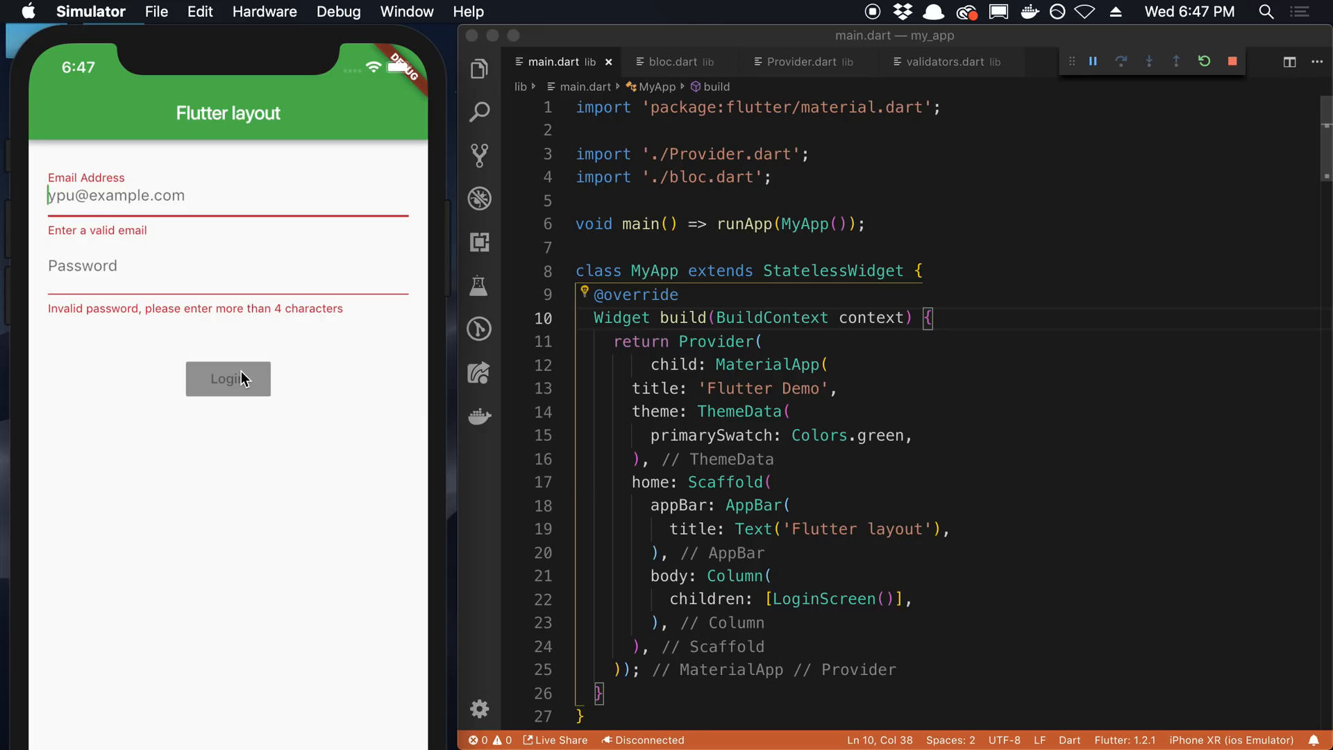
mouse_move(187, 262)
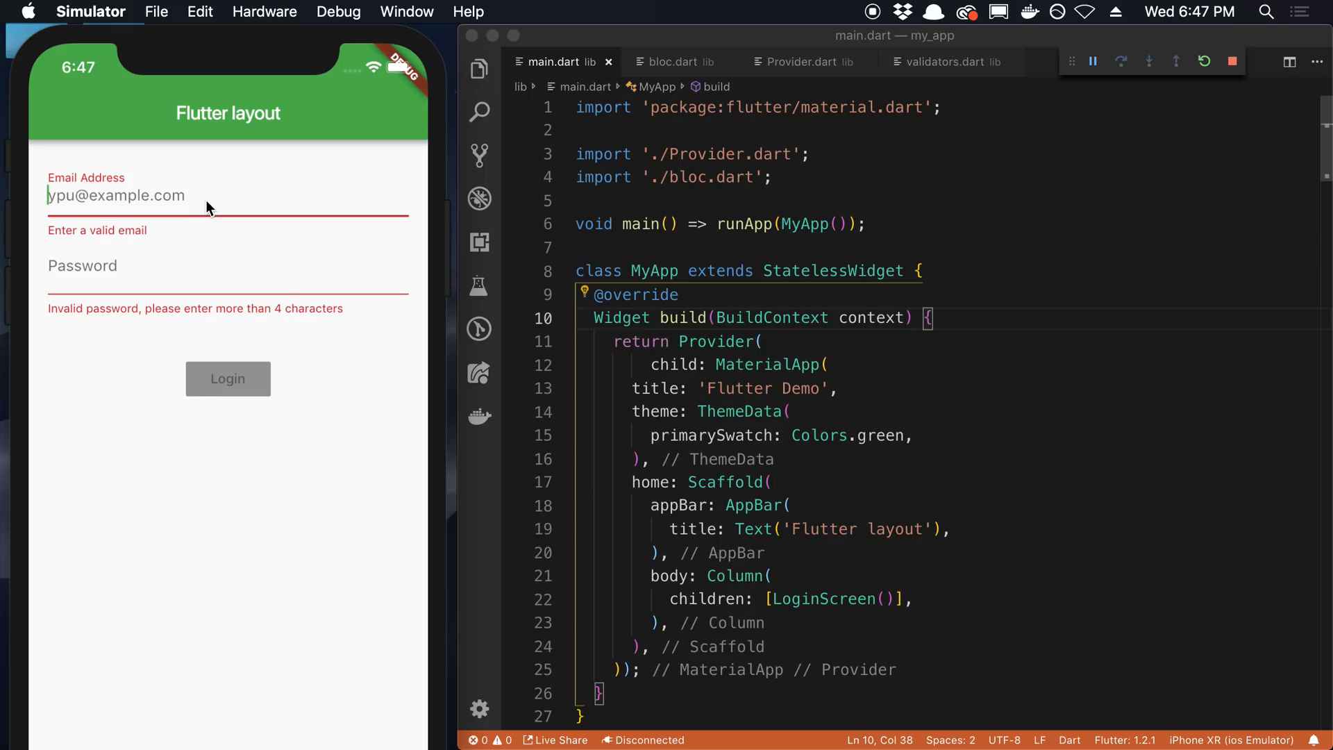
text(jlkasdfjl@)
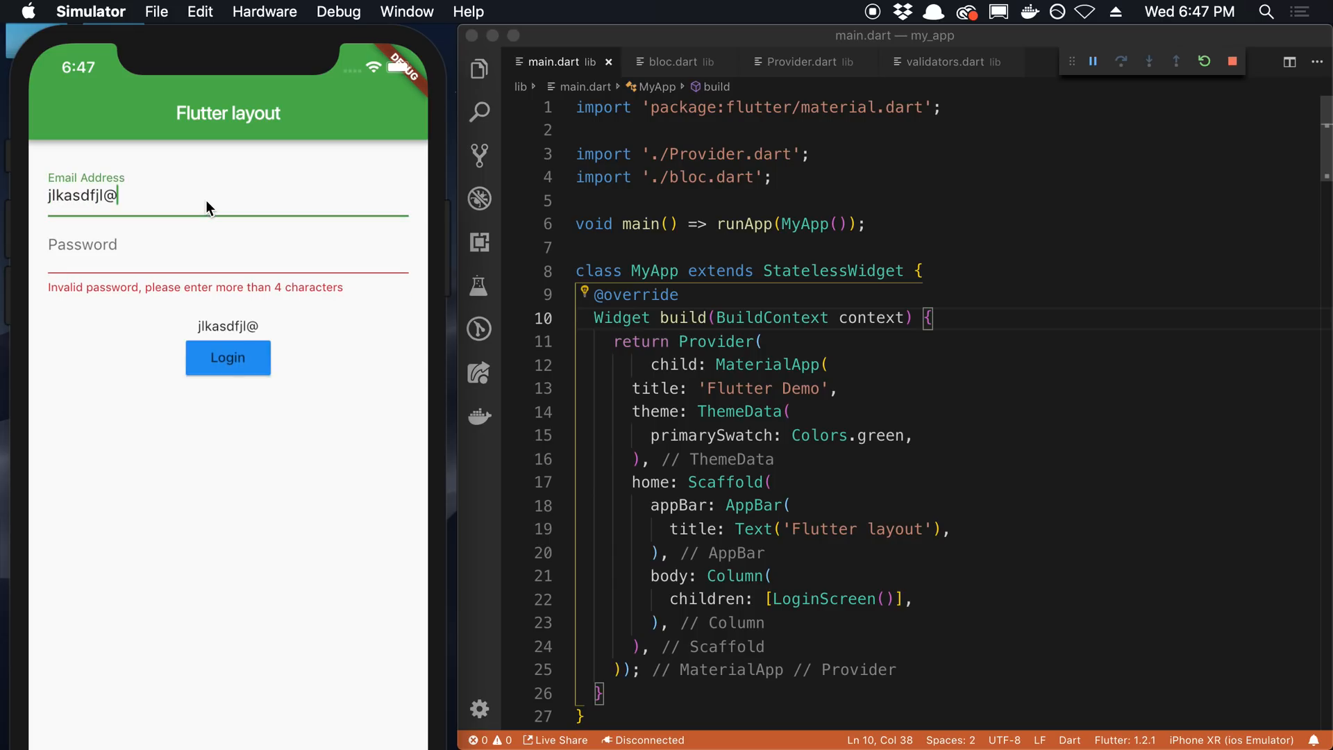
text(asdfasdf)
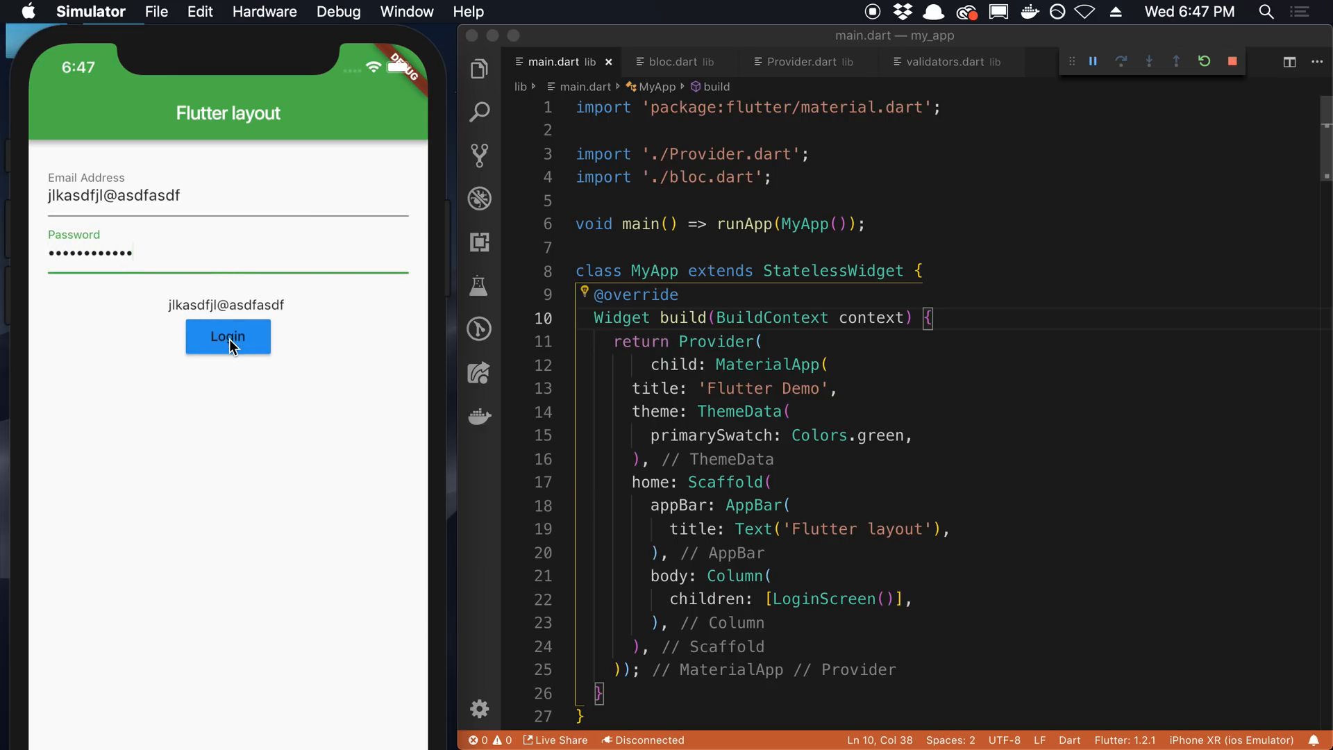
click(754, 341)
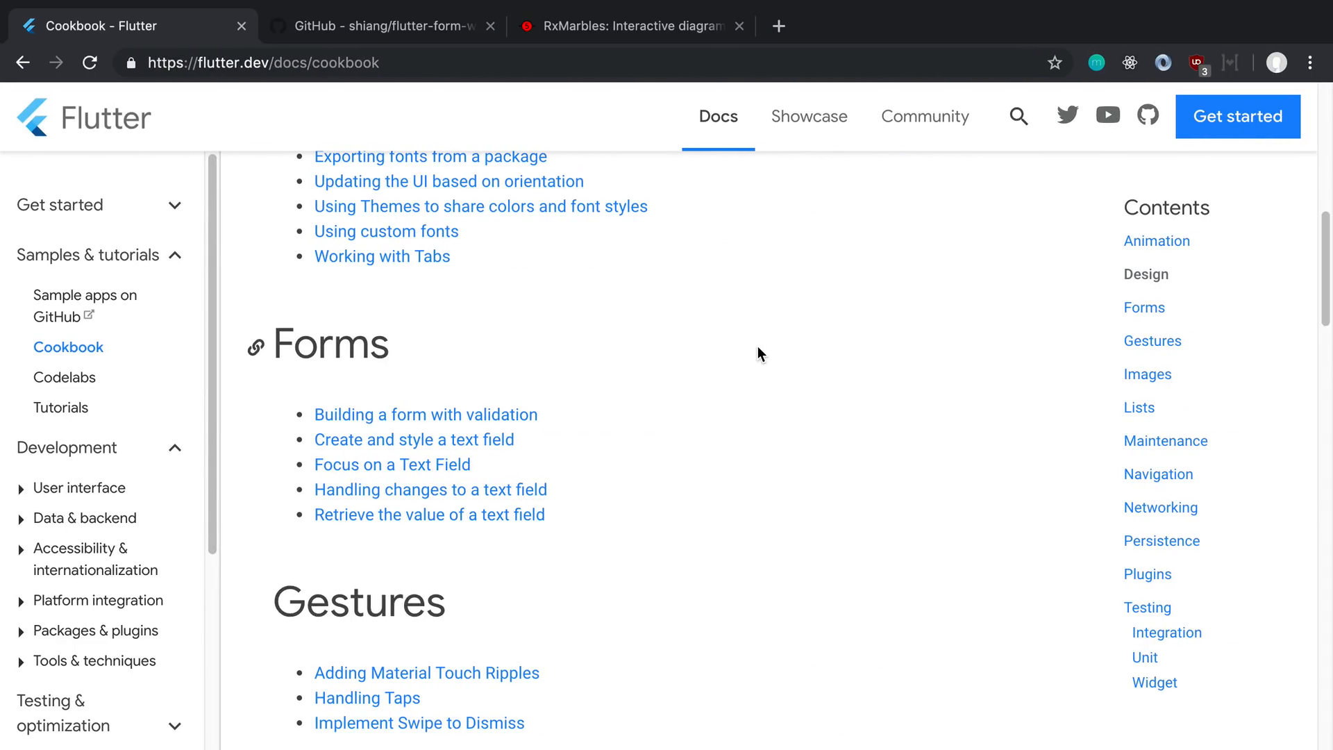
mouse_move(428, 383)
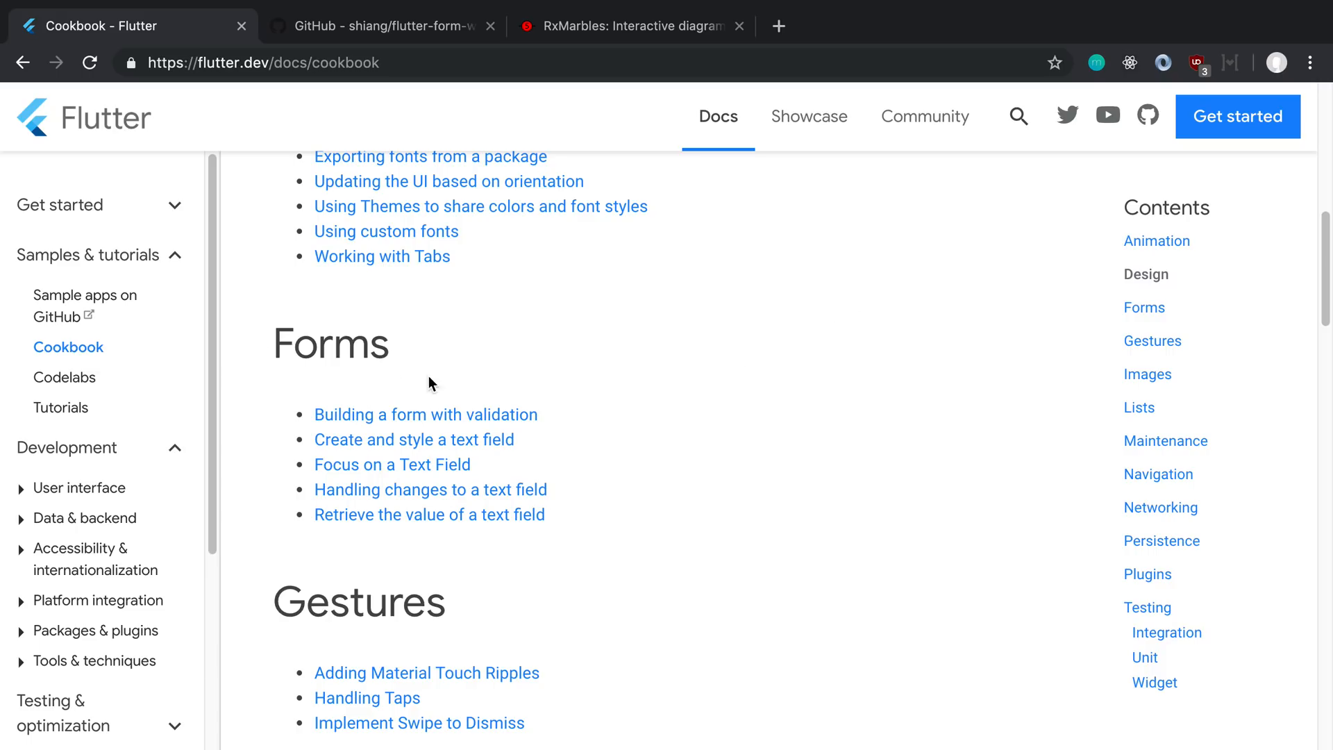
mouse_move(545, 358)
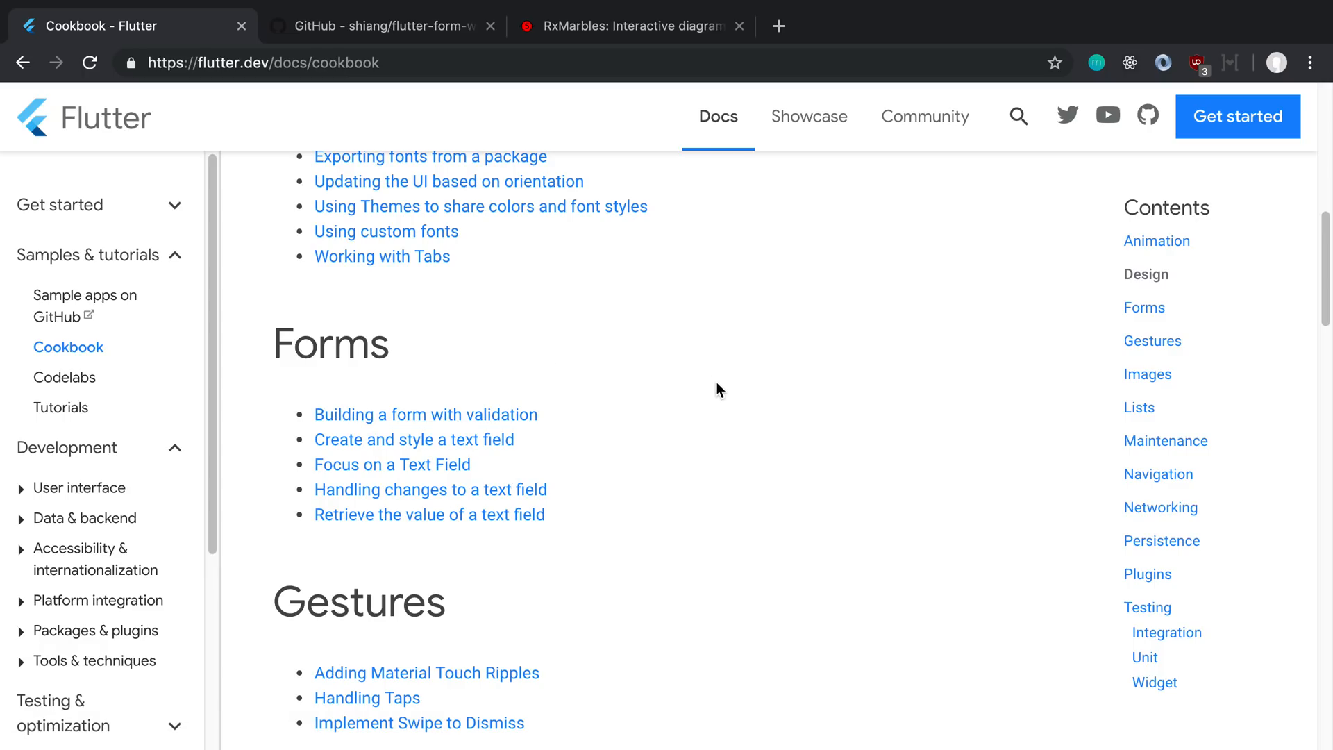
mouse_move(712, 366)
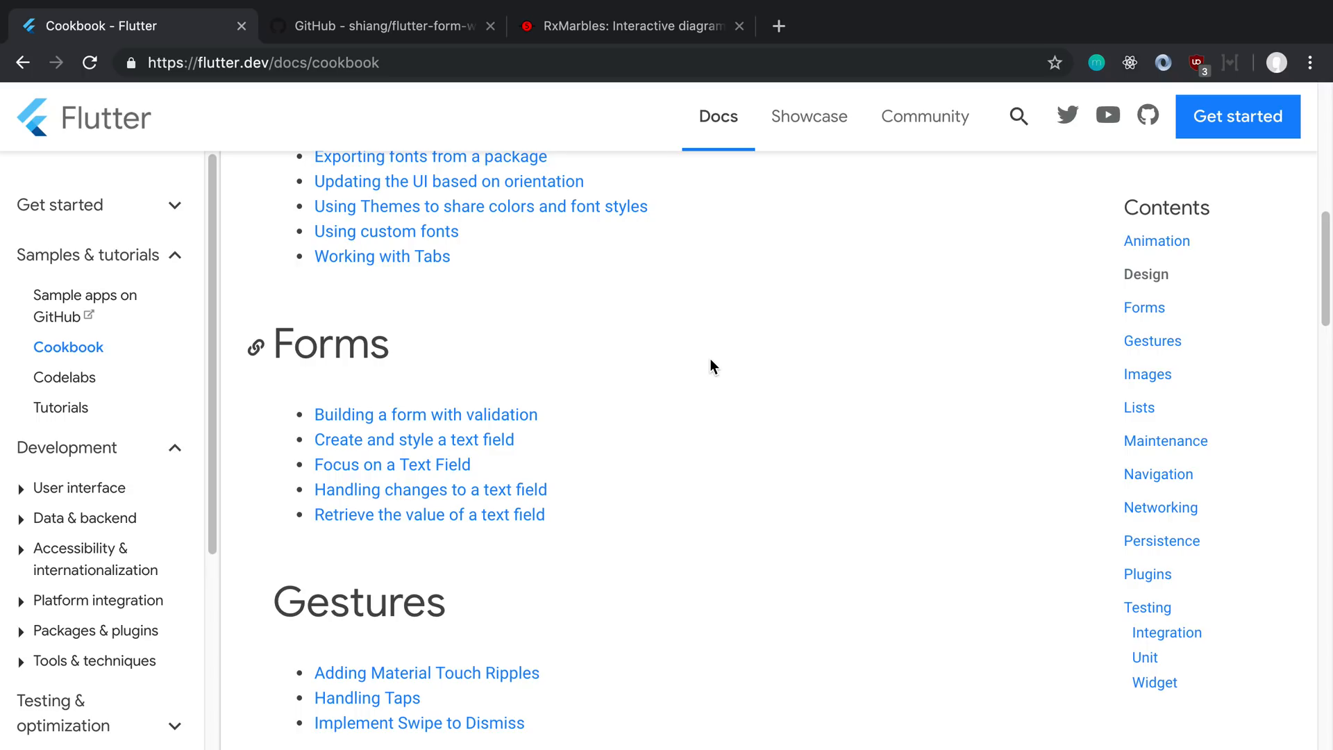
mouse_move(583, 354)
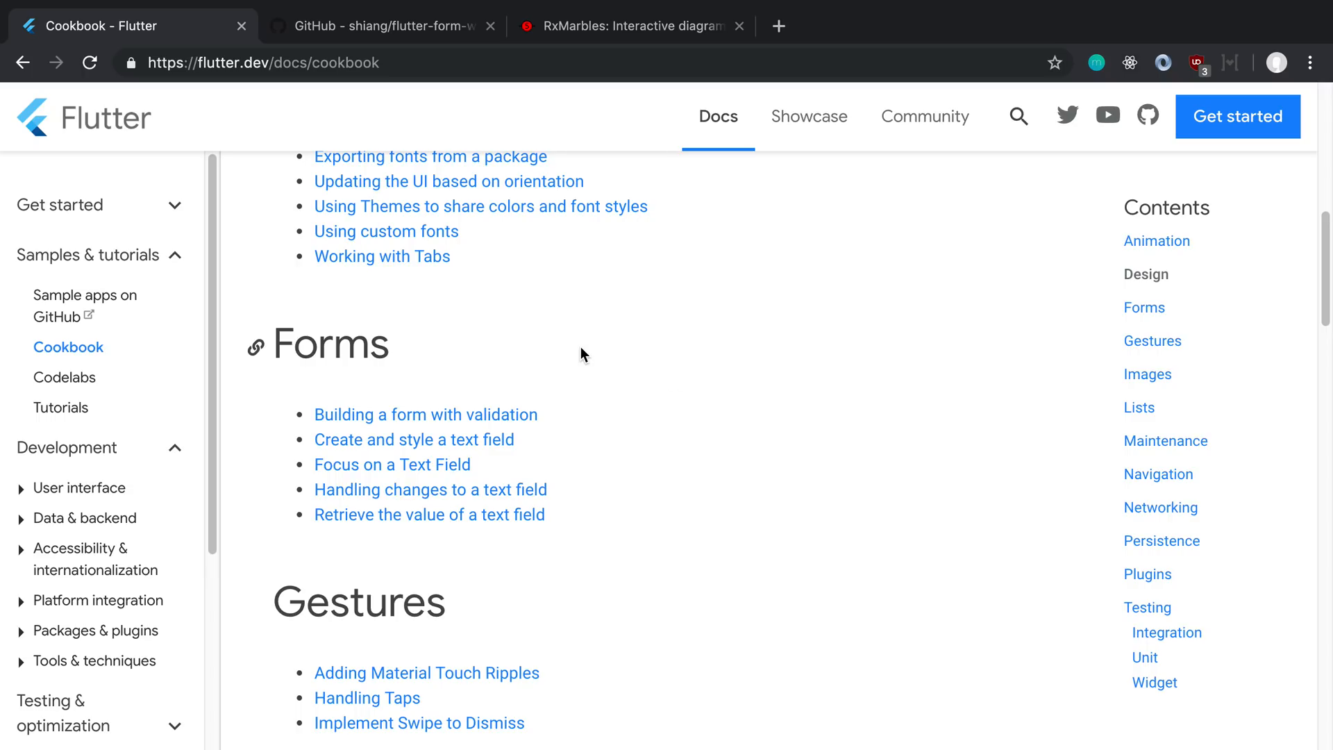
Browse the flutter-form-with-validation-BLOC repository page on GitHub.
click(379, 26)
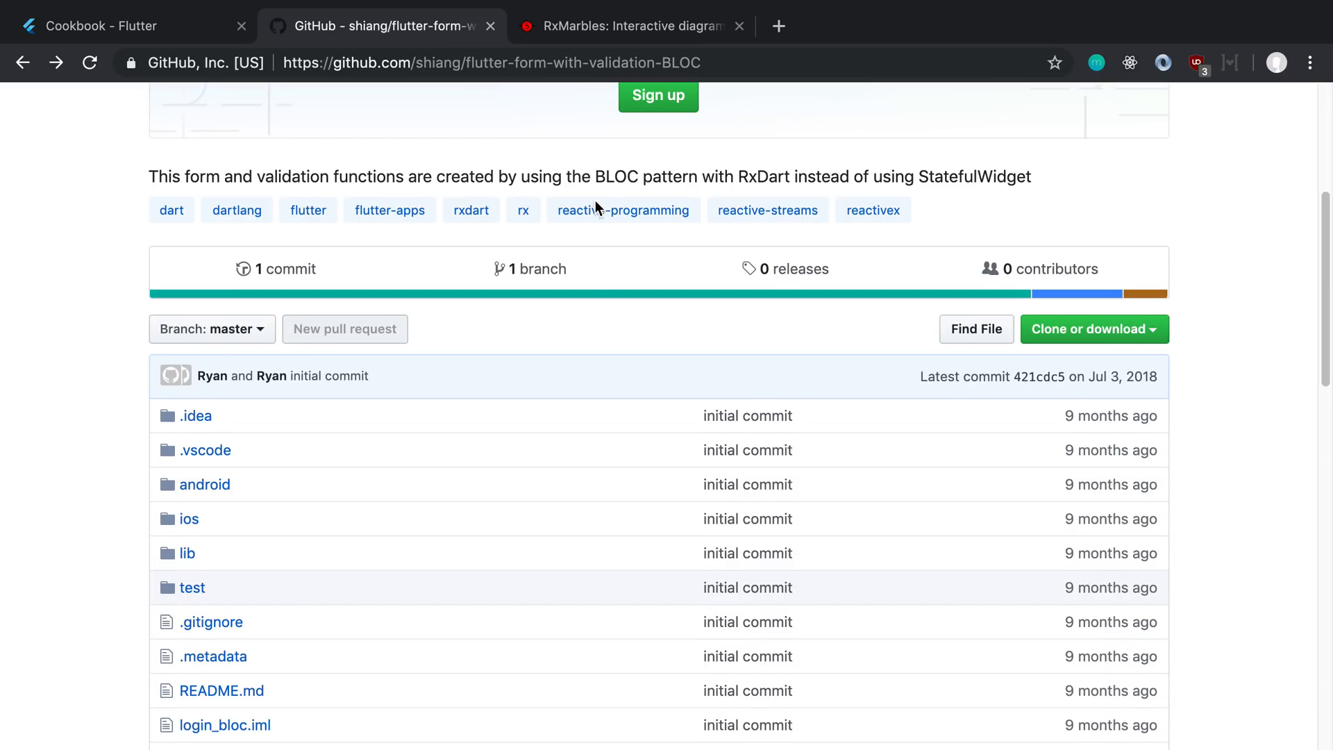
scroll(up, 3)
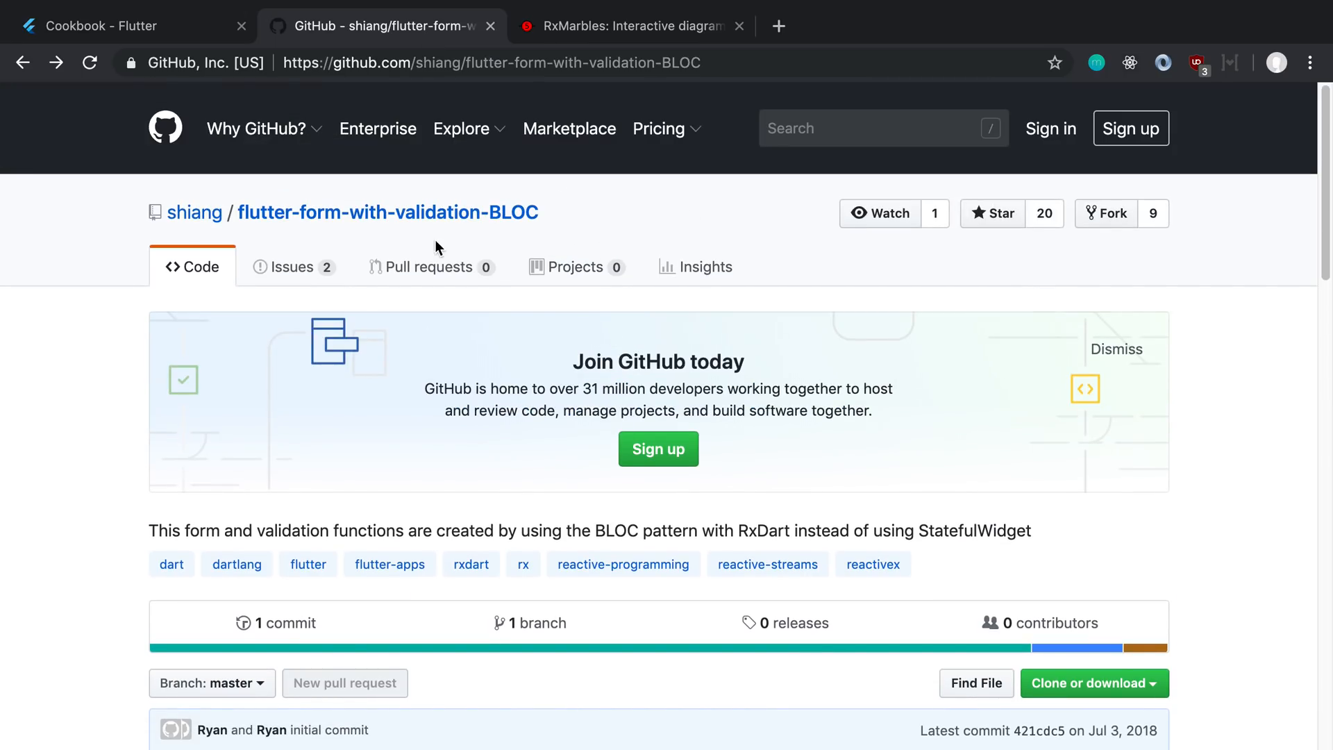
scroll(down, 3)
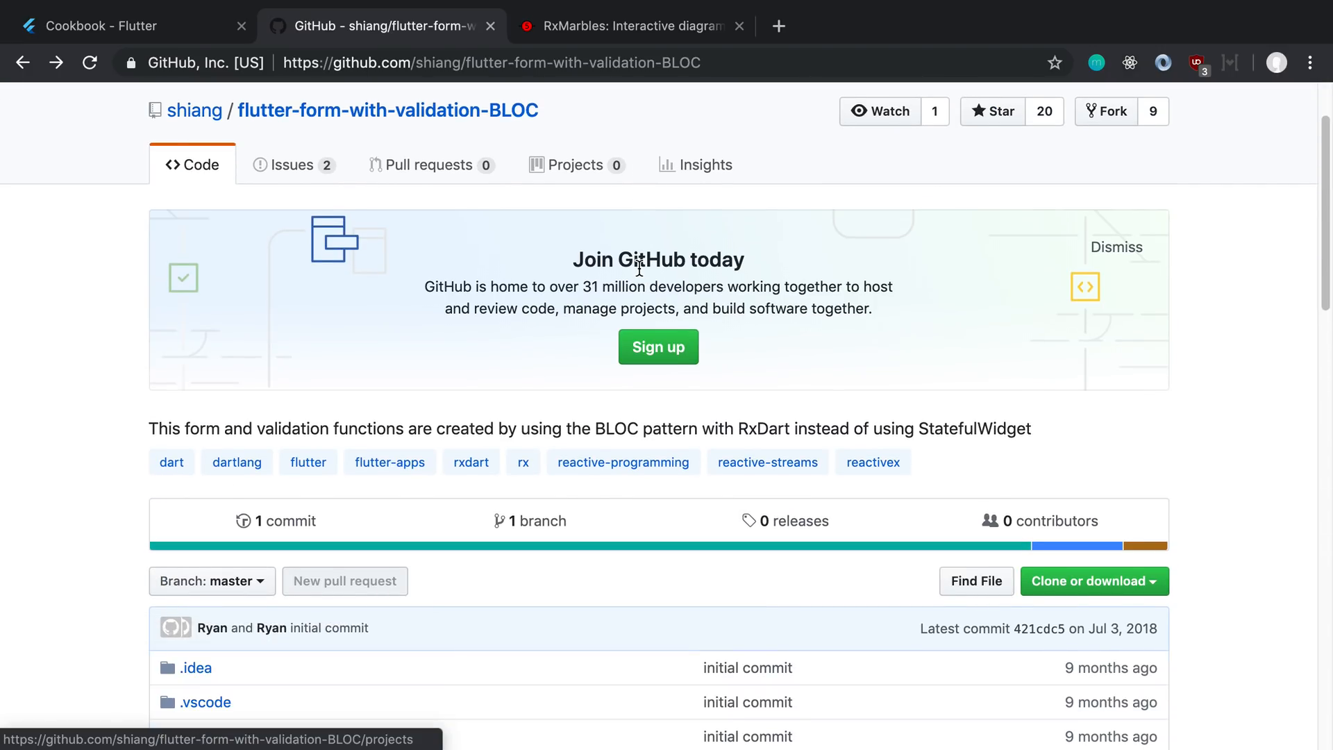
scroll(down, 3)
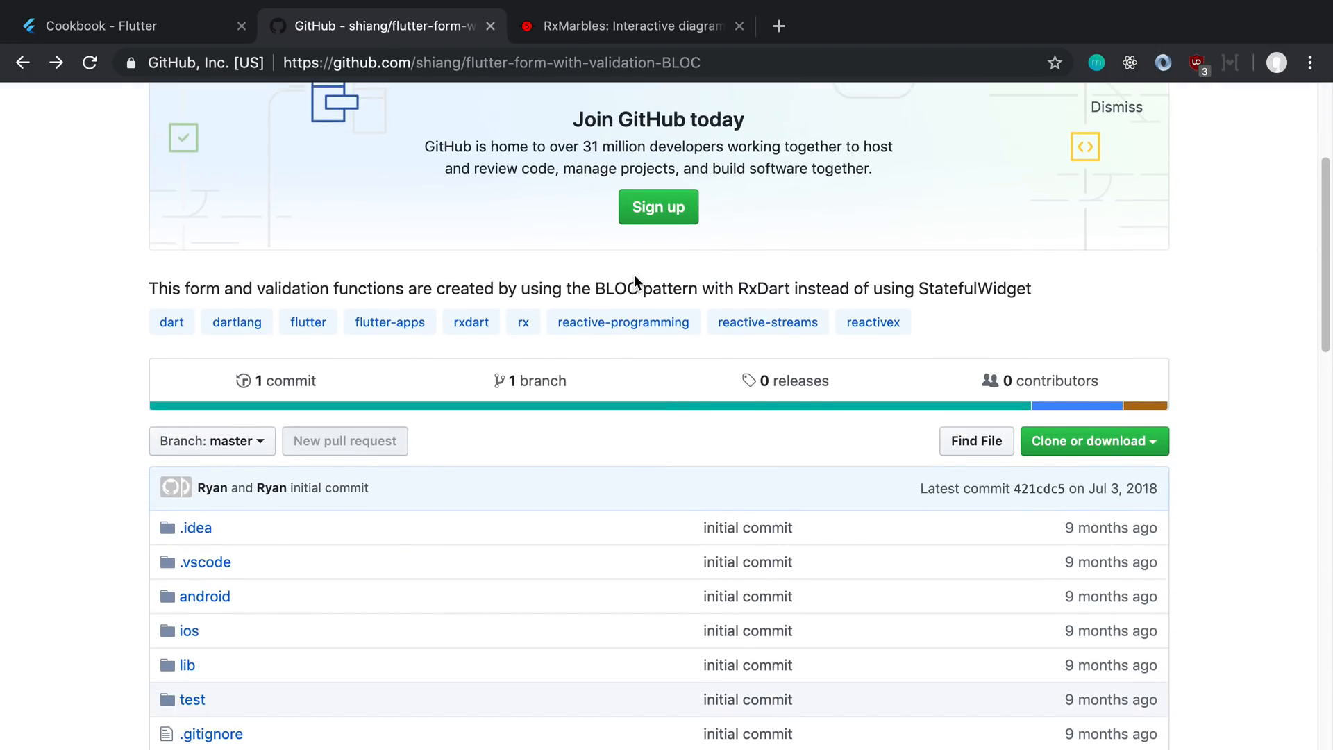
scroll(up, 3)
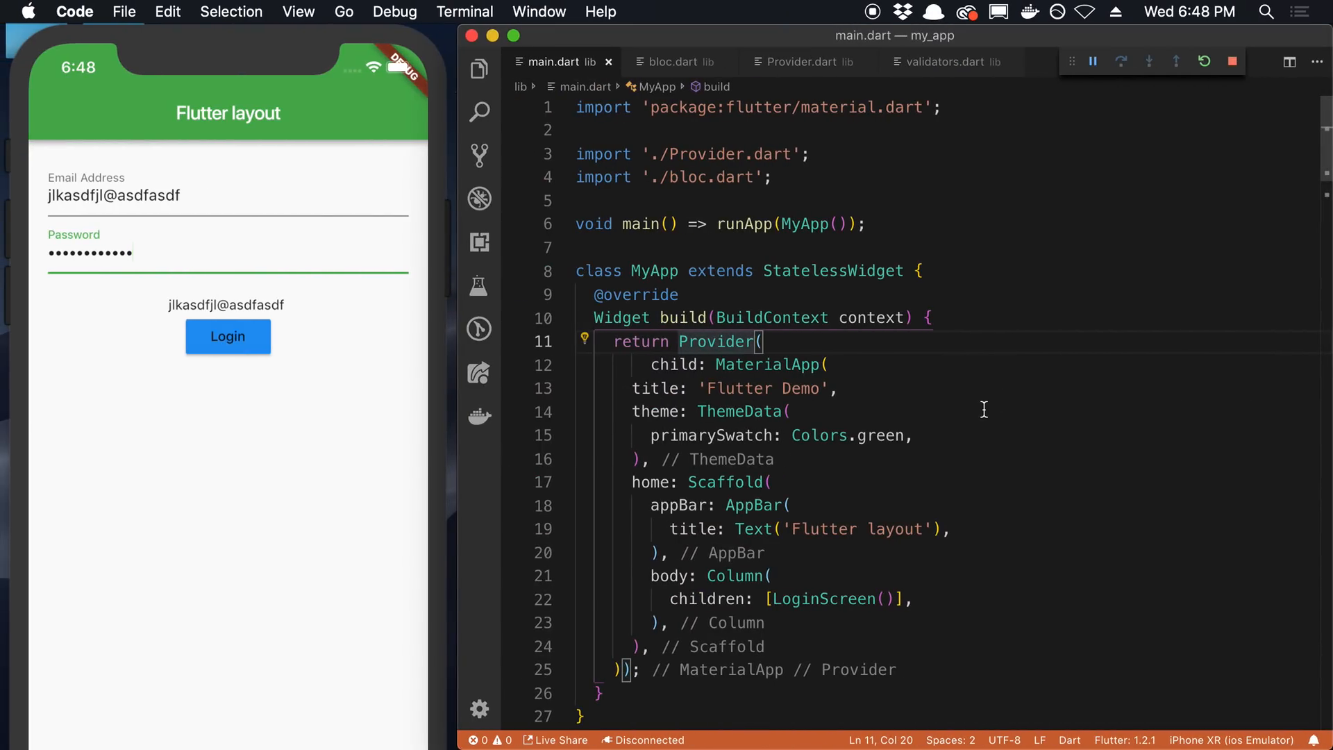
Scroll main.dart to MyApp's build method and select the Provider widget.
scroll(down, 3)
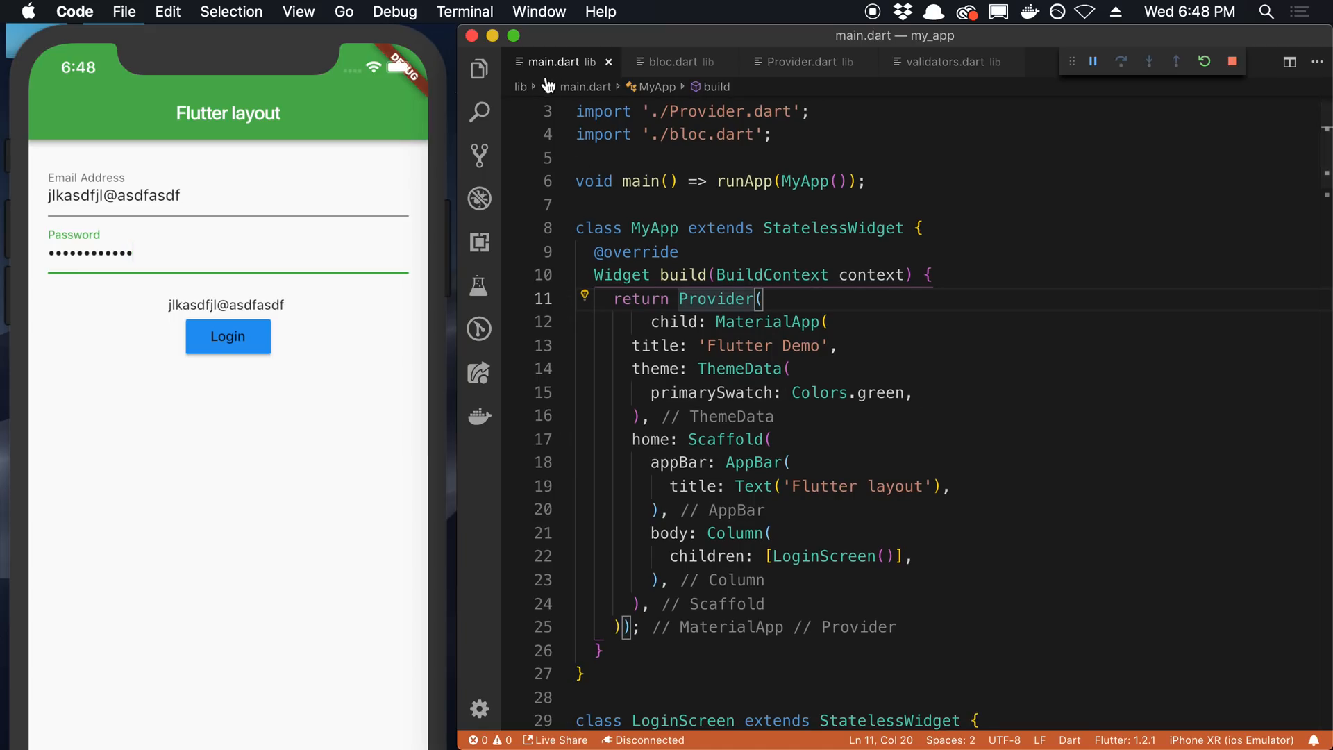
scroll(down, 3)
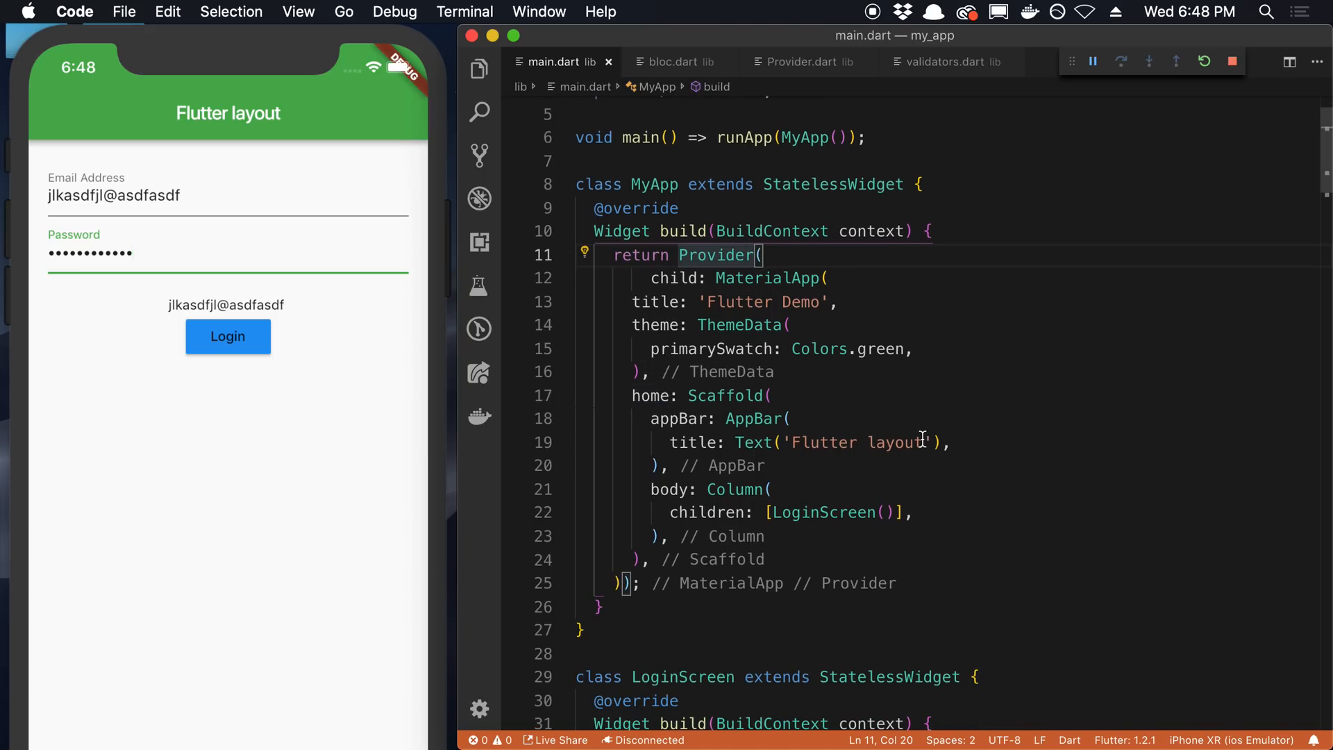
scroll(down, 3)
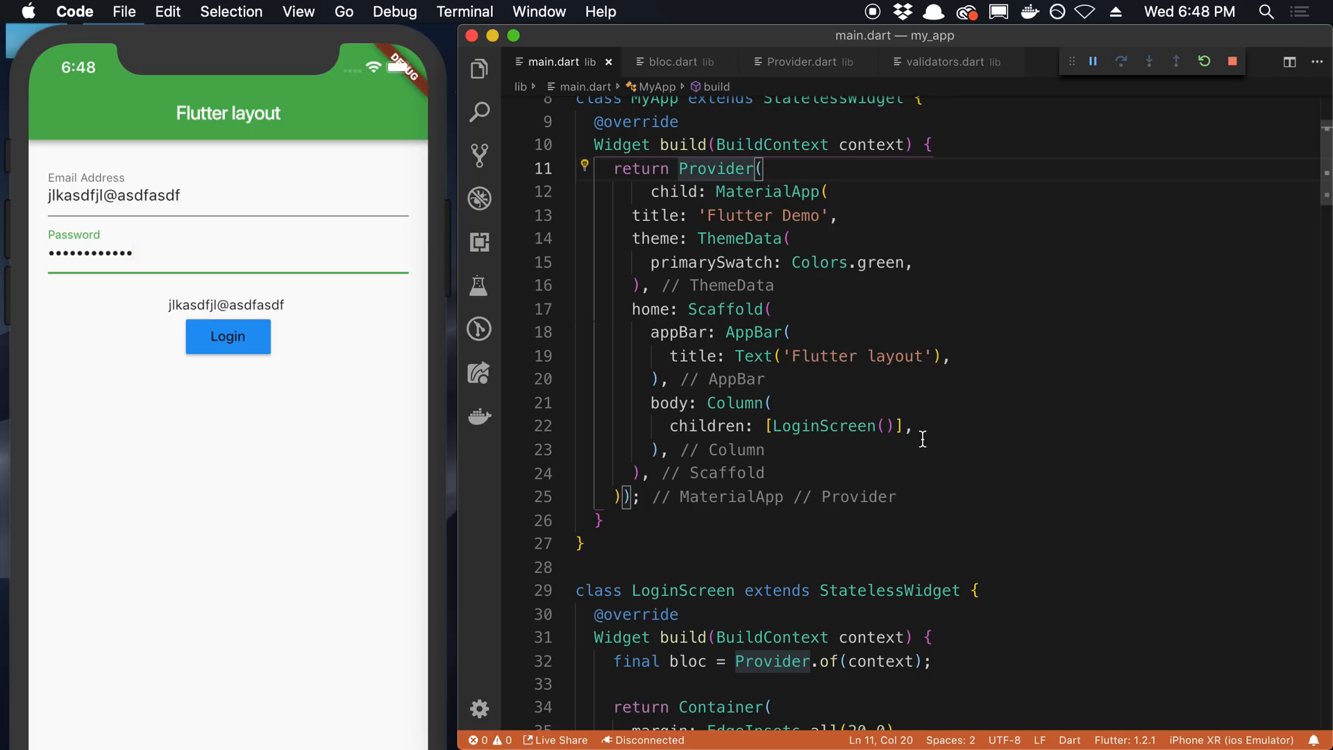
scroll(up, 3)
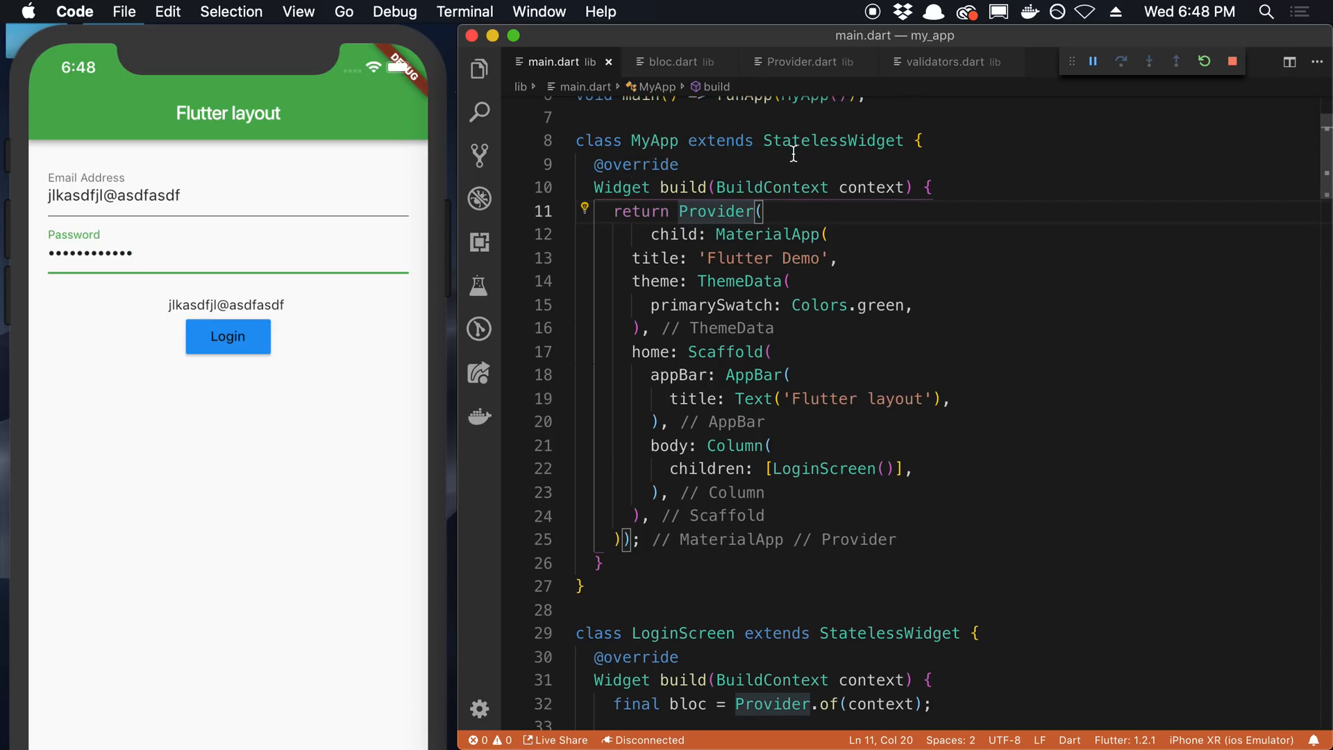
mouse_move(701, 336)
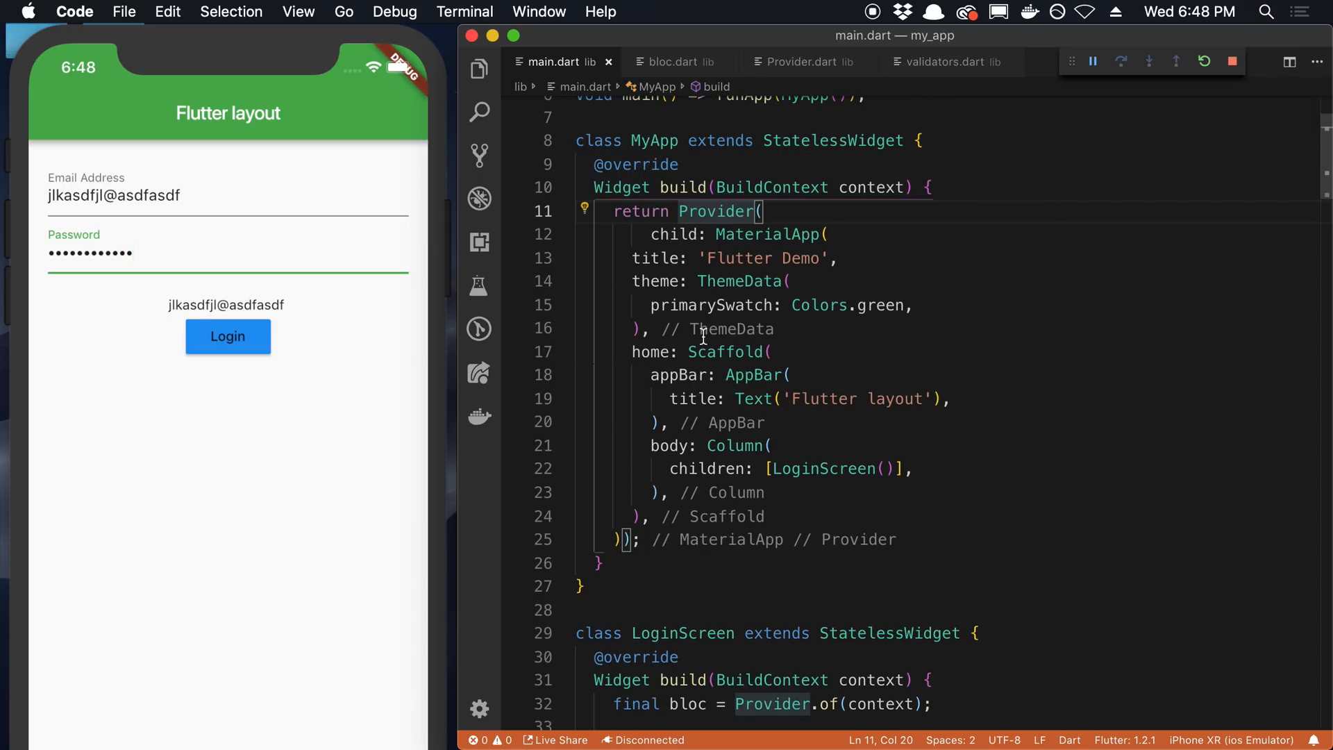
double_click(717, 211)
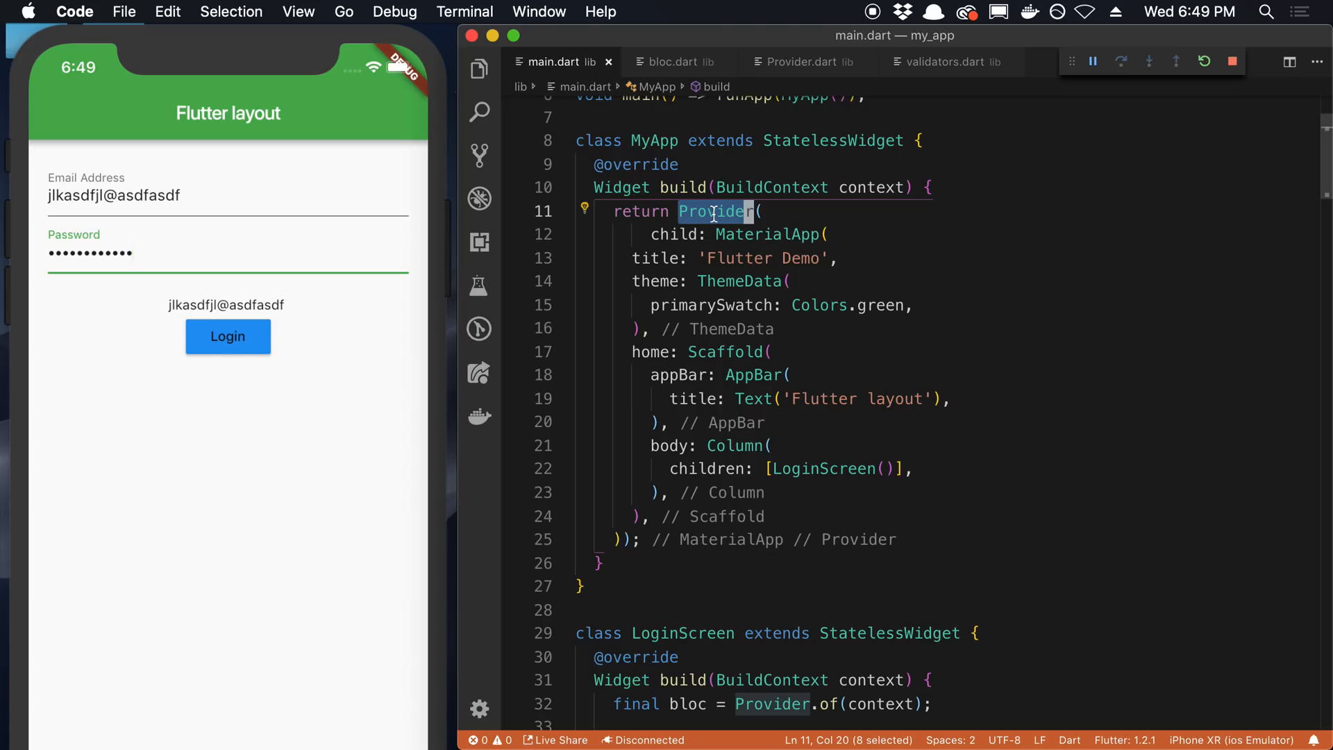
click(680, 211)
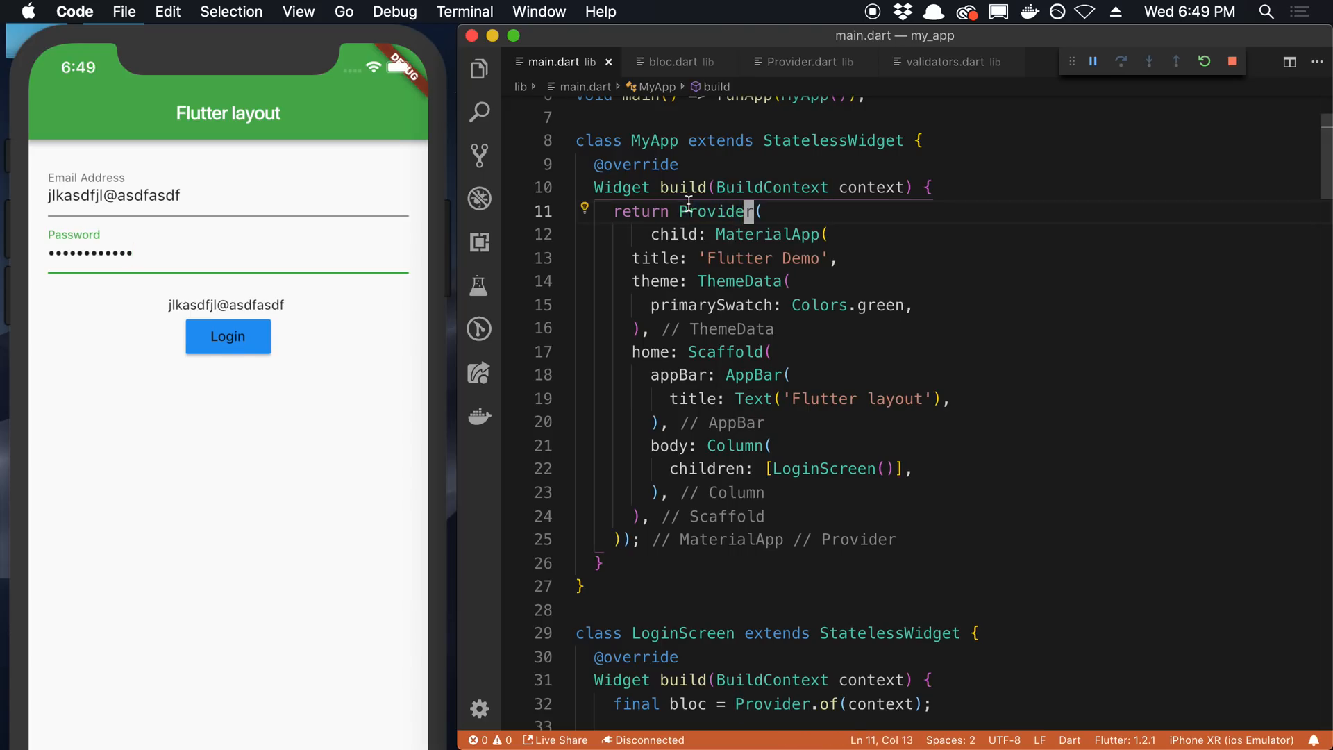
double_click(711, 211)
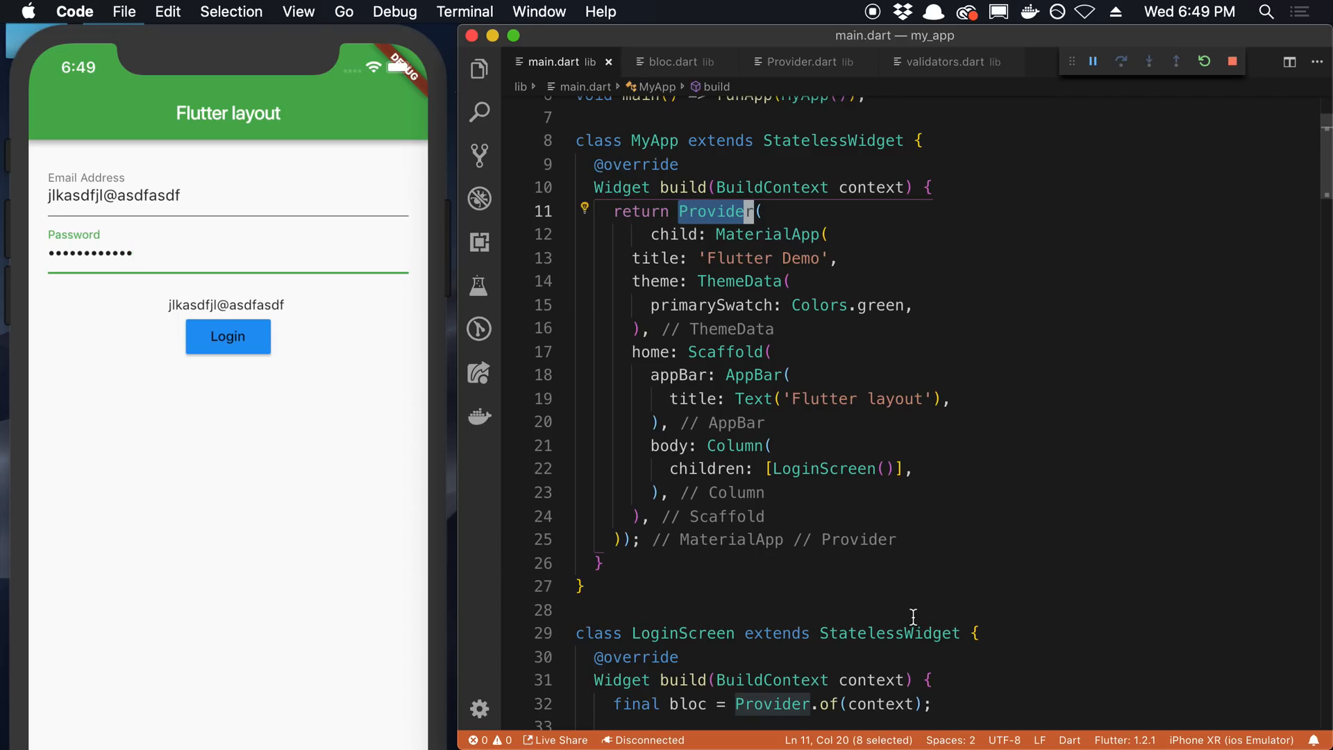
mouse_move(994, 541)
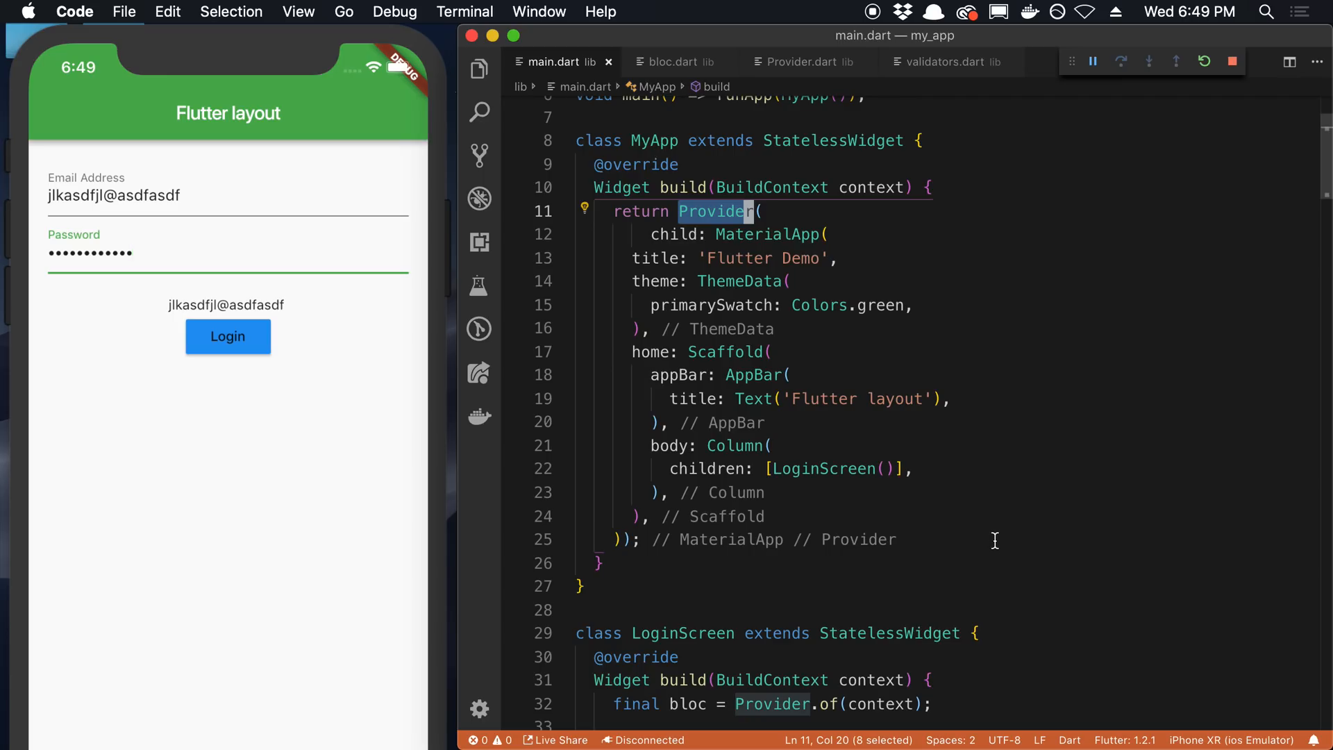
mouse_move(788, 474)
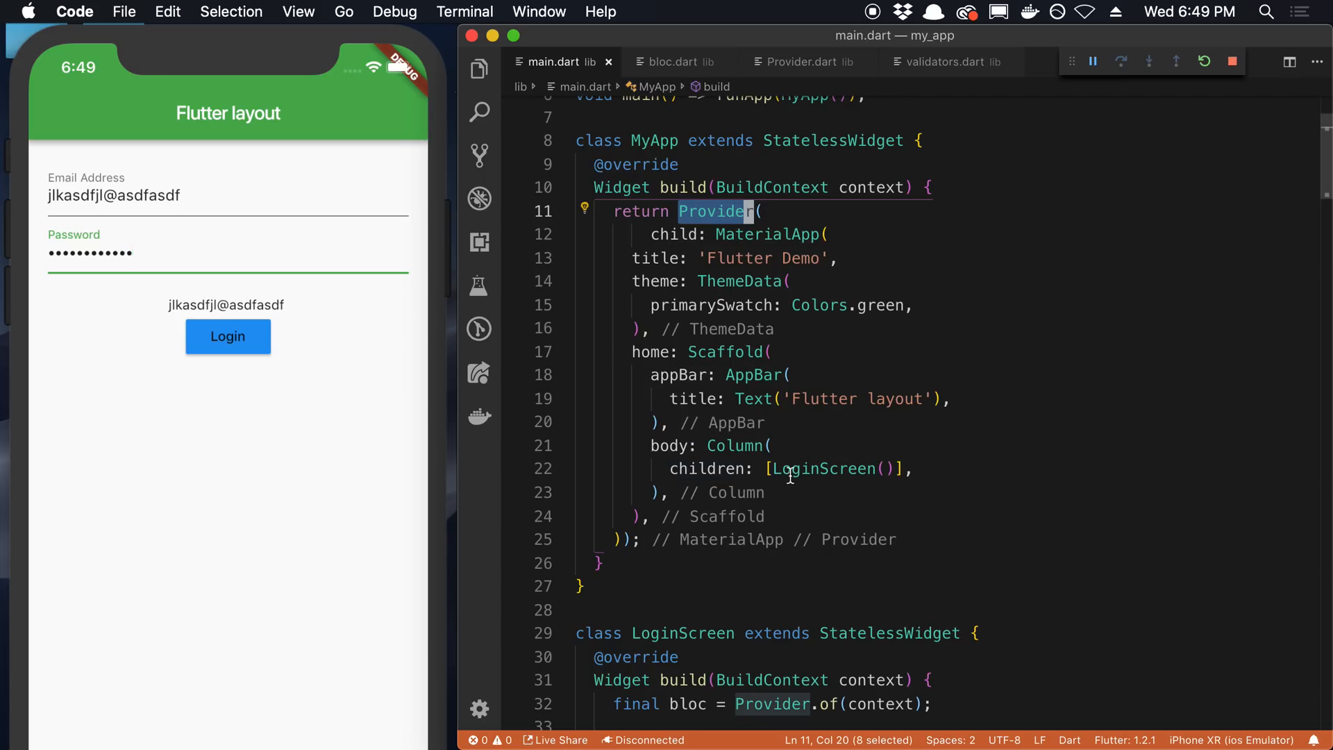
Select LoginScreen in the column and jump to its class definition.
double_click(820, 469)
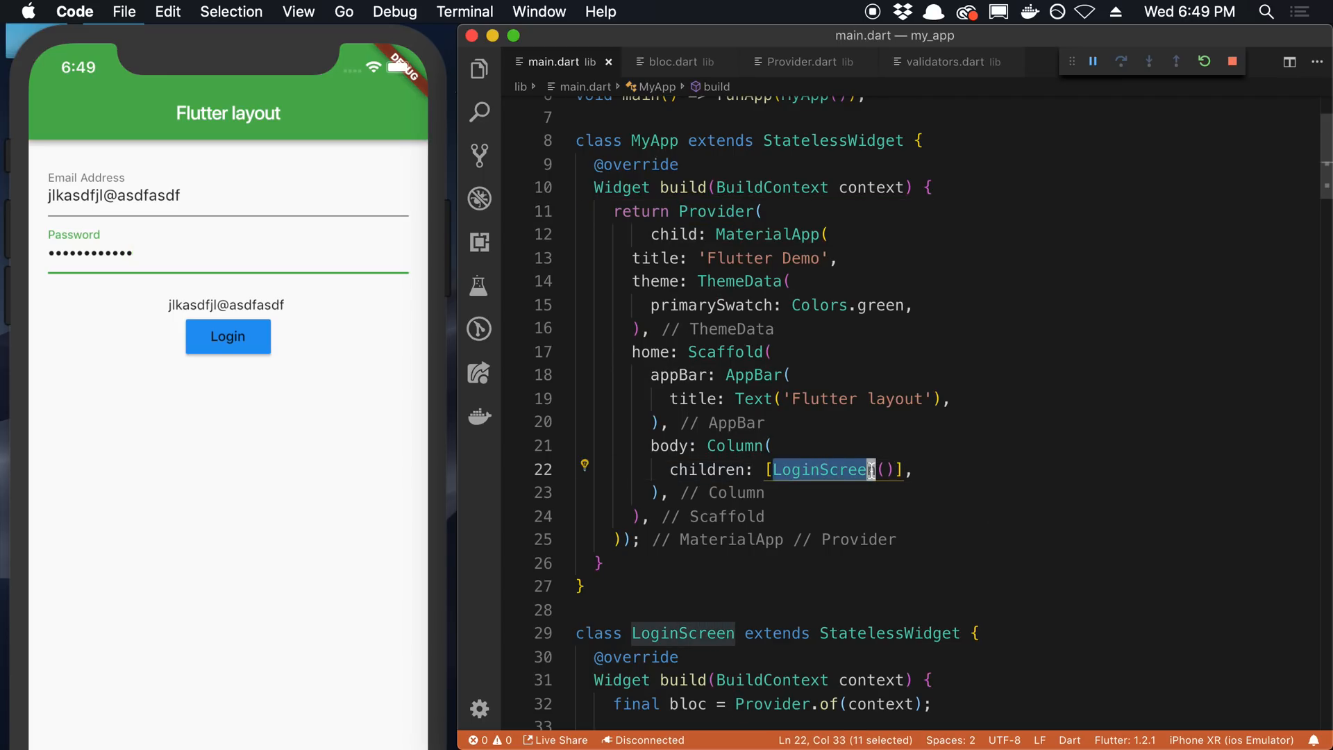
click(883, 633)
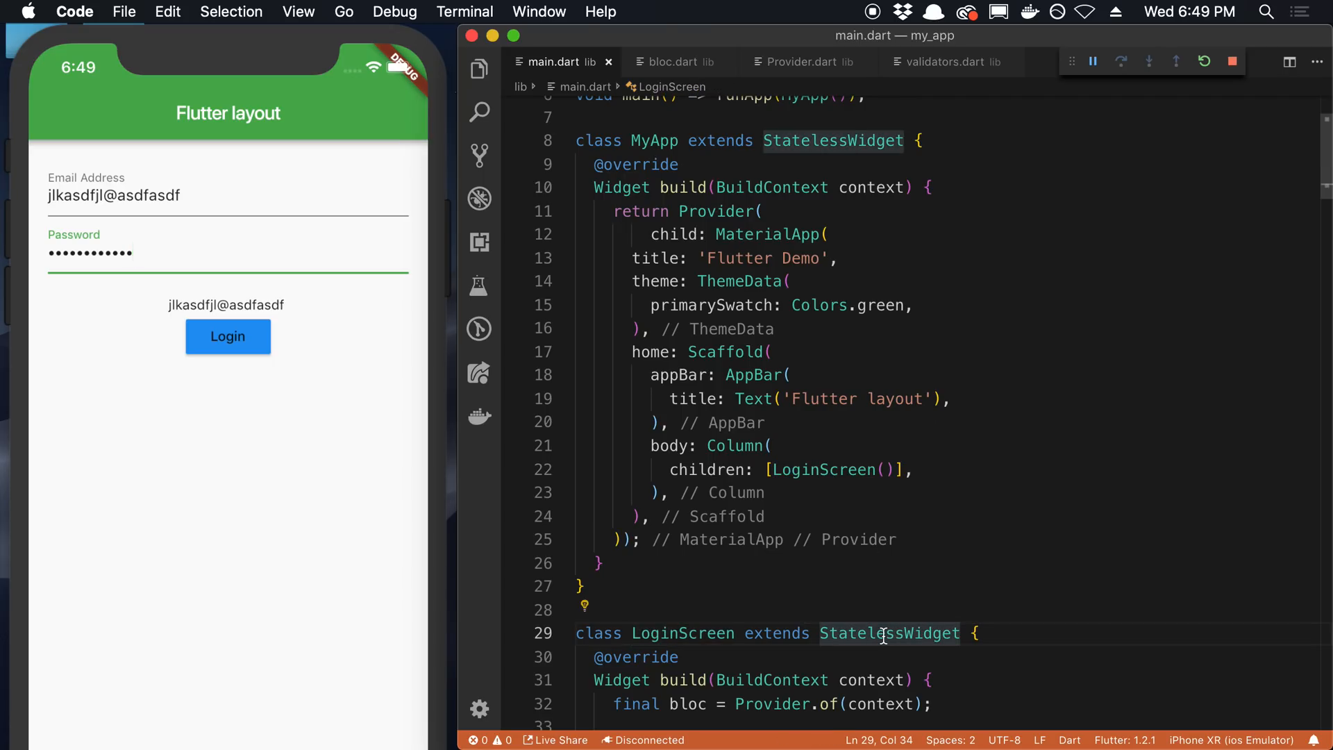
scroll(down, 3)
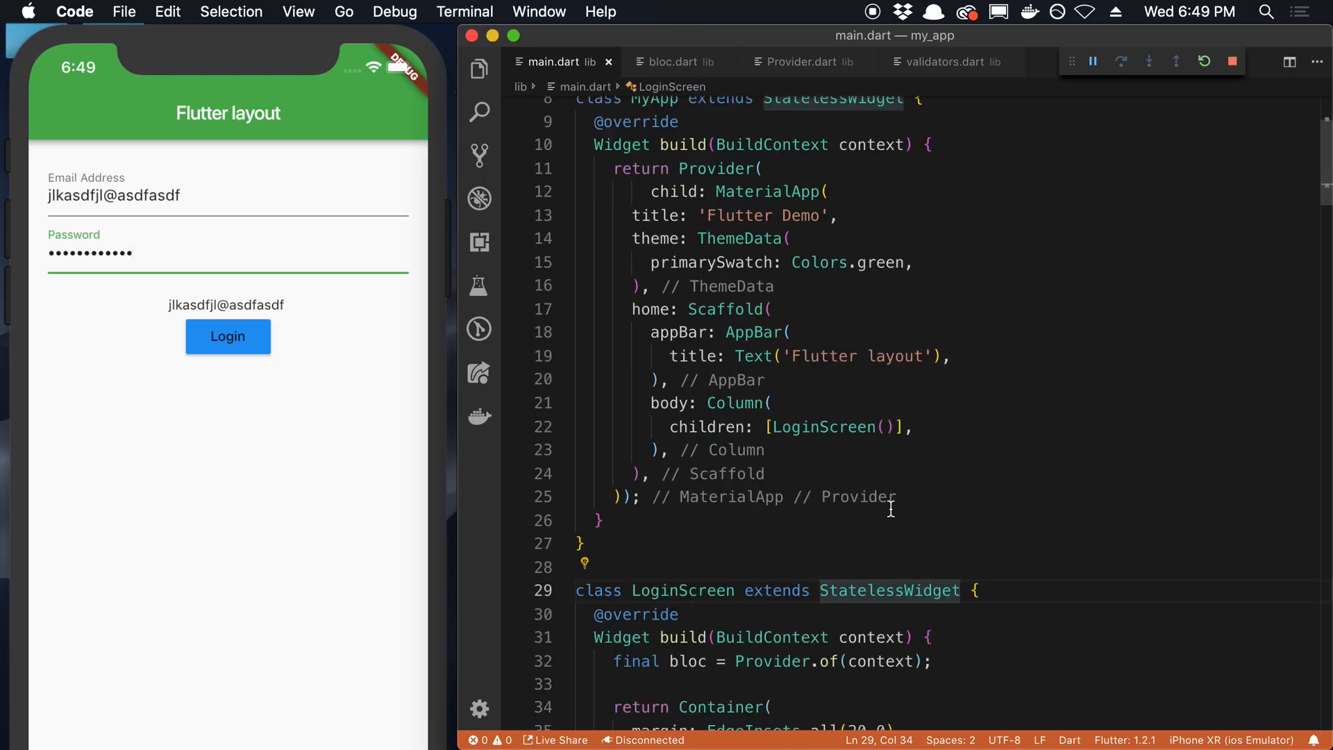
scroll(up, 3)
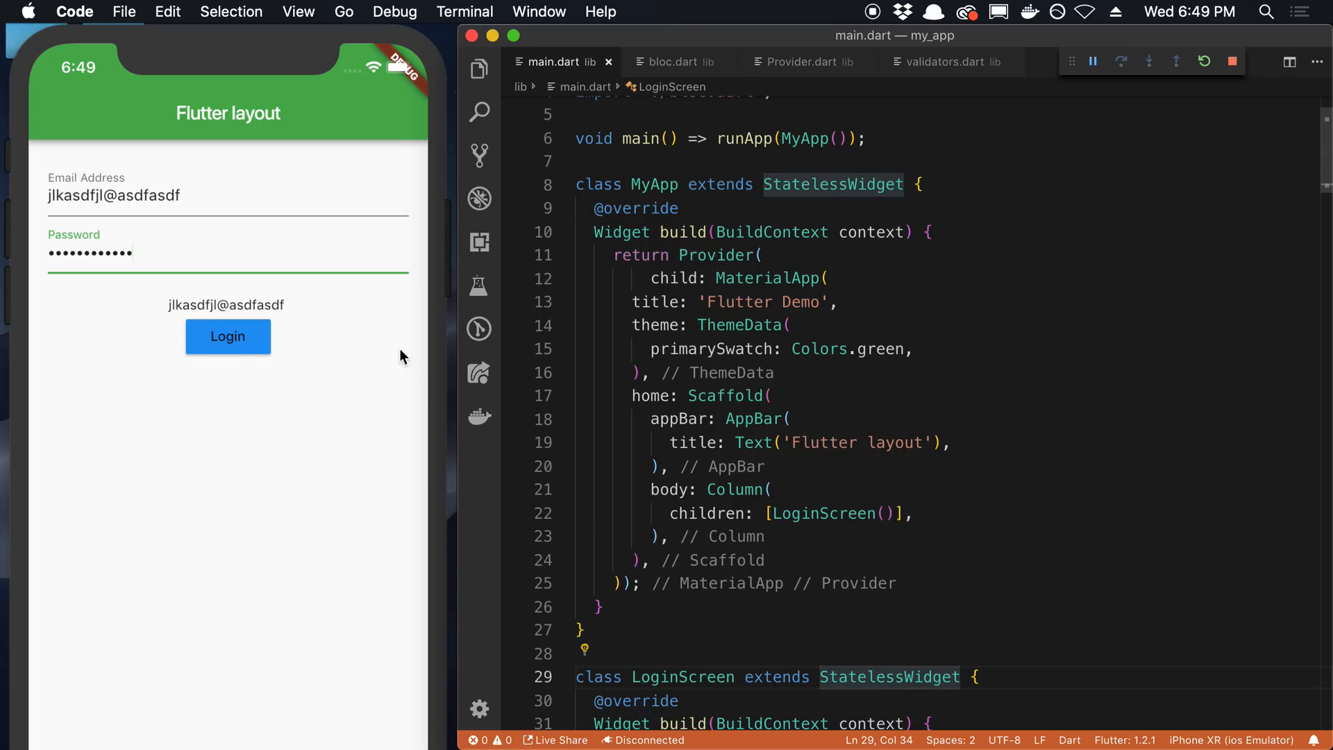
mouse_move(306, 227)
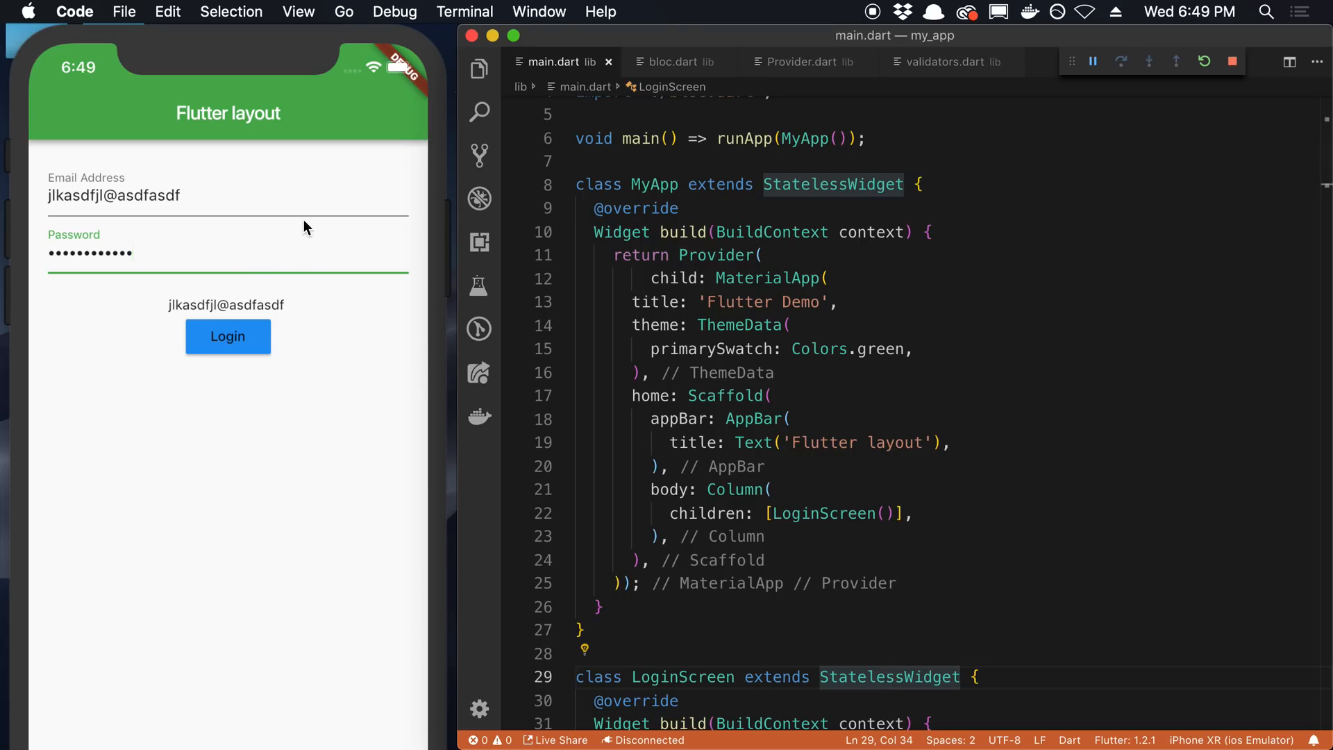
mouse_move(720, 254)
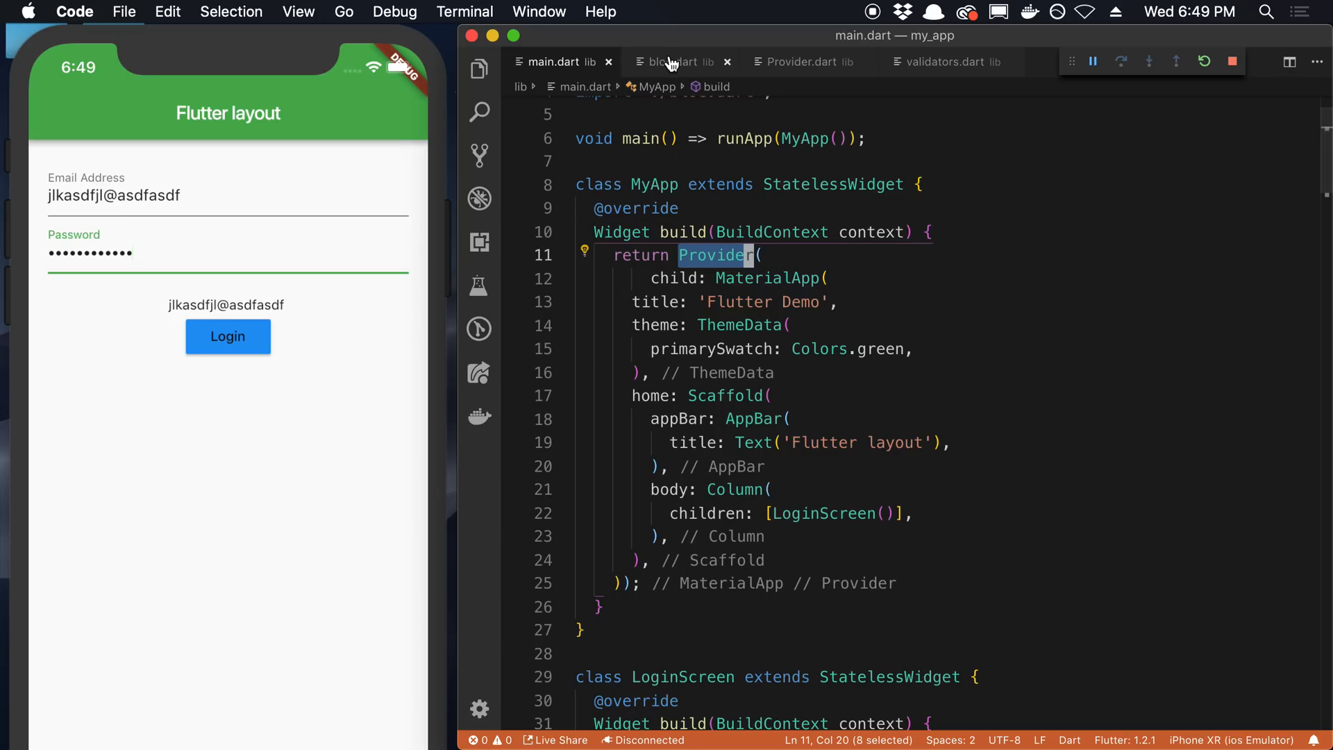
scroll(down, 3)
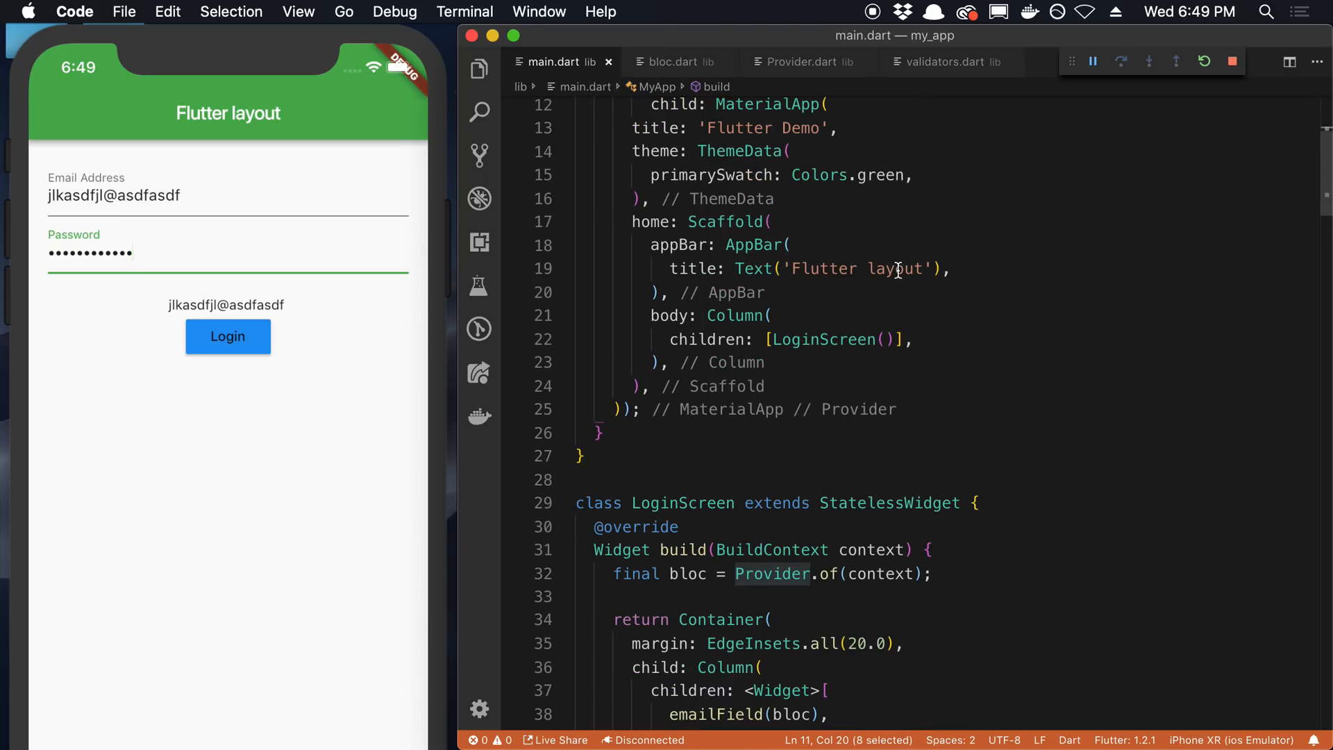
Highlight LoginScreen's Provider.of(context) lookup and the resulting bloc variable.
scroll(down, 3)
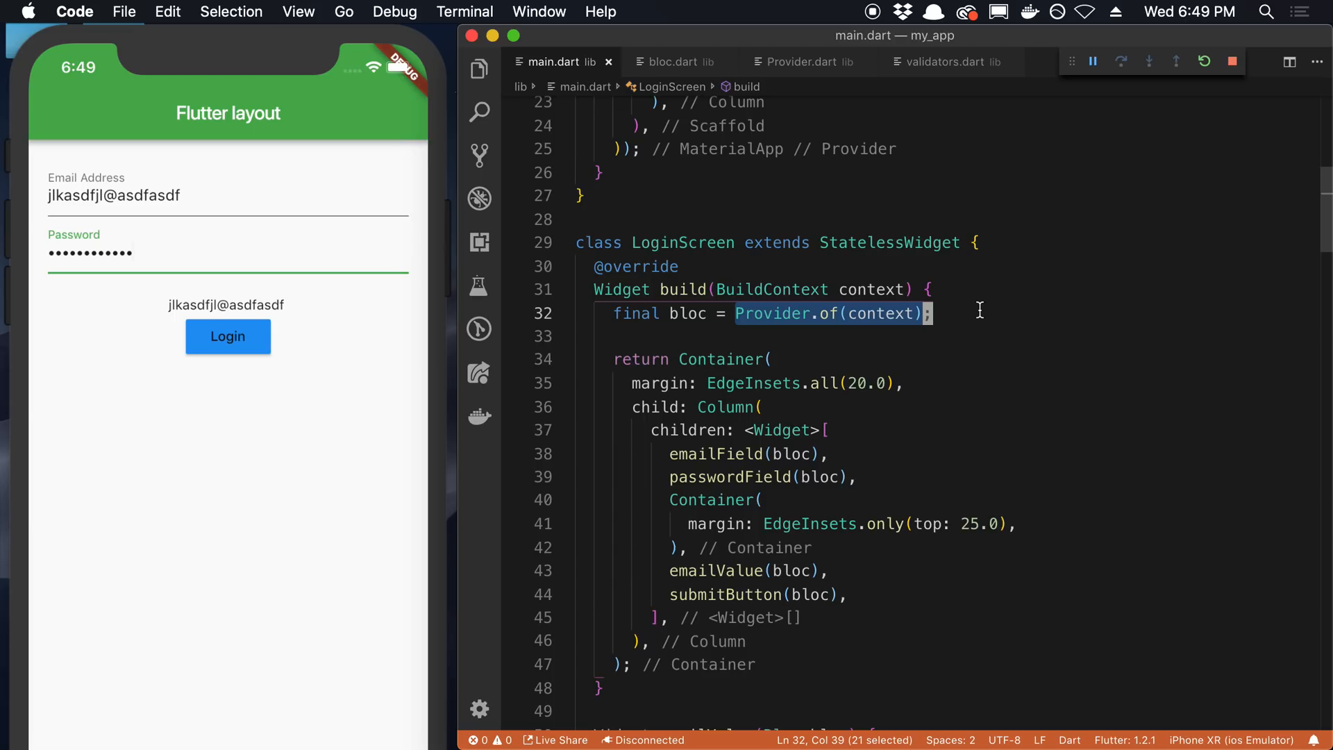
double_click(678, 313)
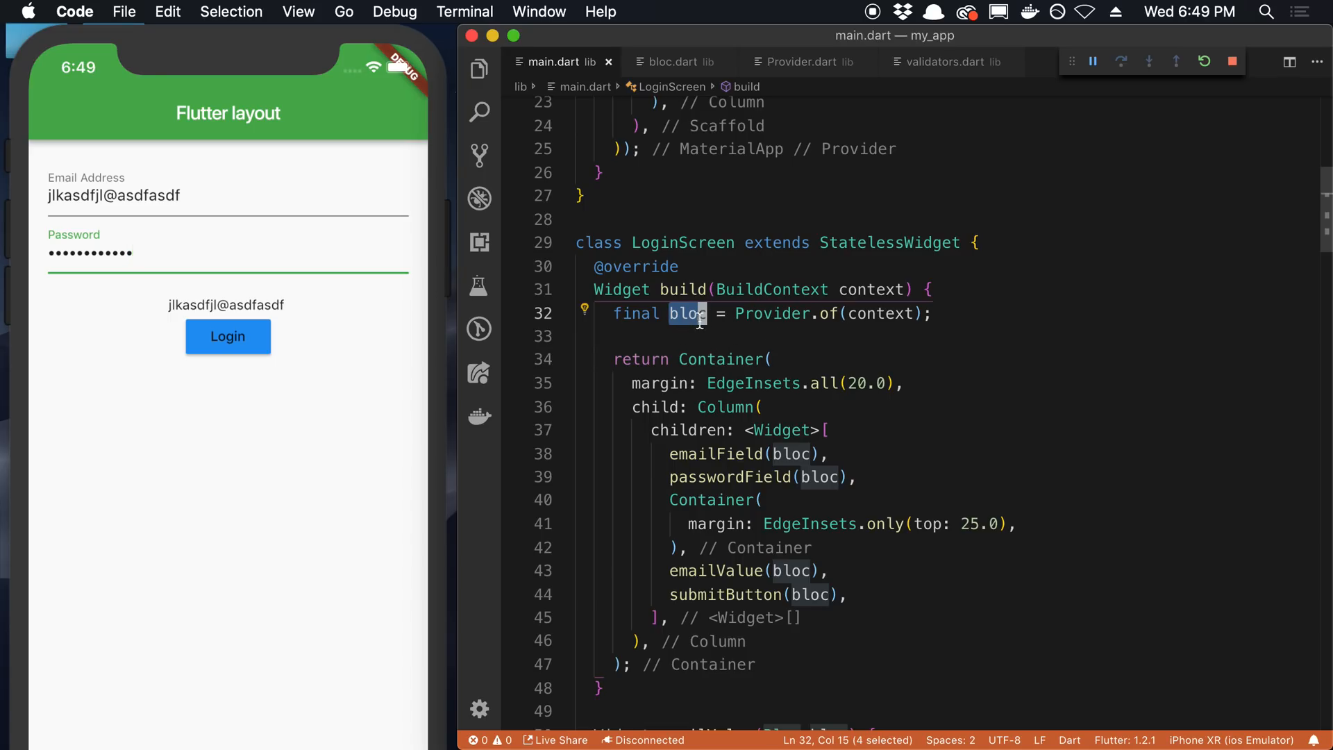
click(671, 314)
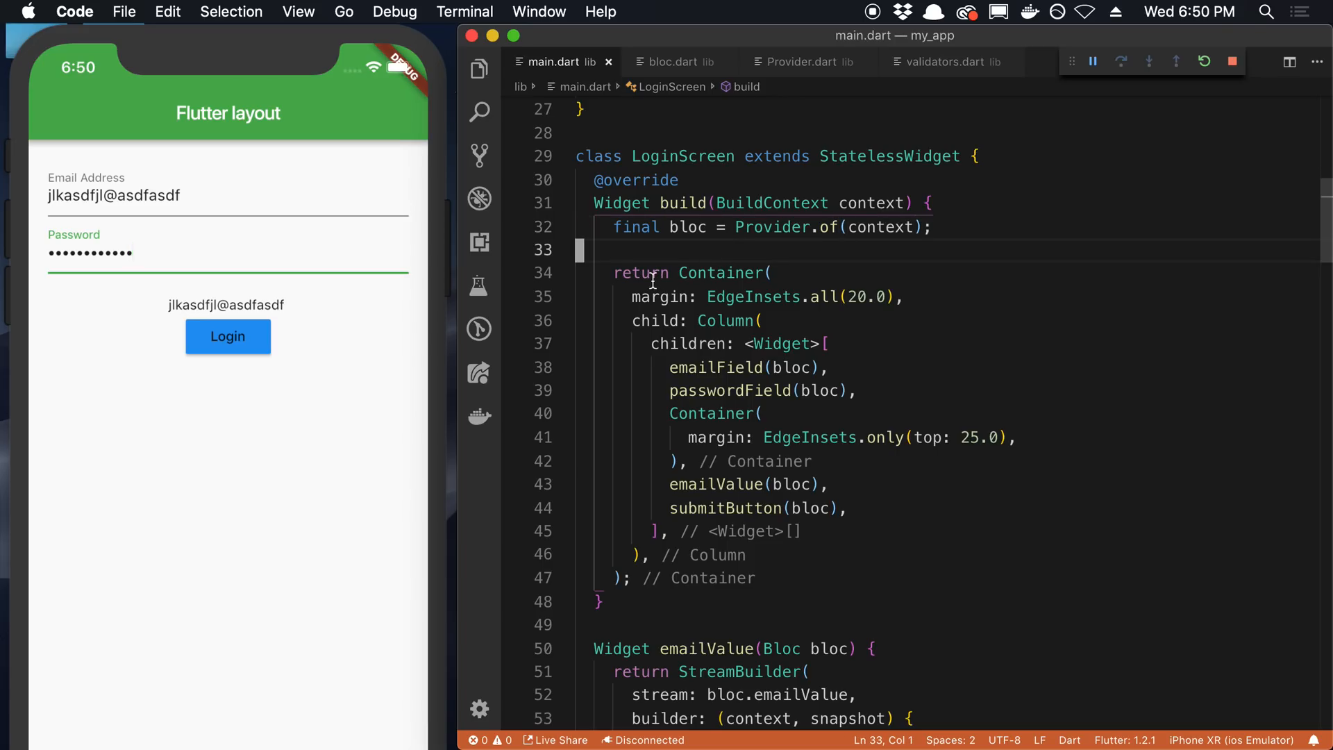
scroll(down, 3)
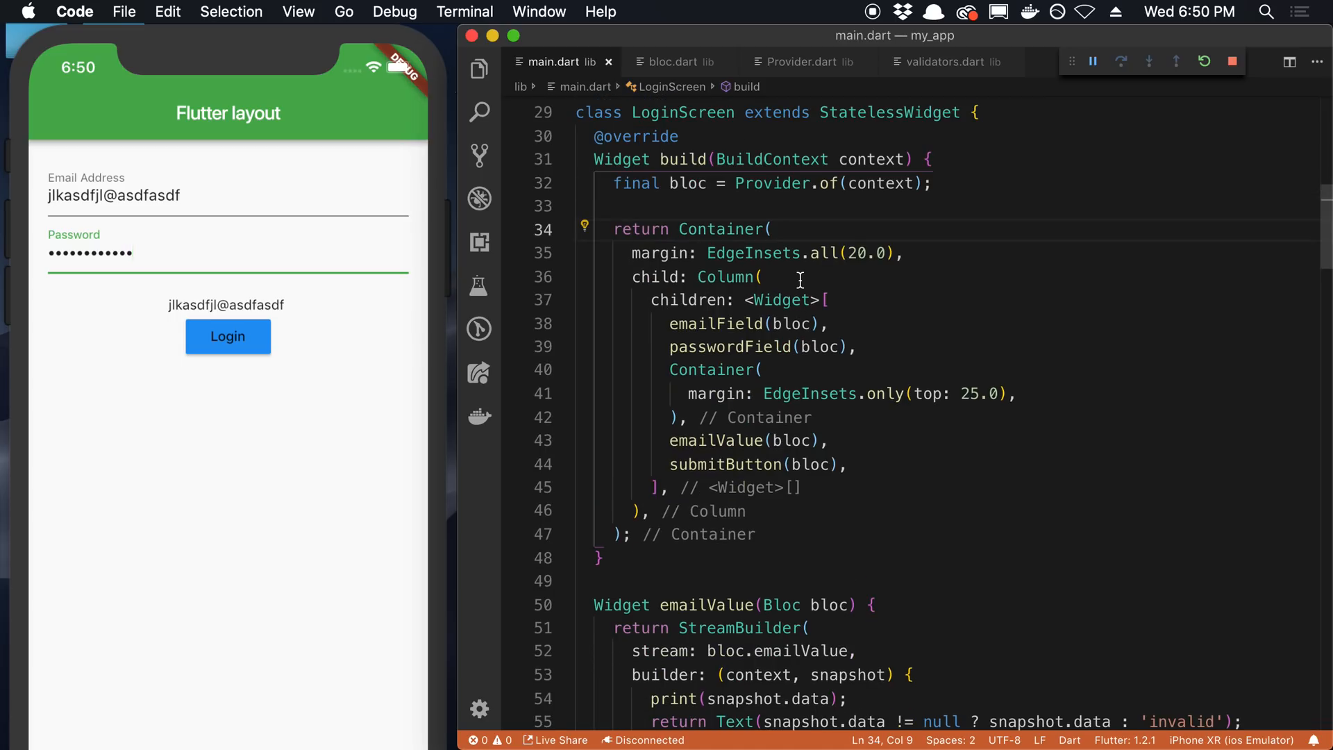
mouse_move(826, 323)
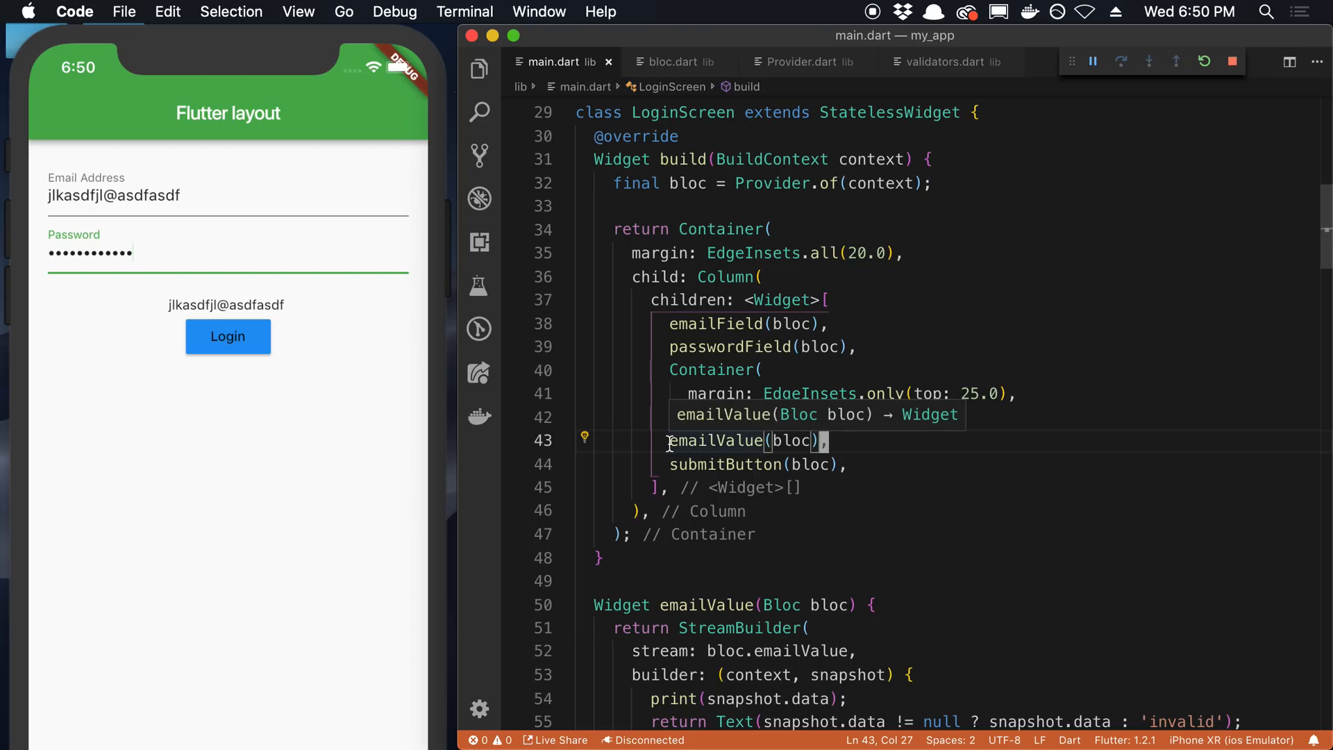
Trace bloc into the emailValue(bloc) and emailField(bloc) calls, then view bloc.dart.
double_click(716, 440)
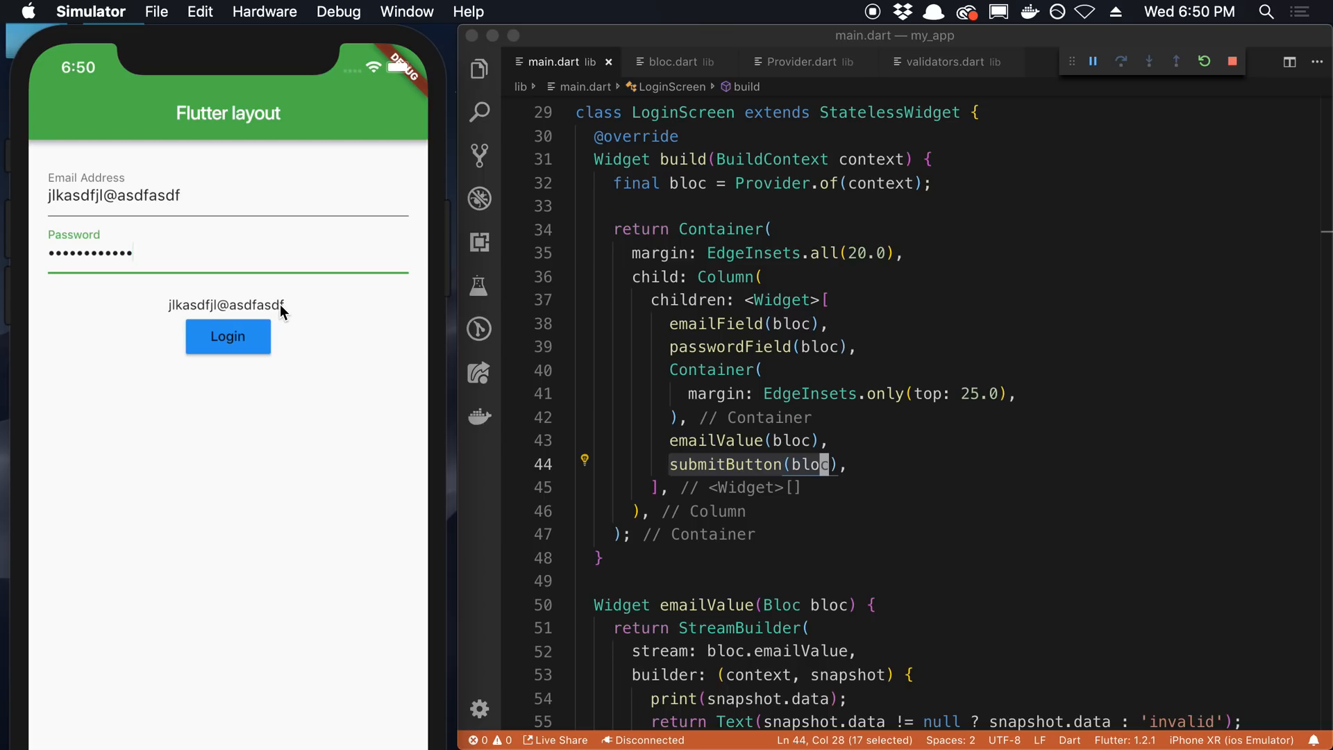
mouse_move(141, 196)
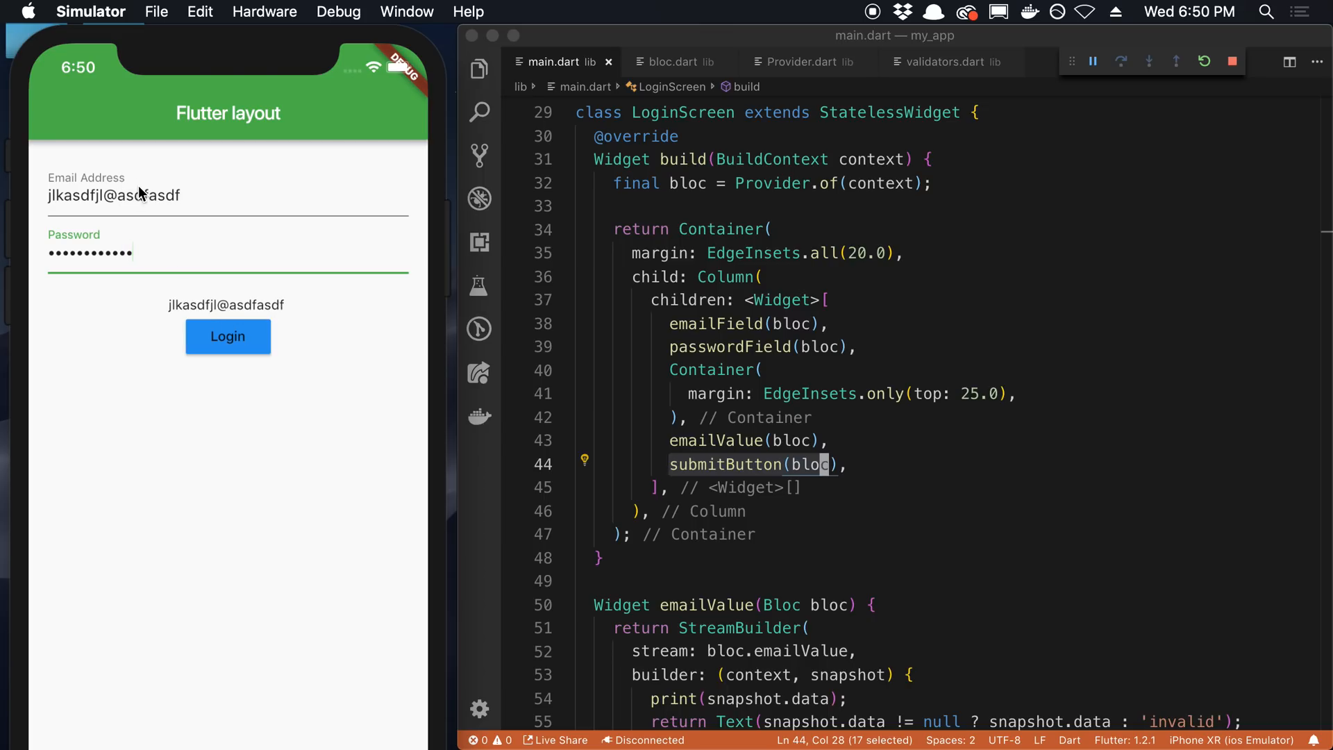
mouse_move(759, 476)
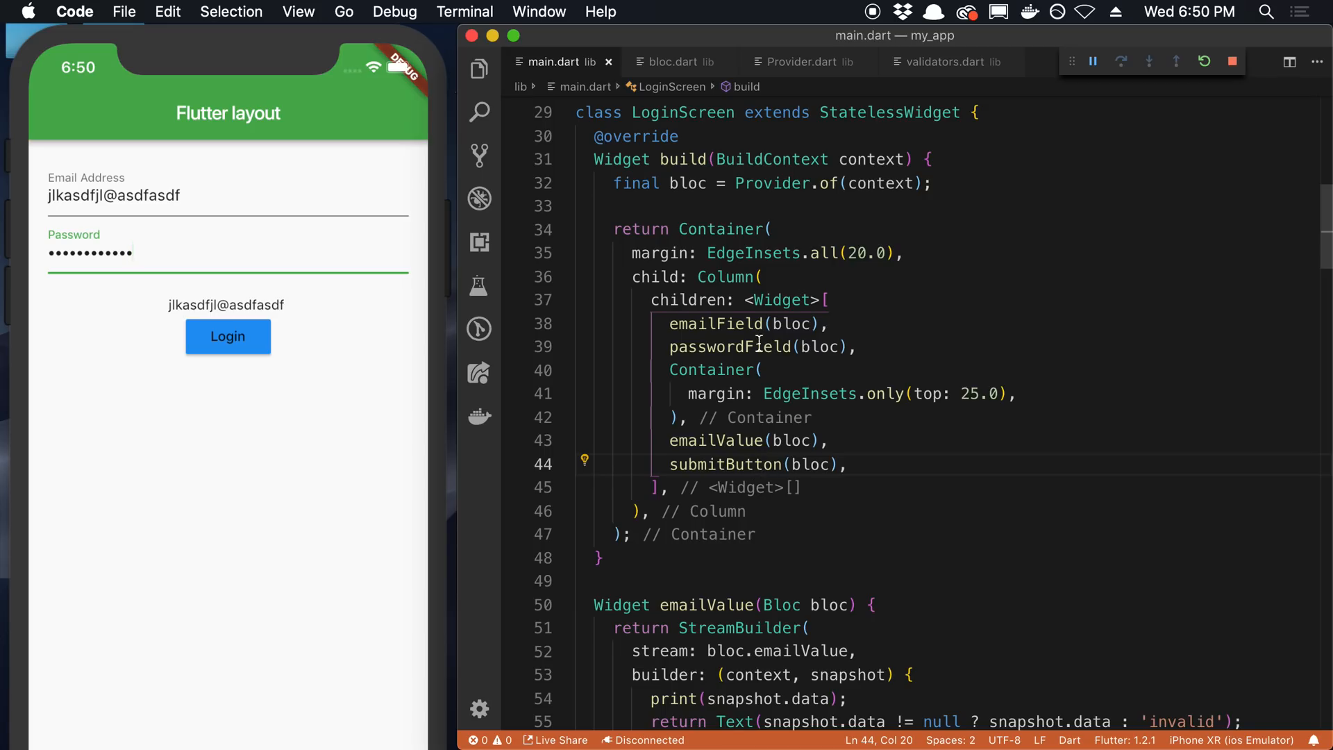
double_click(687, 183)
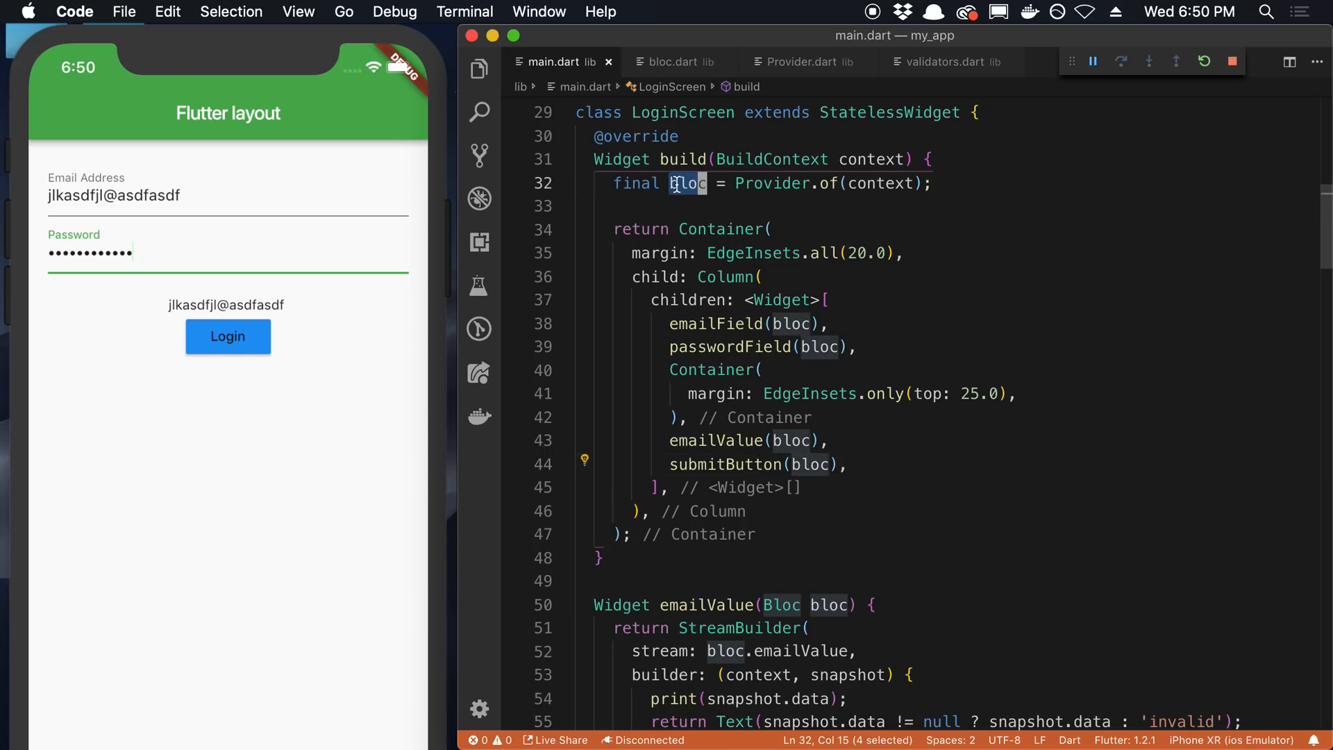
click(723, 323)
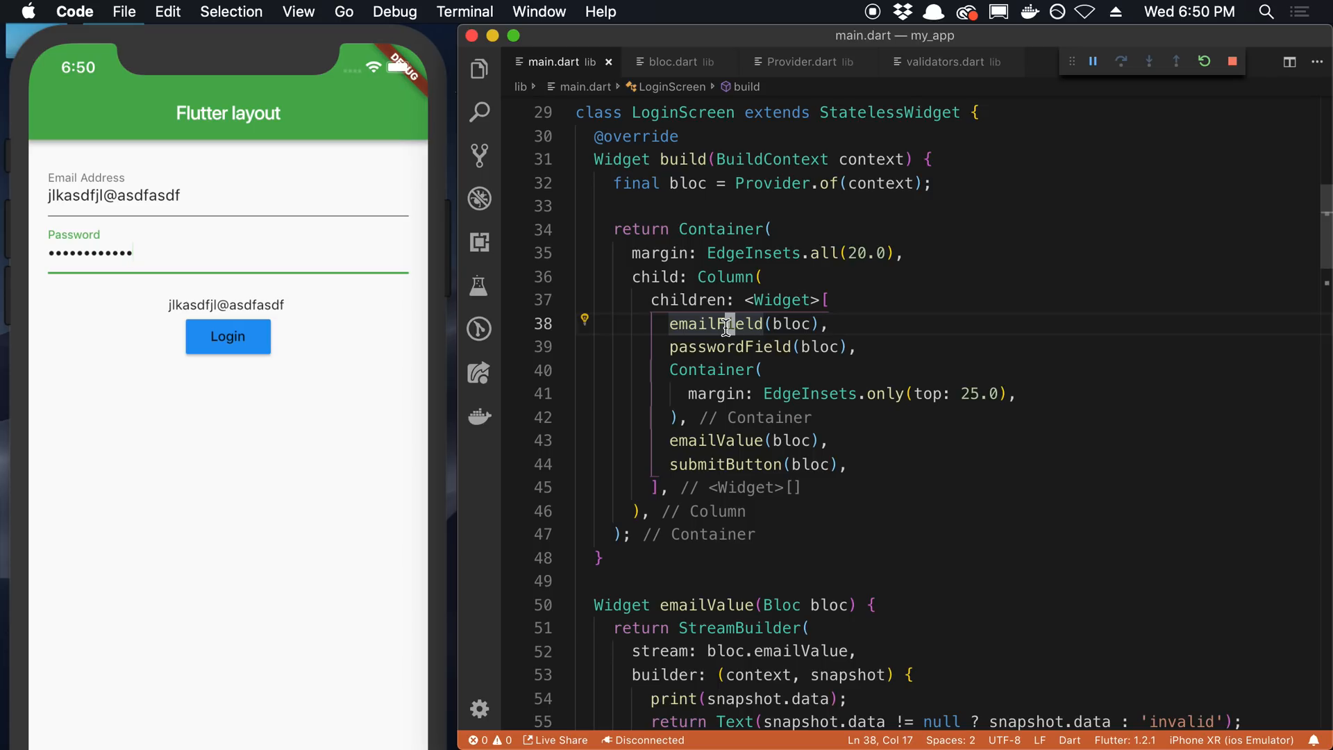
scroll(up, 3)
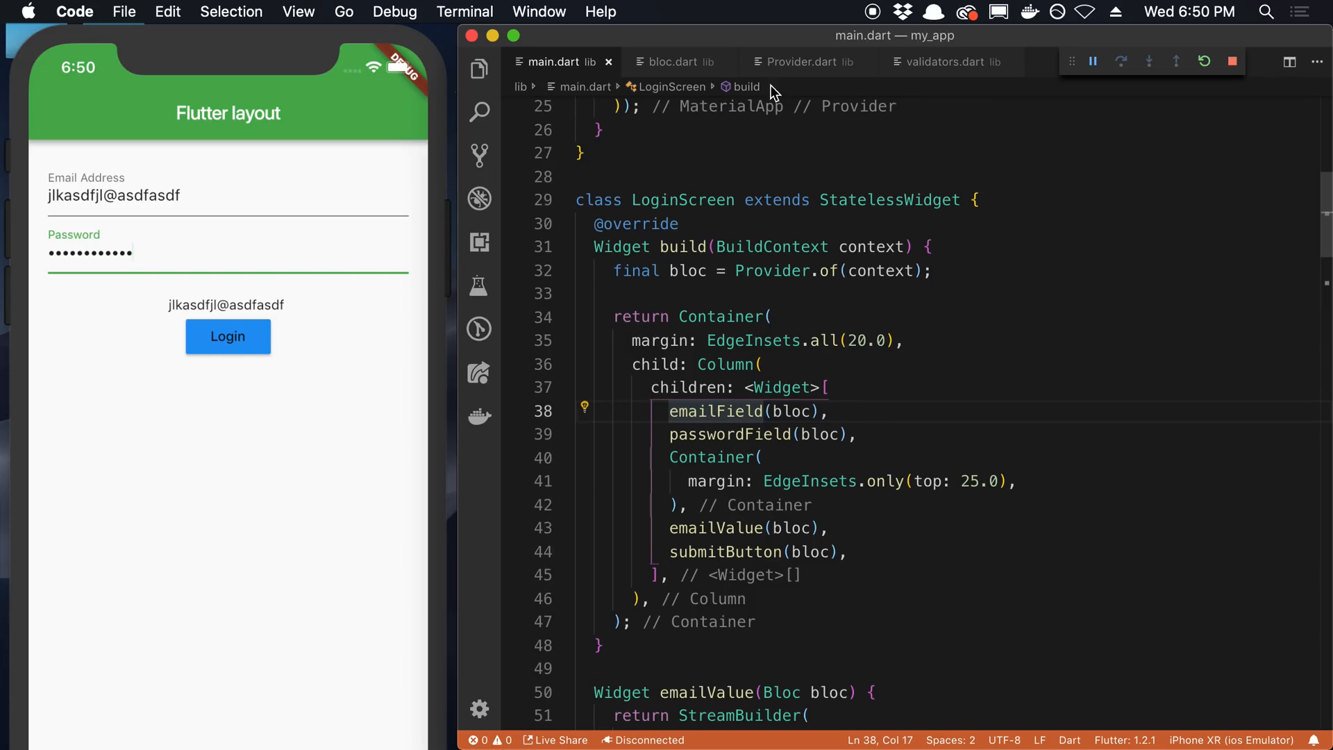
click(672, 61)
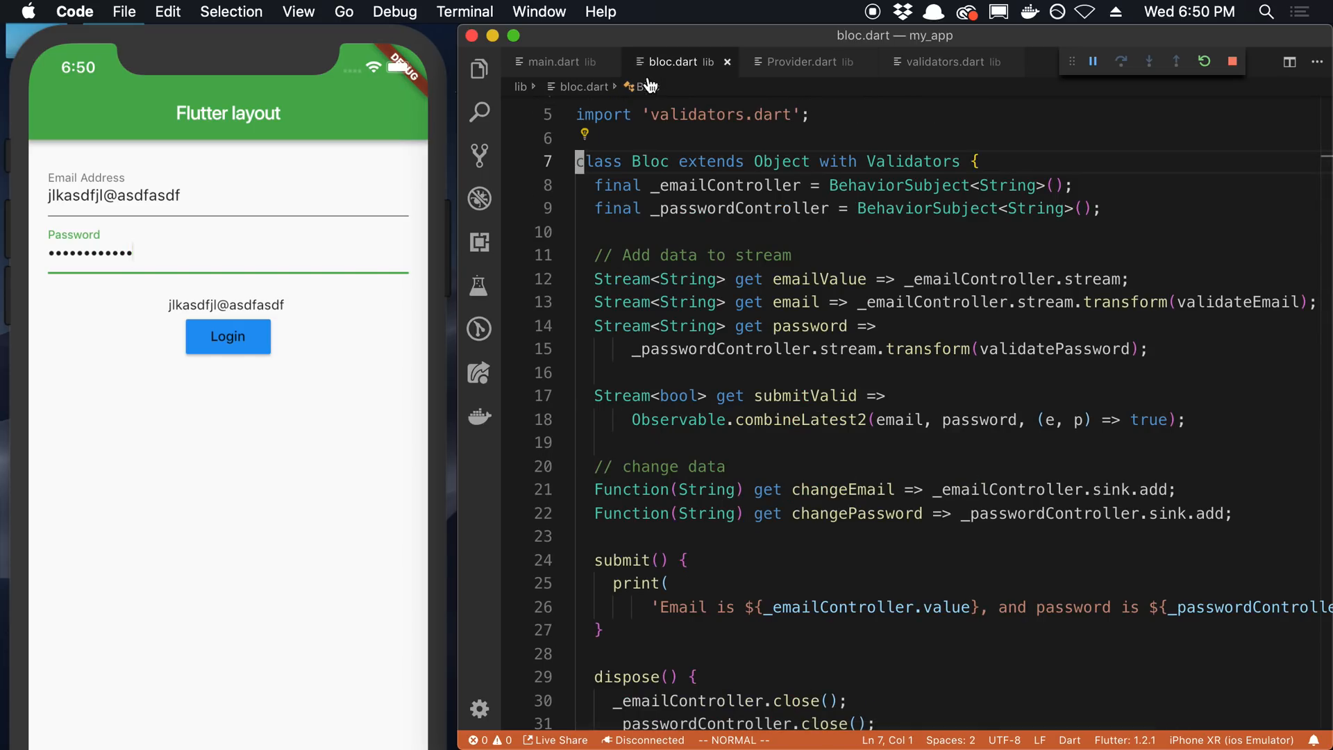
mouse_move(591, 61)
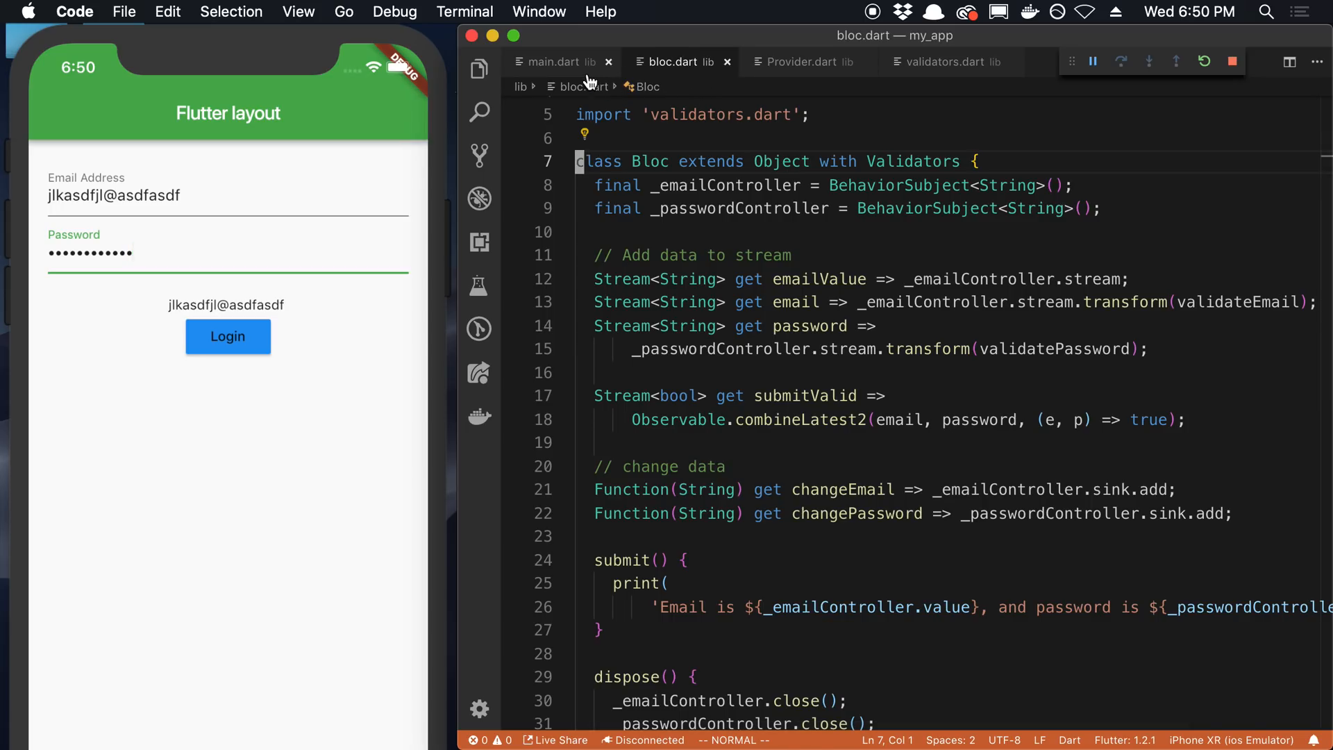
In main.dart, try a named {} from block import for bloc.dart, then undo it.
click(557, 61)
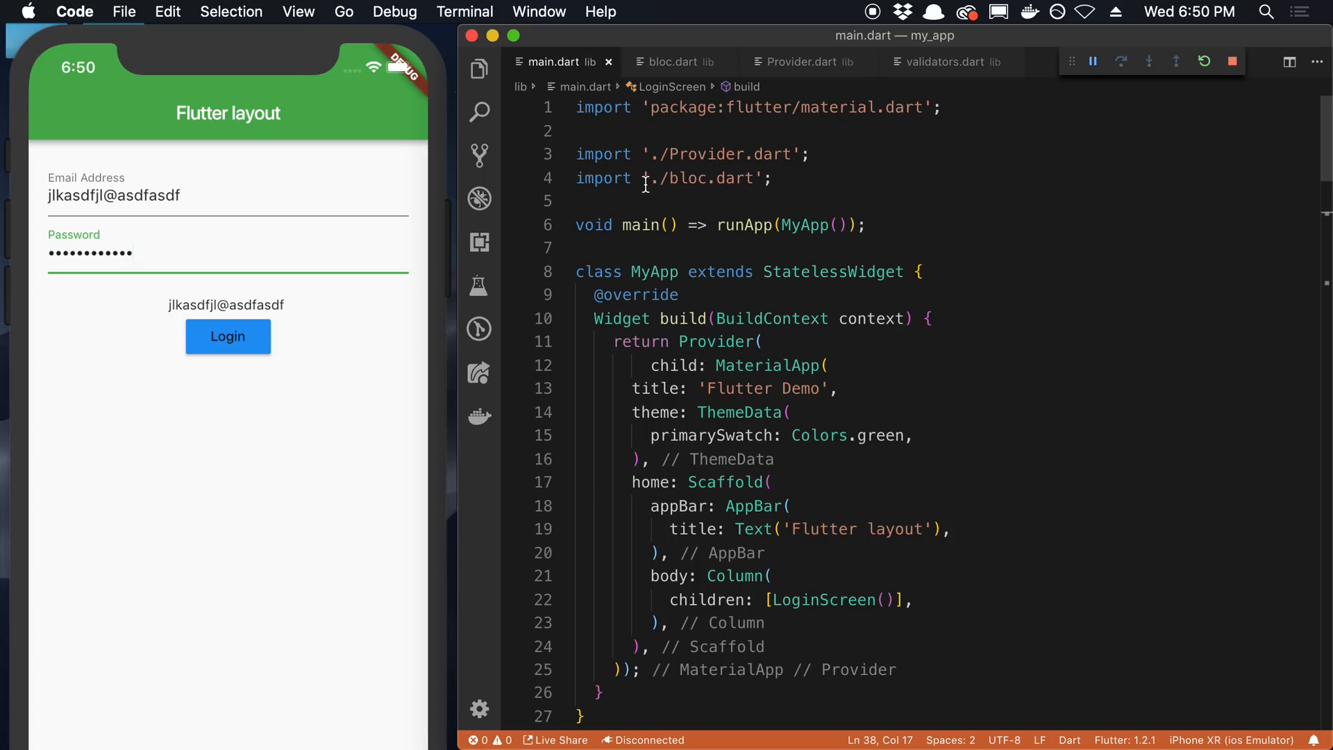
click(717, 177)
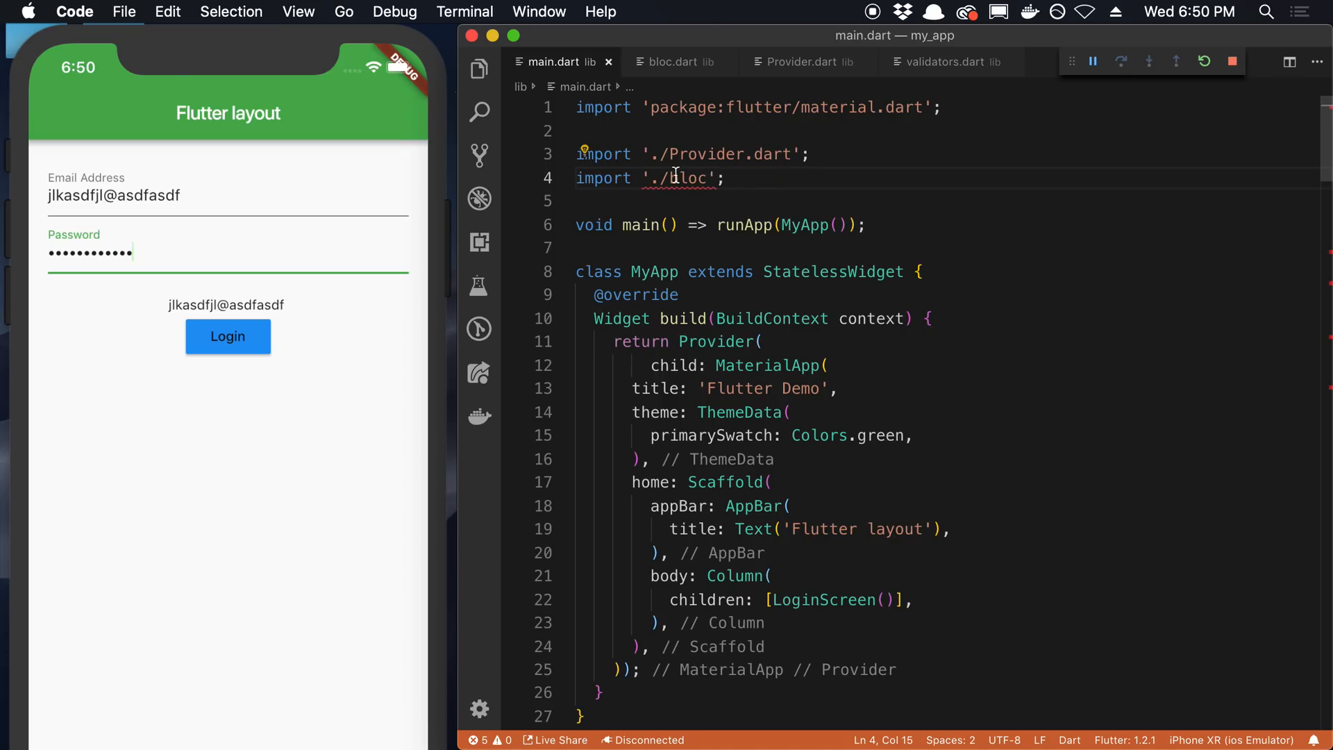
mouse_move(684, 177)
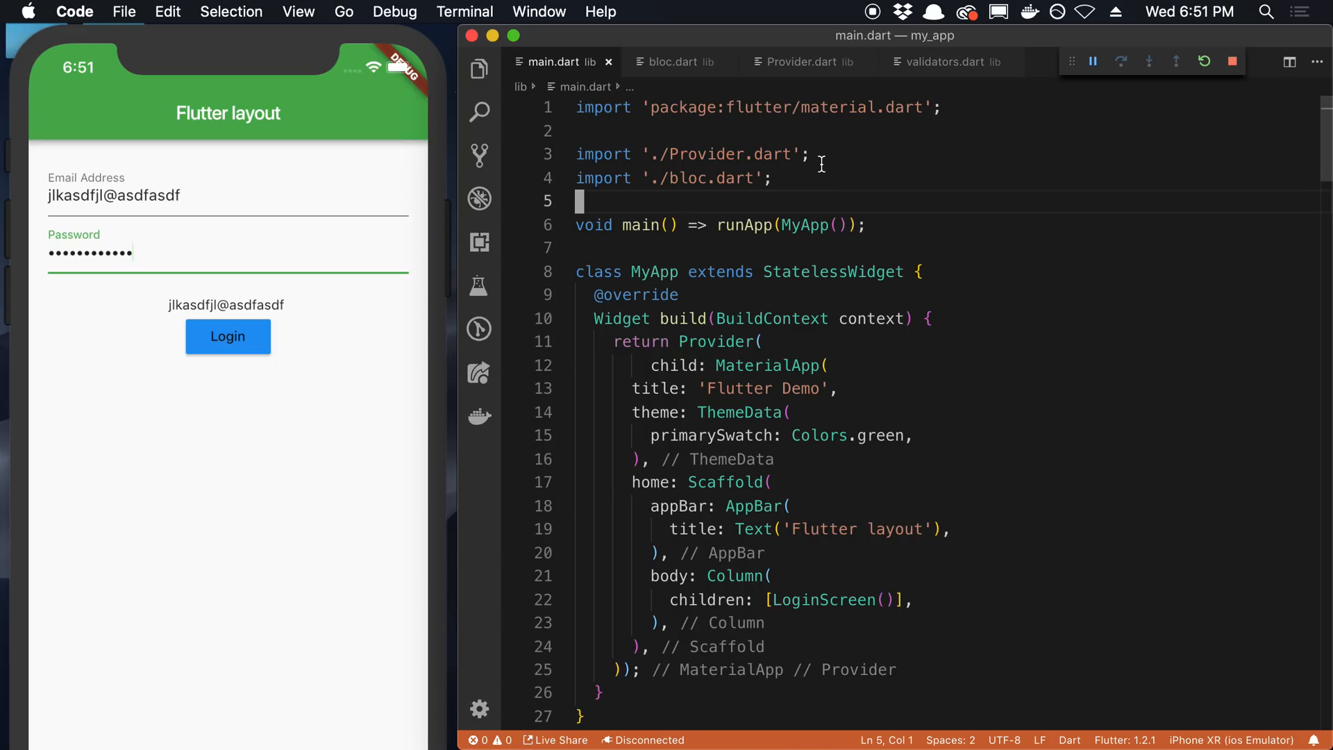
mouse_move(644, 170)
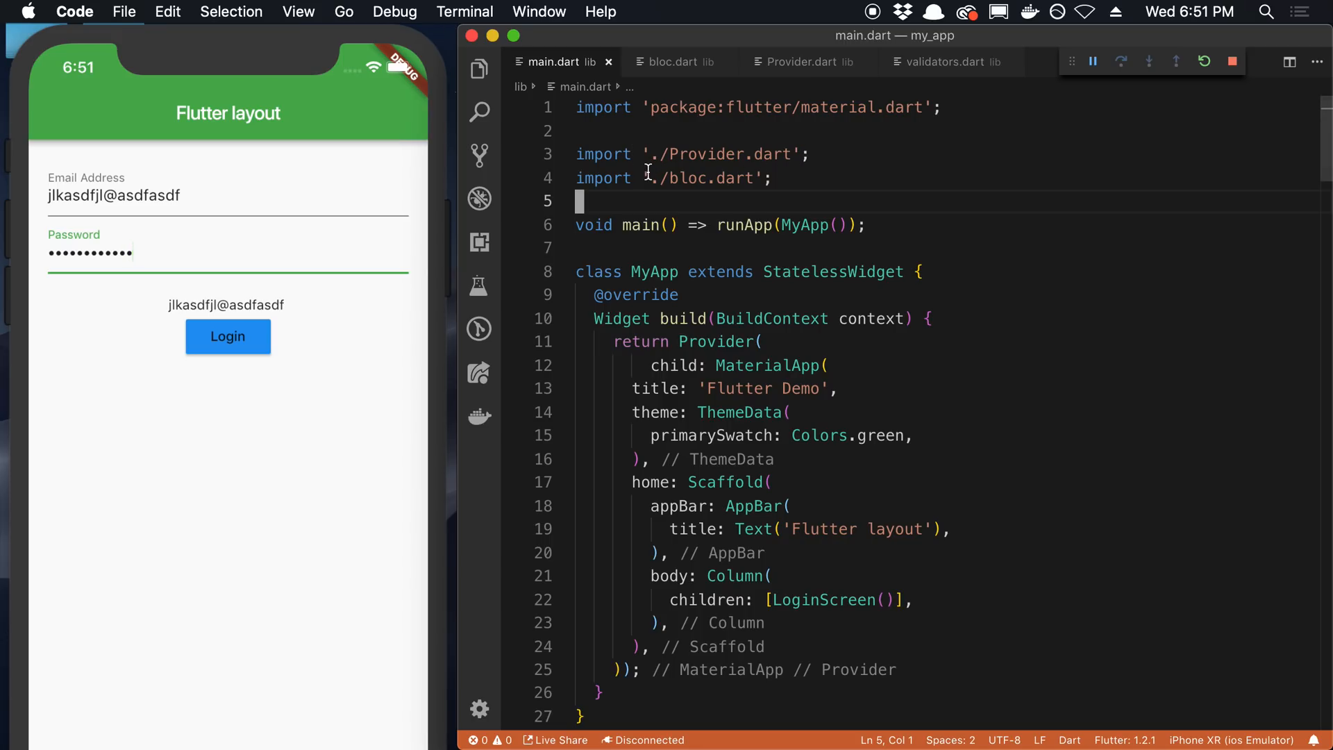
text({})
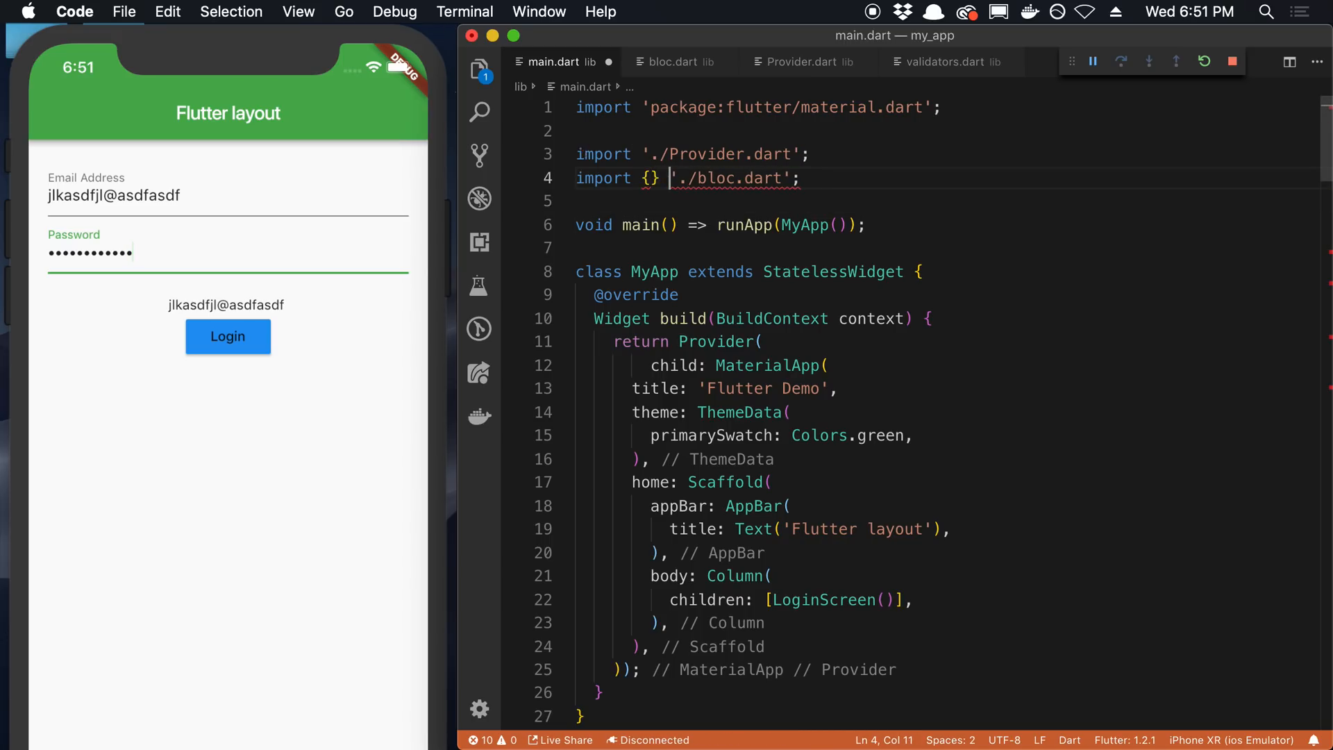
text(from)
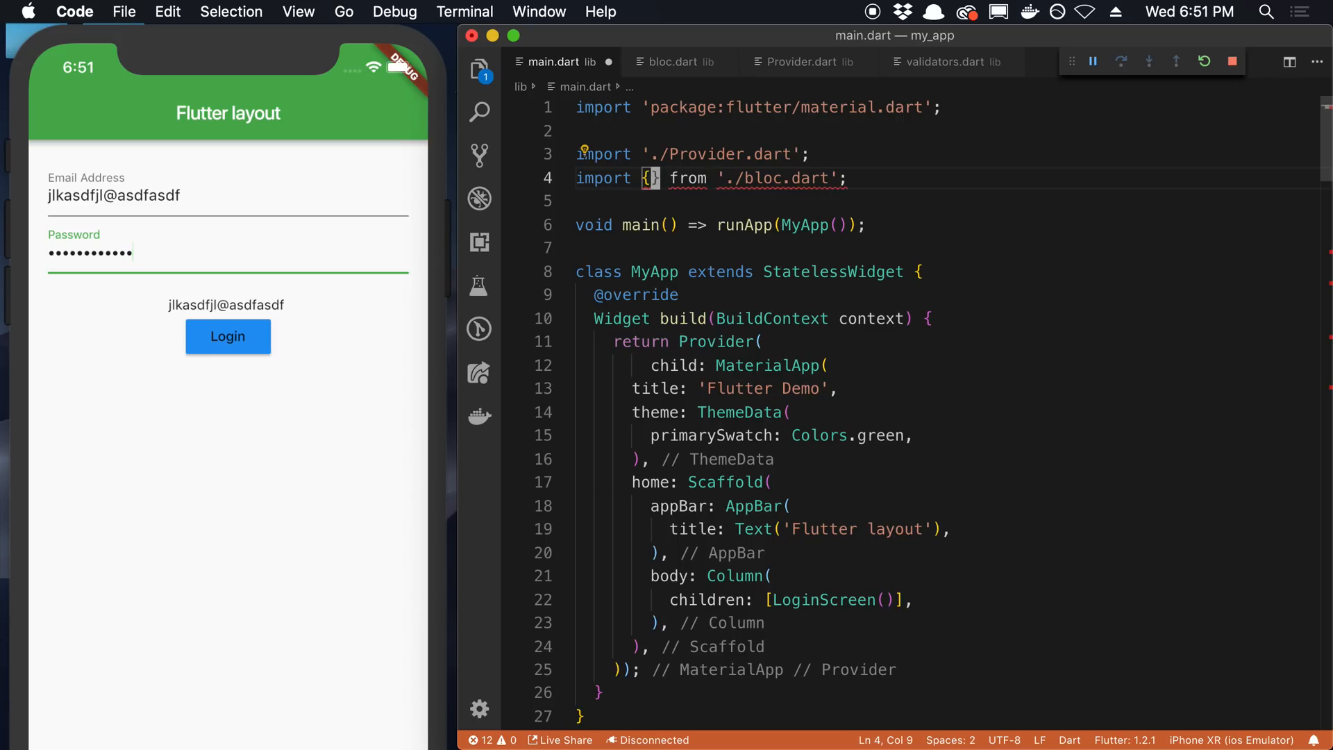
text(block)
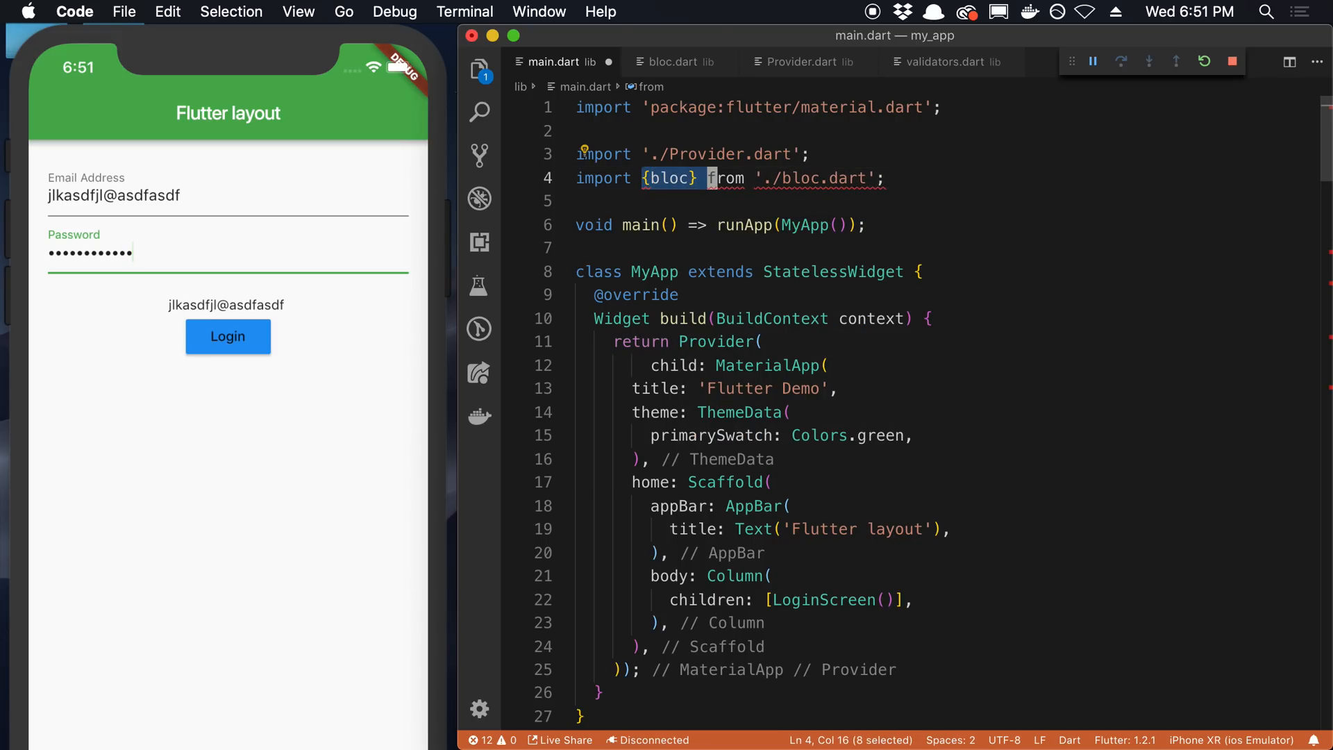
key(Delete)
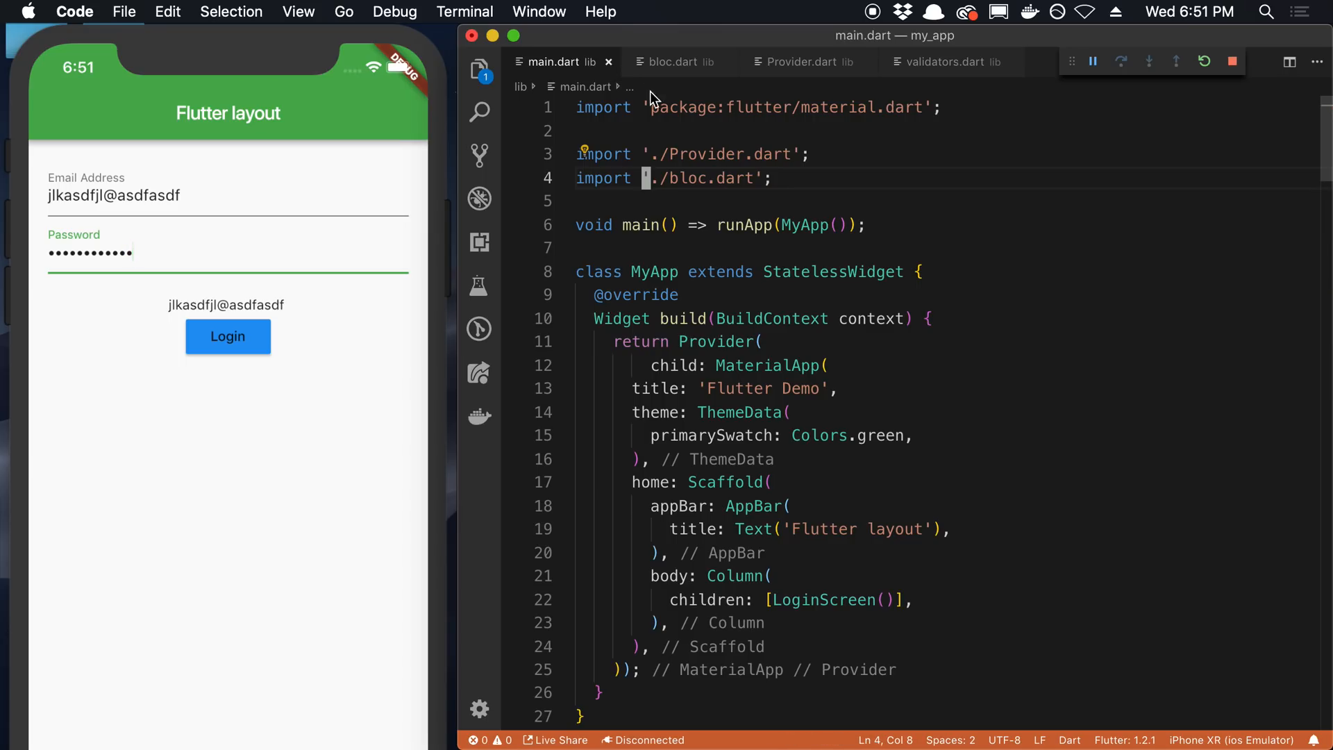
Compare the Bloc class in bloc.dart with main.dart's imports.
click(671, 61)
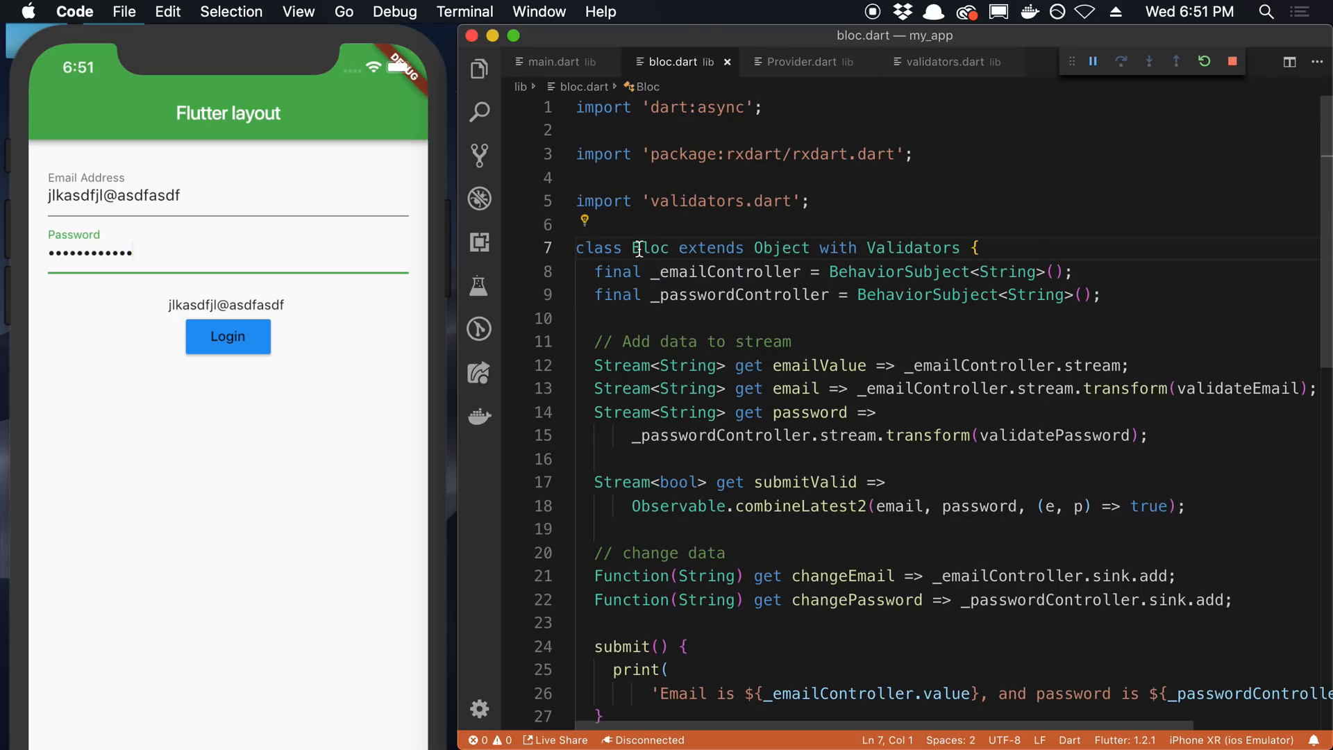
click(554, 61)
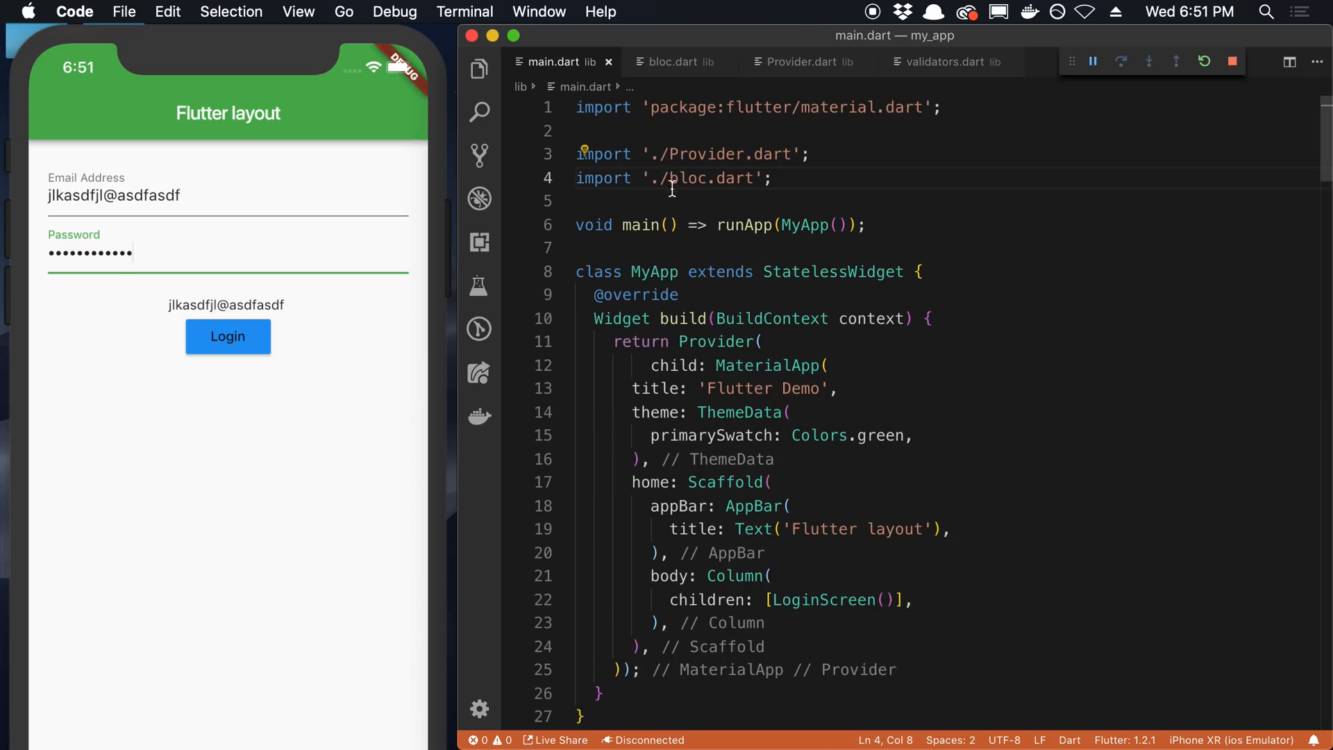
scroll(down, 3)
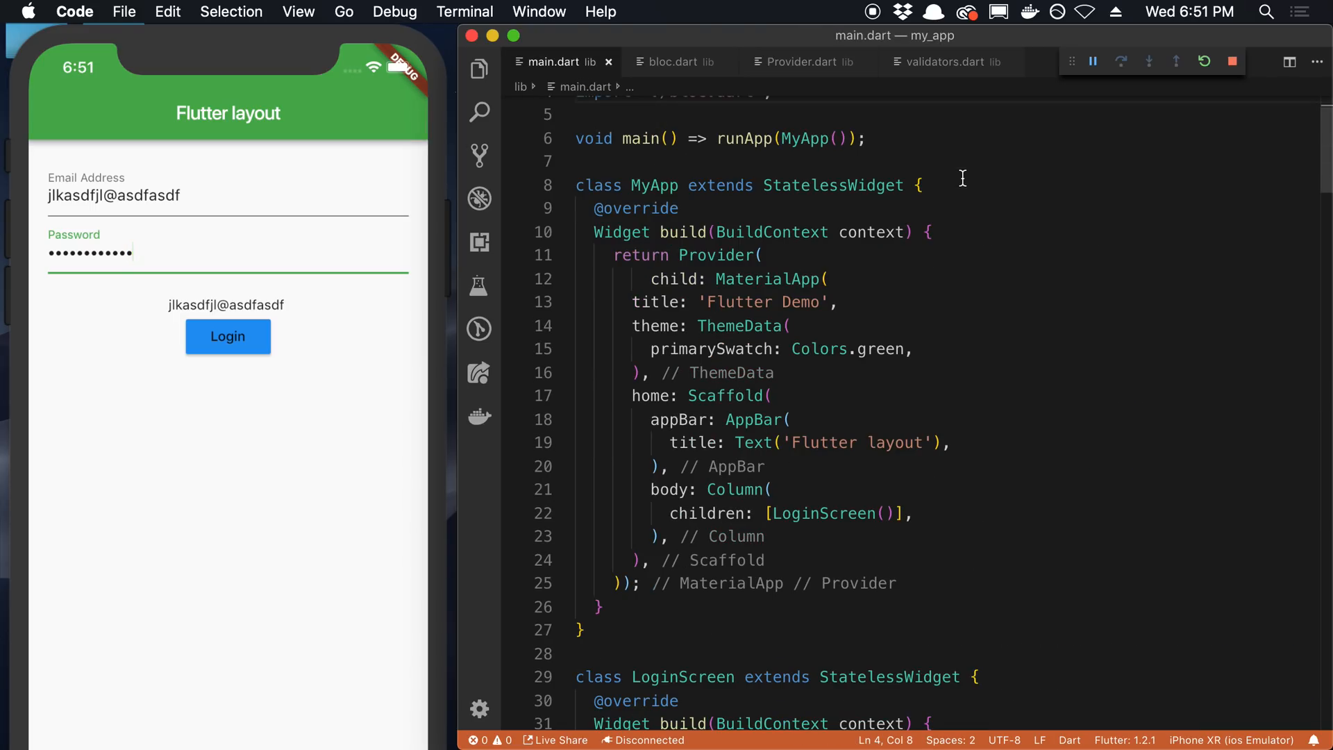
scroll(up, 3)
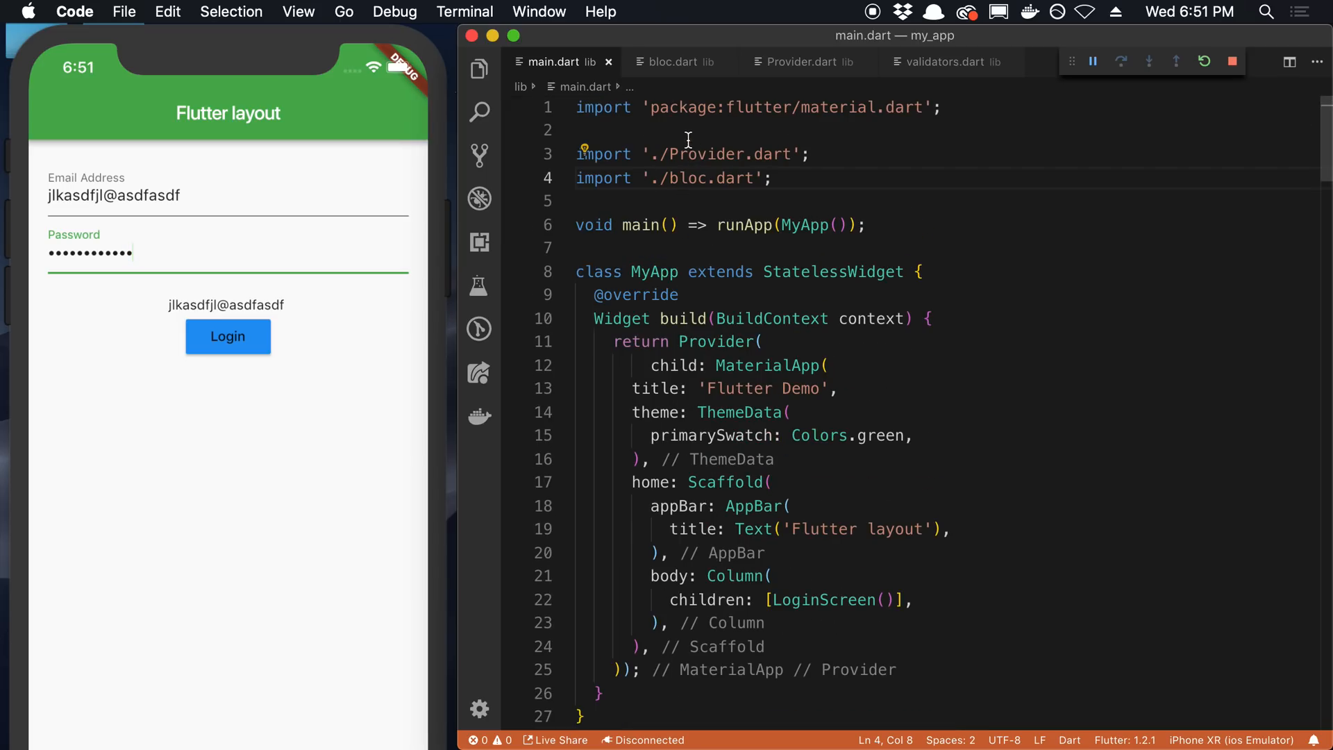
click(673, 61)
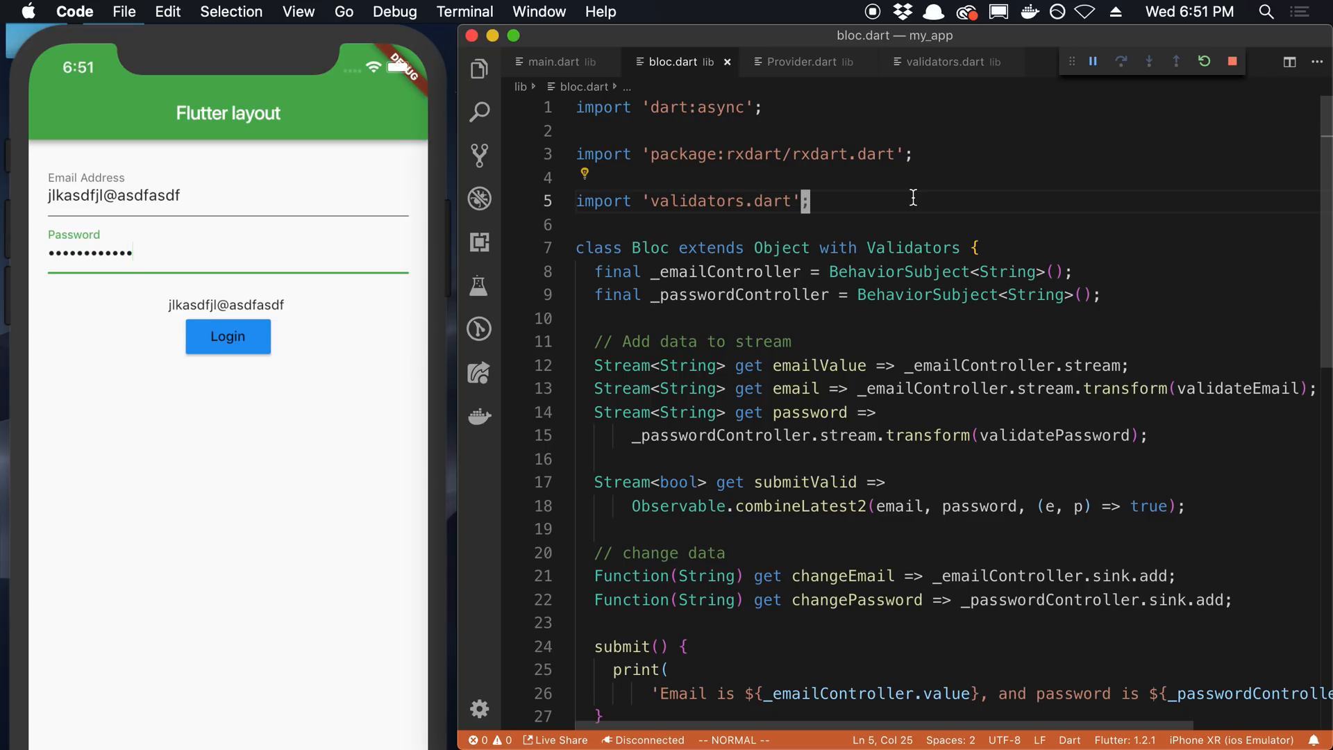
mouse_move(481, 243)
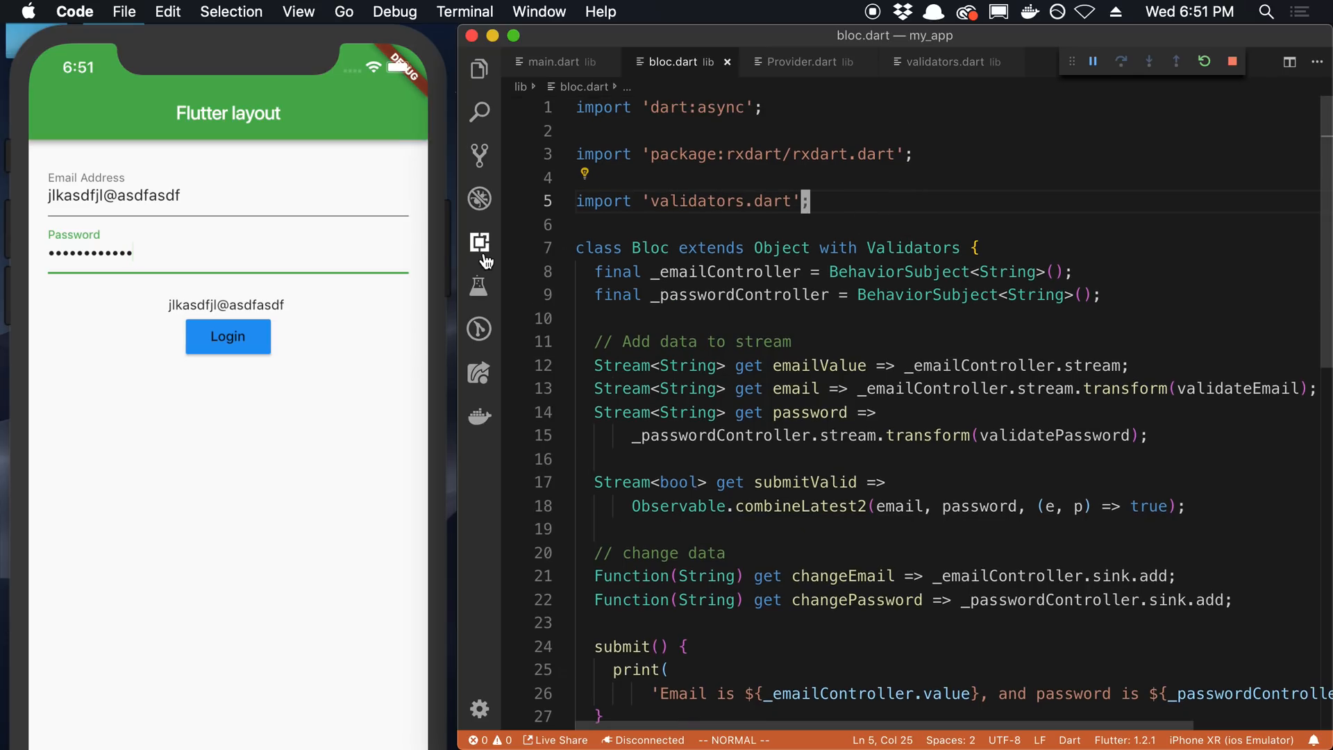
mouse_move(799, 224)
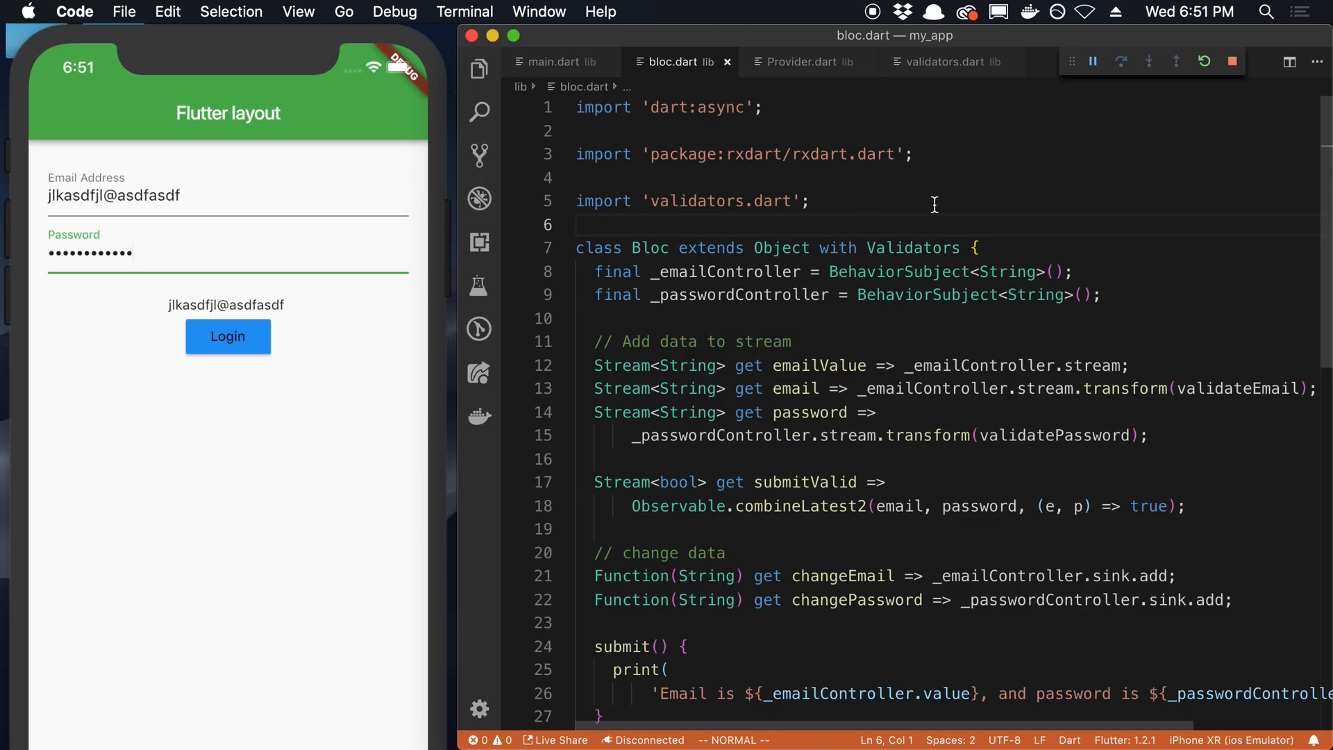
mouse_move(876, 227)
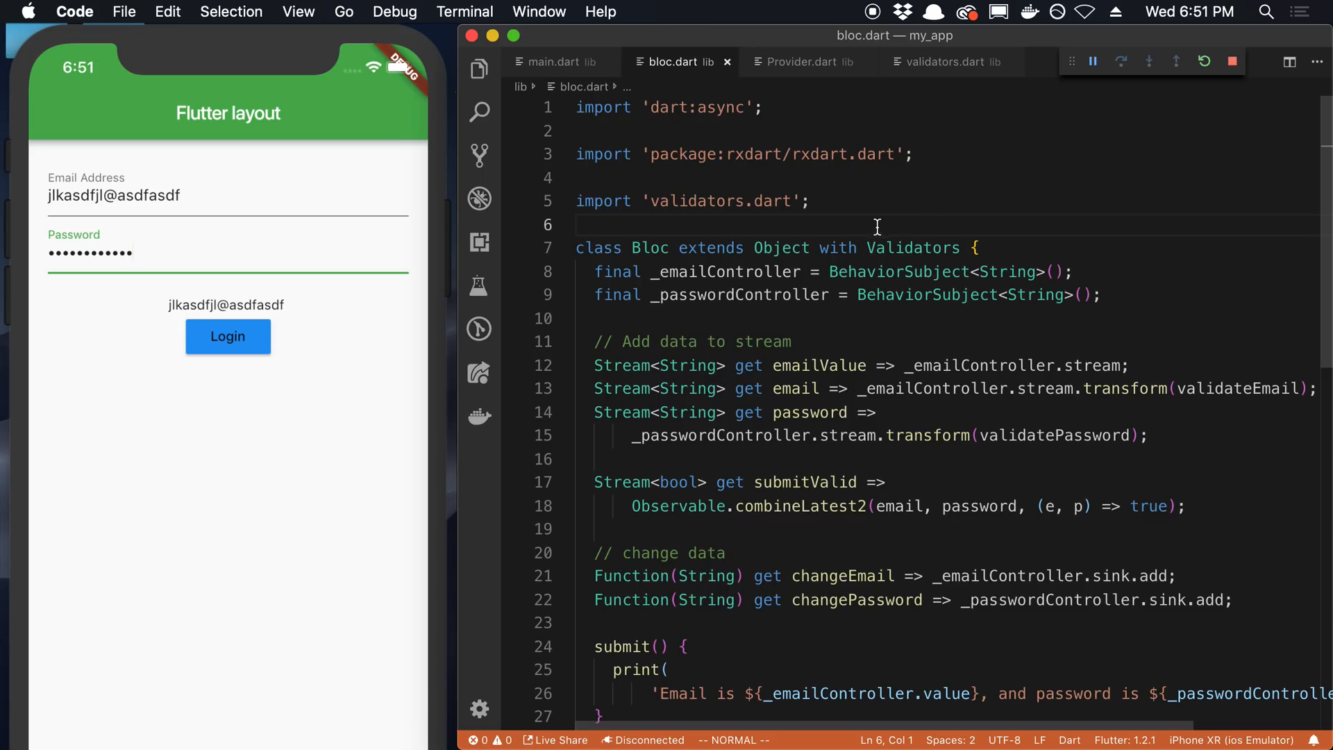
Inspect the validateEmail and validatePassword transformers in validators.dart.
click(807, 200)
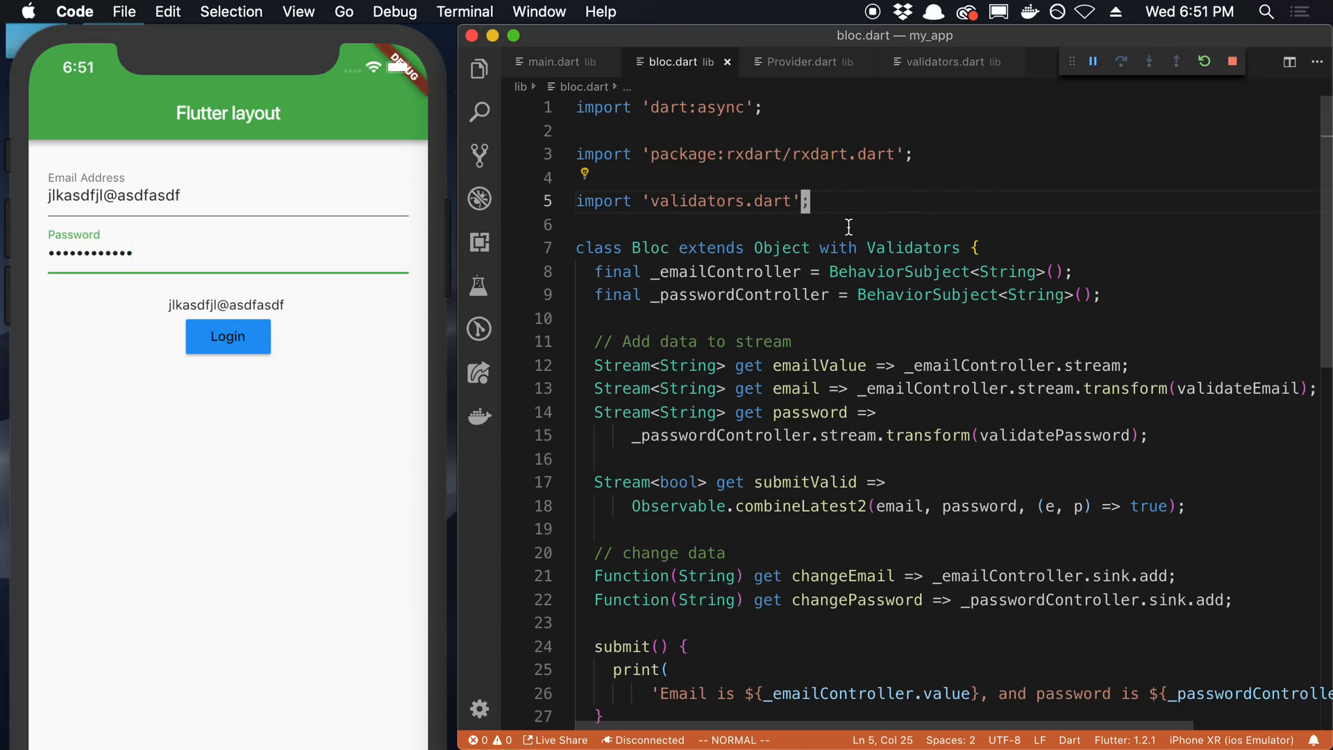
mouse_move(860, 168)
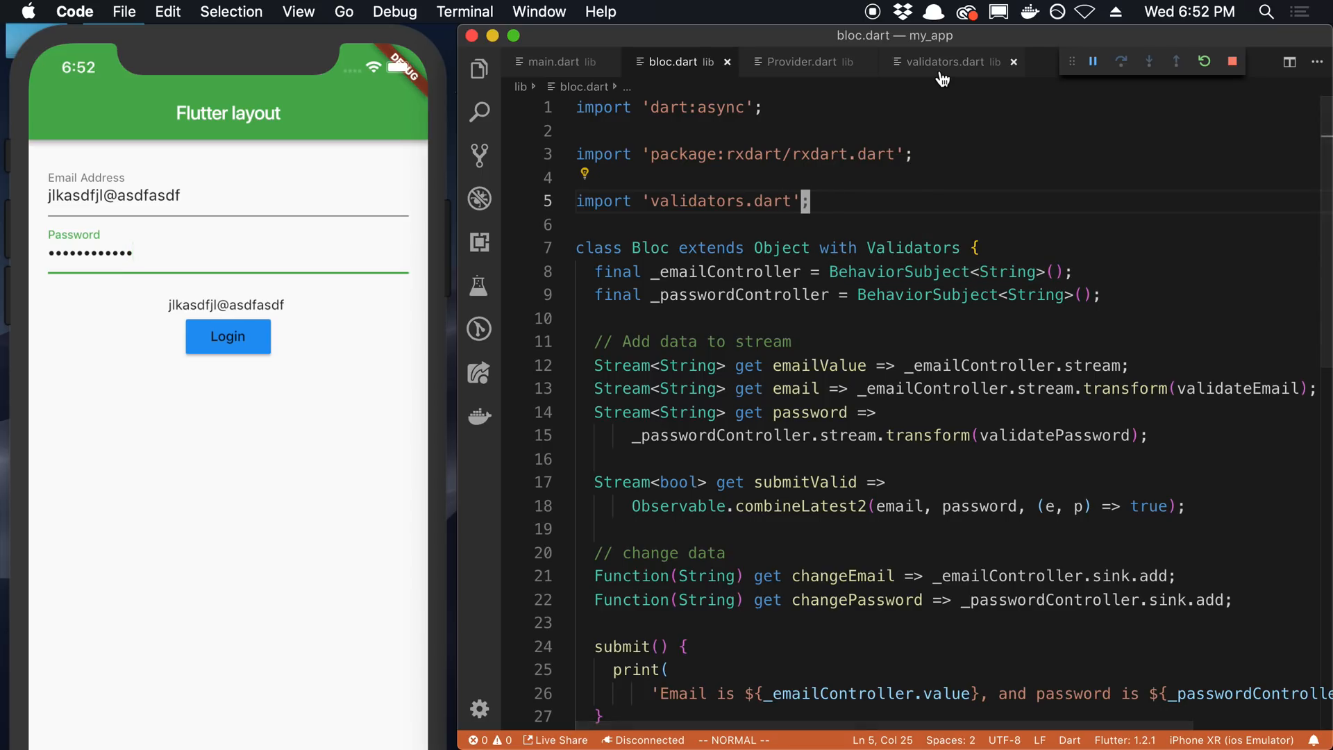
click(945, 61)
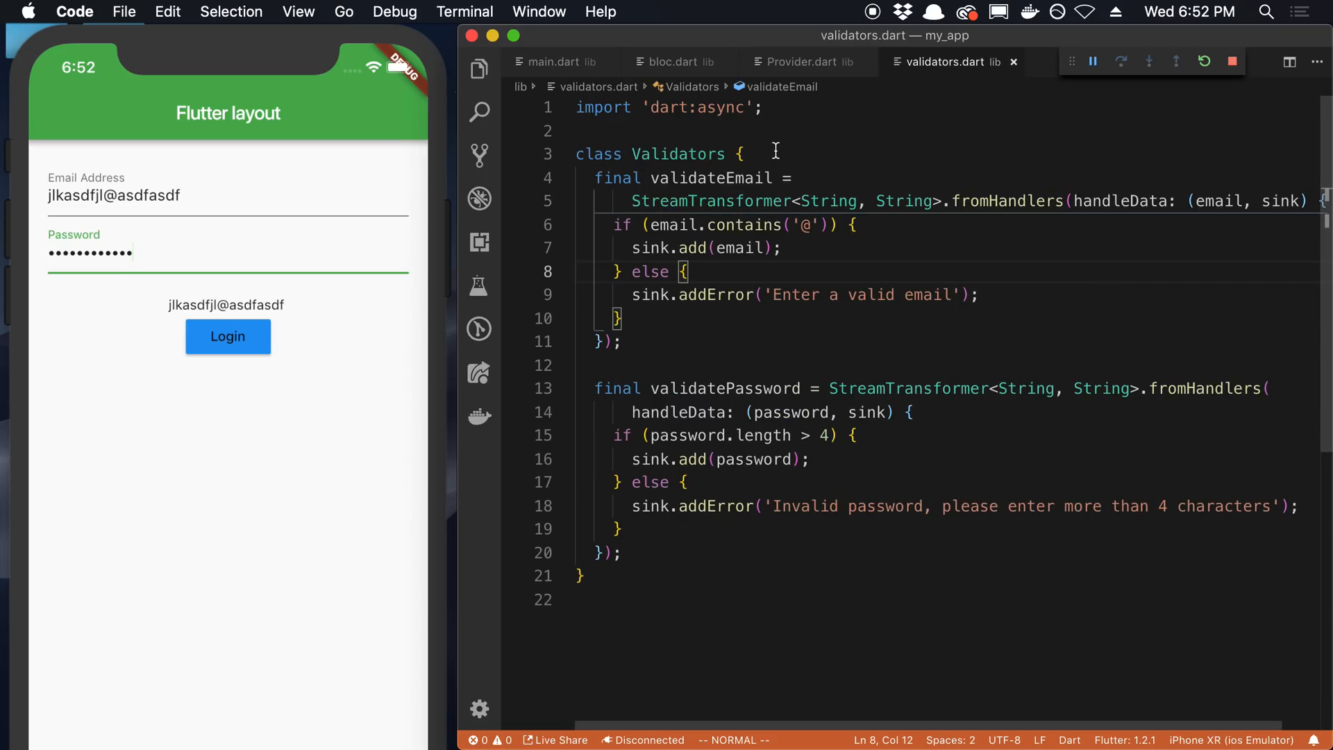
double_click(708, 178)
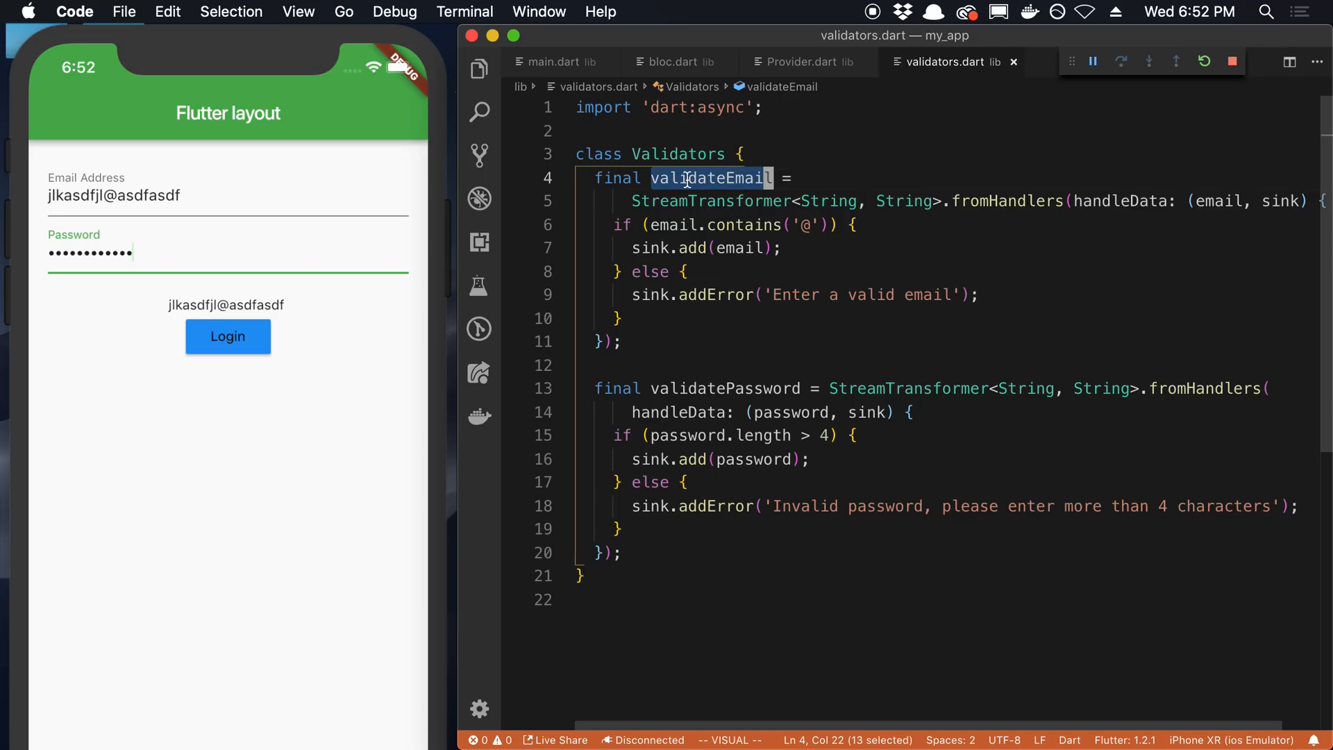
click(710, 387)
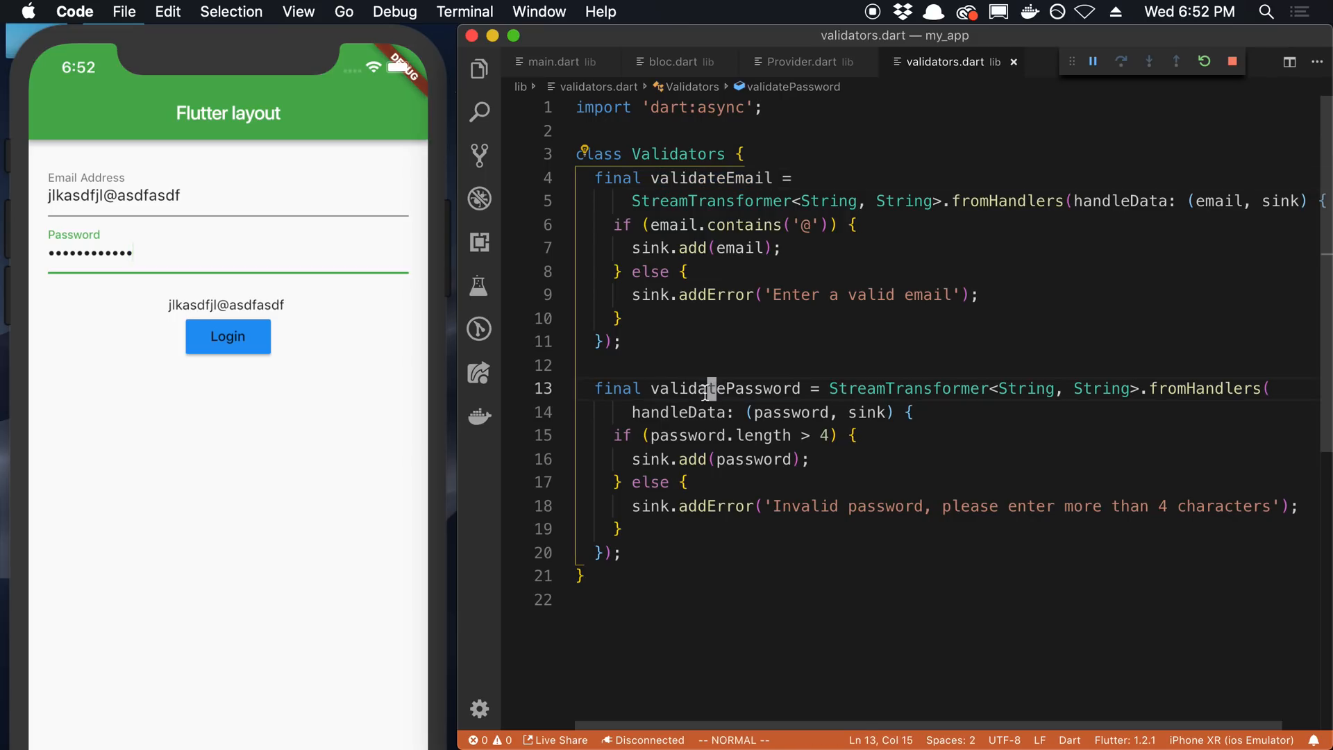
double_click(723, 387)
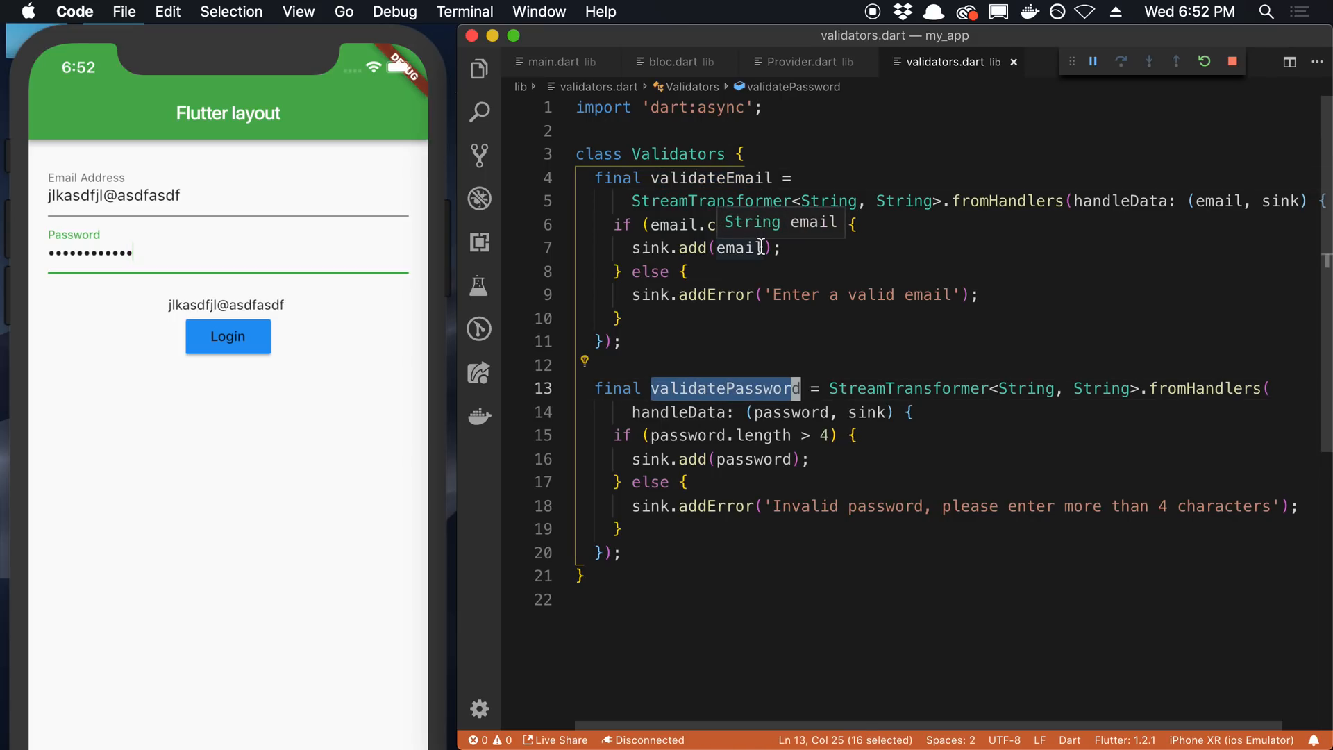
In bloc.dart, point out the 'with Validators' mixin and the rxdart import.
click(673, 61)
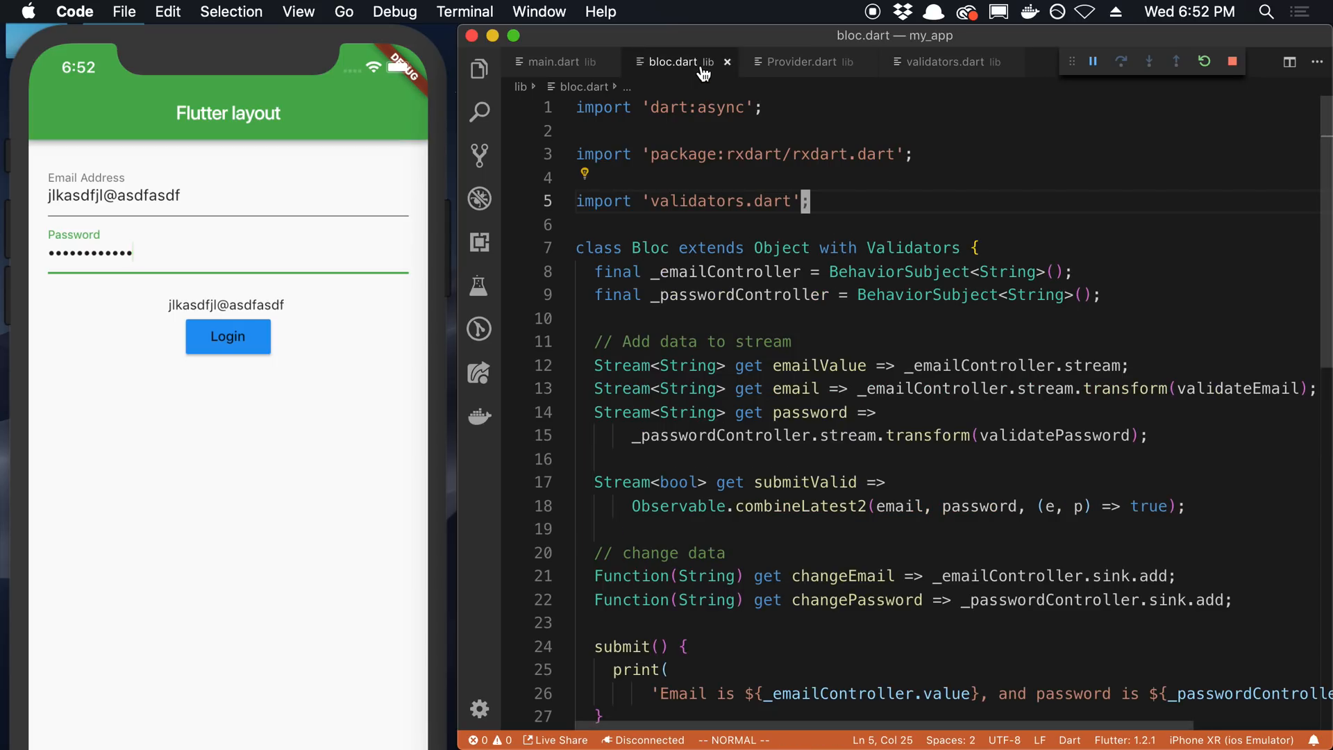
mouse_move(952, 236)
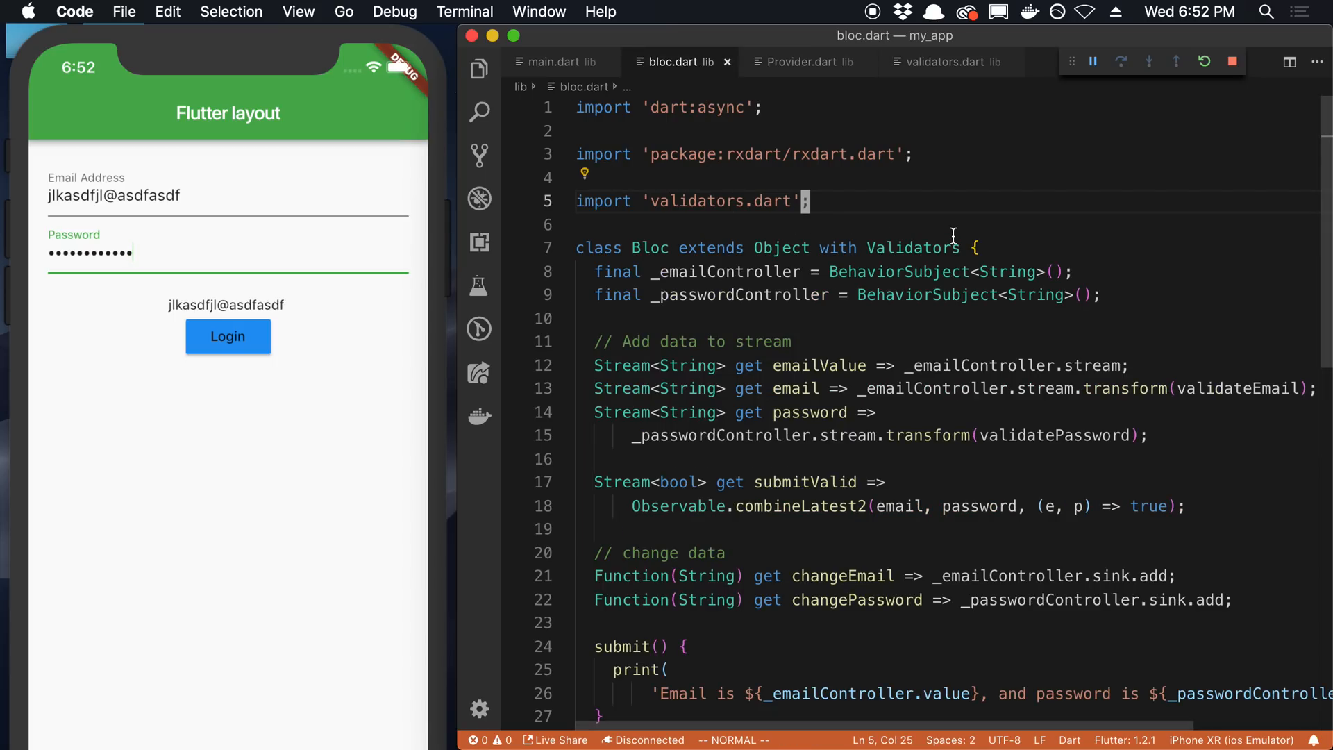
mouse_move(640, 228)
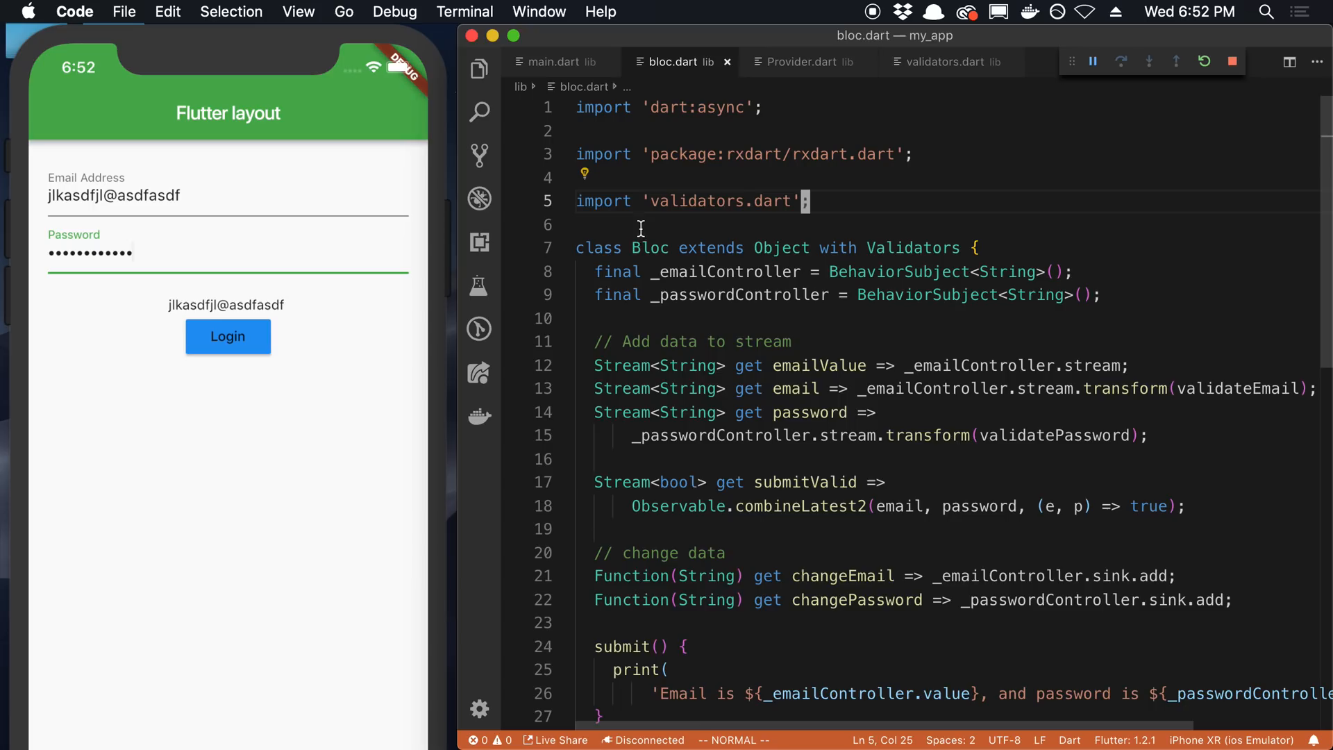
double_click(836, 247)
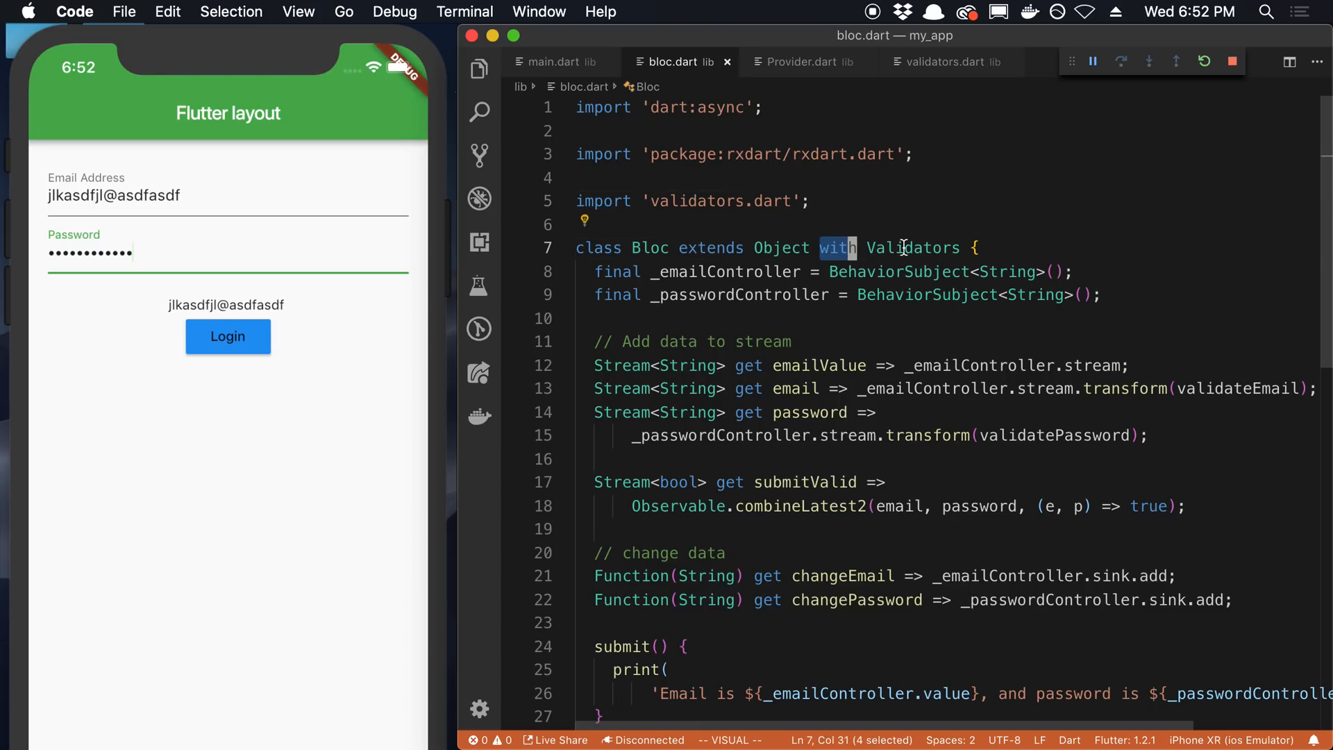
click(945, 61)
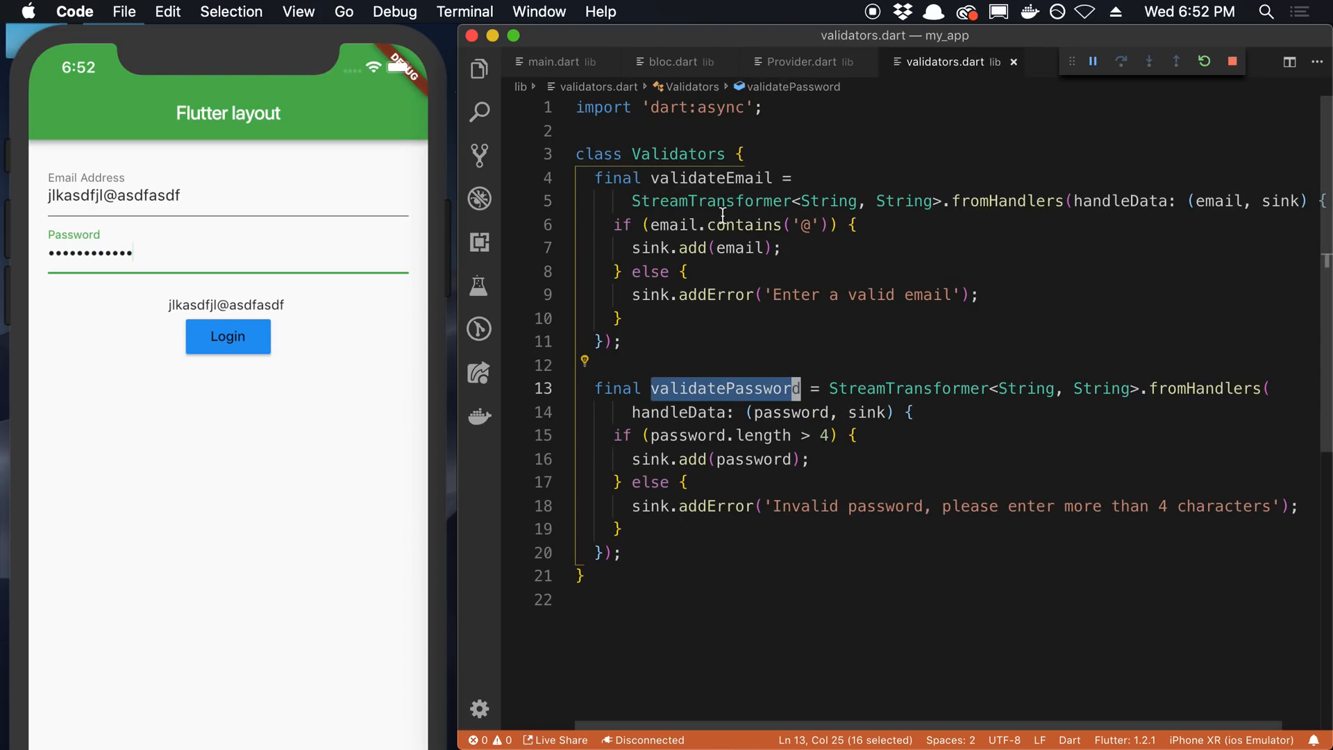
click(671, 61)
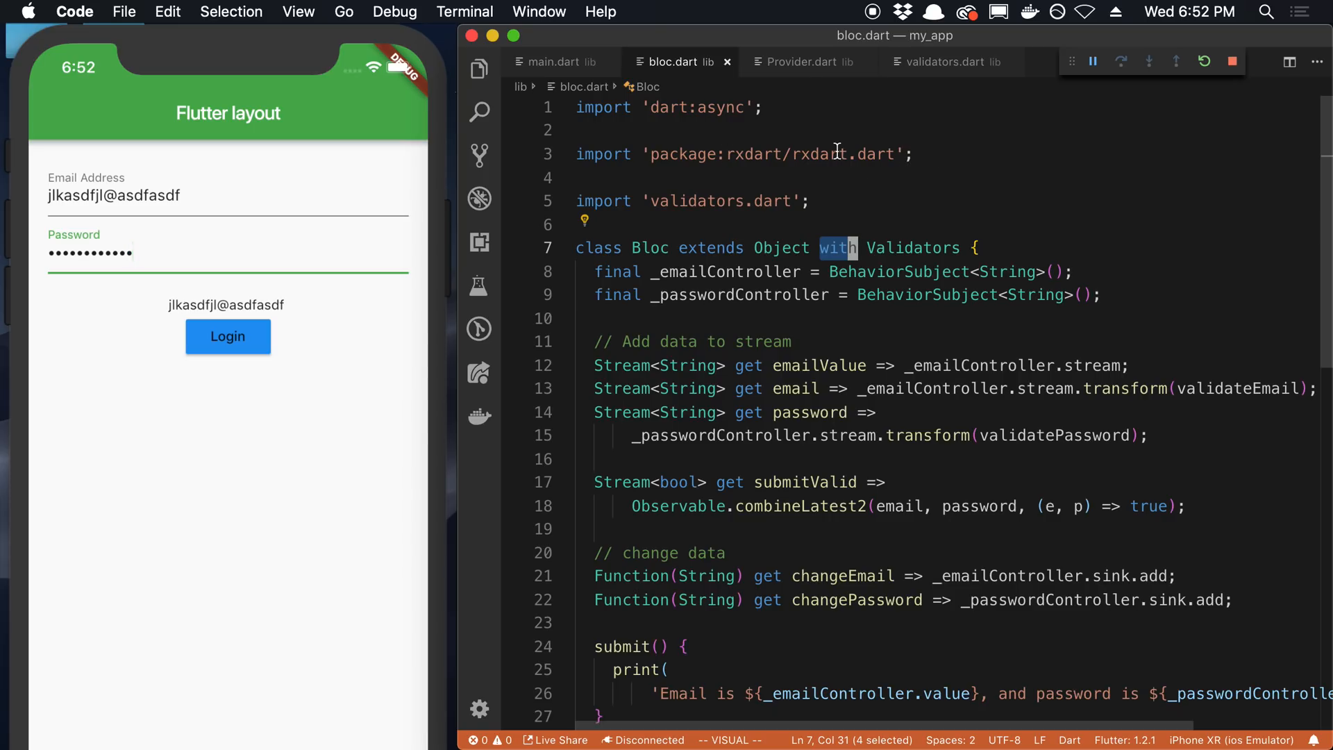
double_click(751, 154)
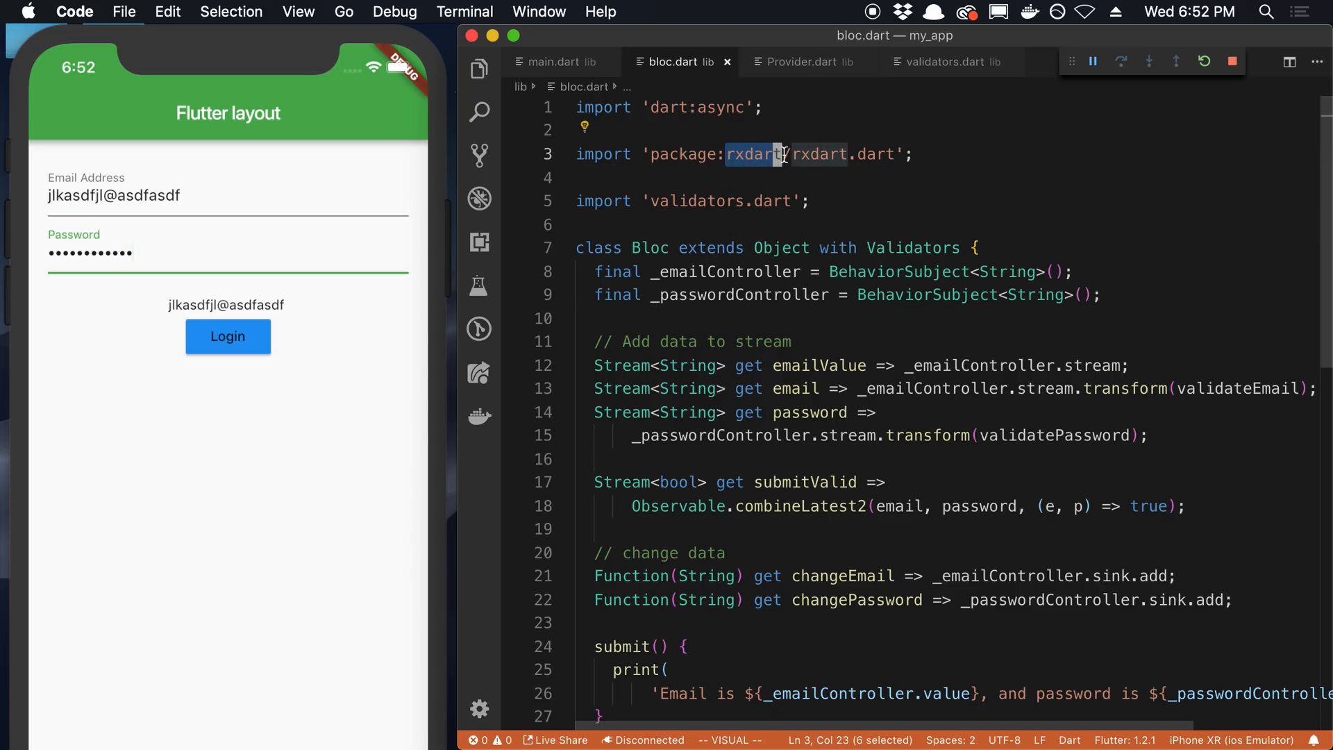
key(Escape)
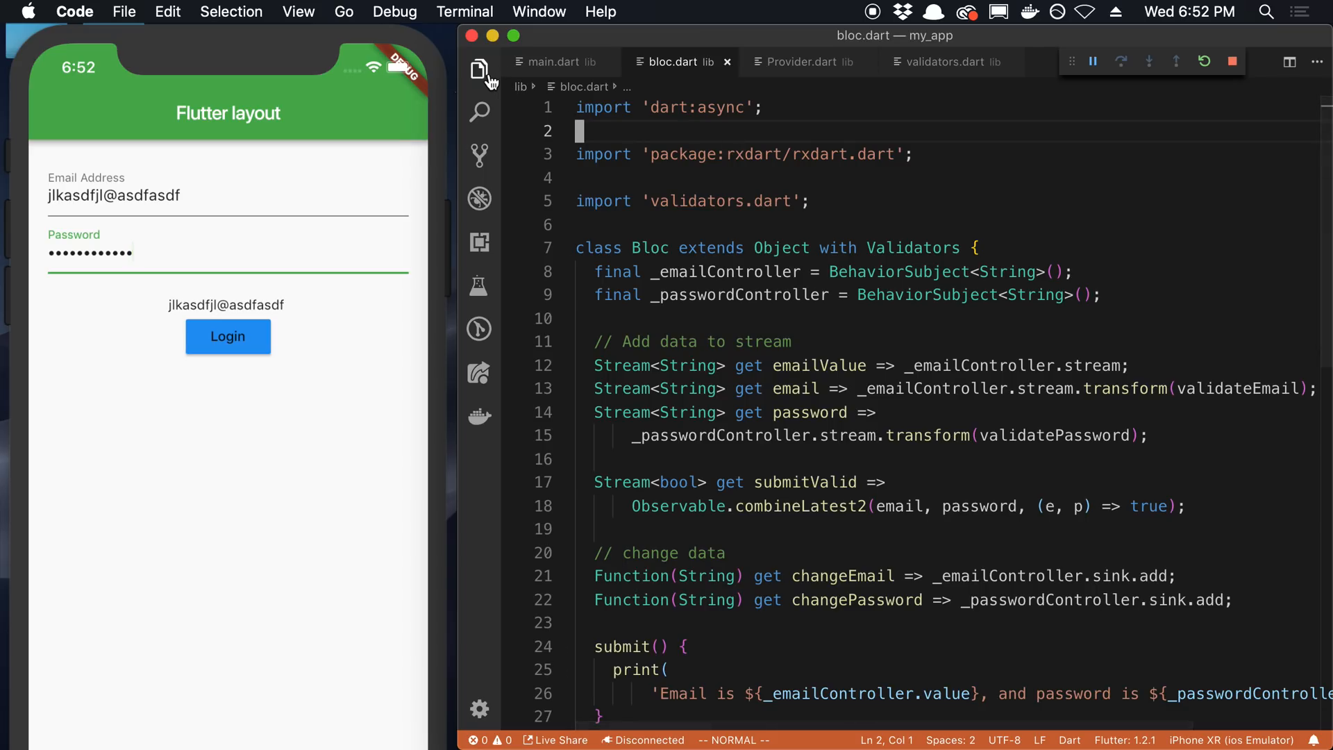
click(478, 69)
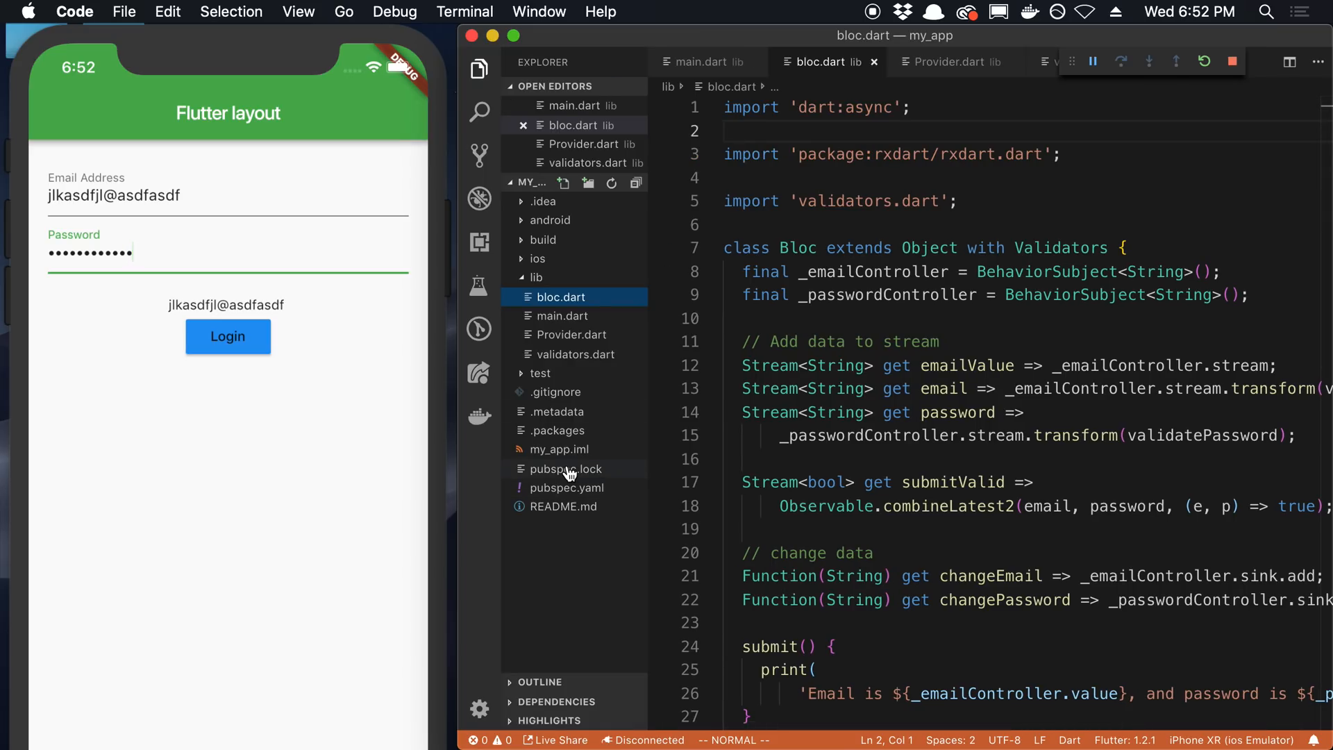
mouse_move(560, 449)
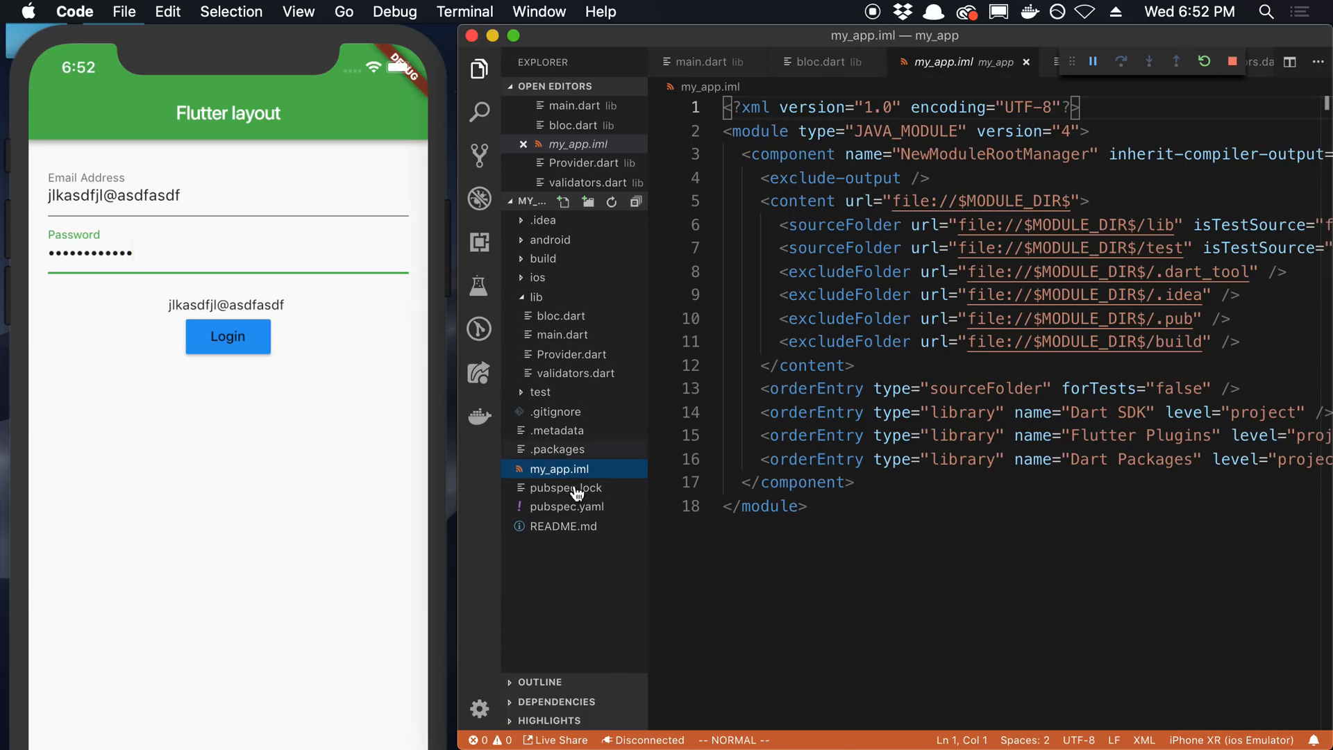
click(565, 506)
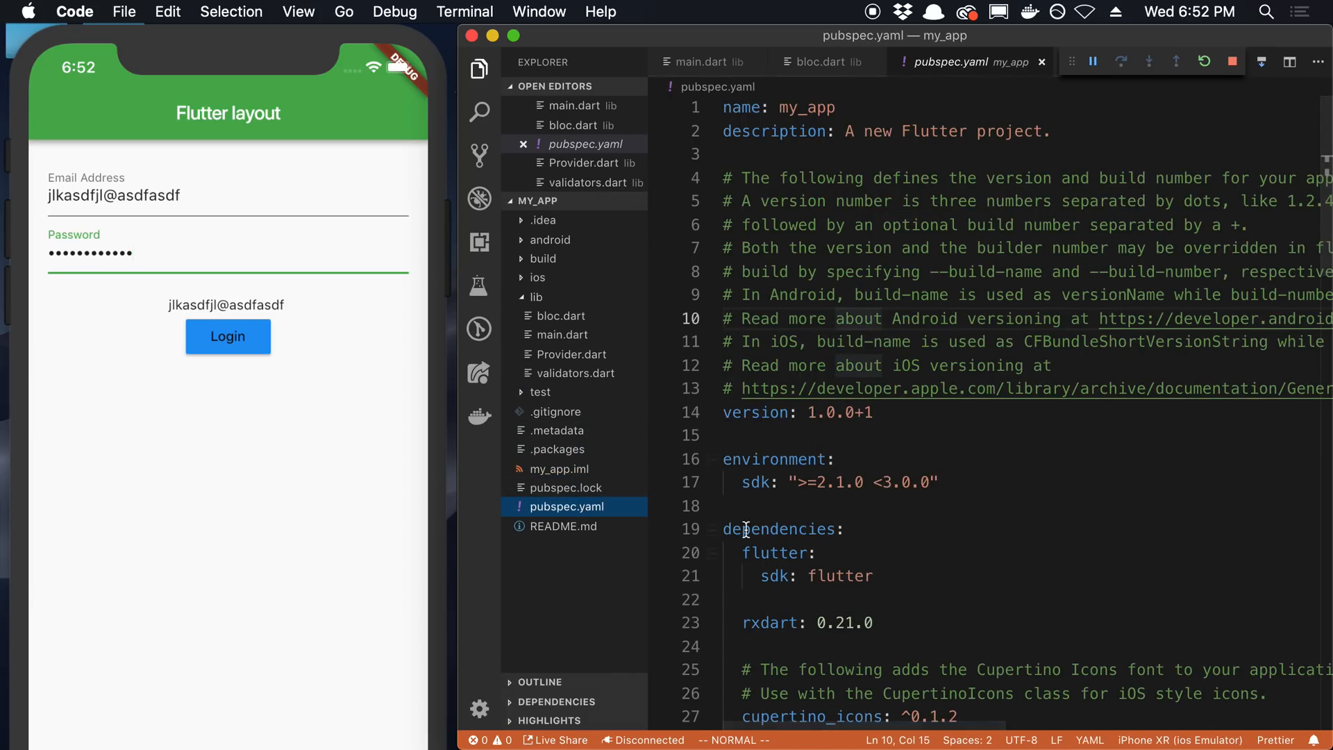
scroll(down, 3)
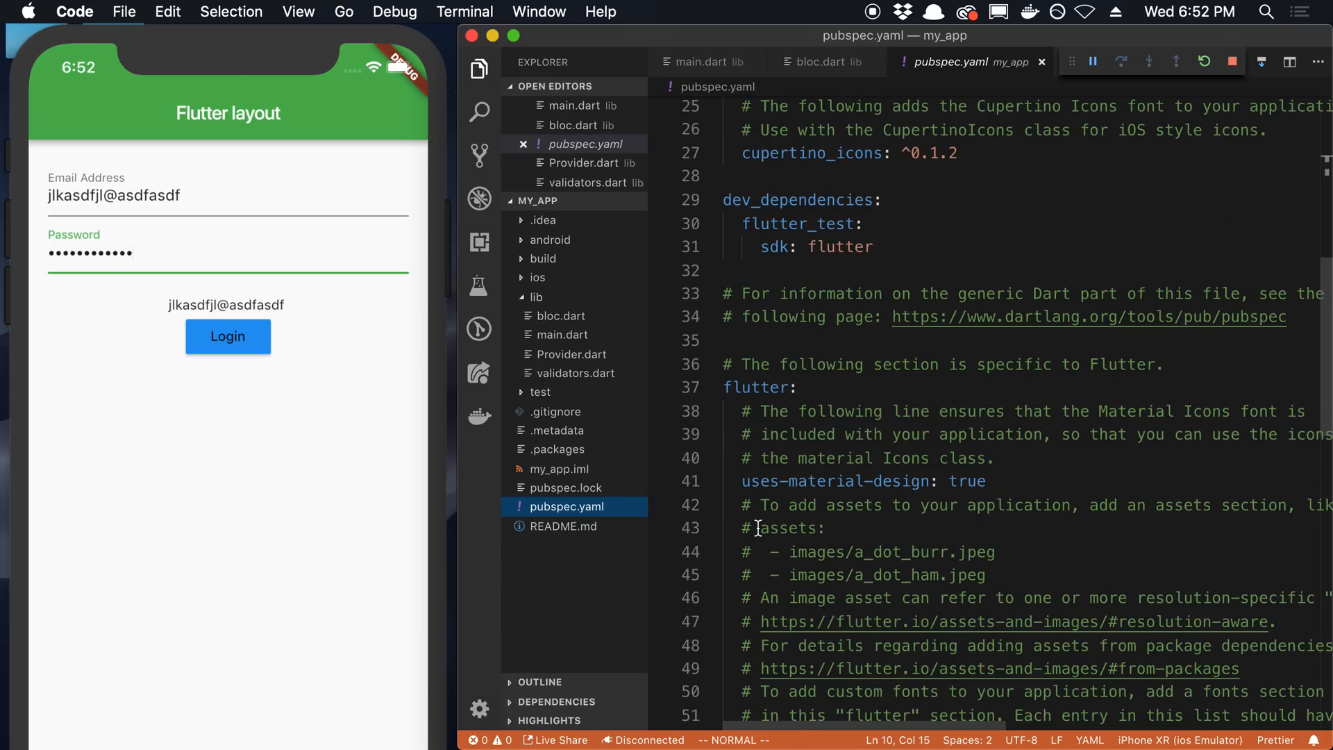
scroll(up, 3)
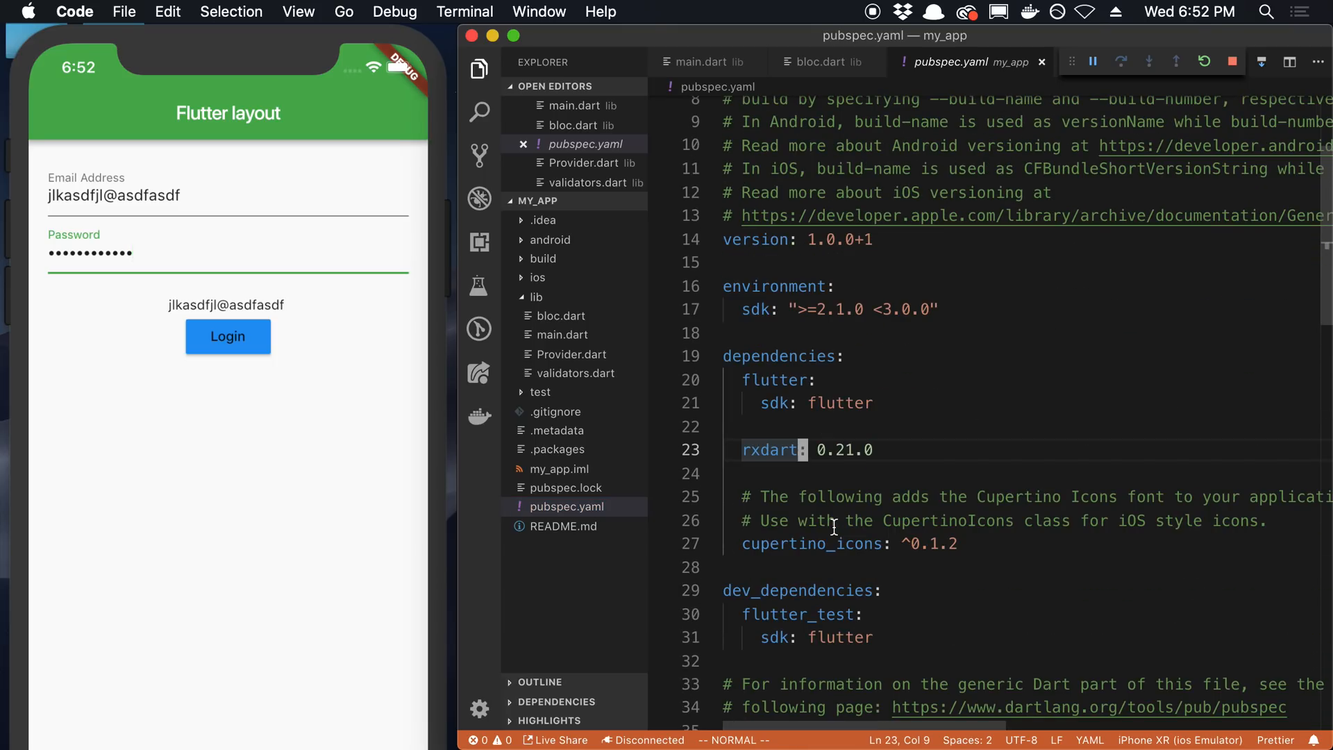
mouse_move(852, 451)
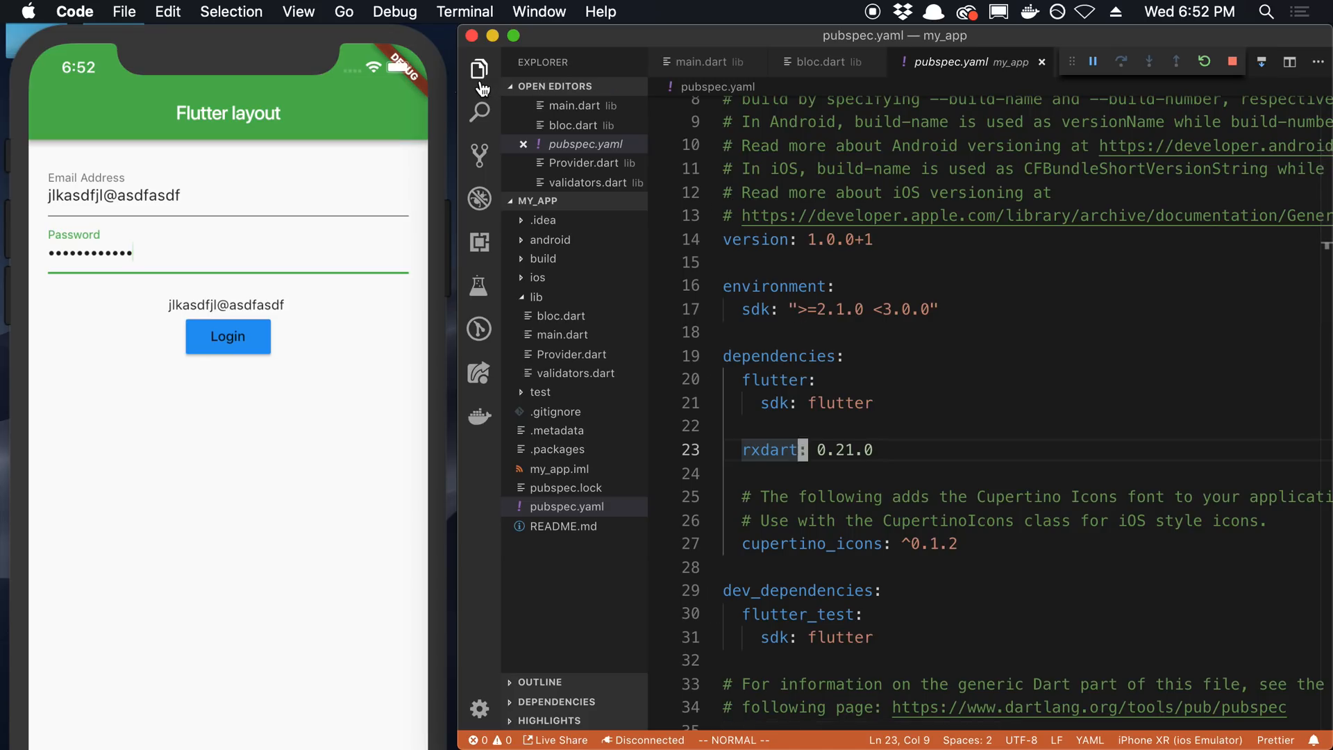
click(478, 69)
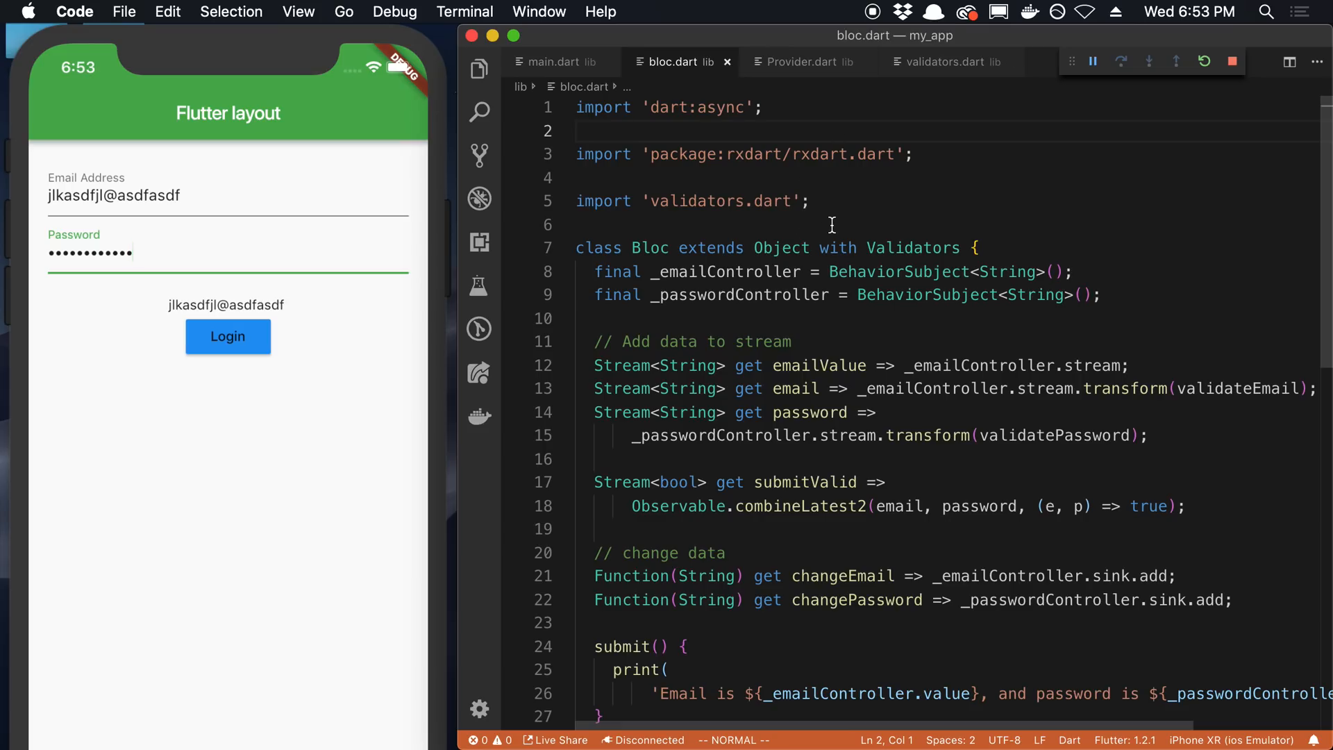
Review bloc.dart's BehaviorSubject controllers and the emailValue, email and password stream getters.
click(1105, 295)
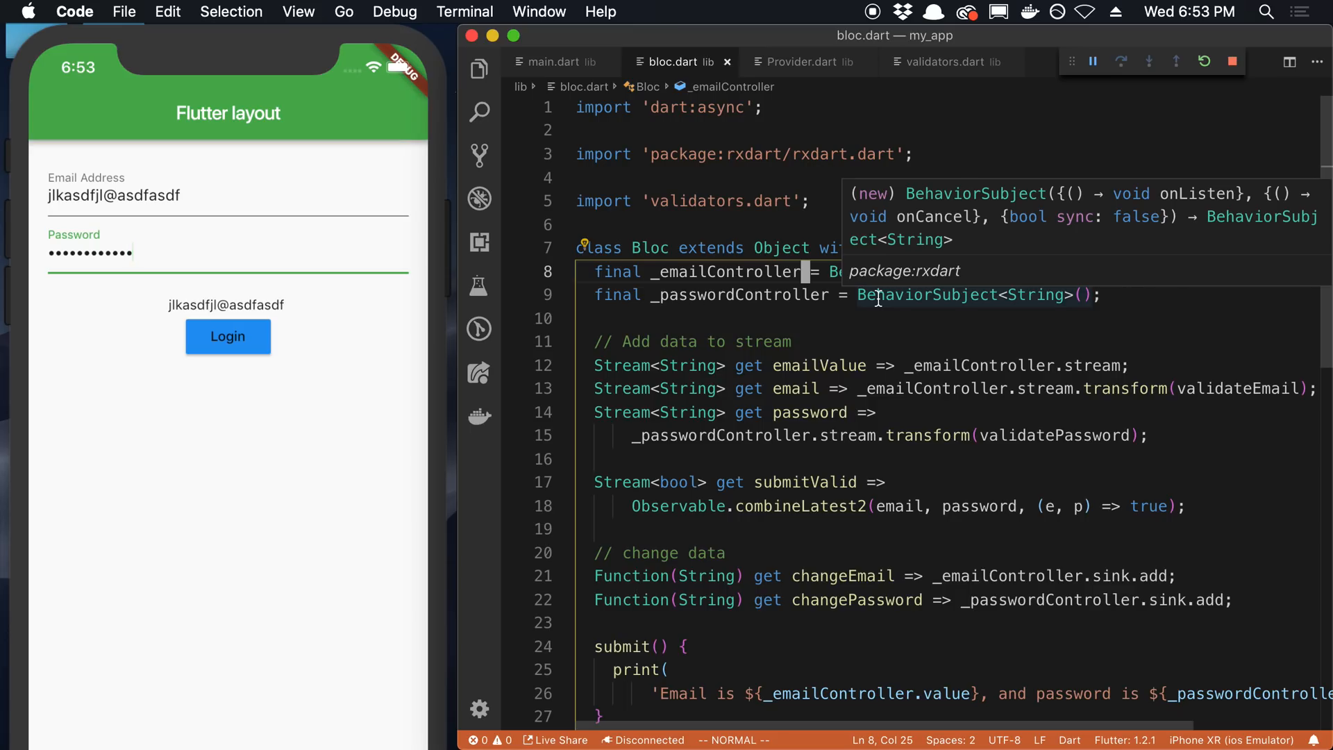
click(791, 341)
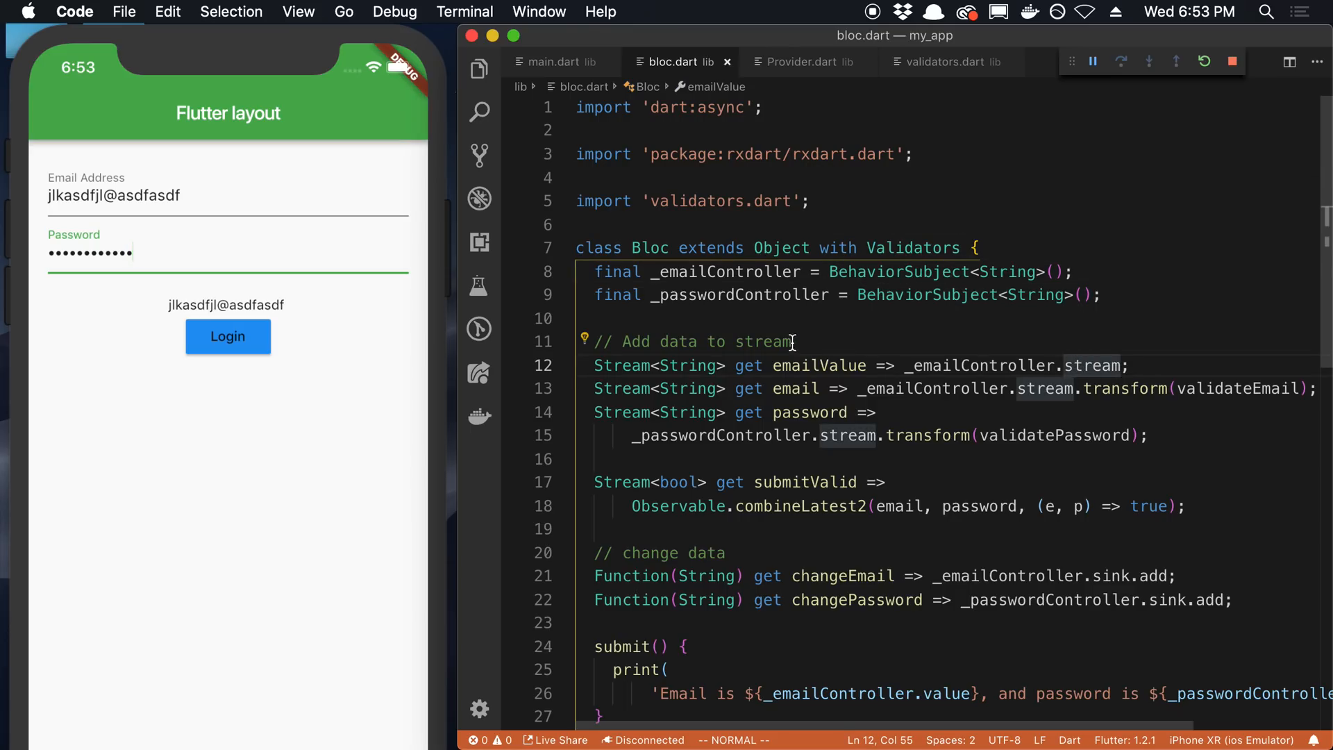
click(739, 294)
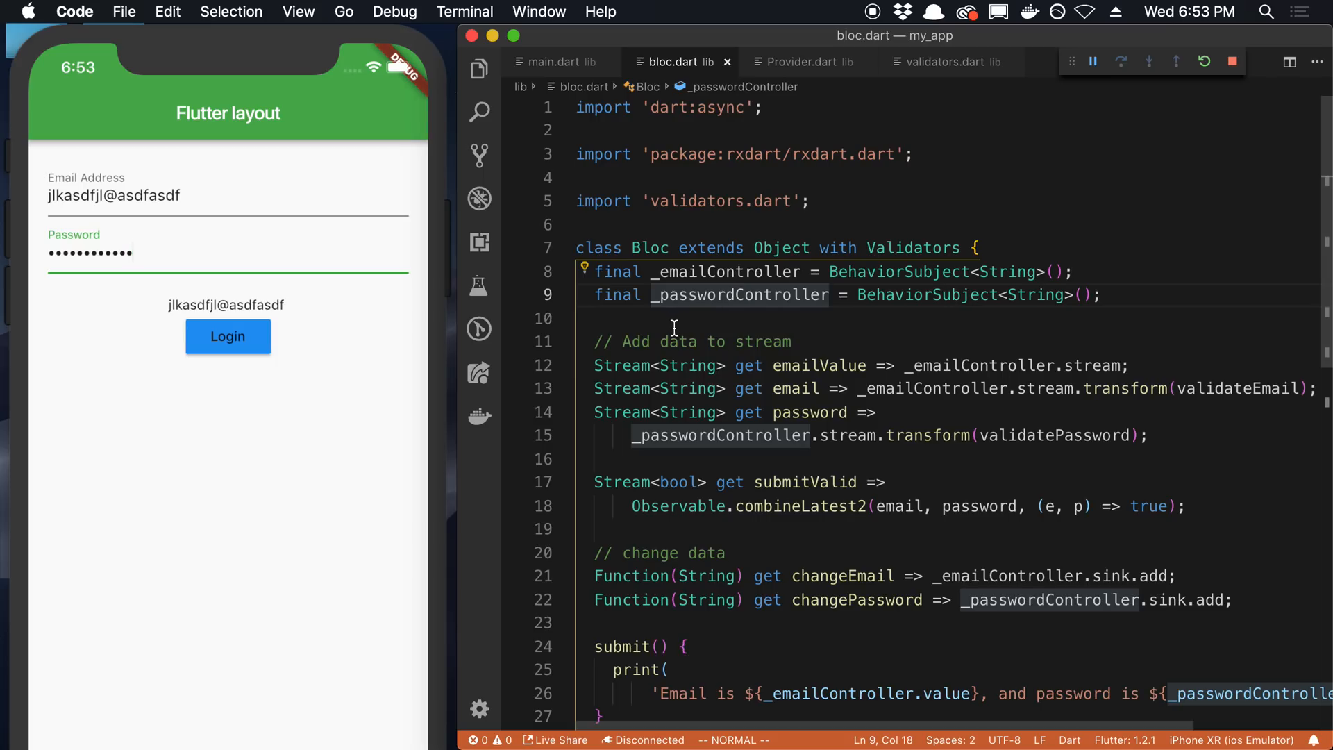
mouse_move(1205, 323)
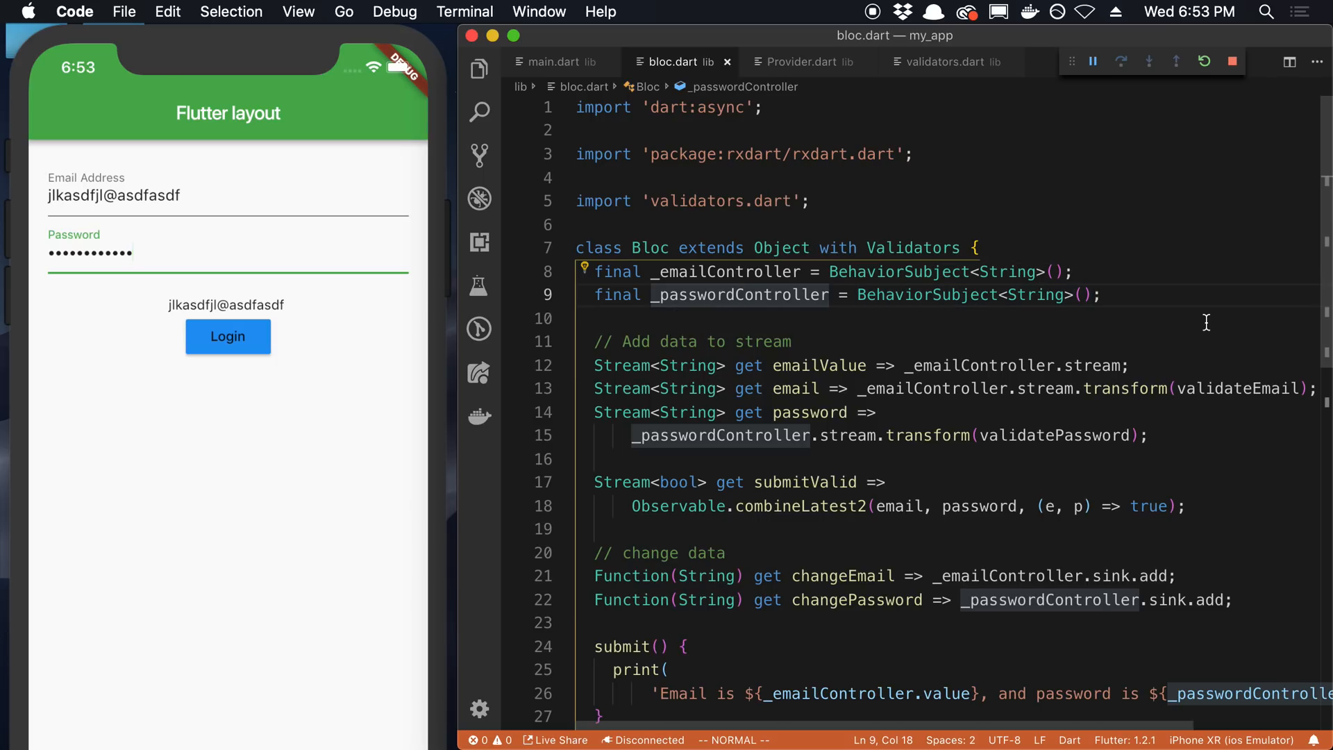
scroll(down, 3)
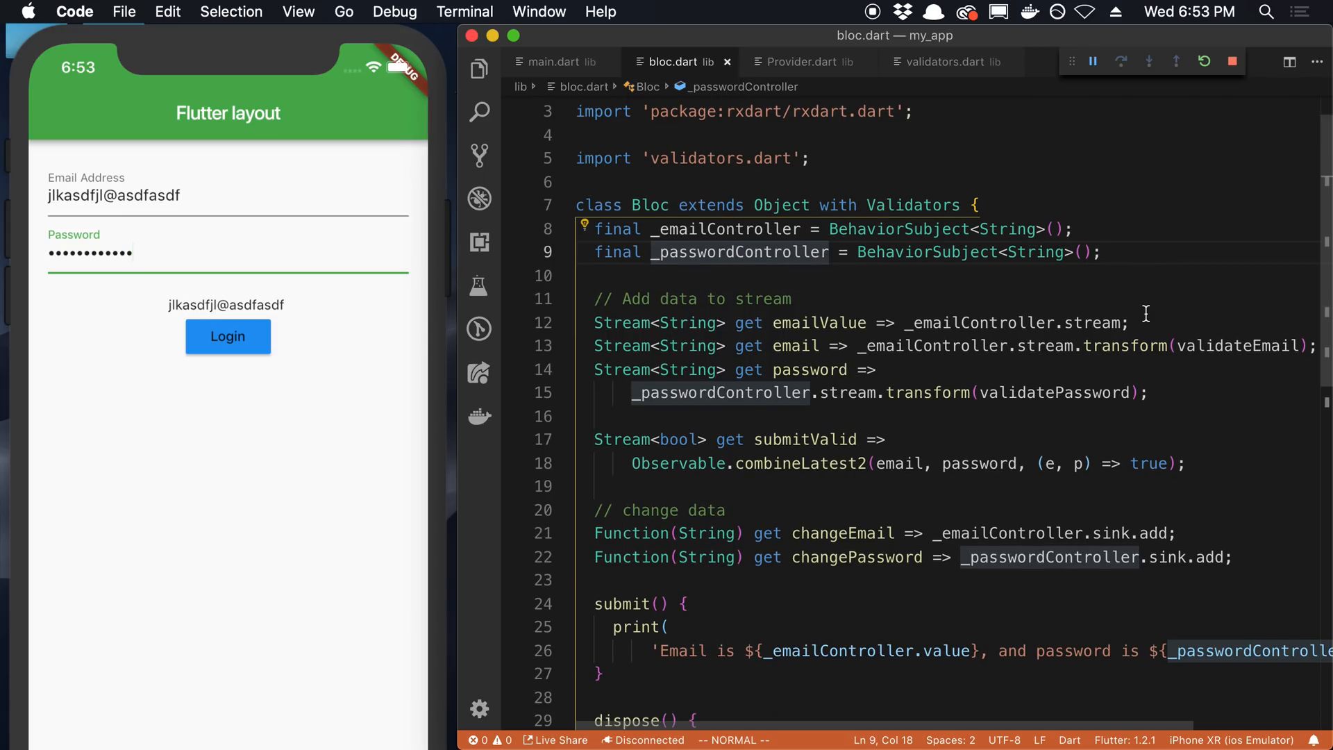
click(800, 345)
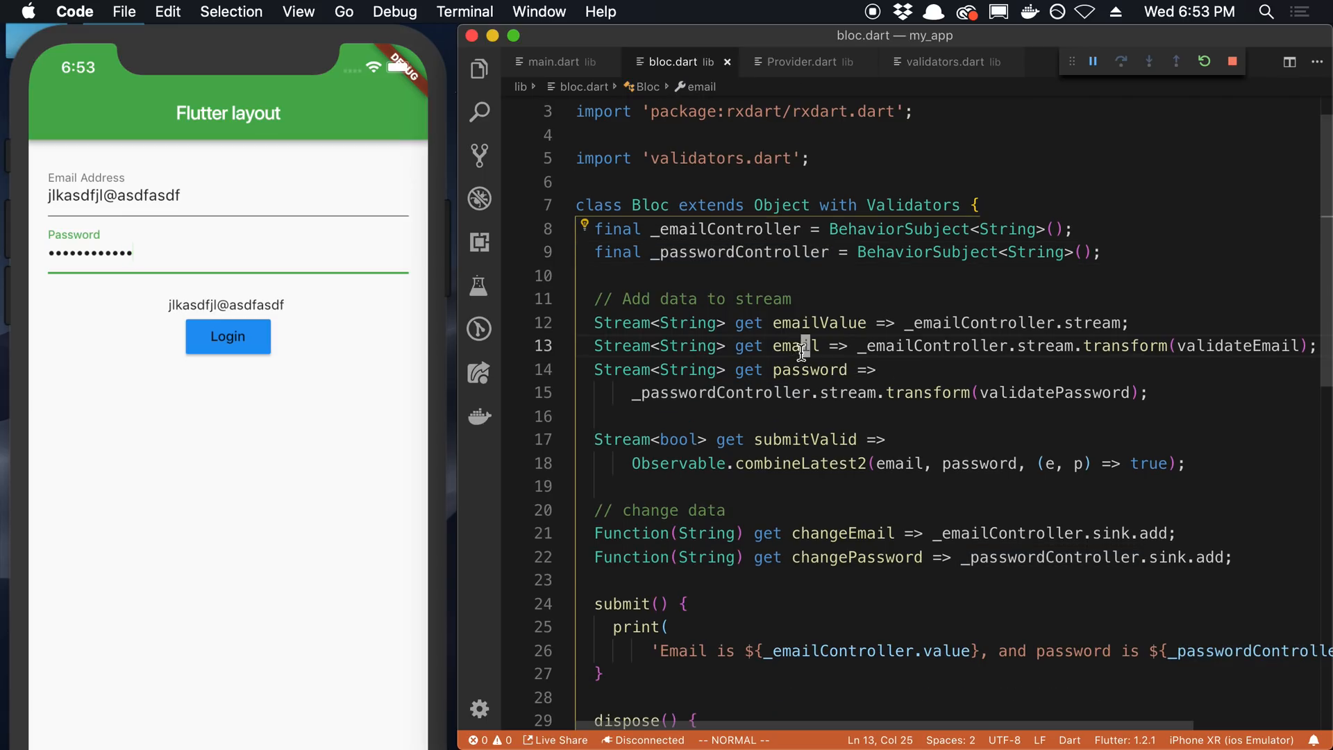
click(805, 369)
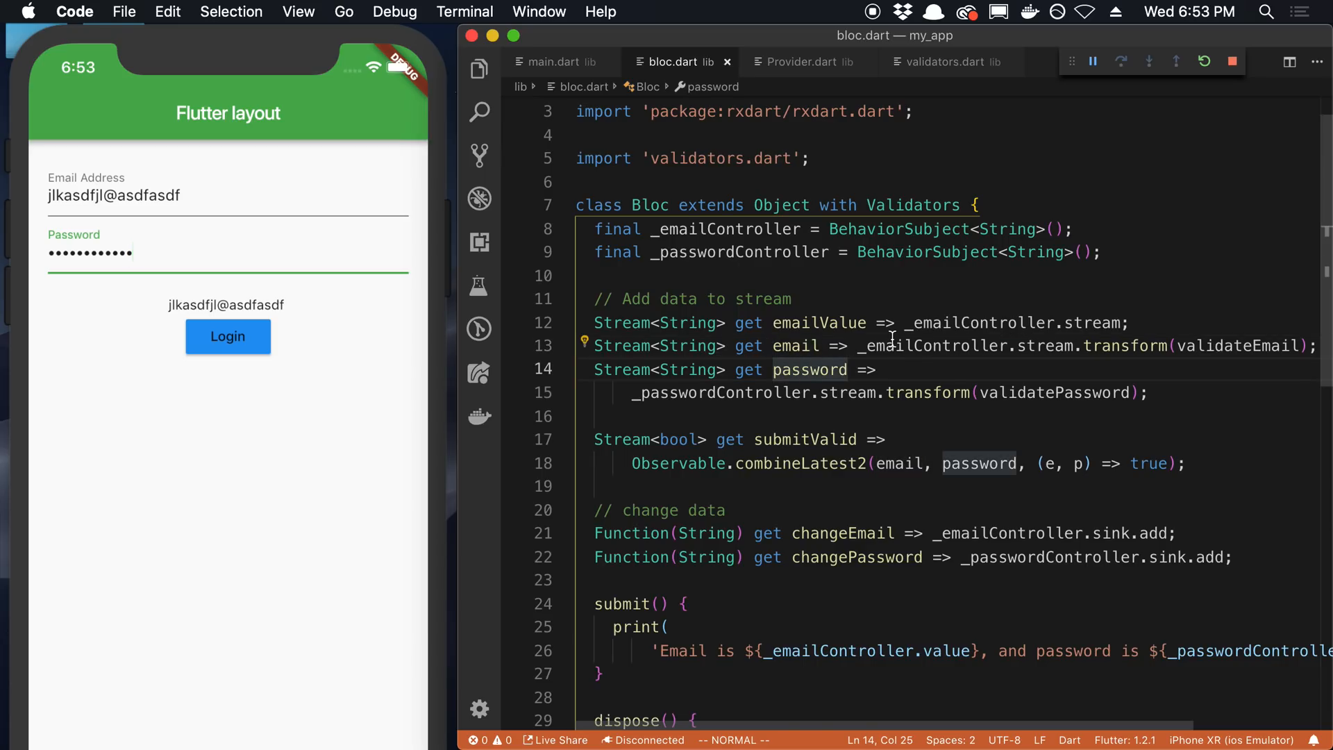
mouse_move(1241, 345)
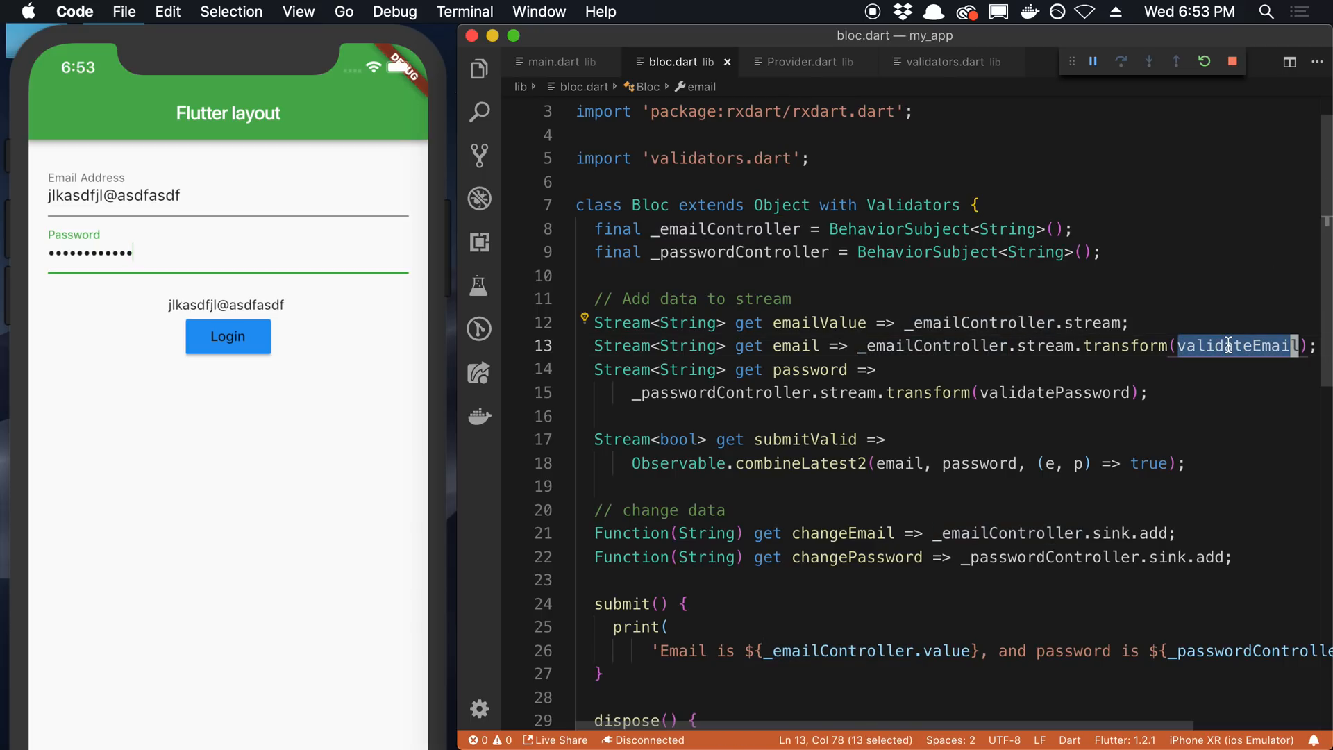
mouse_move(1233, 345)
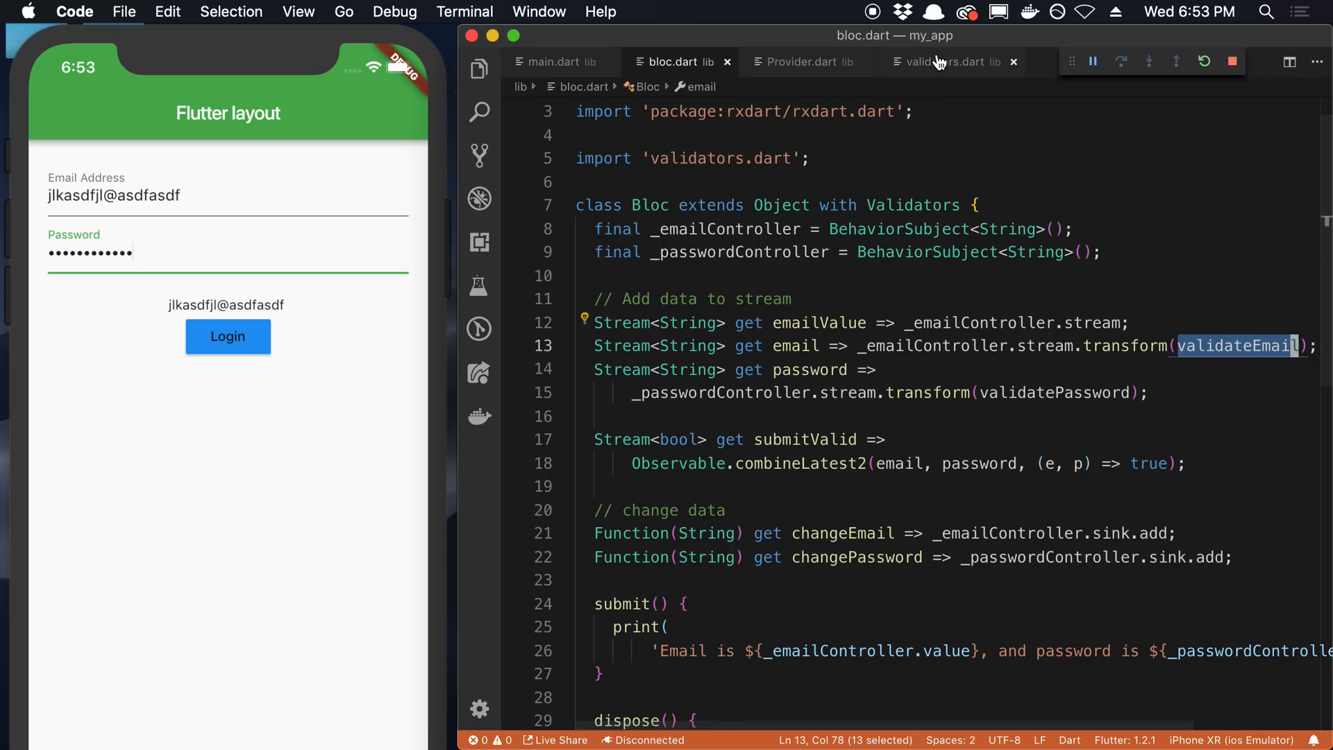
click(946, 61)
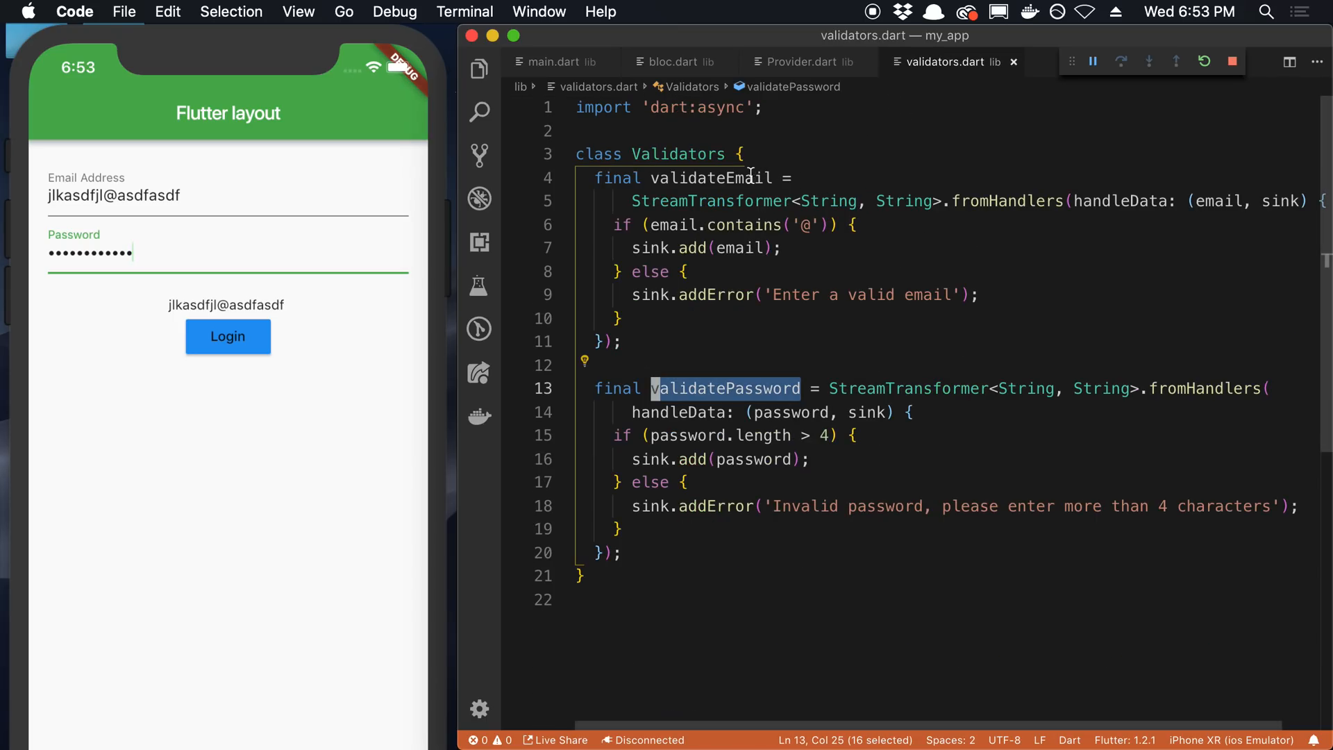
Trace validateEmail's String type, fromHandlers, contains check, sink and sink.add(email) in validators.dart.
click(671, 61)
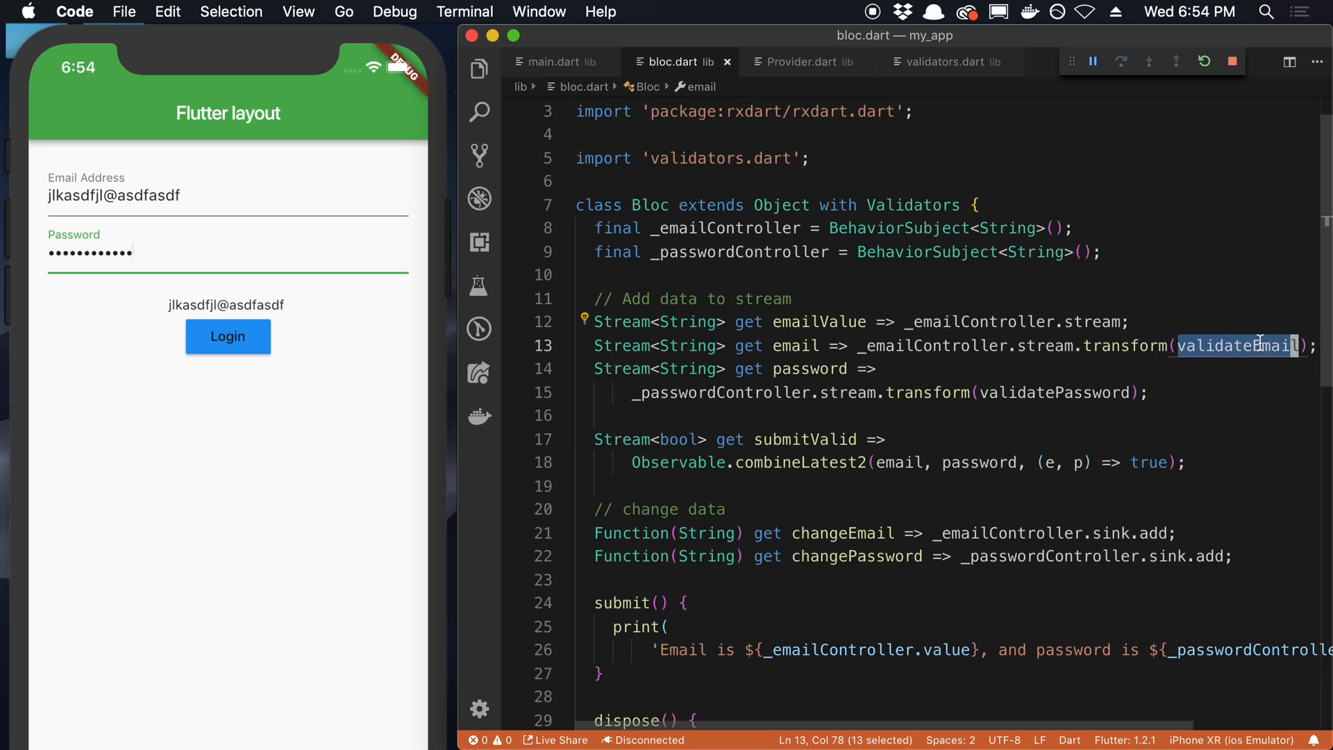
mouse_move(959, 82)
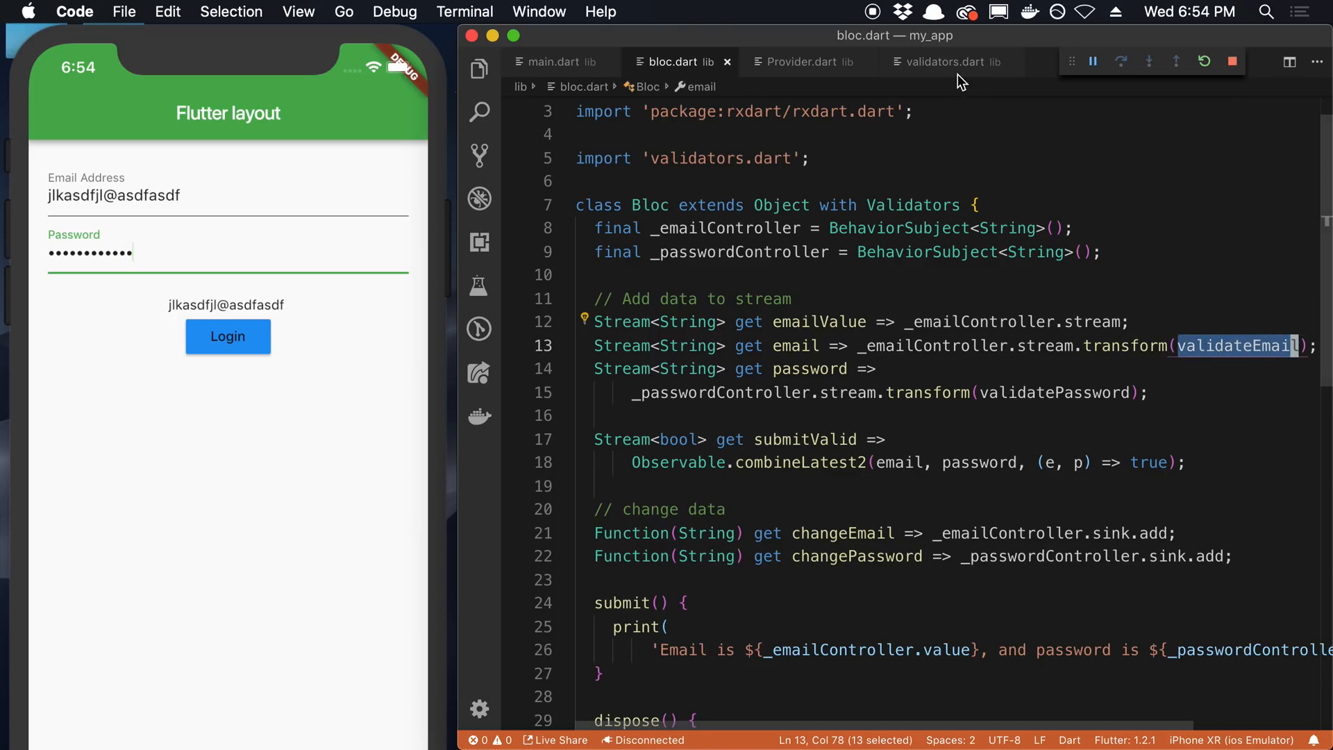
mouse_move(947, 61)
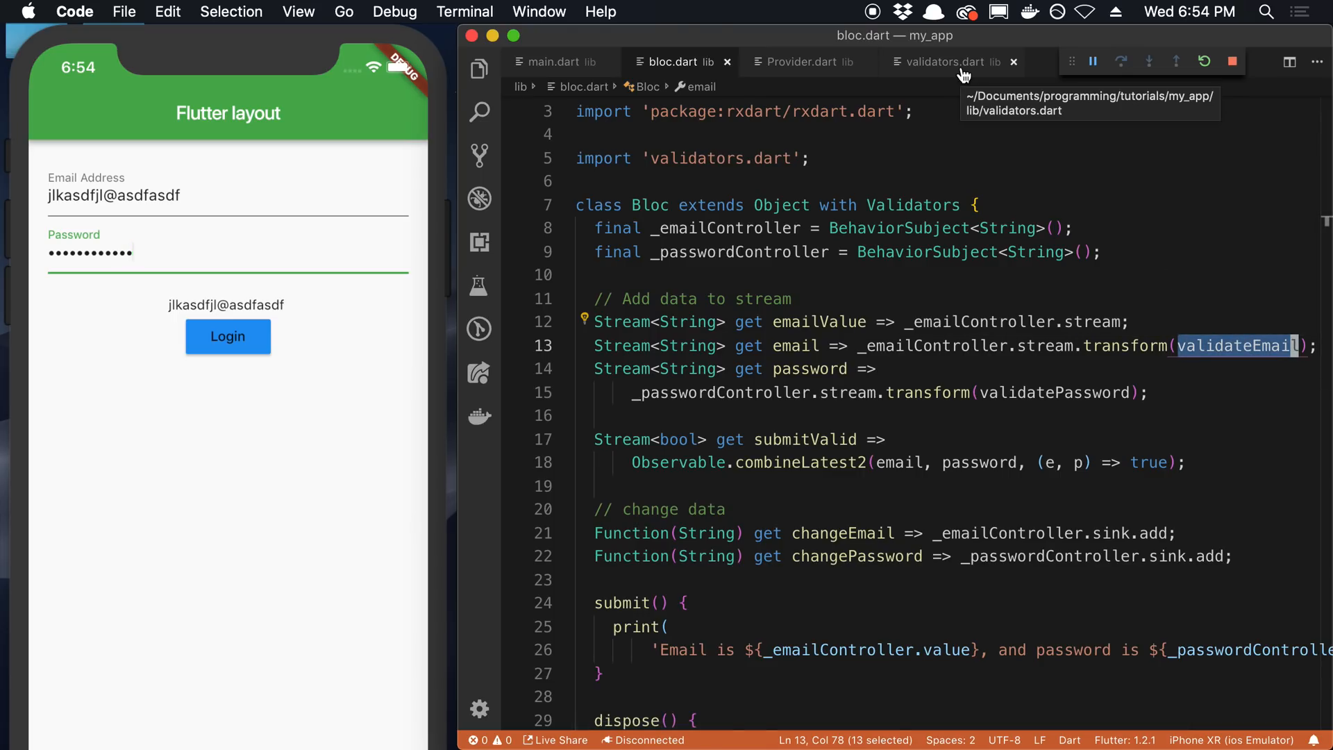
click(948, 61)
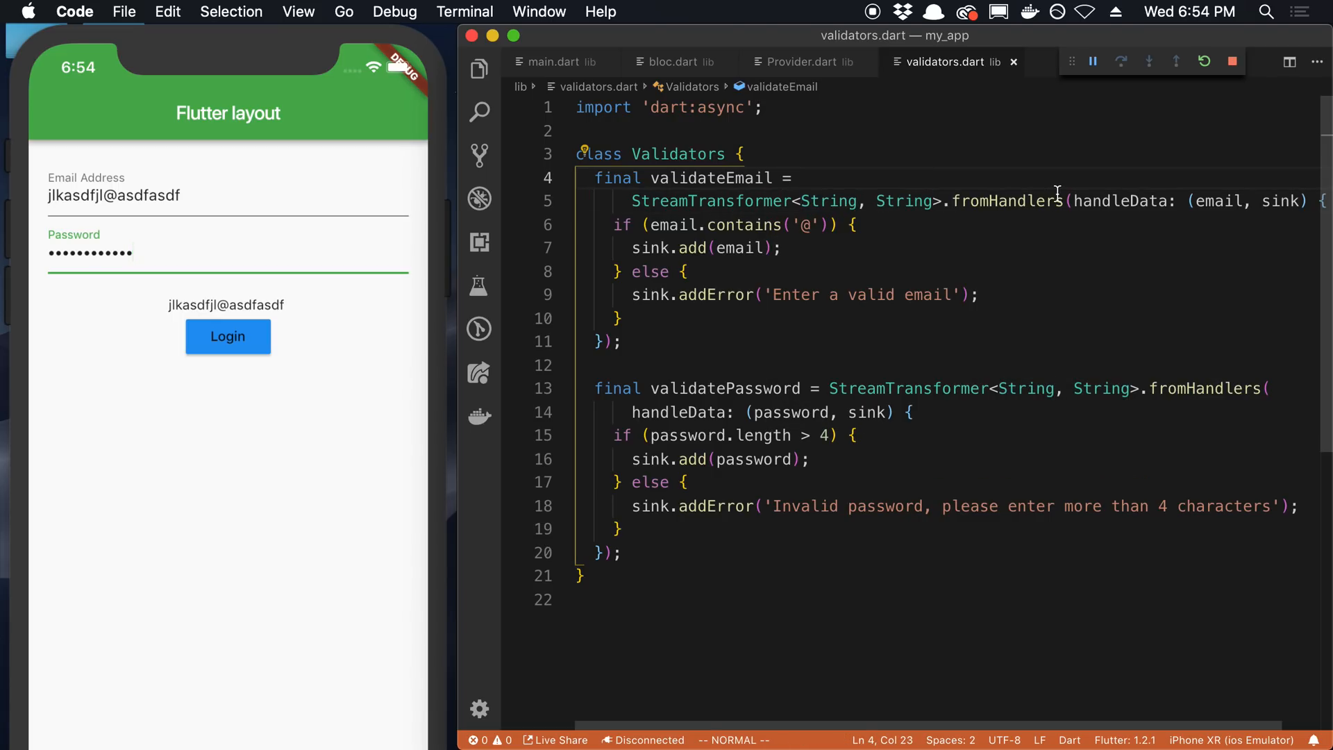
double_click(826, 201)
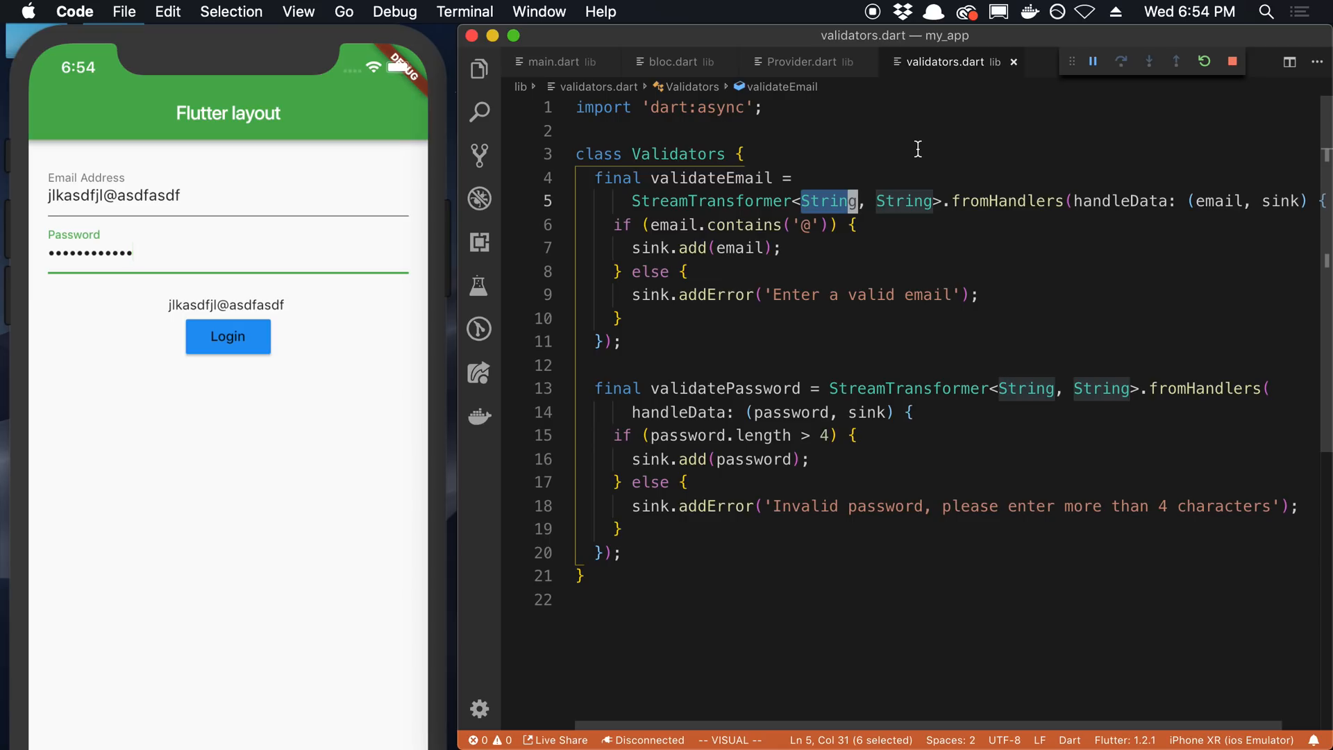
double_click(669, 224)
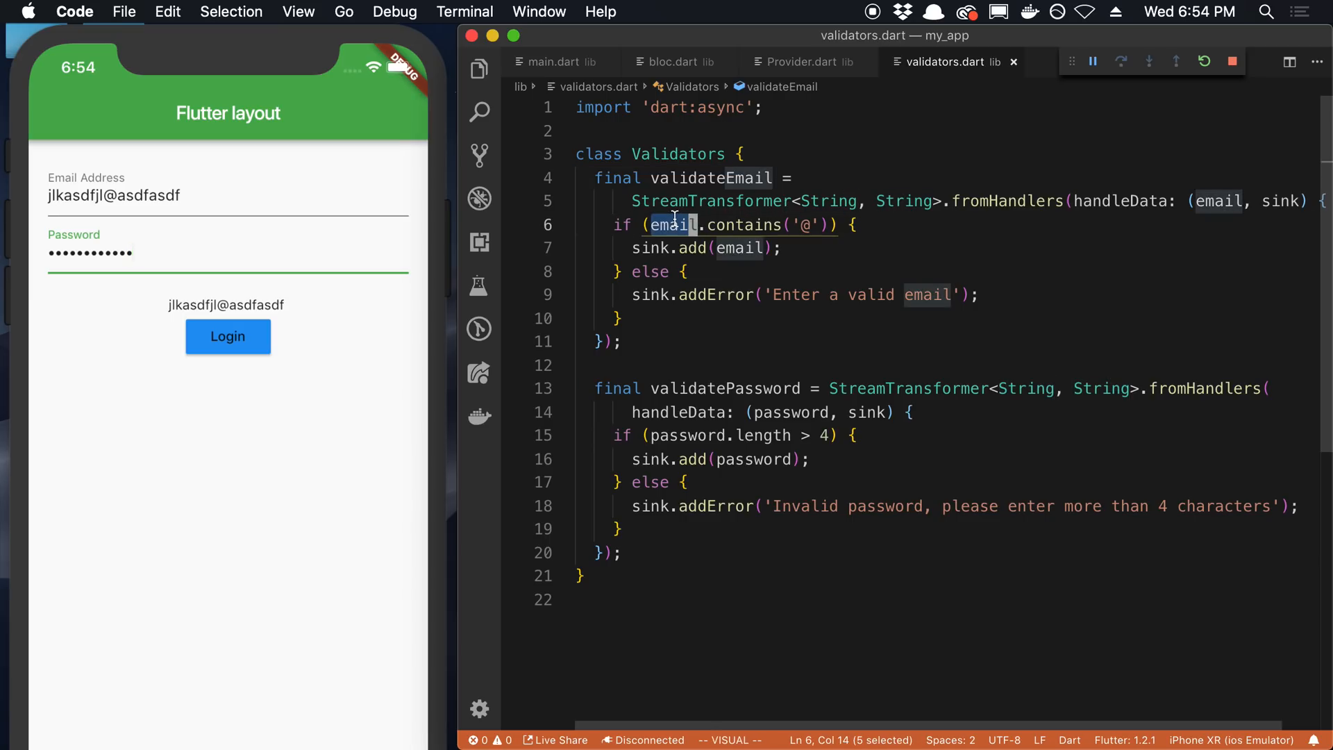
double_click(901, 202)
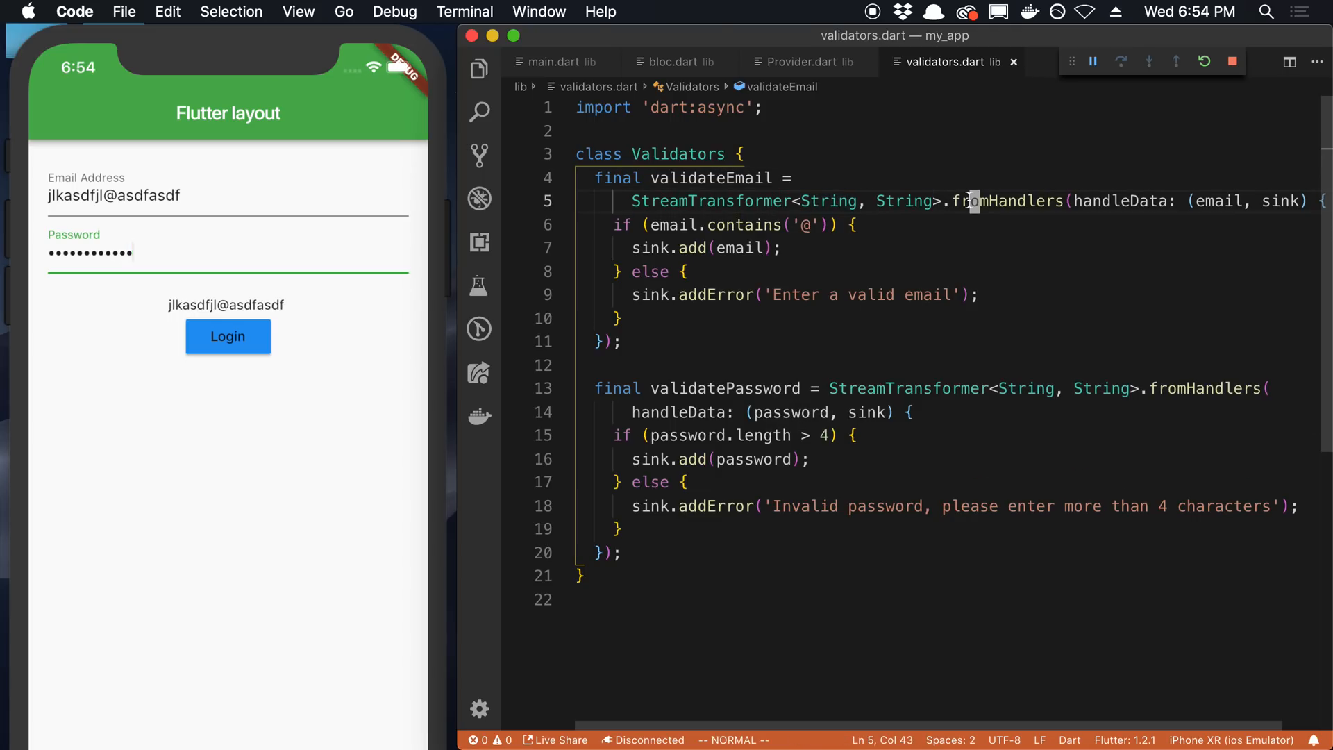
double_click(1004, 201)
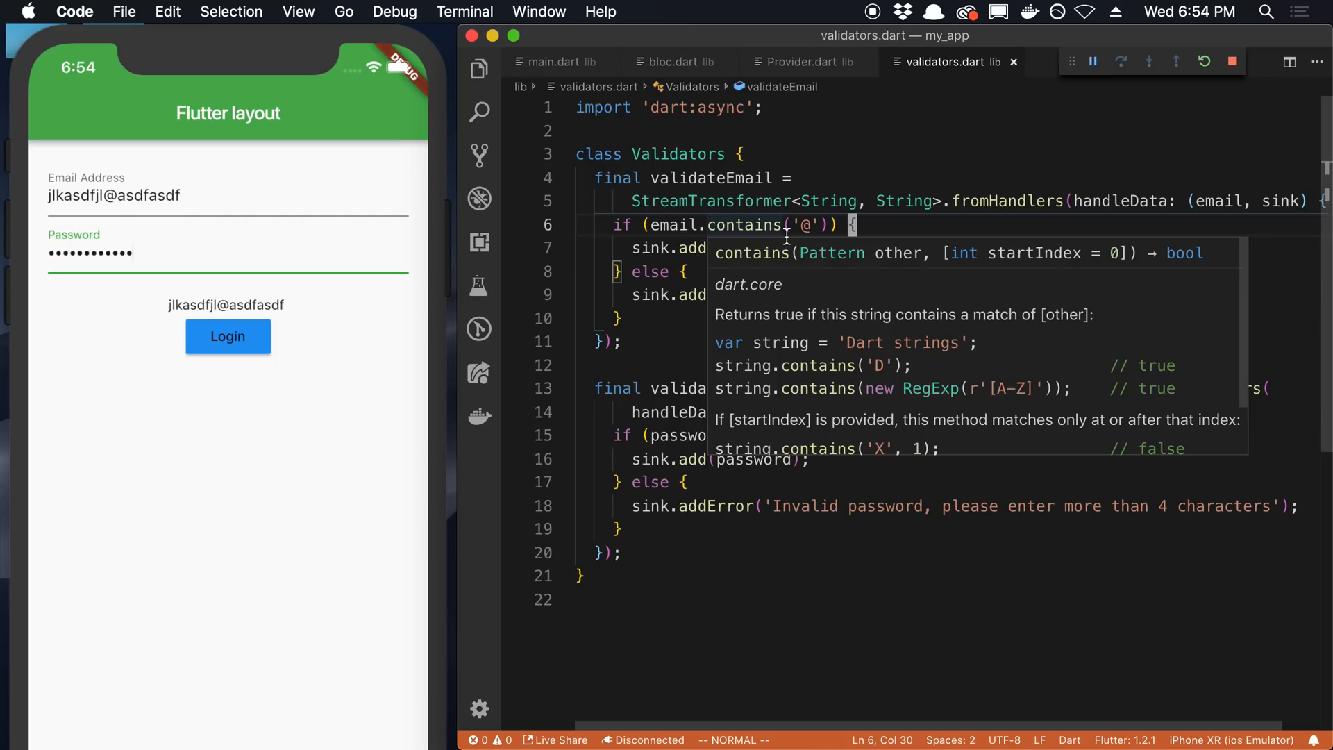
double_click(1217, 201)
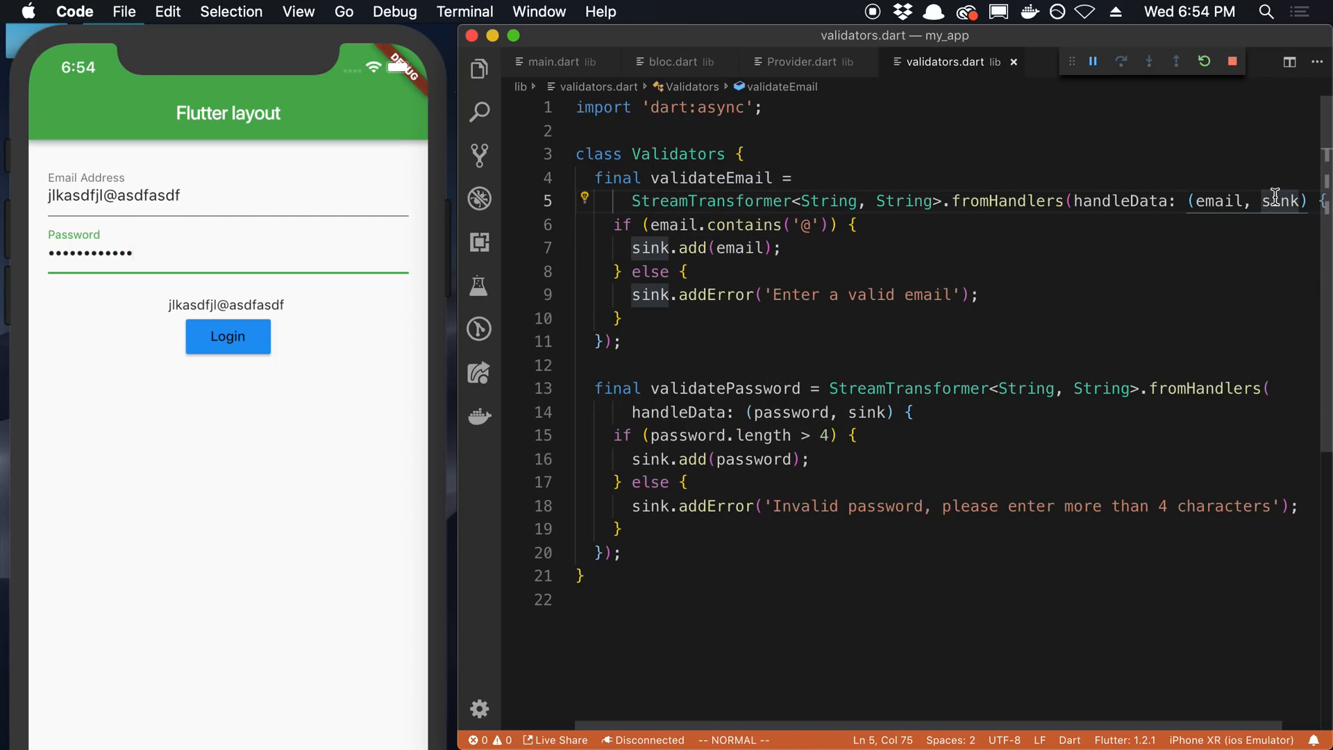
double_click(669, 224)
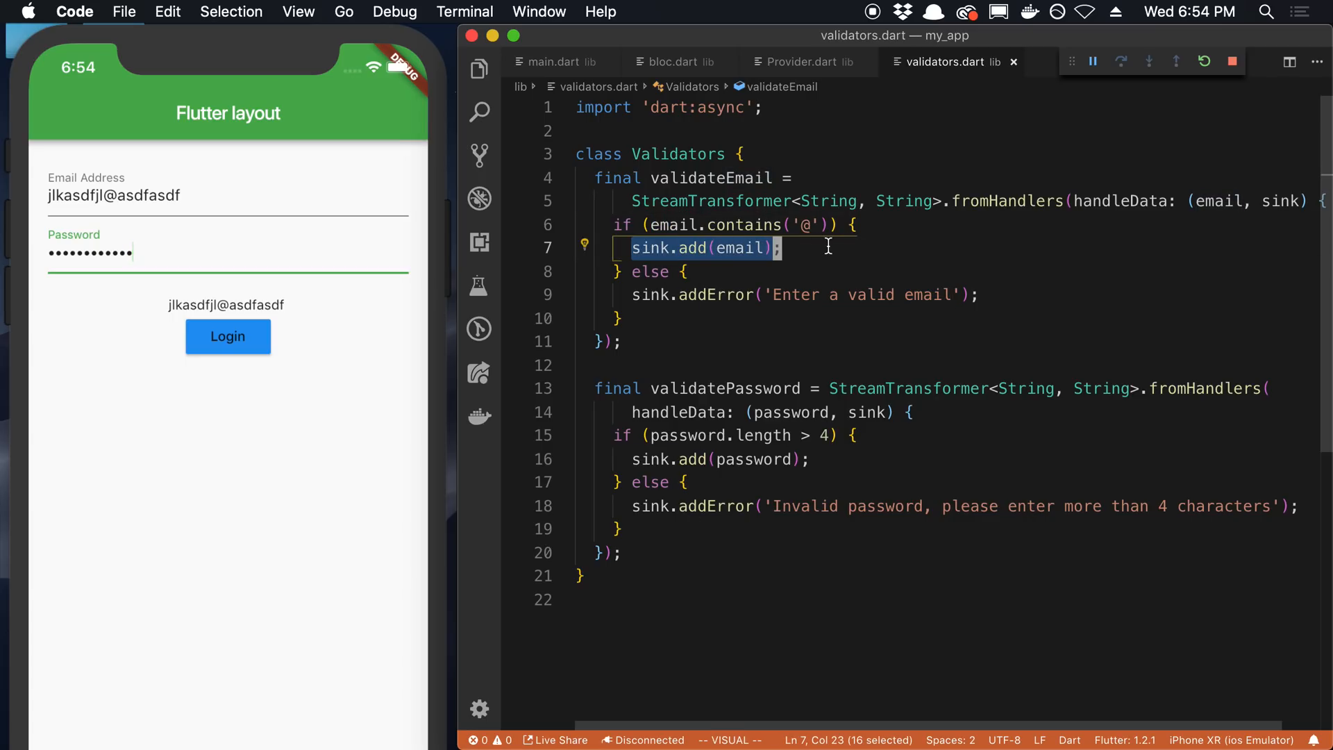
mouse_move(637, 304)
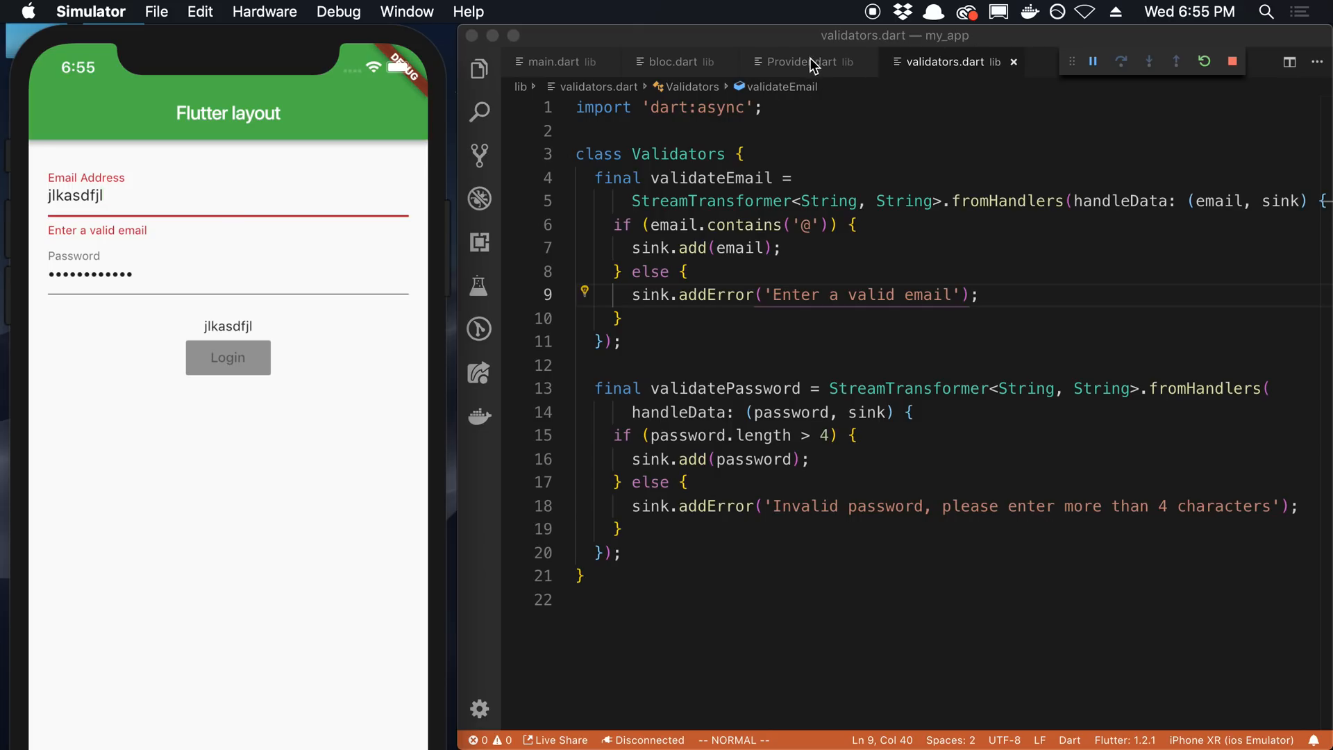
click(673, 61)
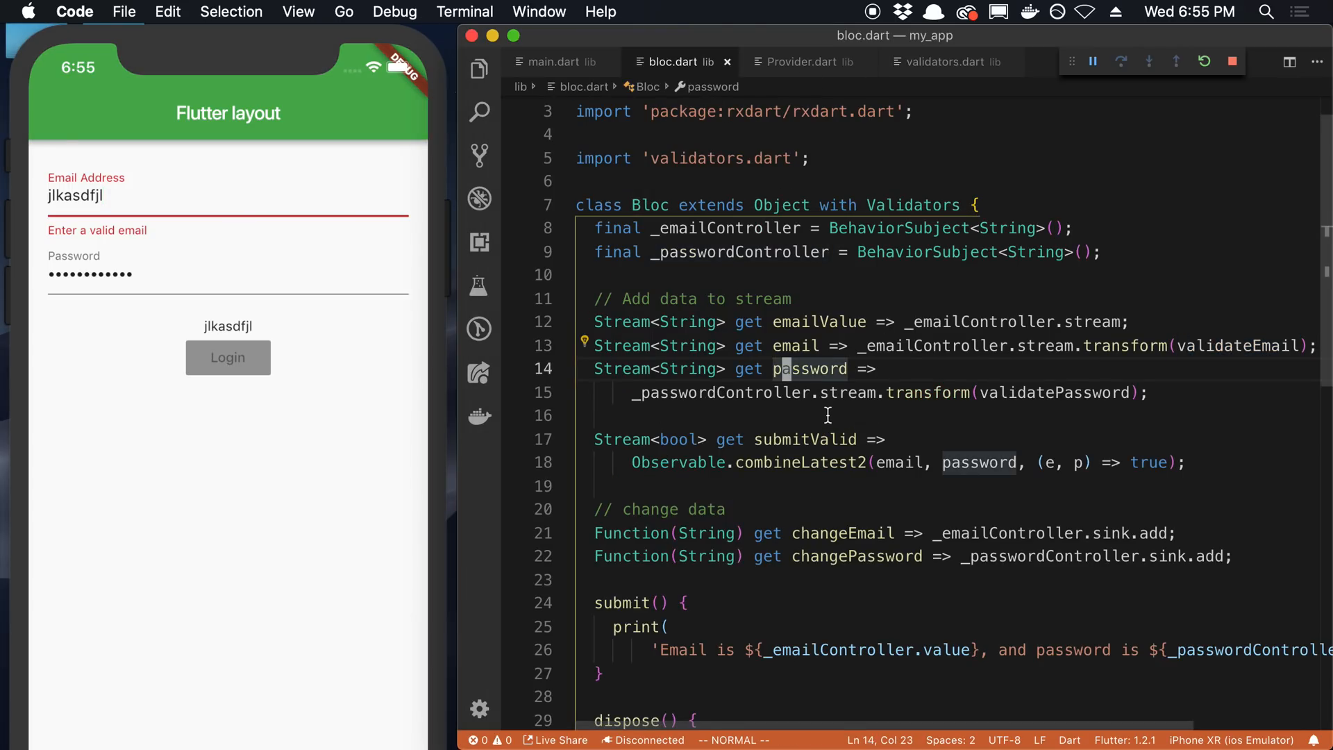
Compare validatePassword in validators.dart against bloc.dart, glancing at Provider.dart.
click(948, 61)
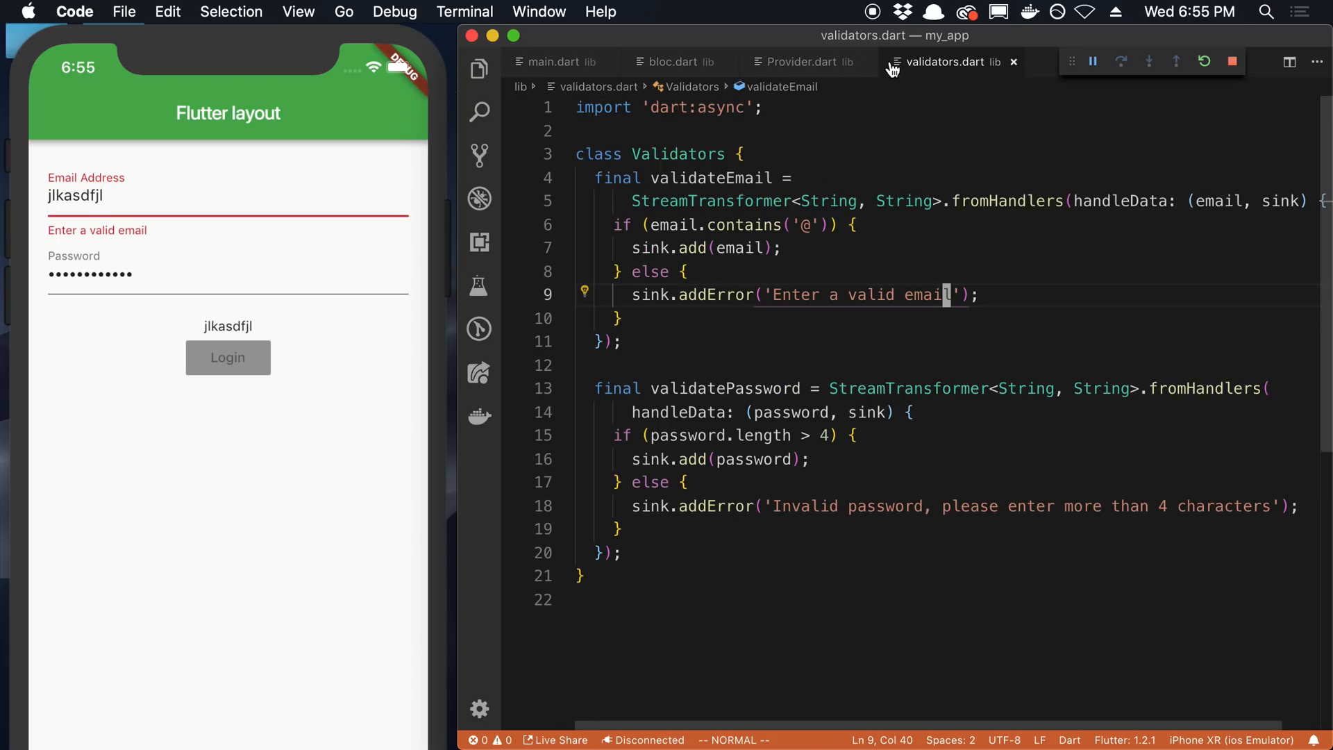
double_click(723, 387)
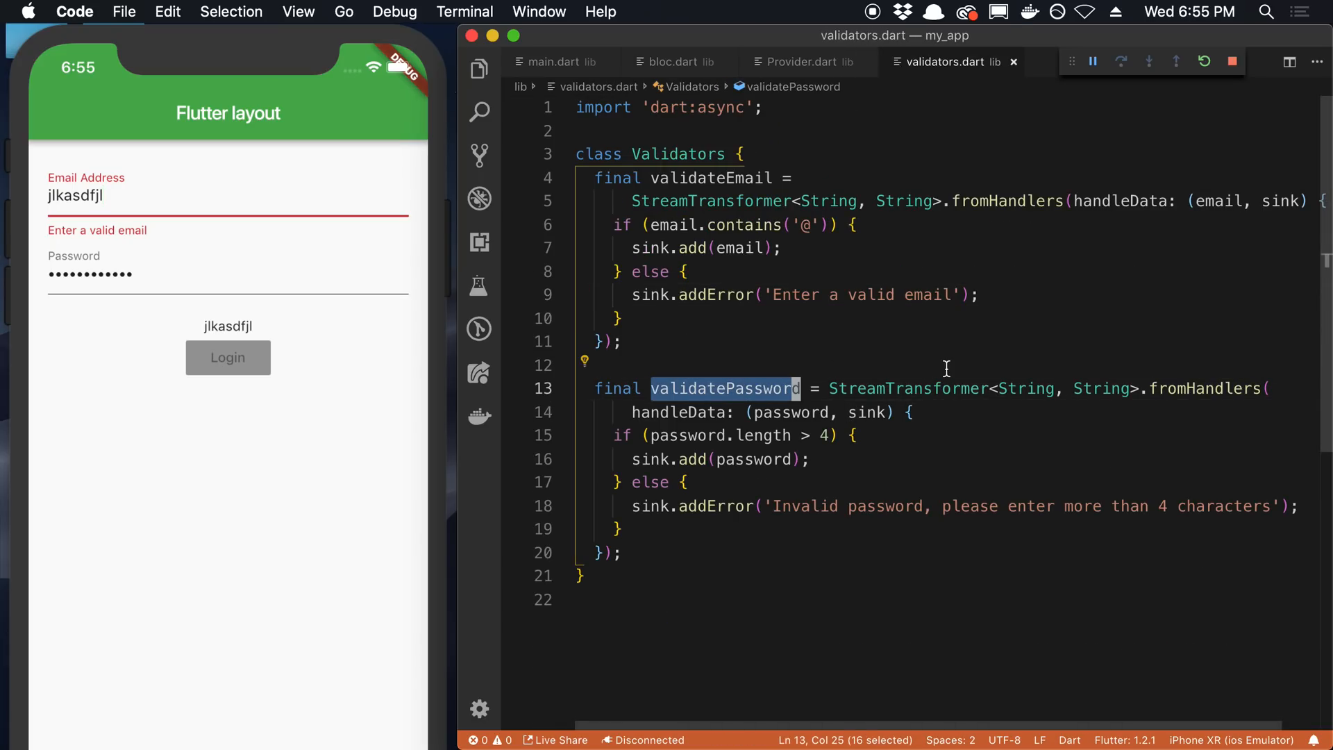
click(671, 61)
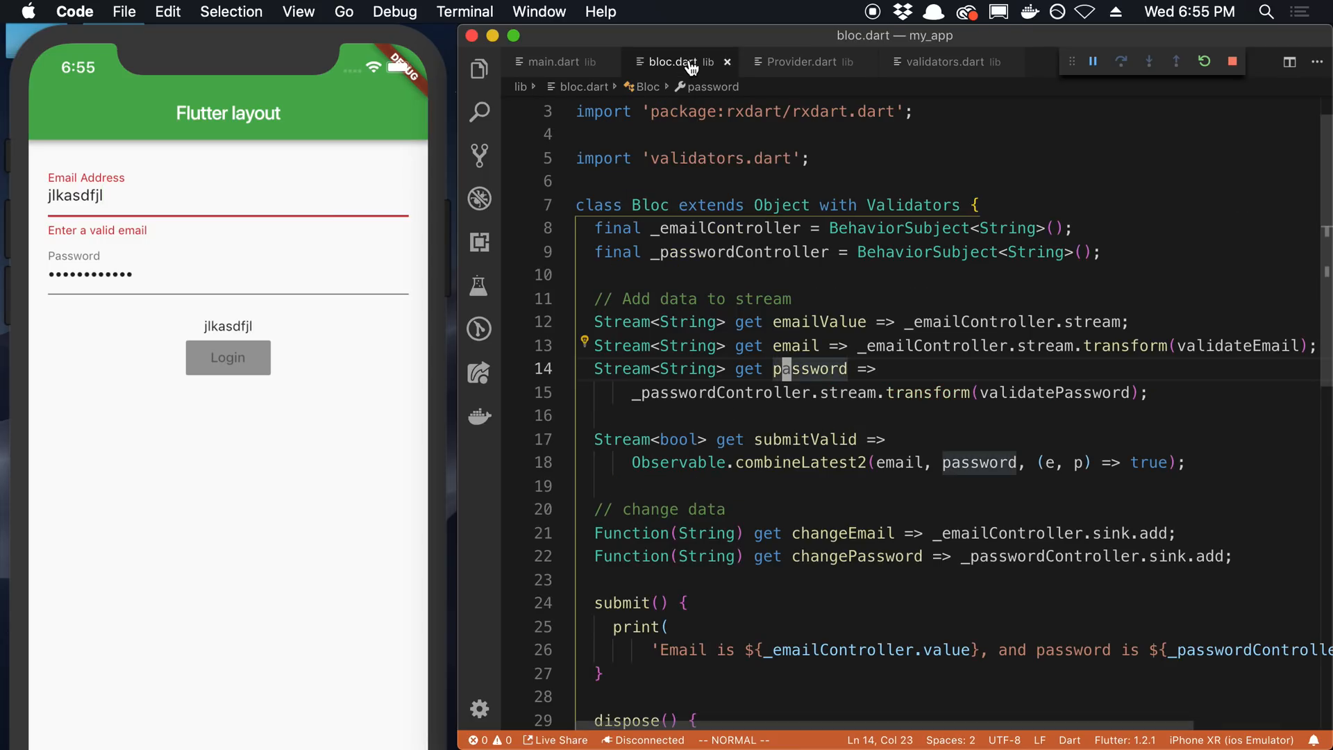
click(946, 61)
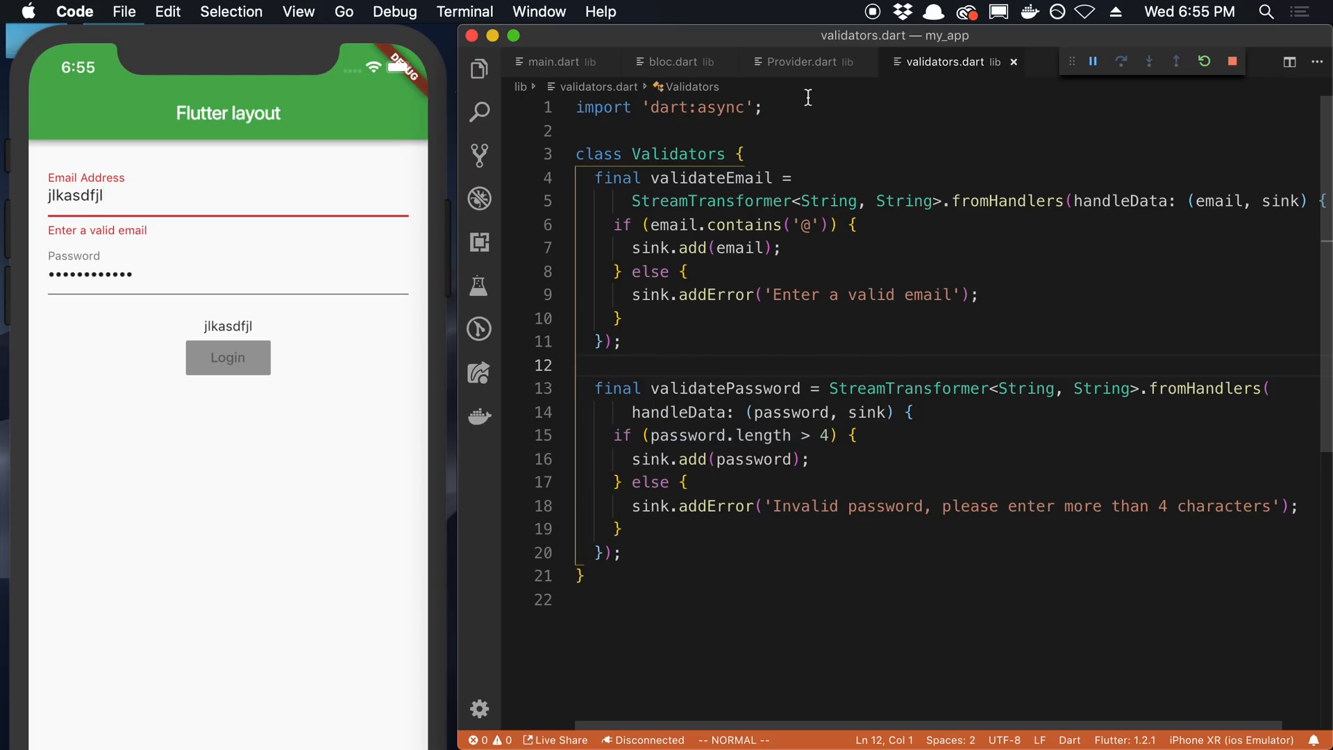
click(799, 61)
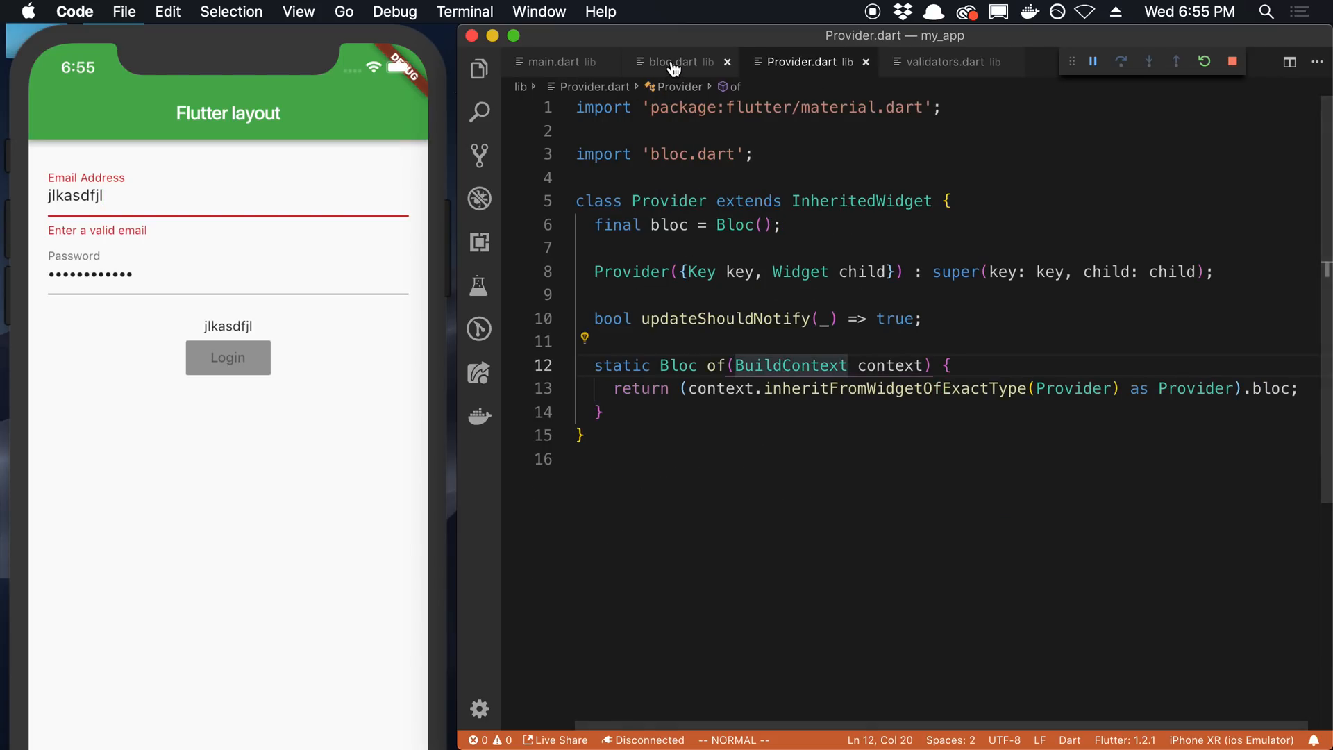
click(671, 61)
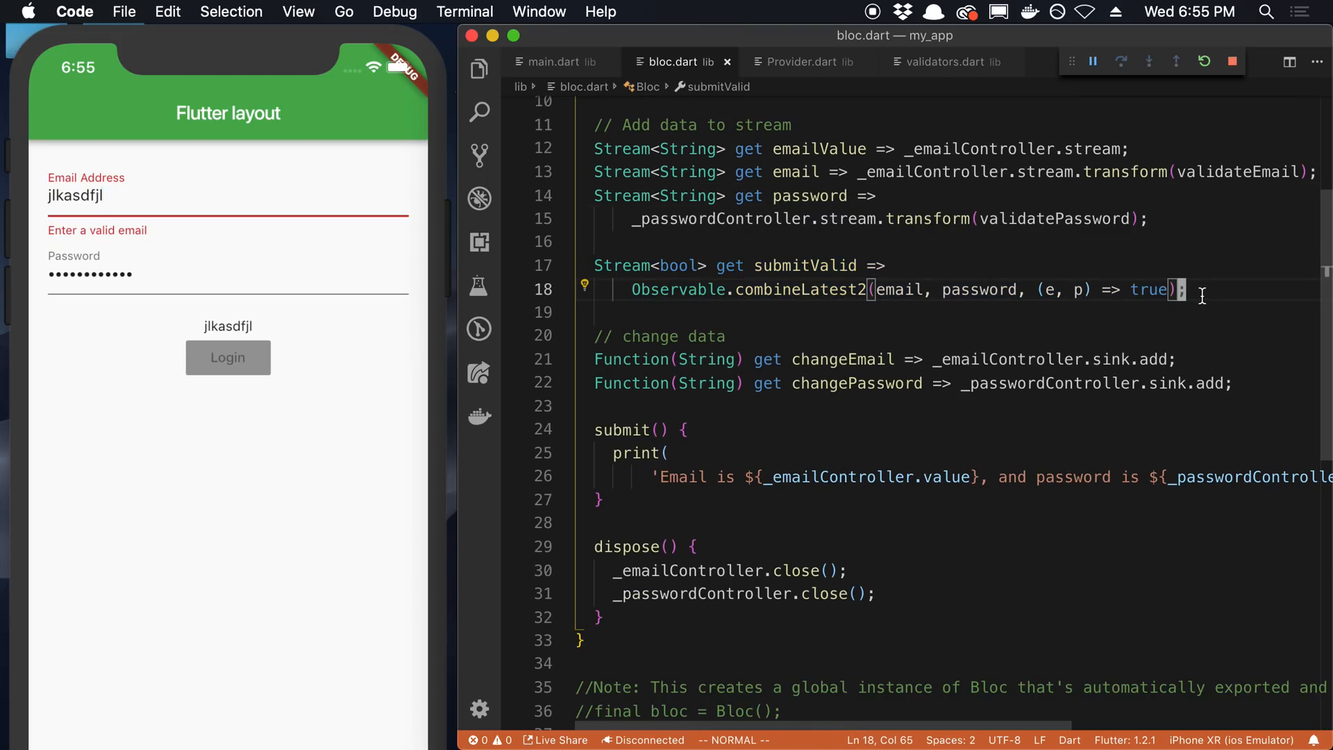
Examine submitValid's combineLatest2 over email and password, its e/p parameters and true callback.
double_click(810, 283)
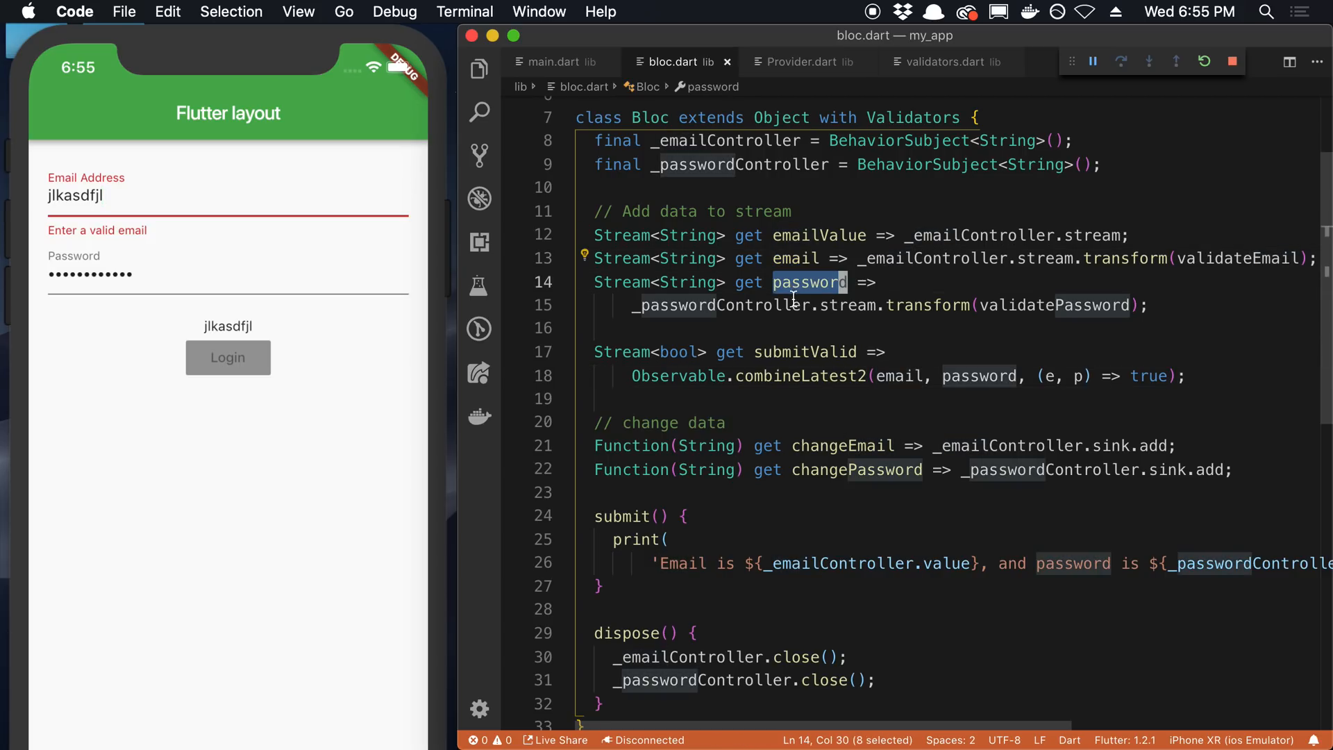
click(786, 330)
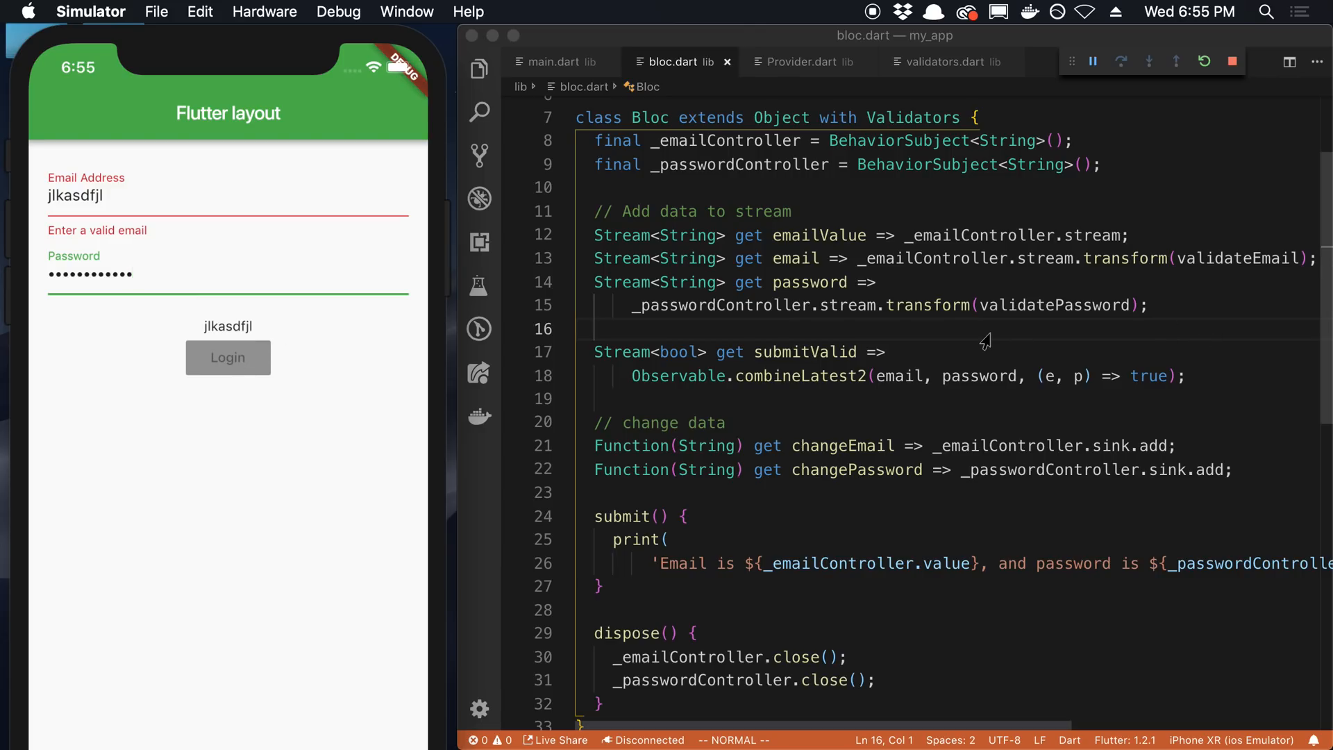
double_click(799, 376)
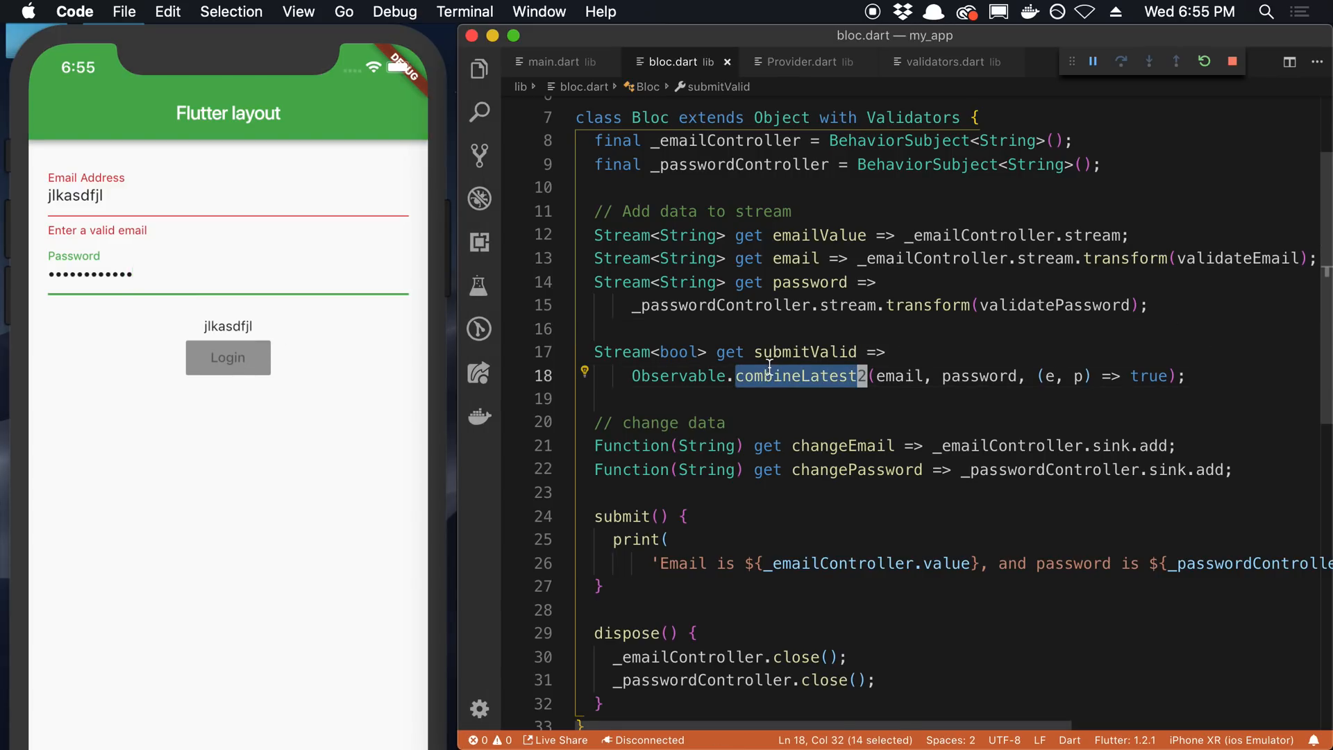
mouse_move(875, 406)
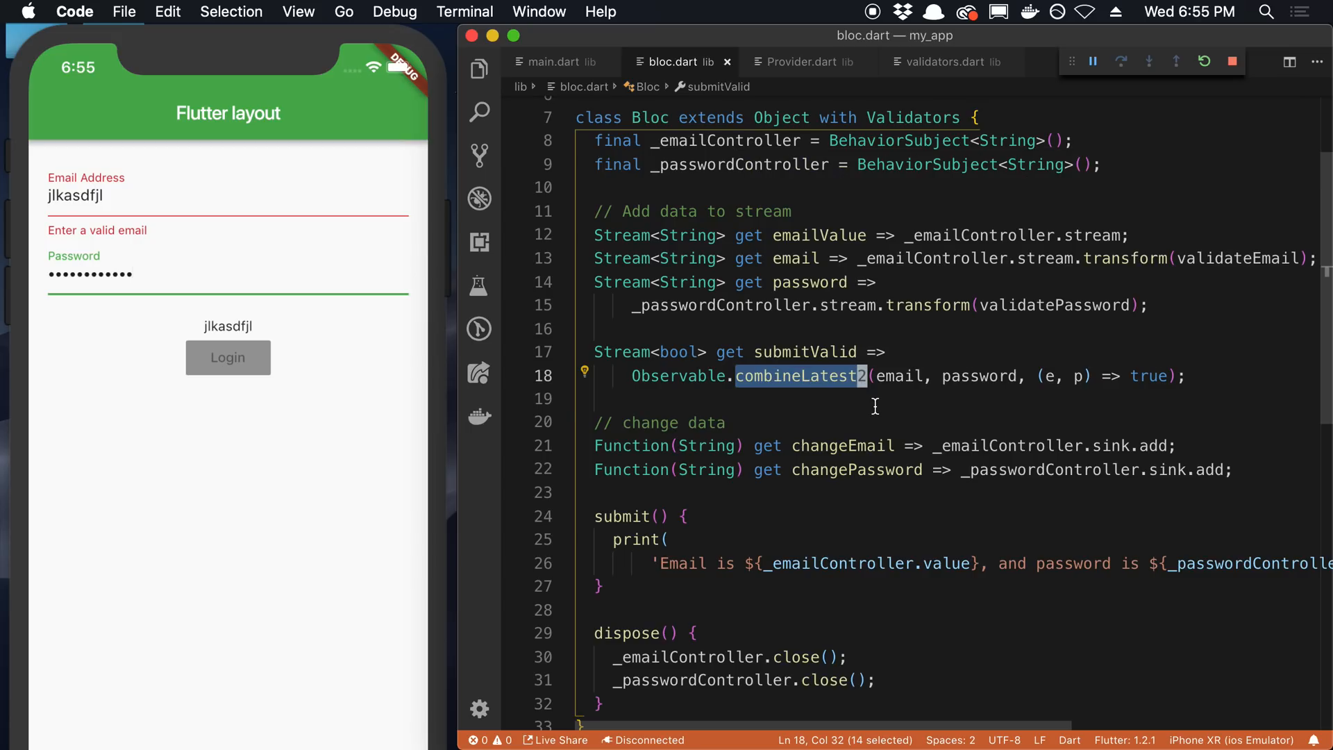
double_click(979, 375)
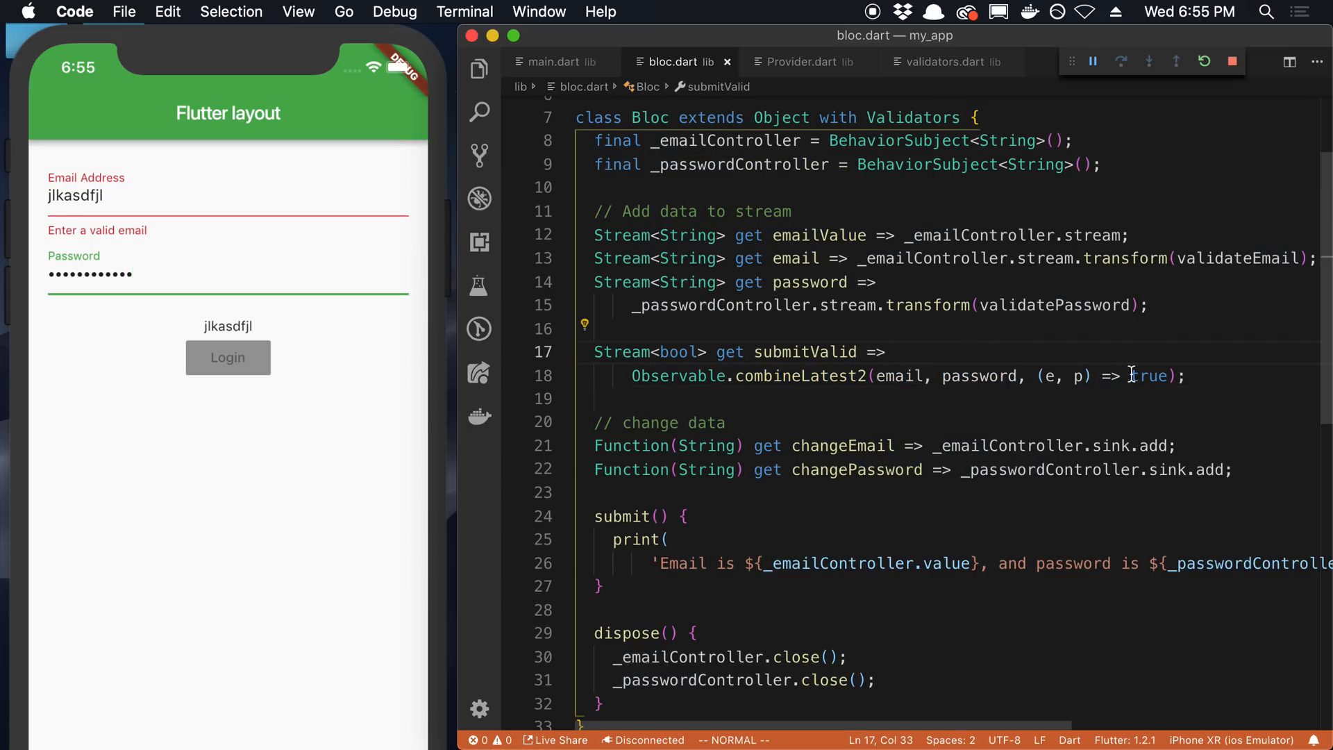
double_click(1149, 375)
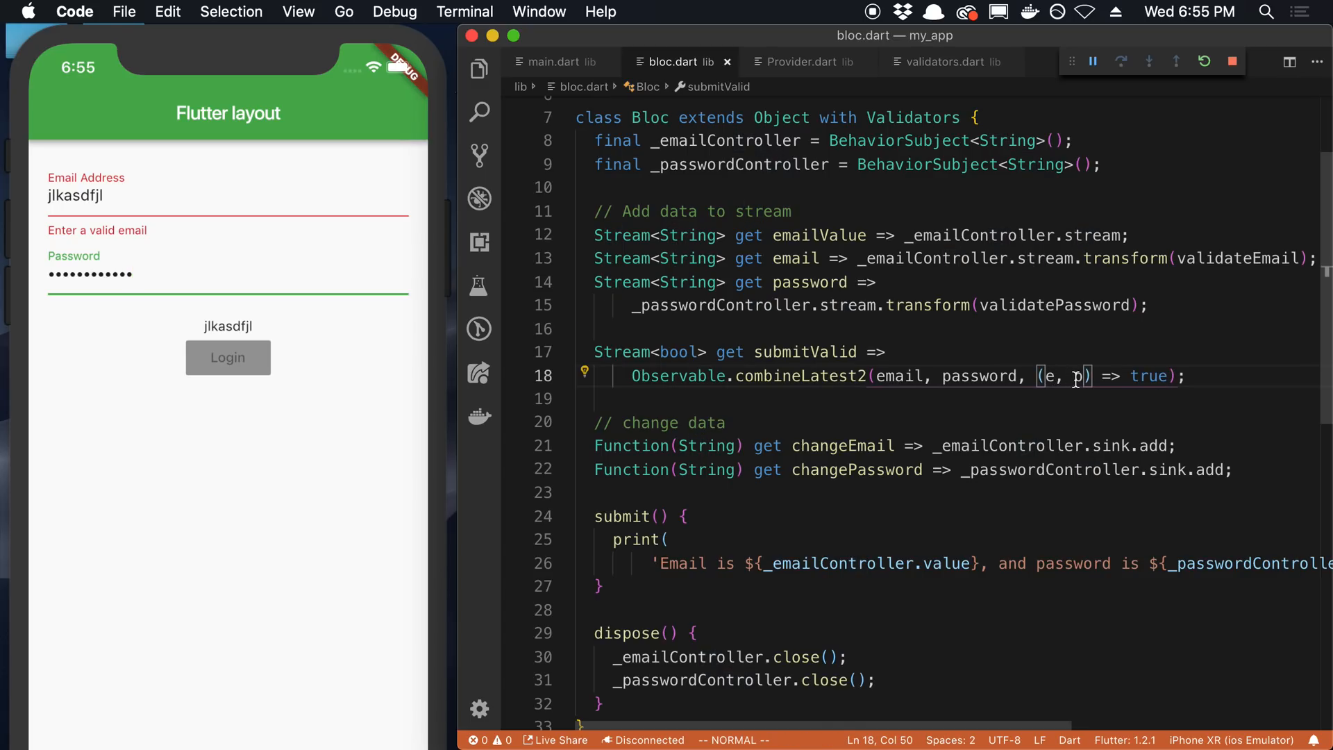
click(1131, 375)
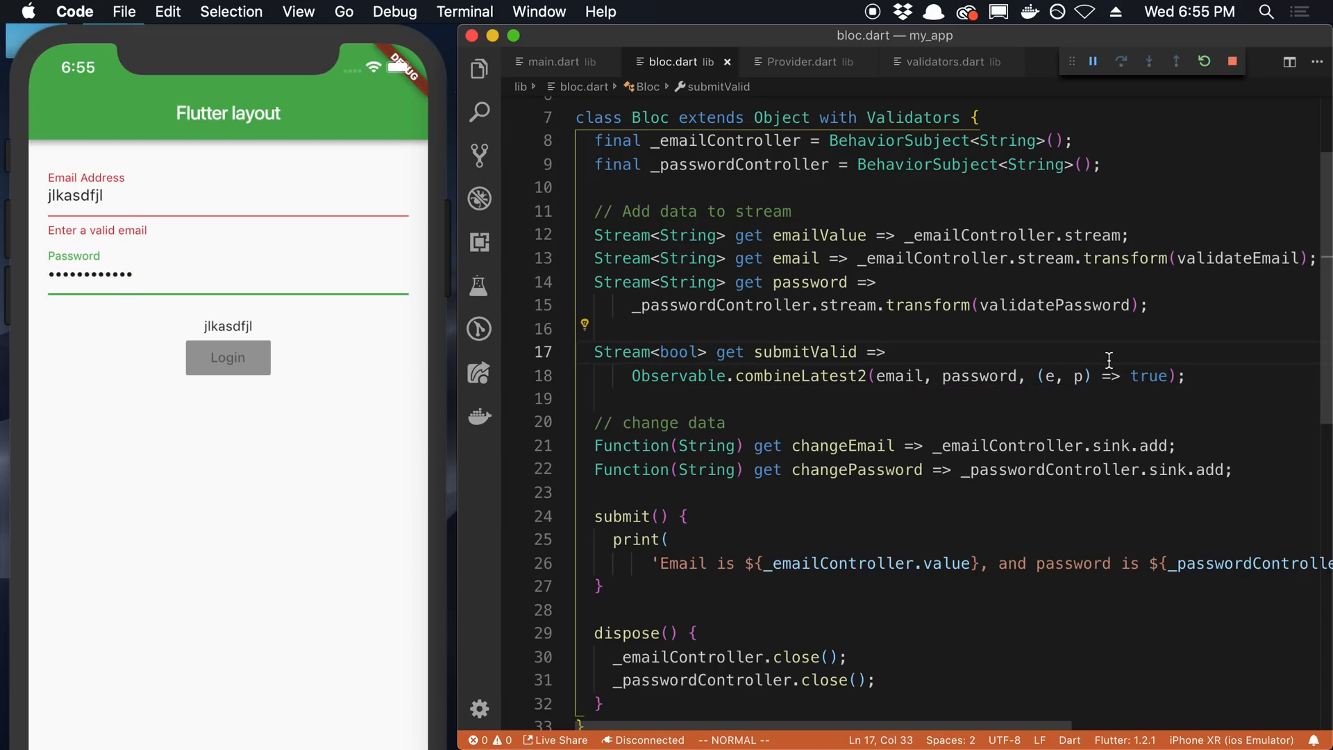
mouse_move(1054, 377)
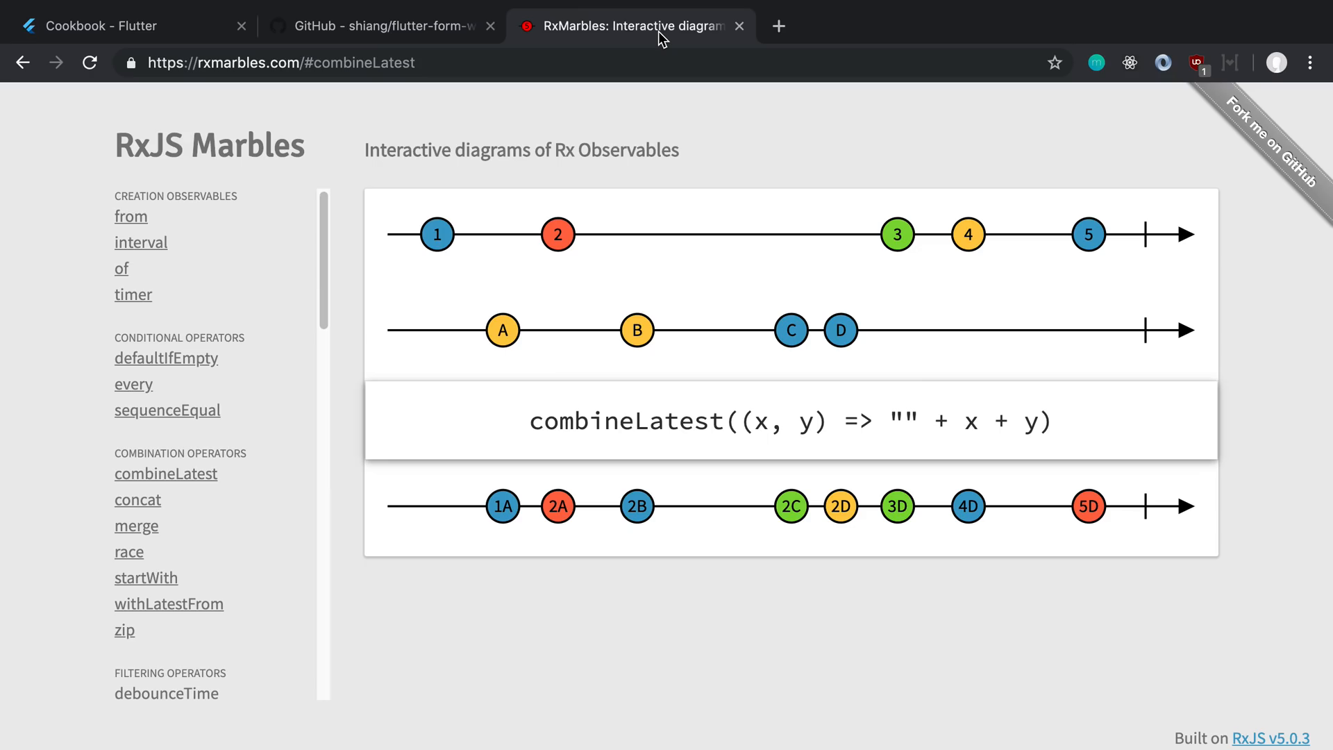
mouse_move(761, 163)
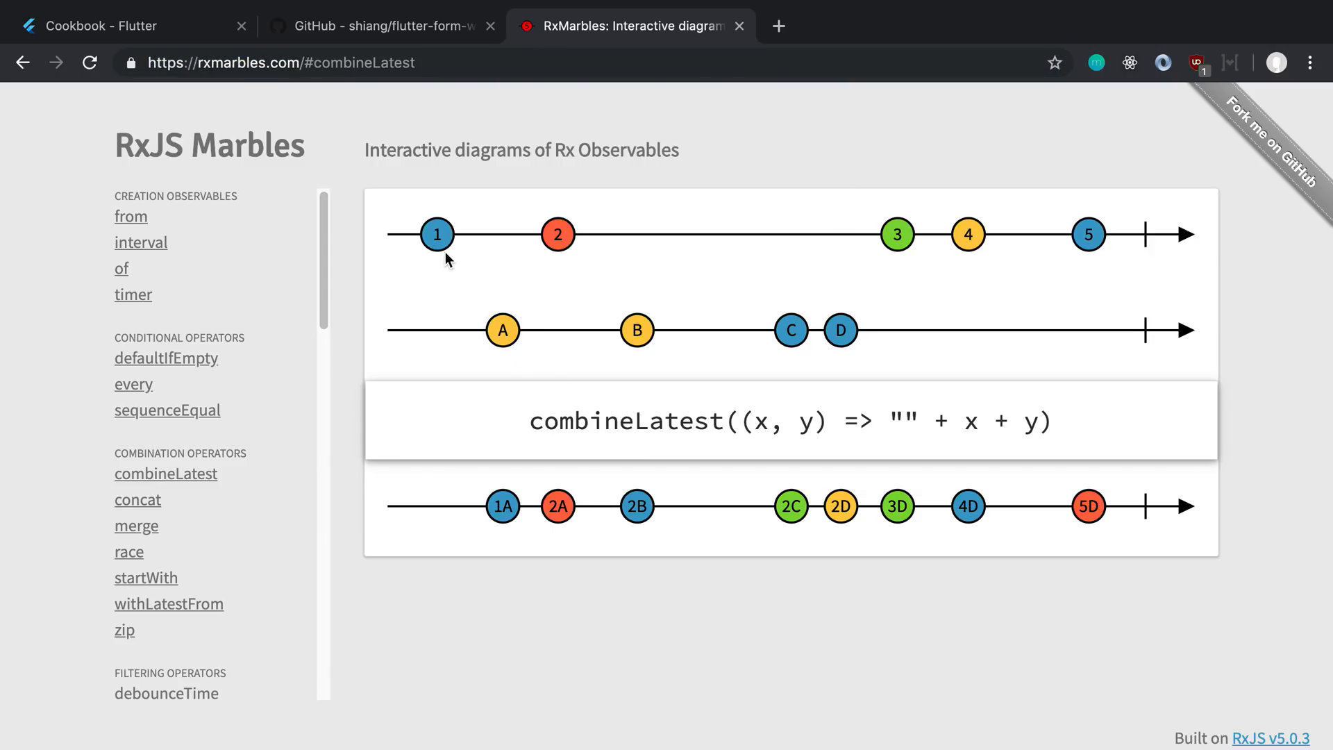
mouse_move(714, 478)
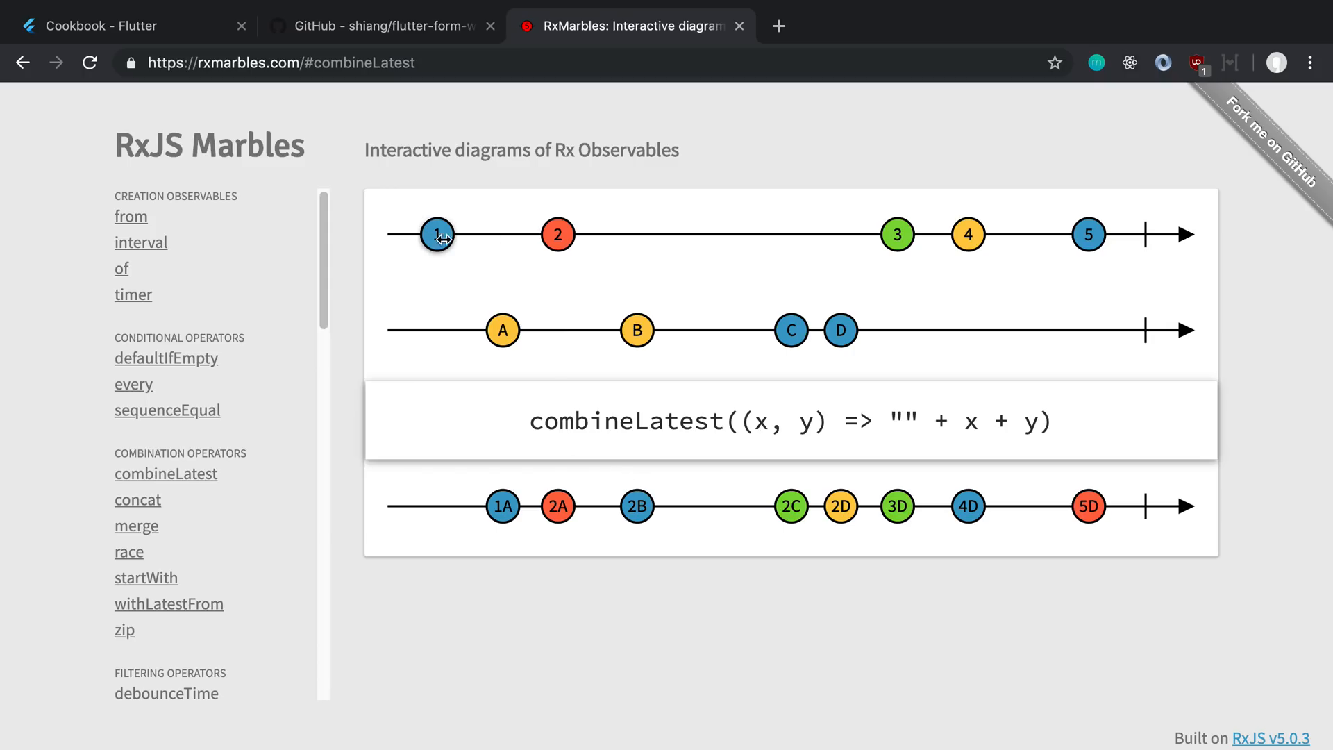
mouse_move(502, 330)
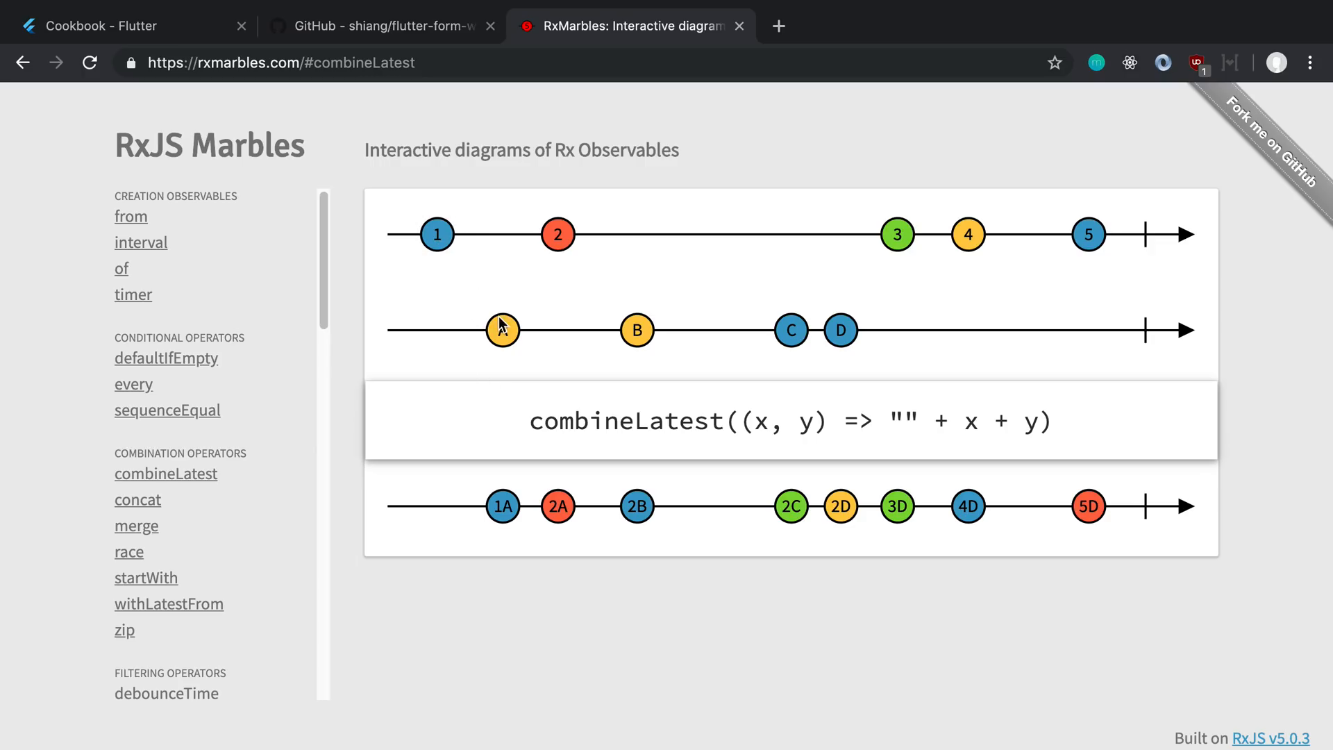
mouse_move(1044, 443)
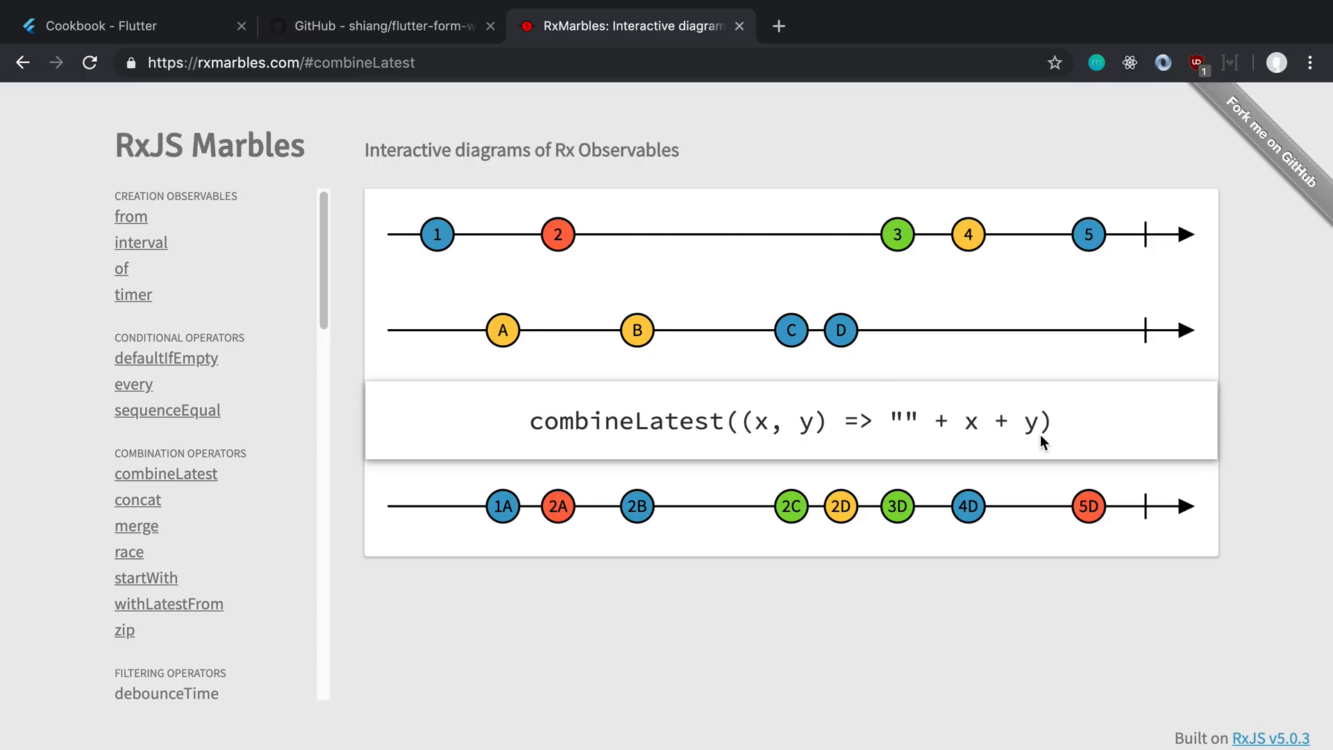
mouse_move(894, 438)
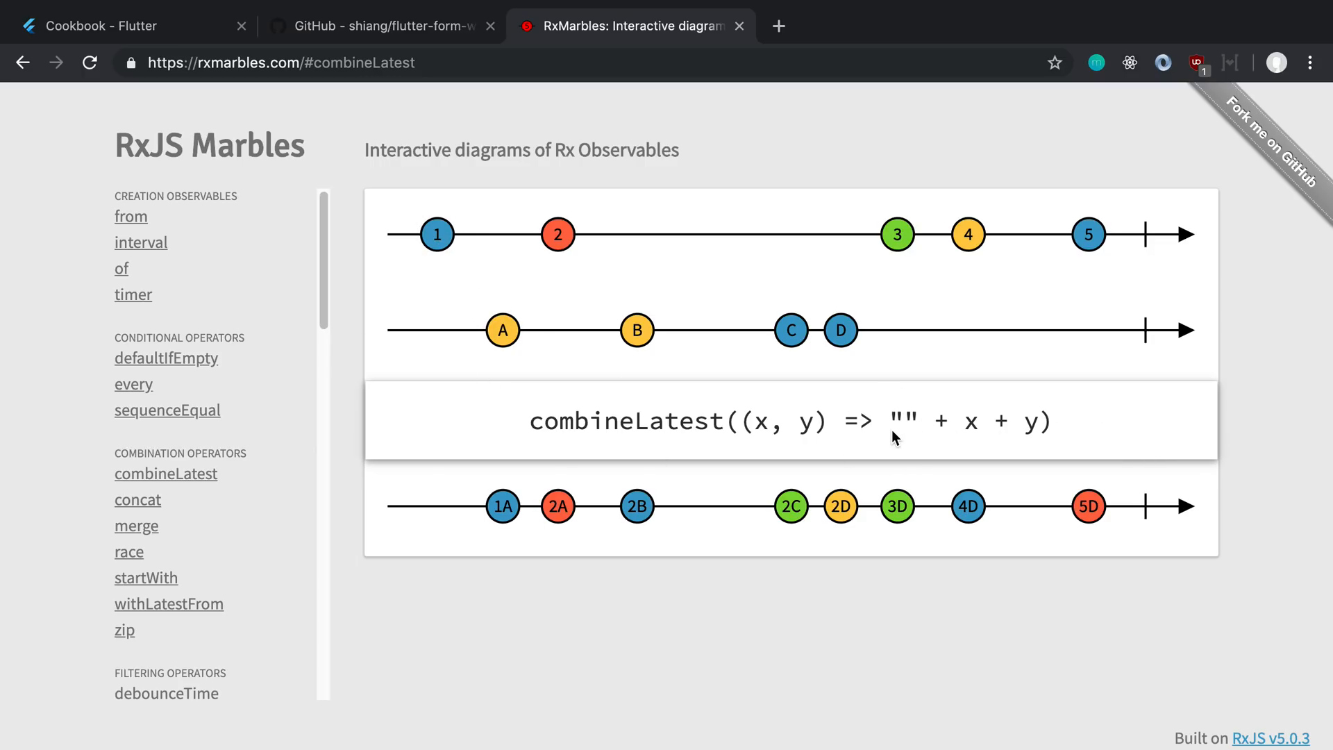
mouse_move(503, 515)
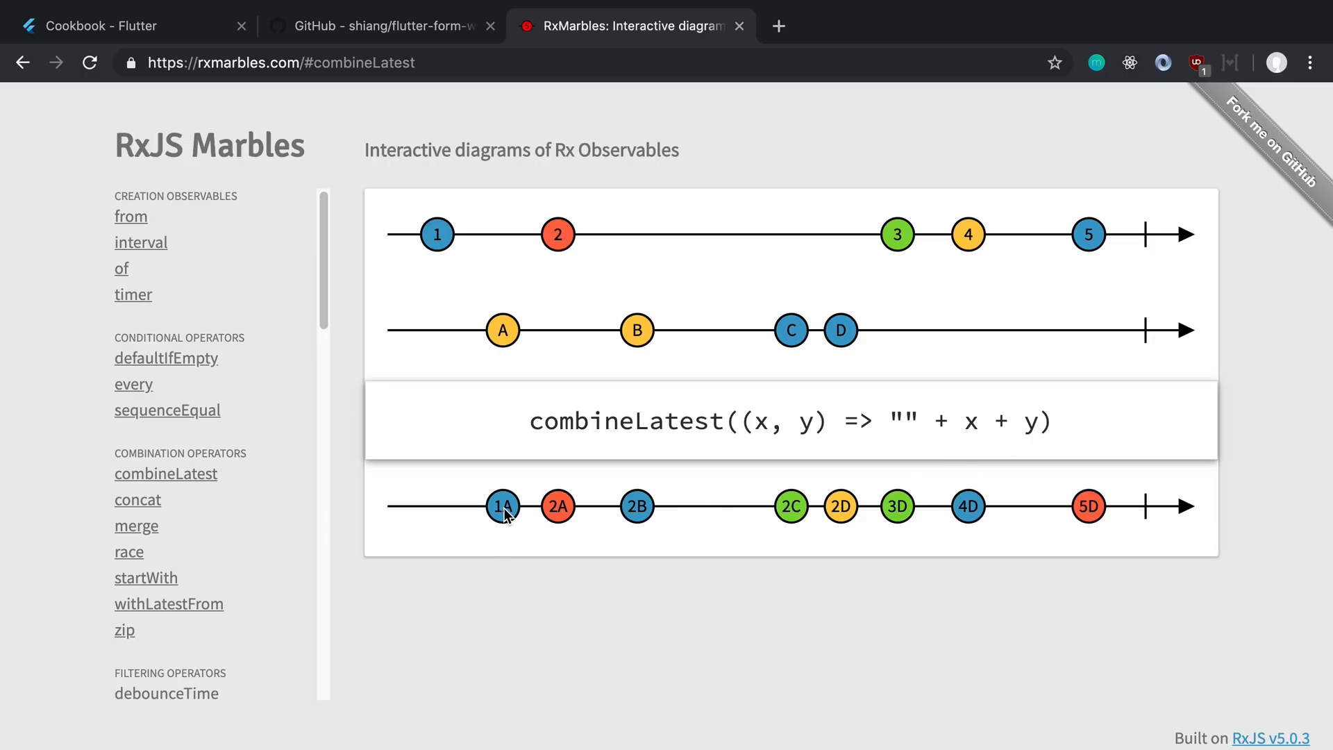
mouse_move(697, 516)
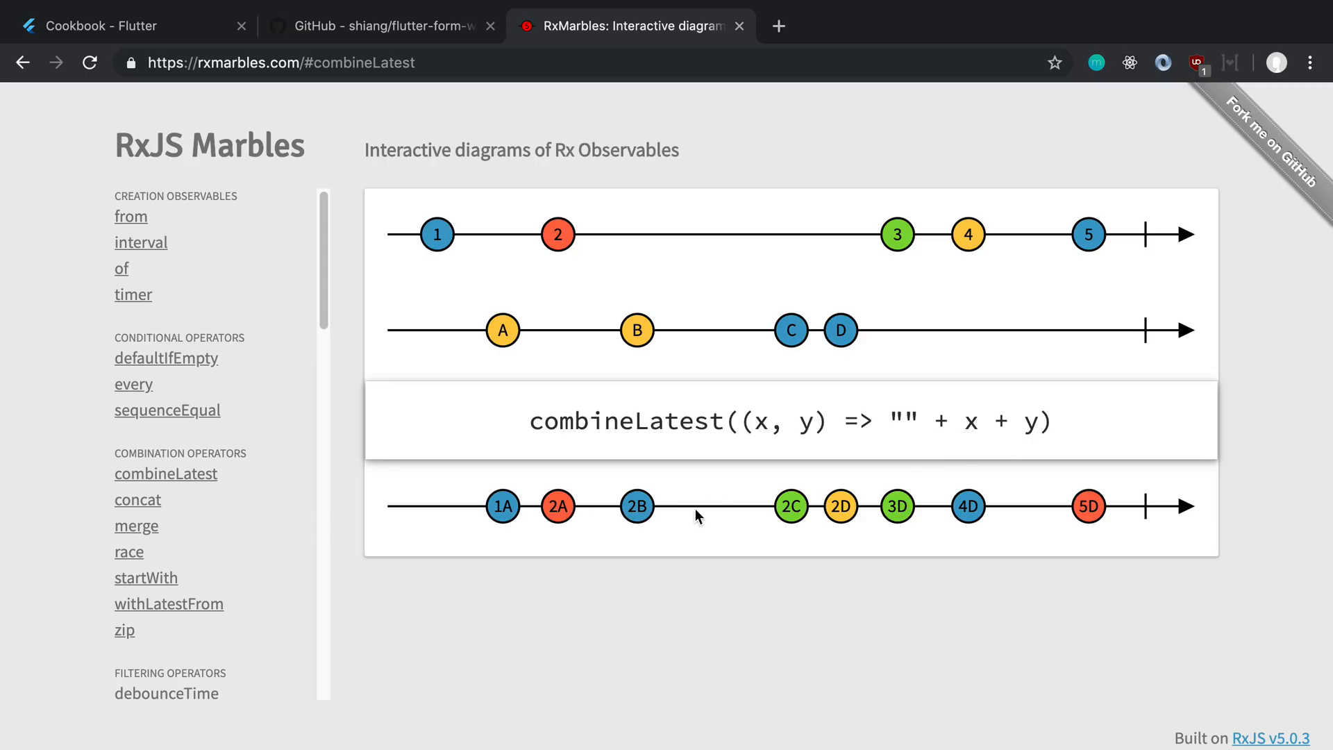
mouse_move(436, 234)
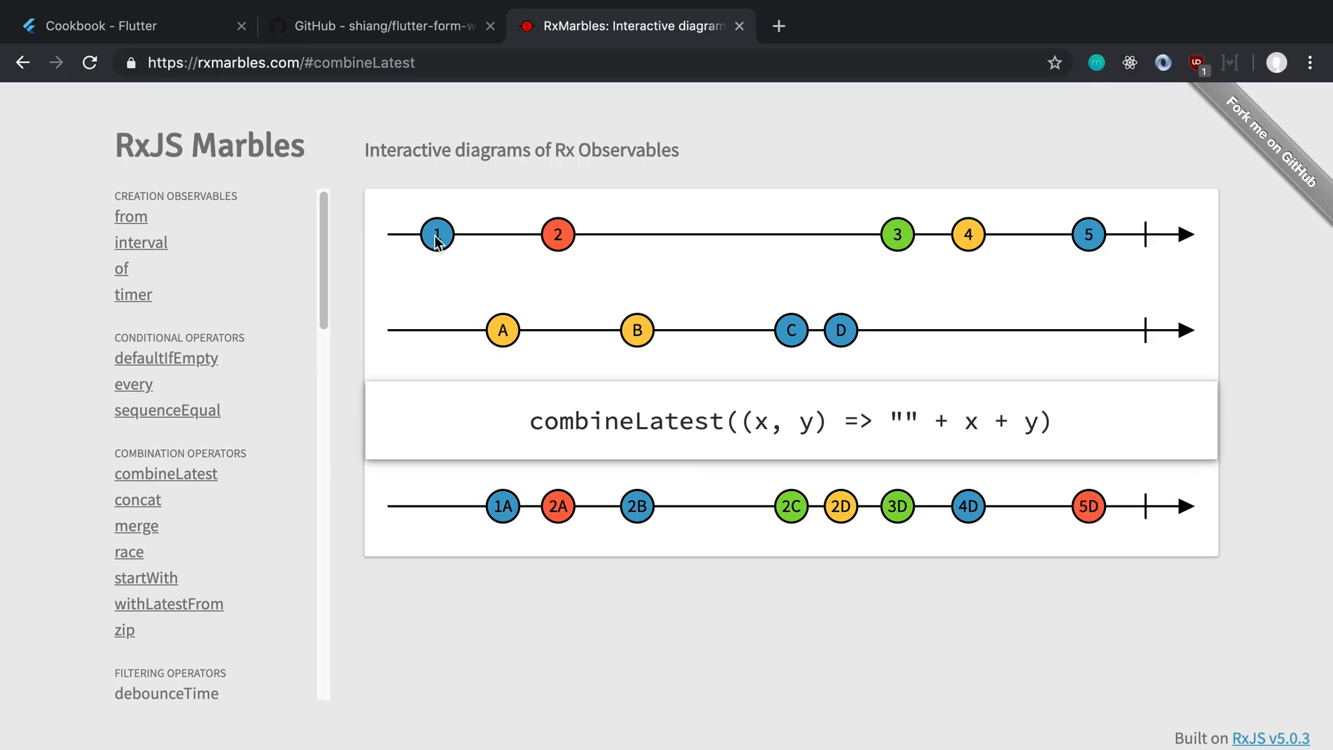
mouse_move(409, 245)
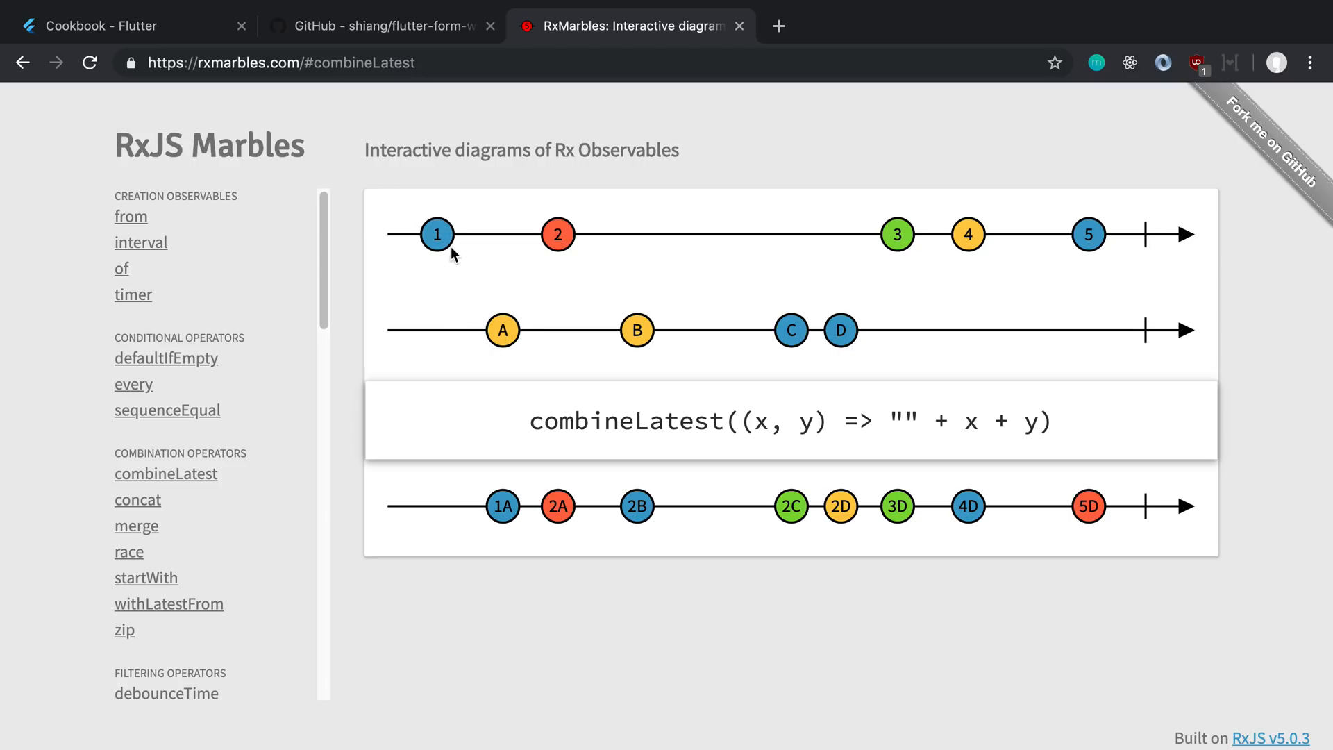
mouse_move(509, 322)
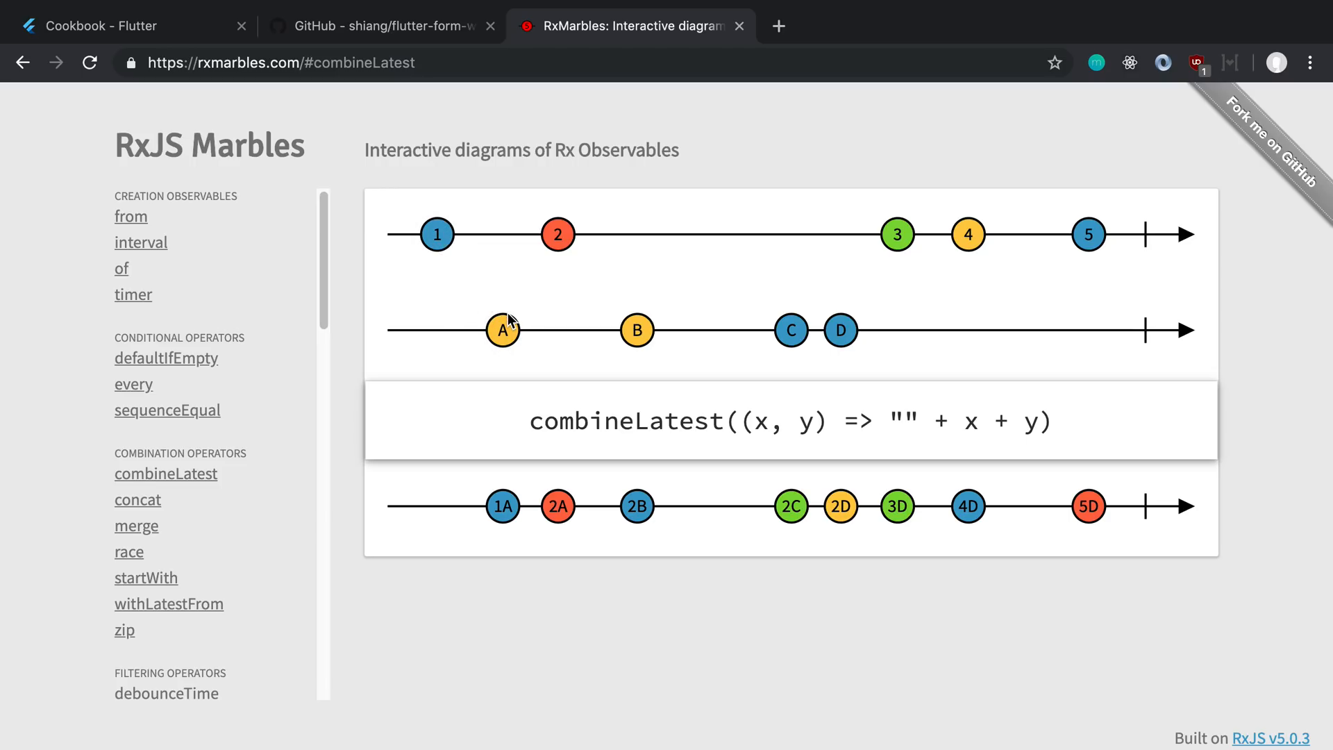
mouse_move(436, 235)
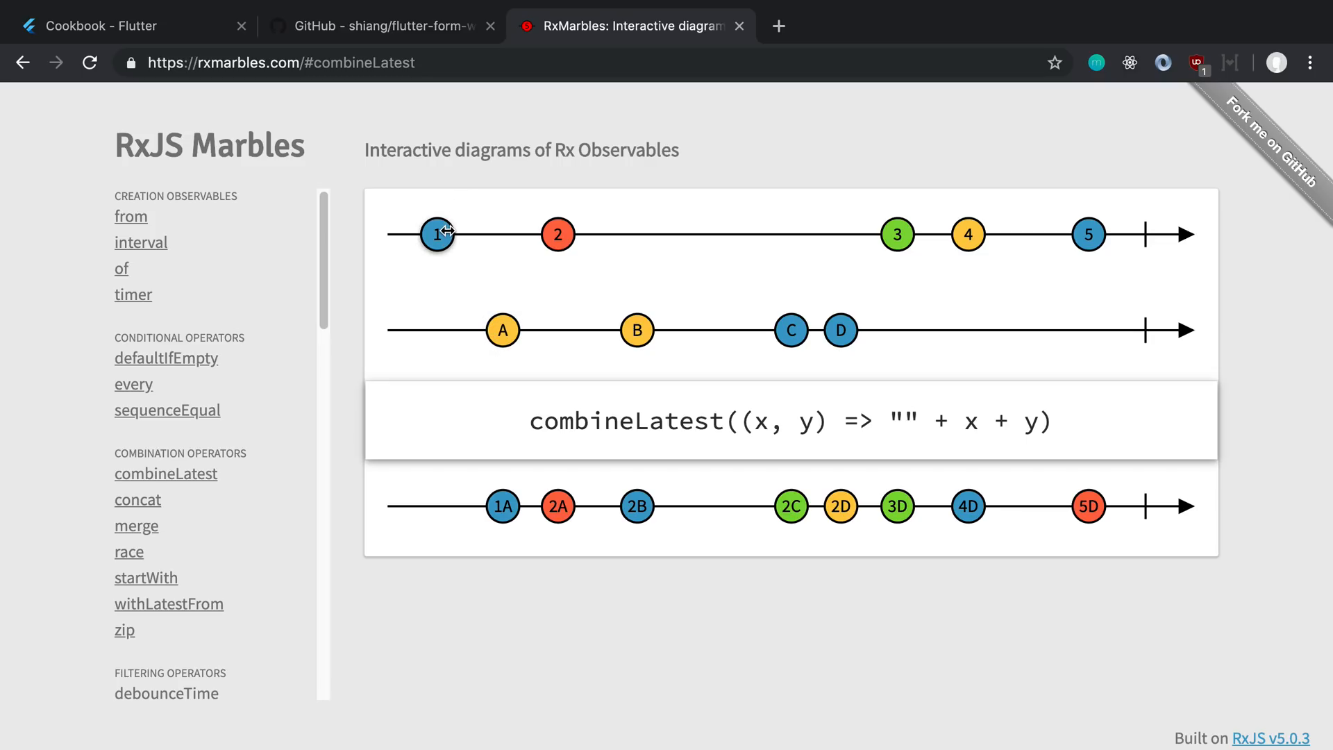
mouse_move(436, 243)
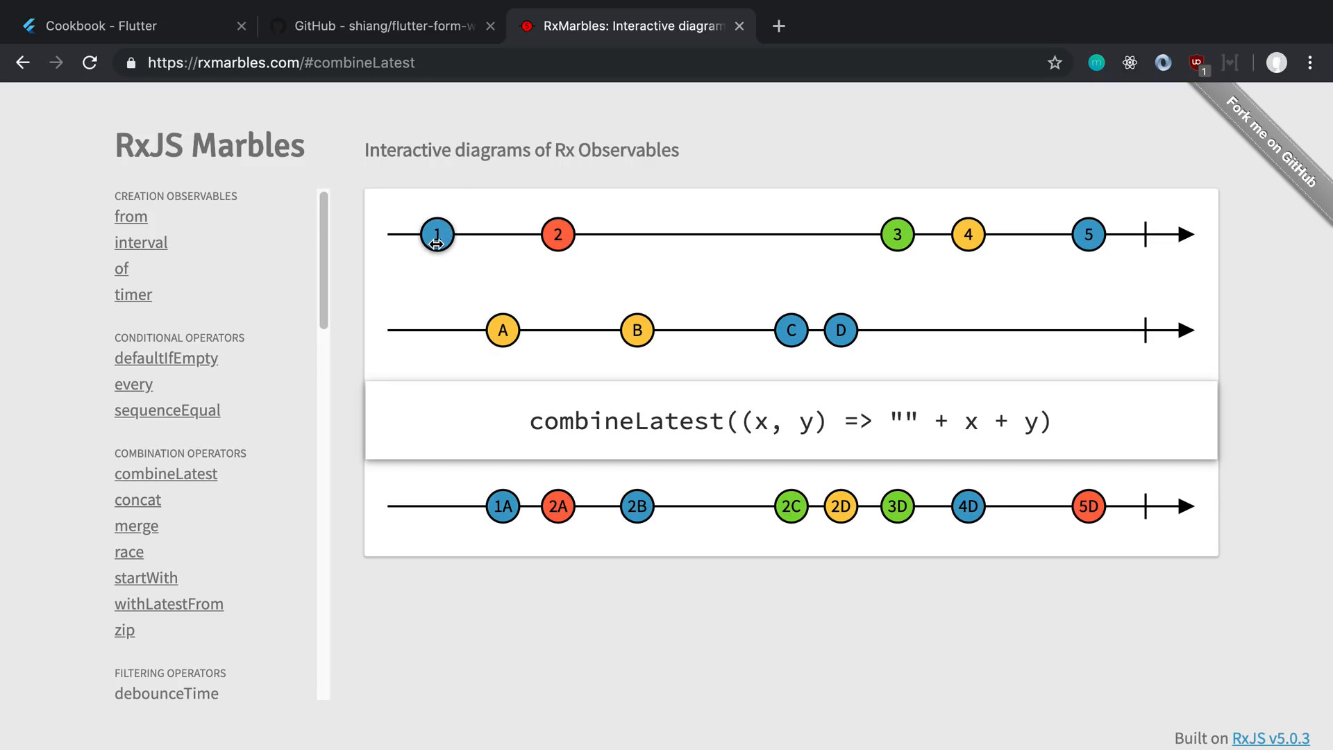
mouse_move(501, 330)
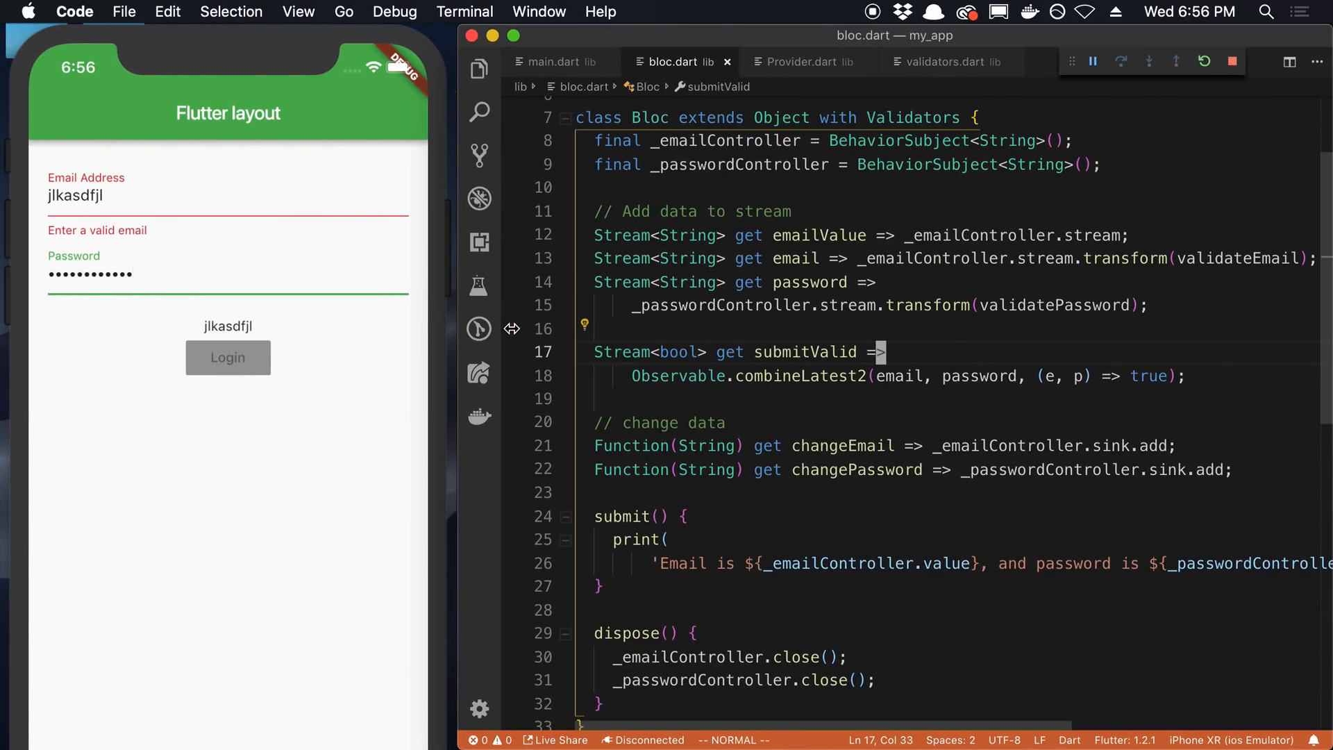
click(1049, 375)
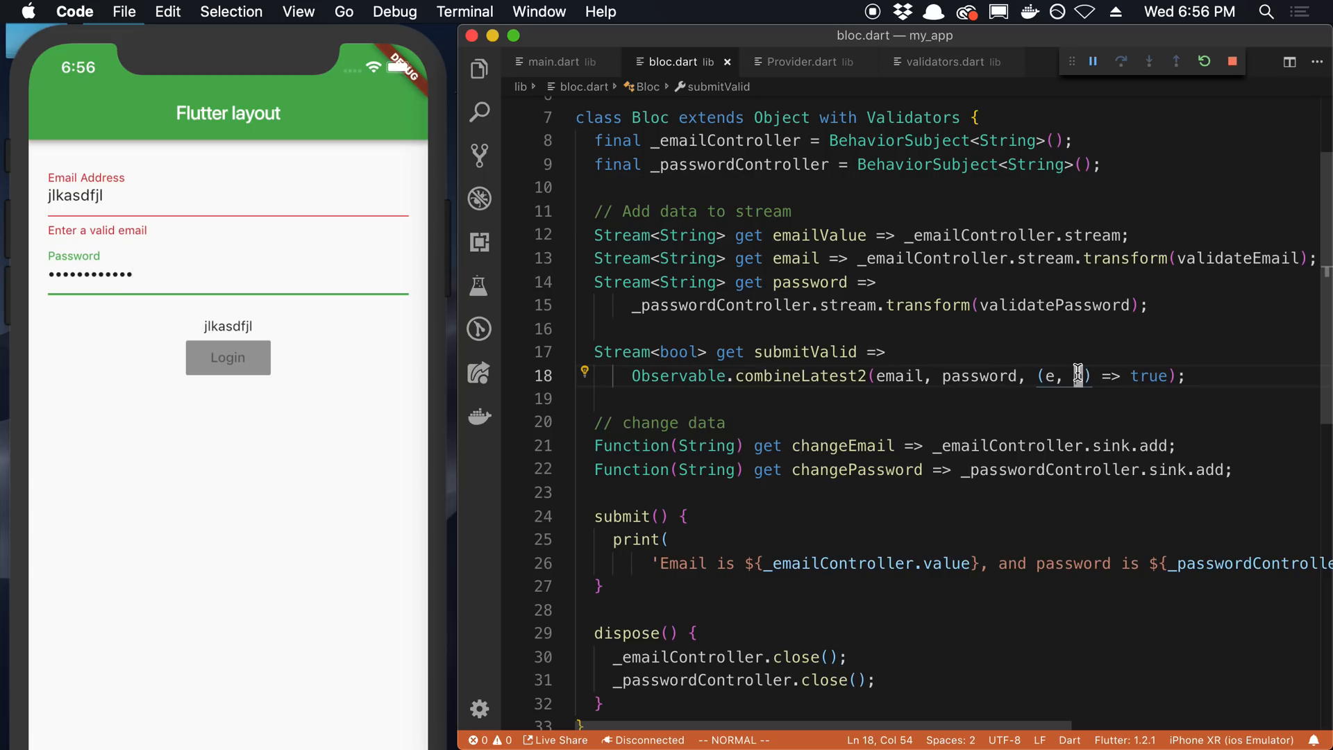
click(946, 61)
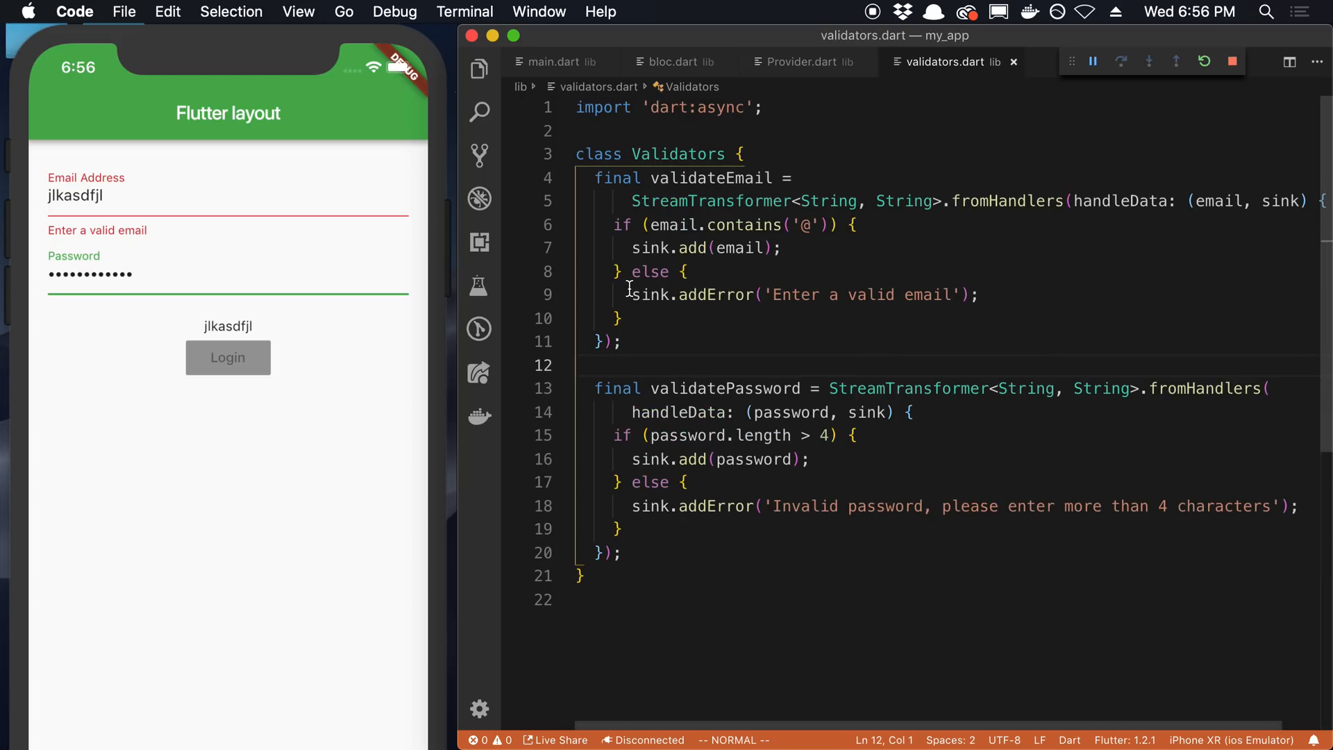
double_click(691, 247)
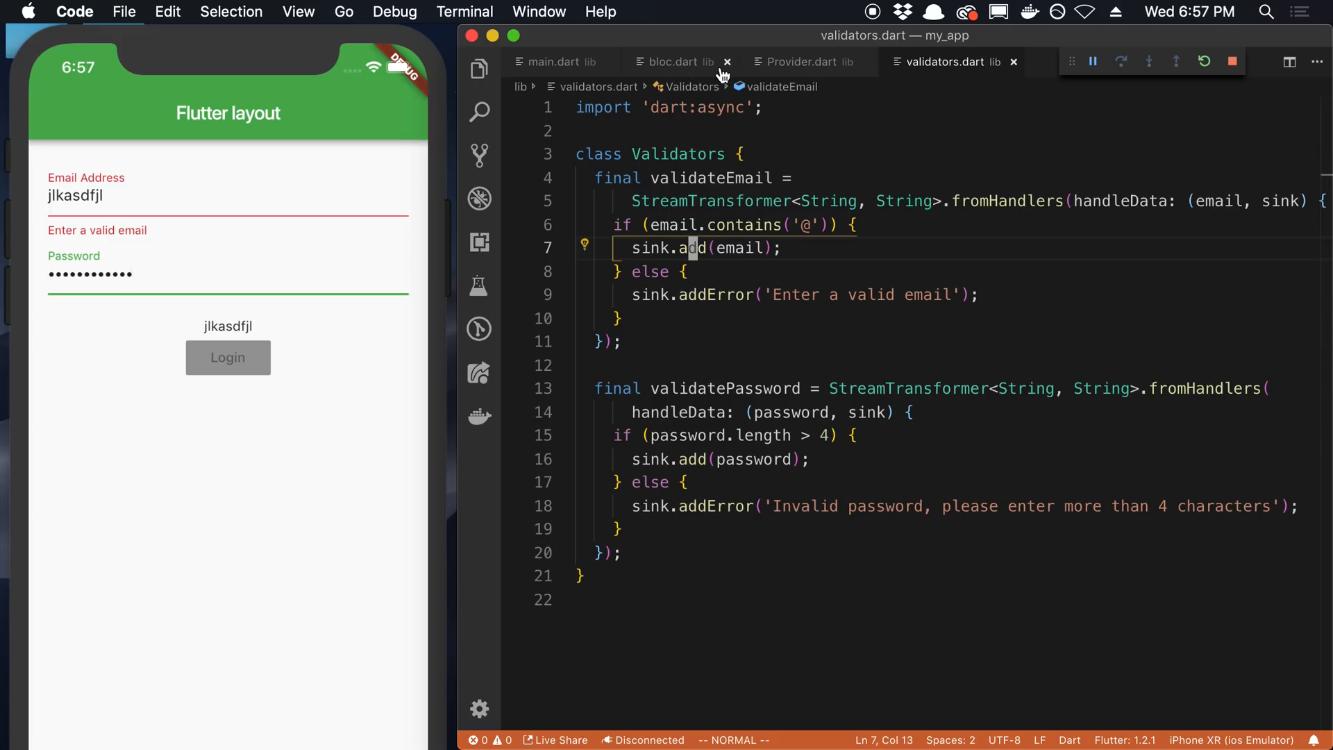
click(672, 61)
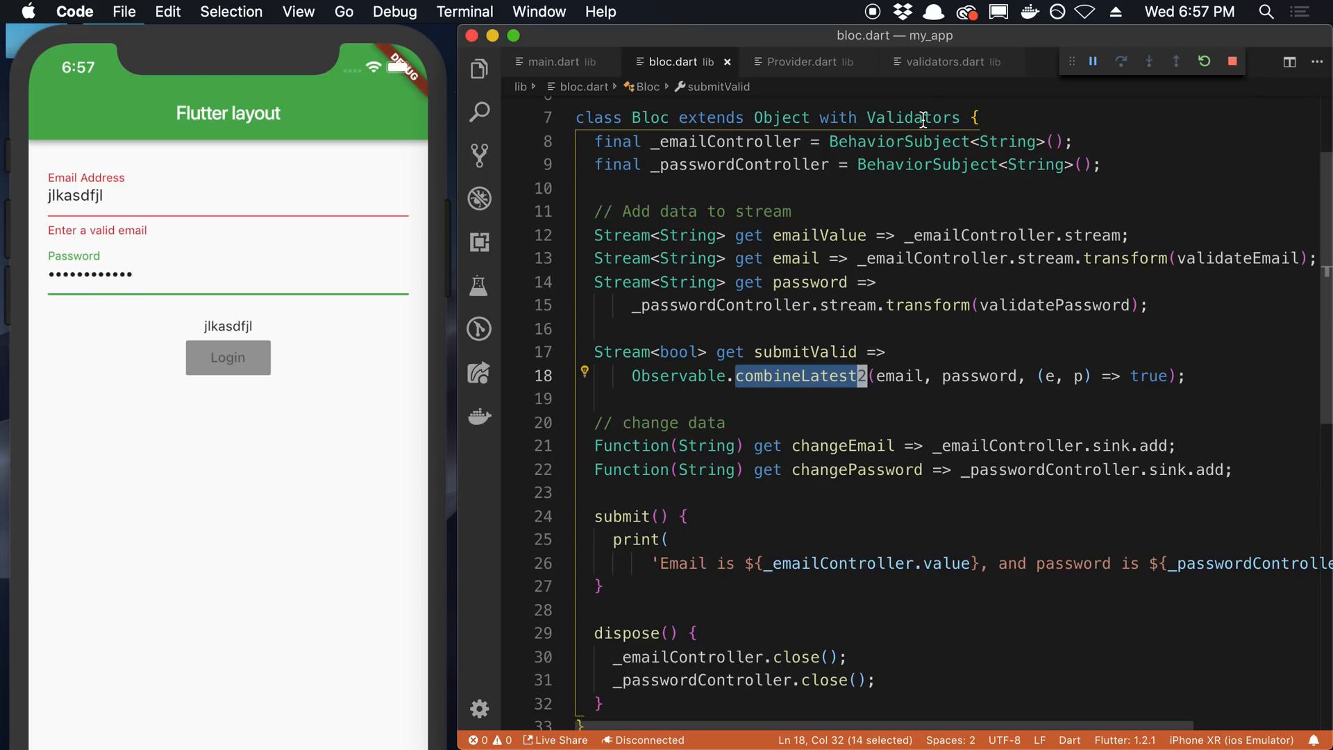
click(946, 61)
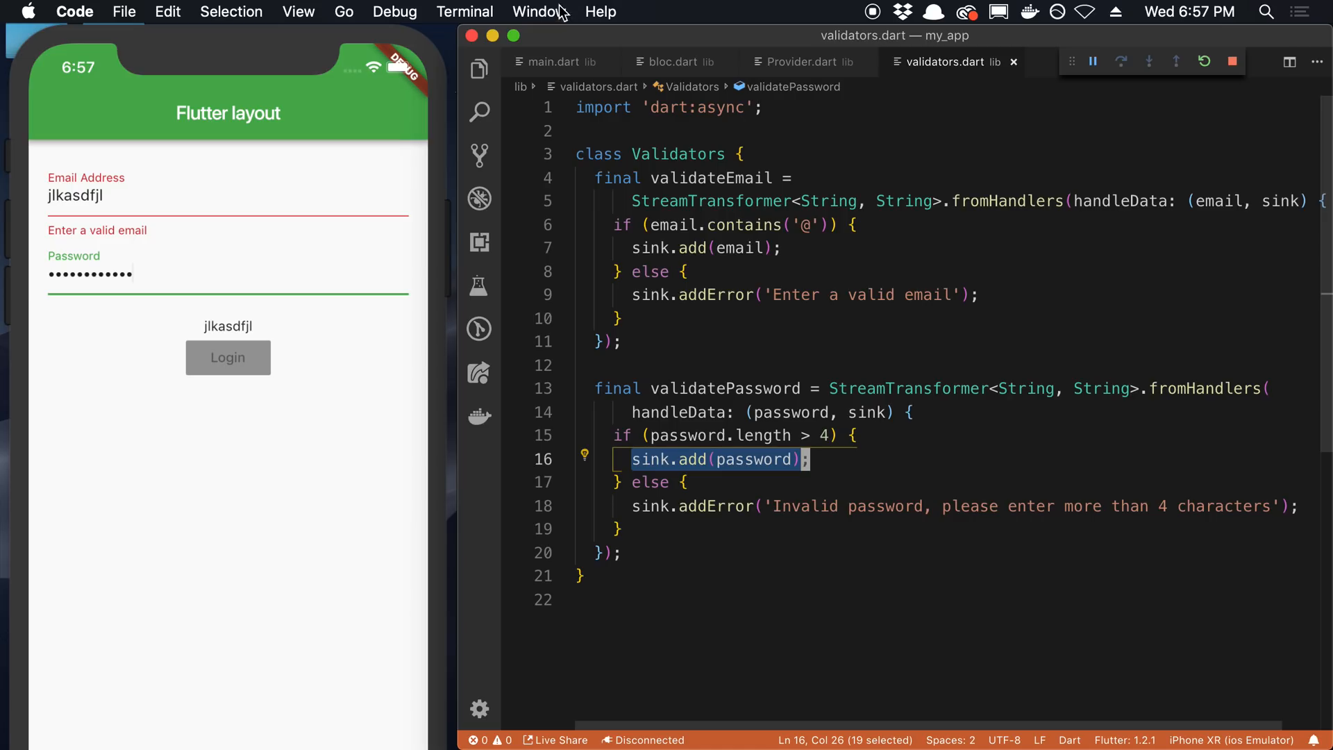
click(671, 61)
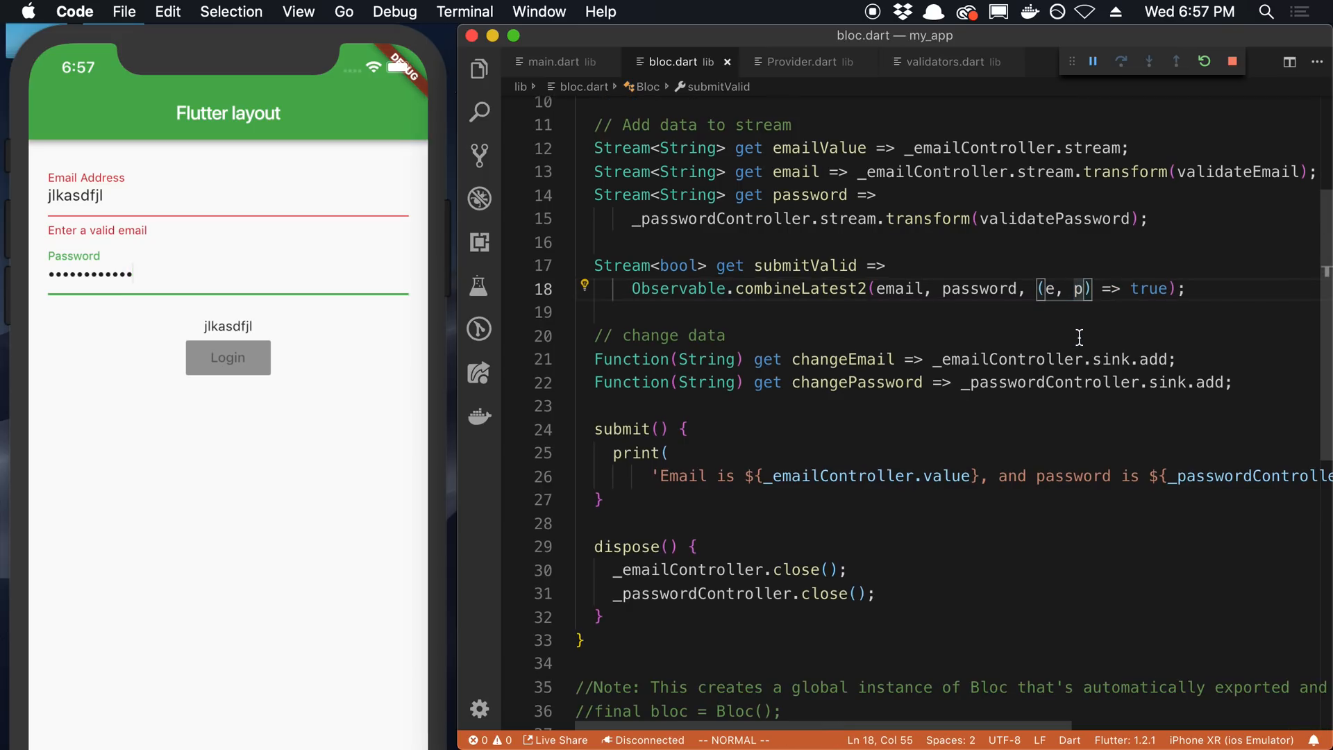
double_click(843, 359)
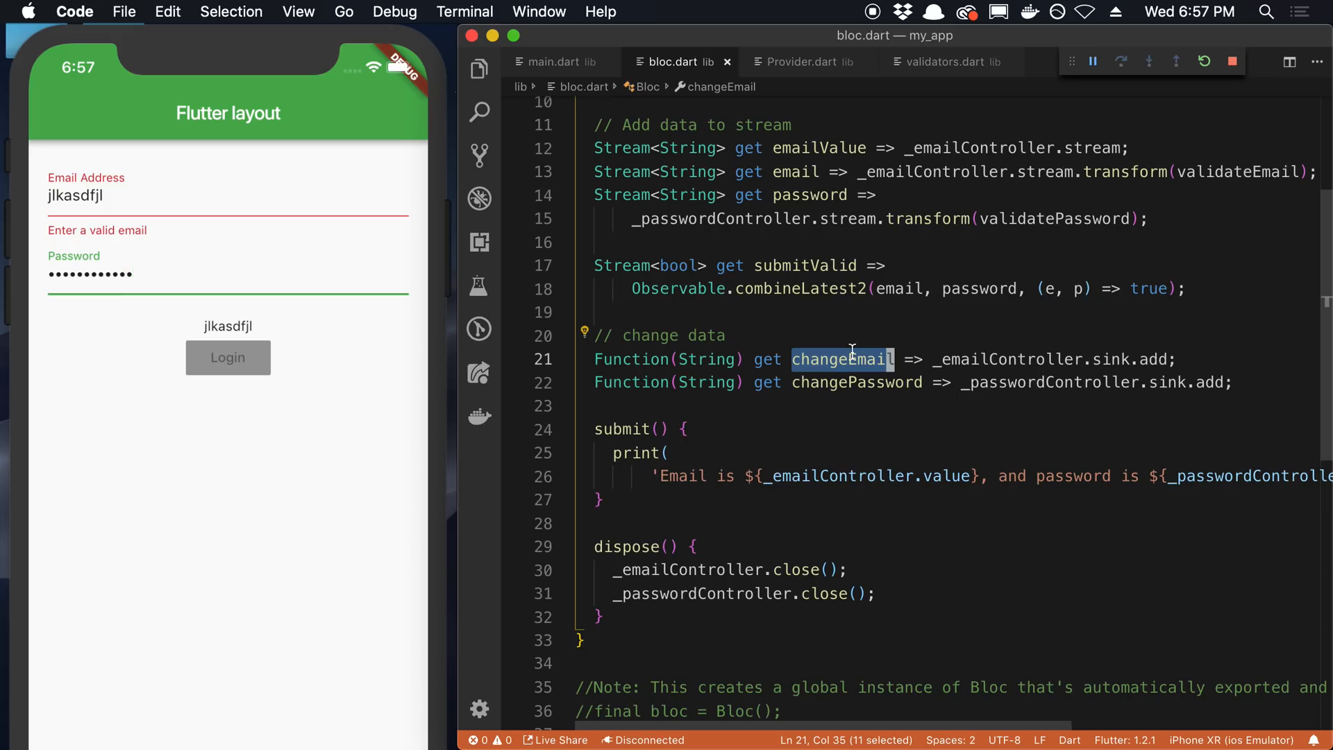
mouse_move(847, 385)
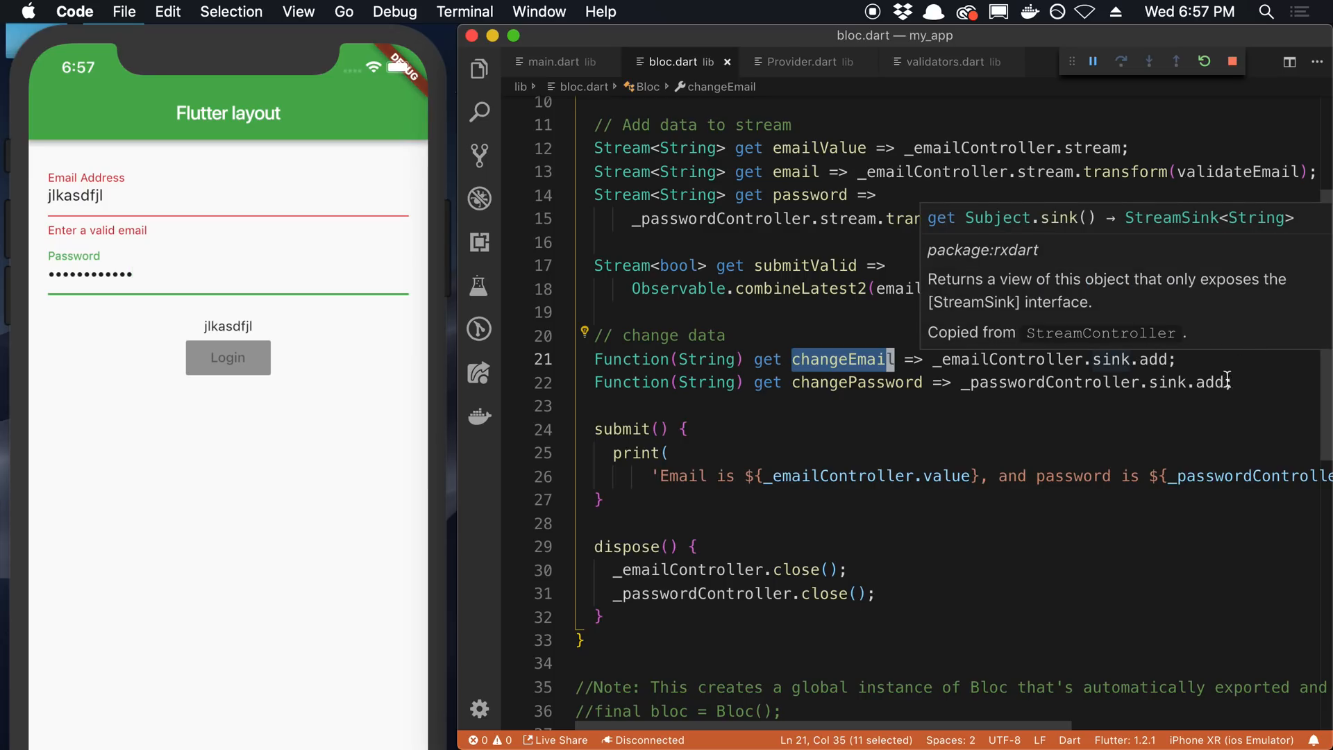
mouse_move(961, 336)
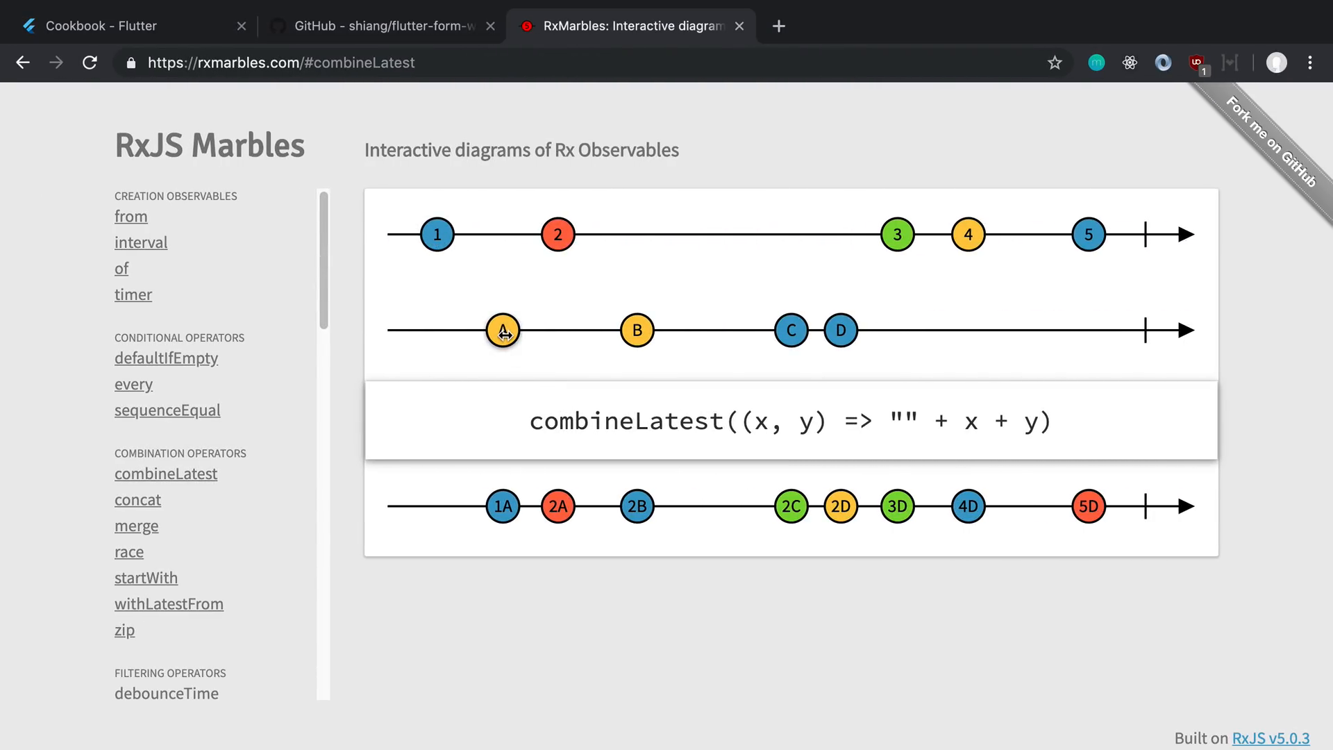
mouse_move(446, 262)
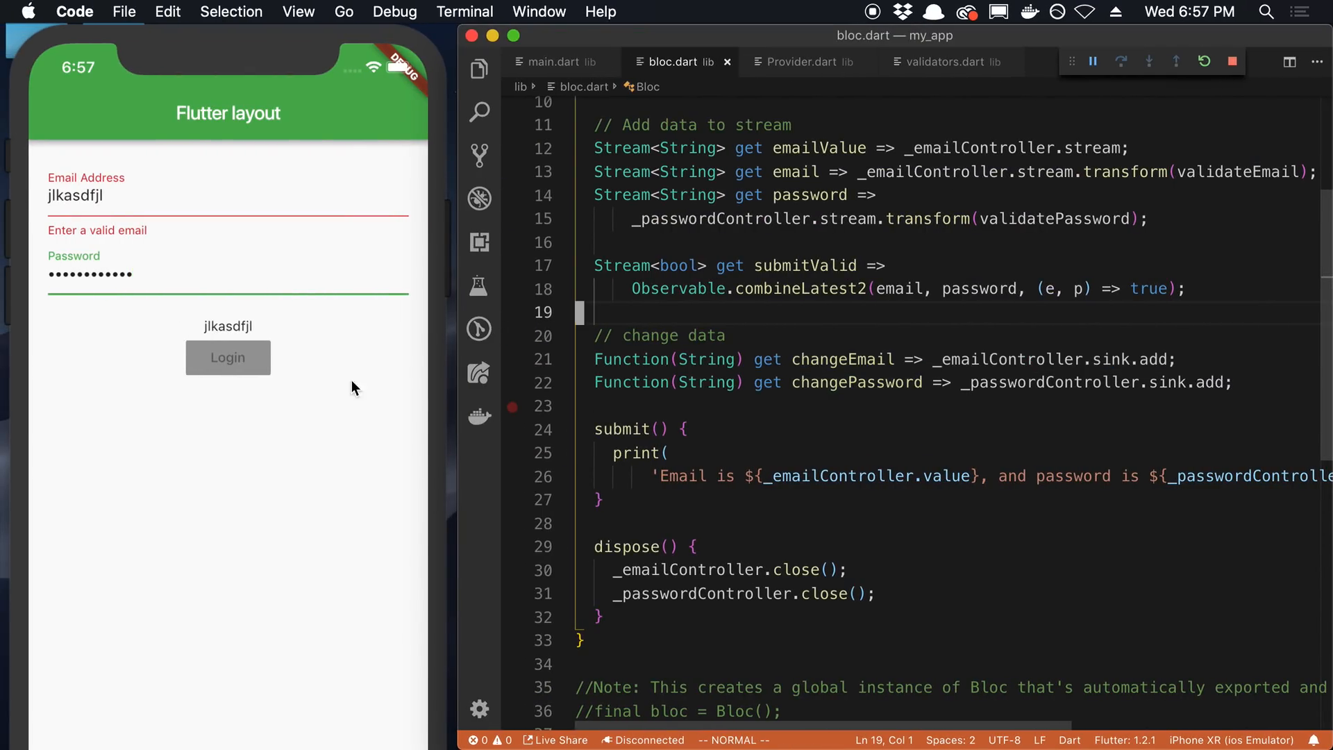
double_click(75, 196)
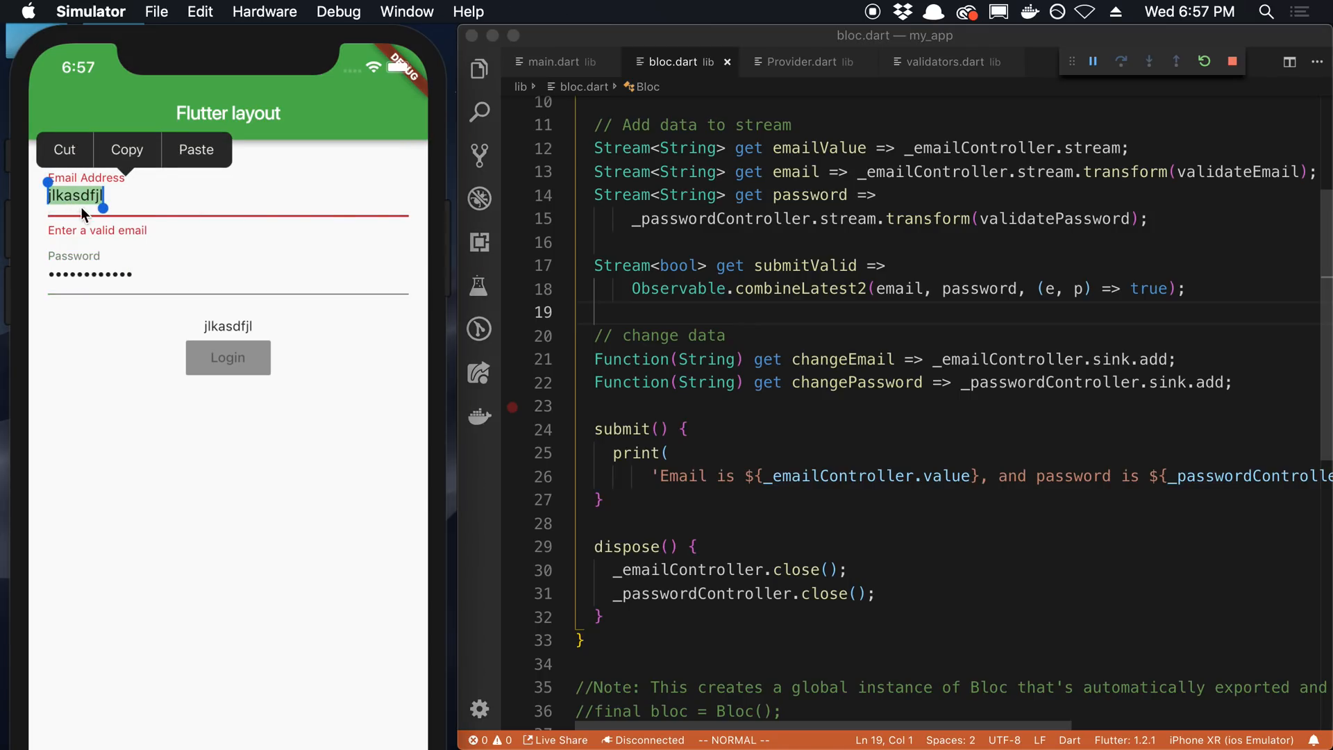
click(848, 288)
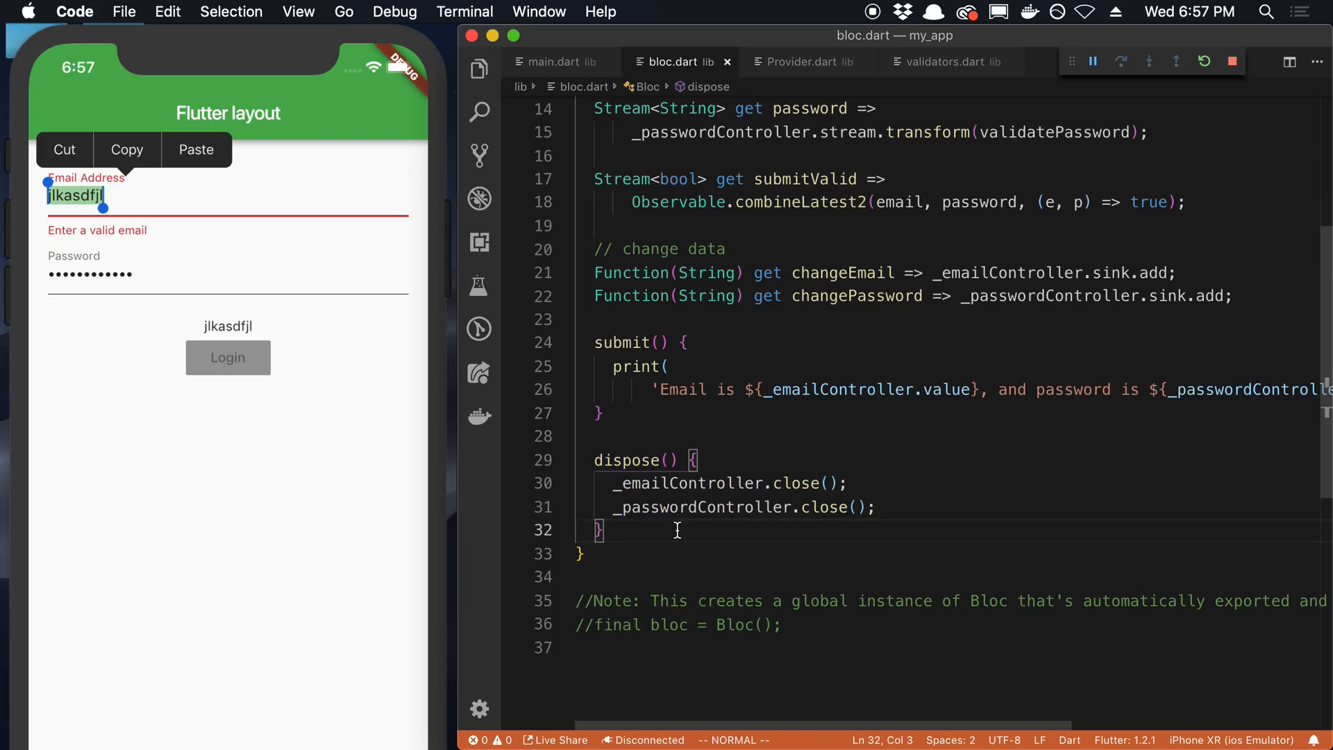
click(225, 250)
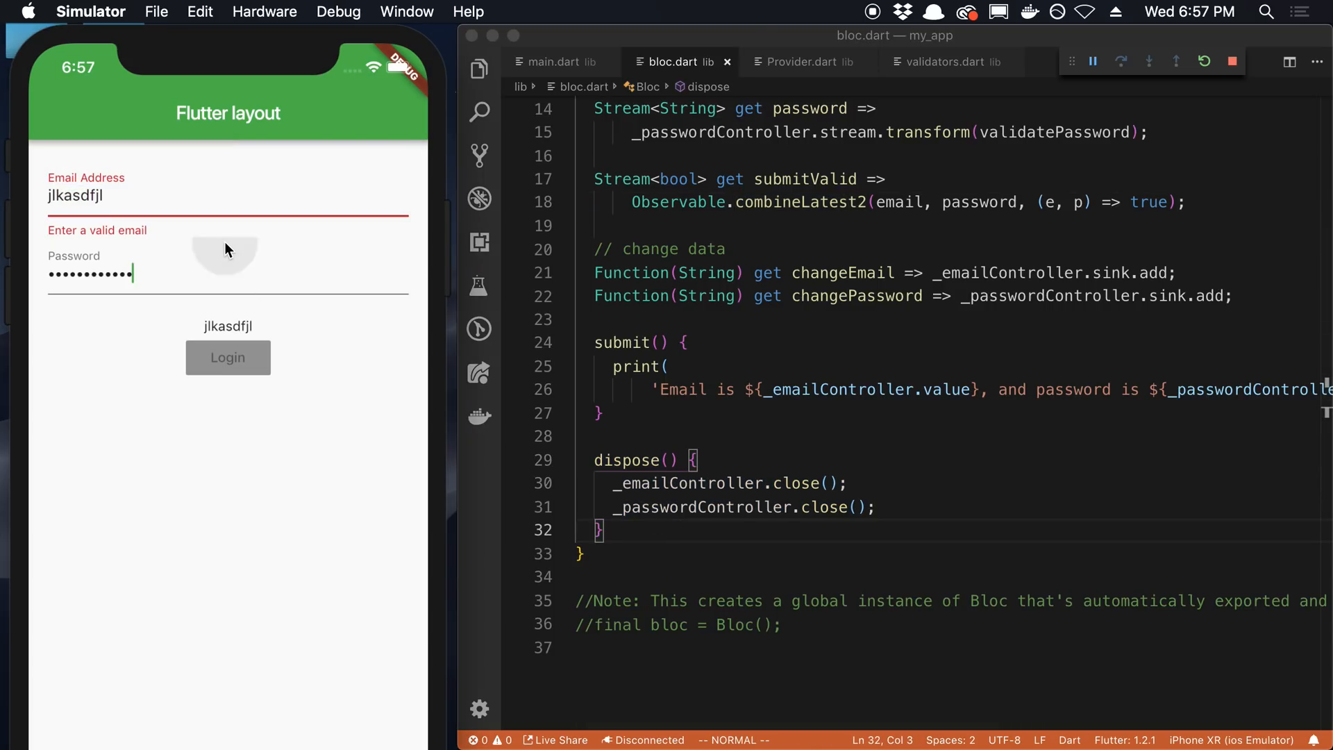
click(810, 459)
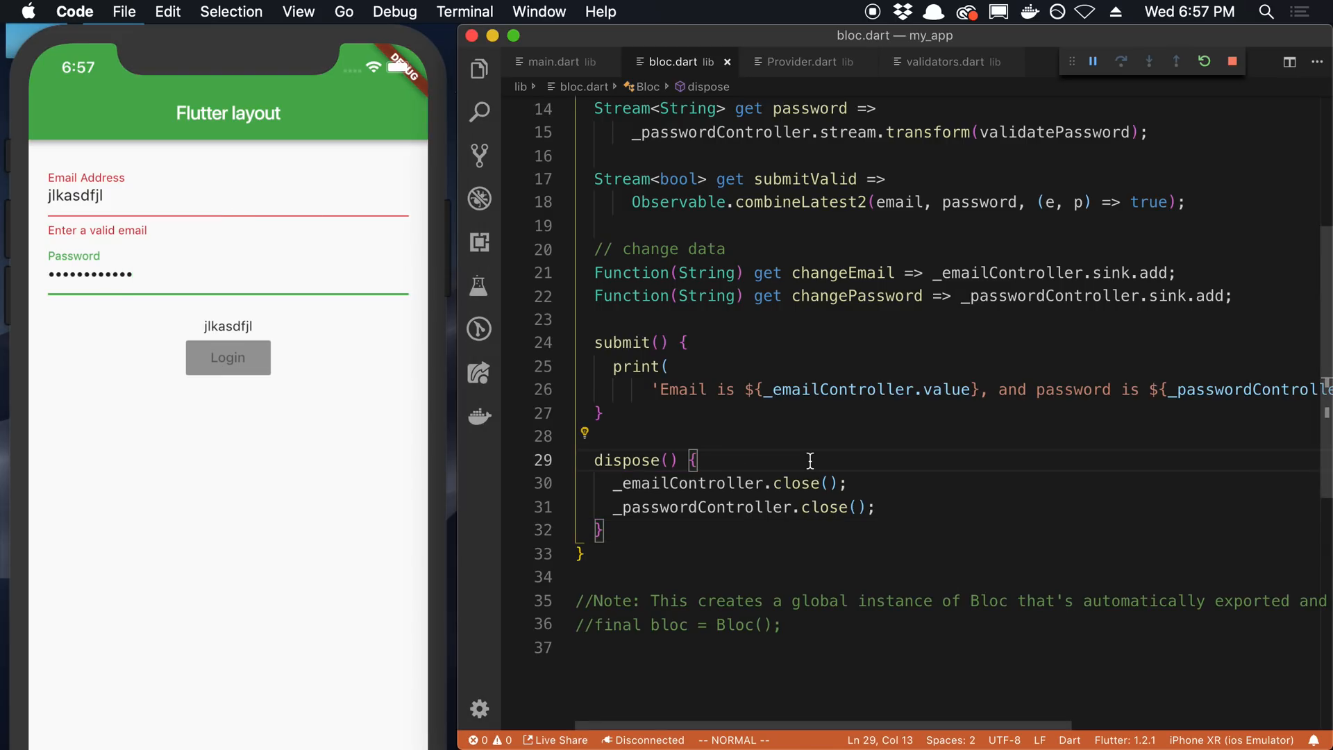
scroll(up, 3)
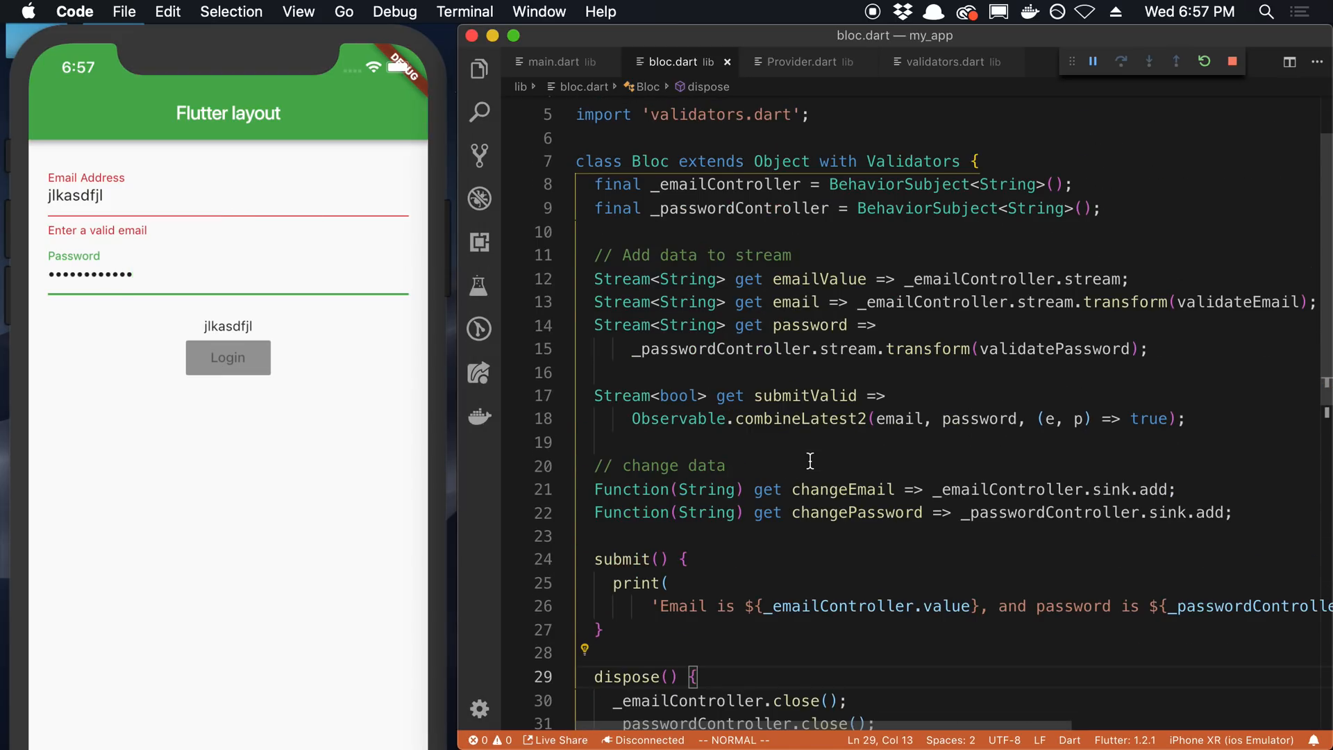
scroll(down, 3)
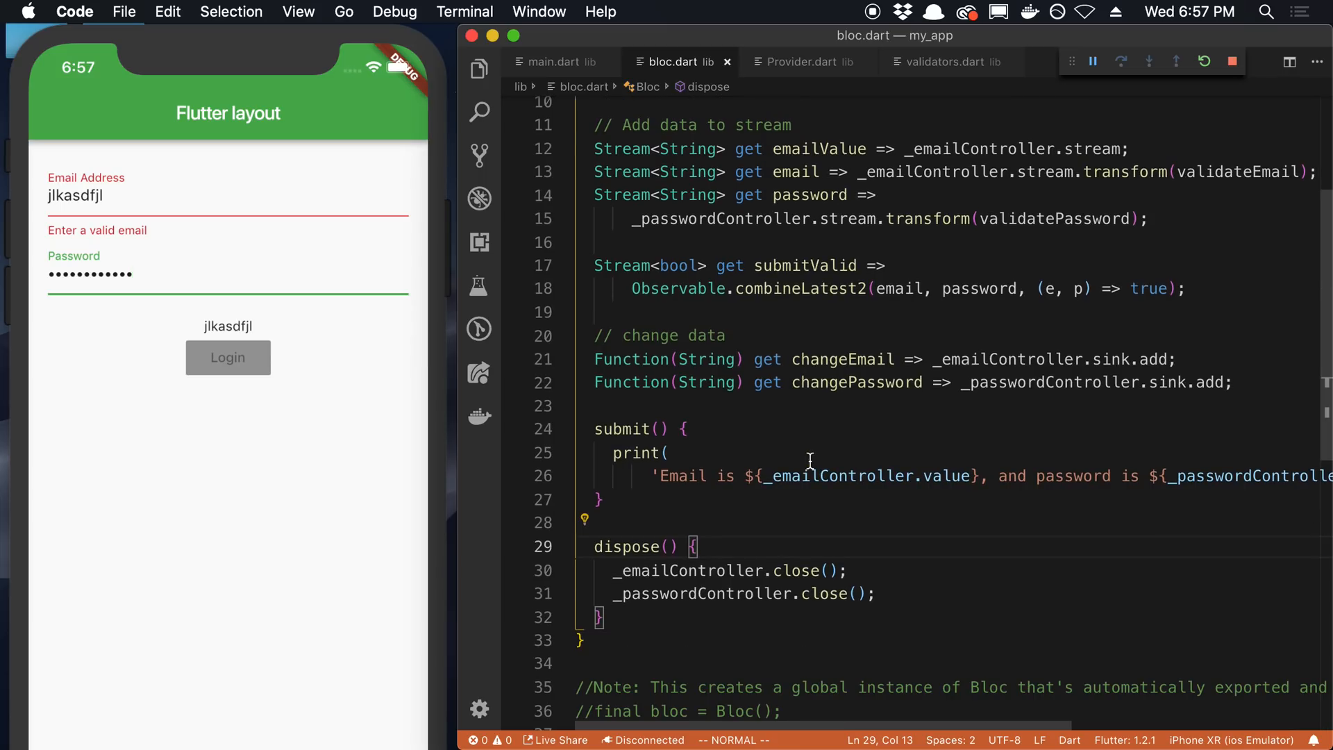
scroll(up, 3)
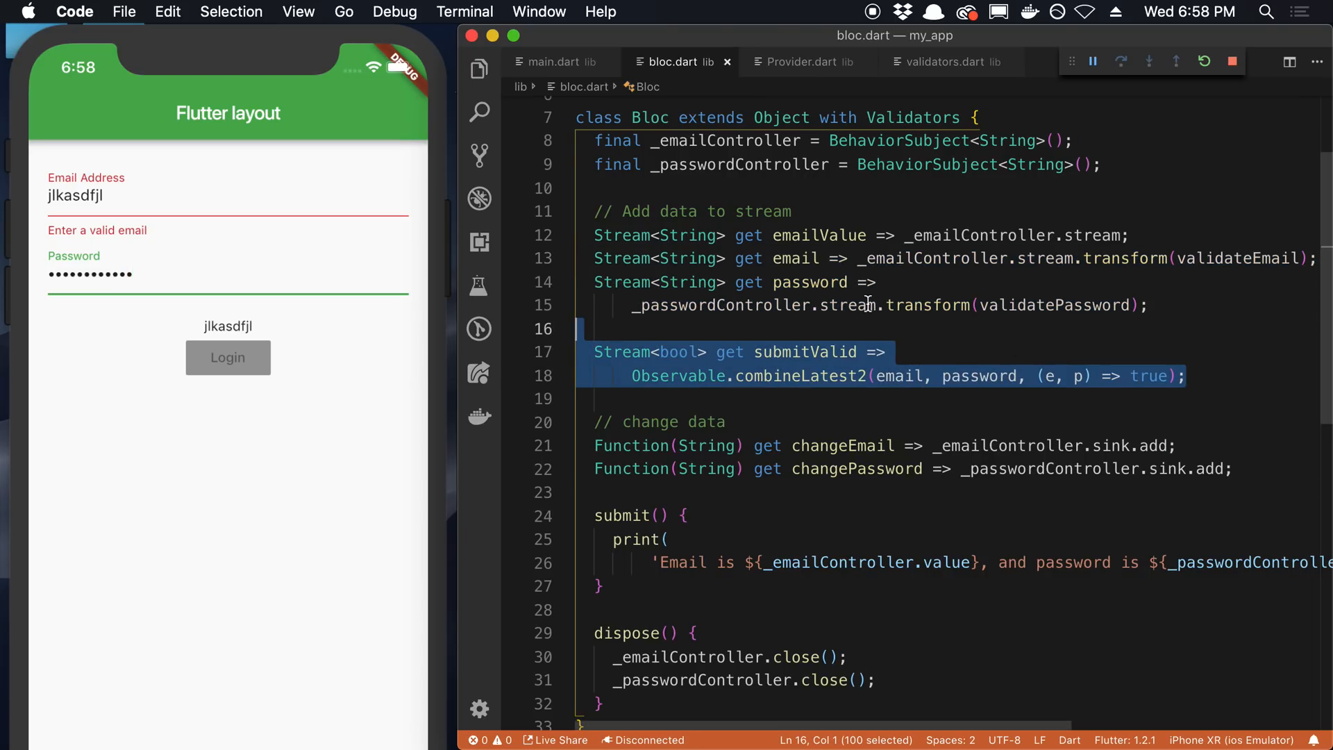
click(816, 235)
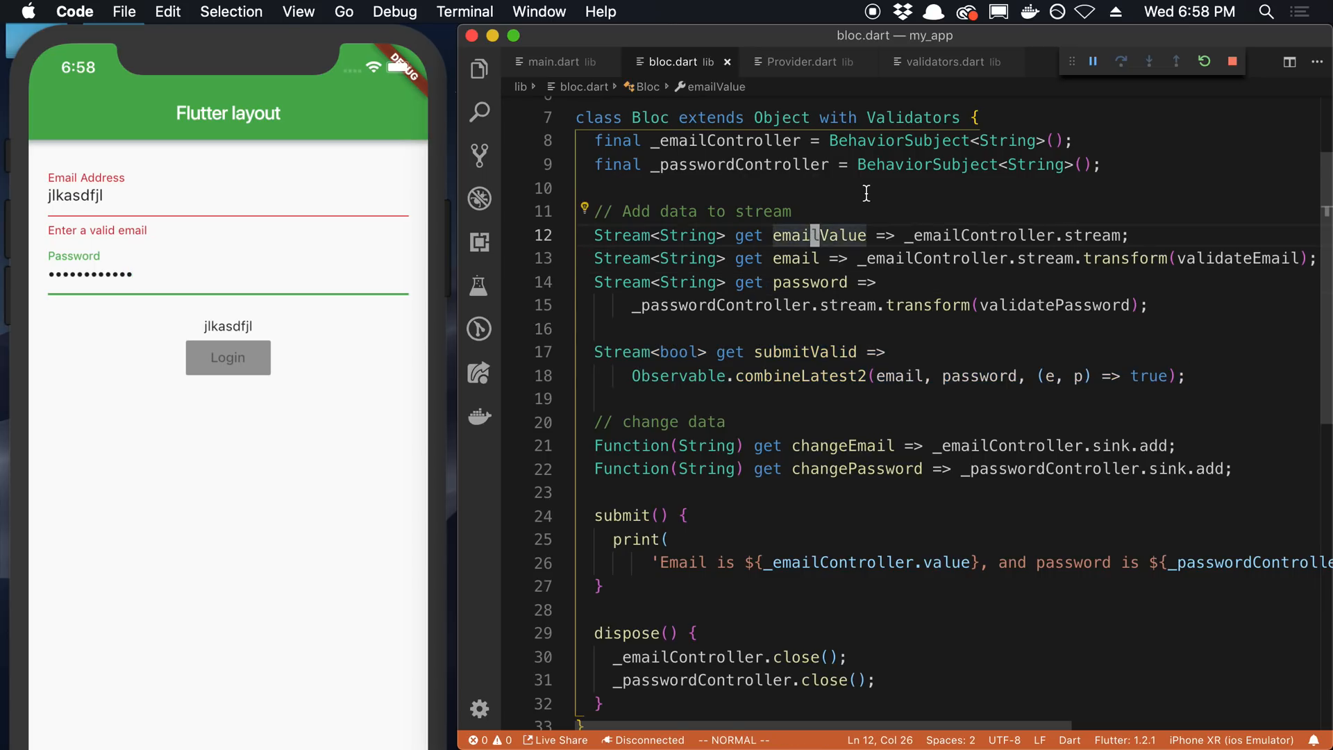
scroll(up, 3)
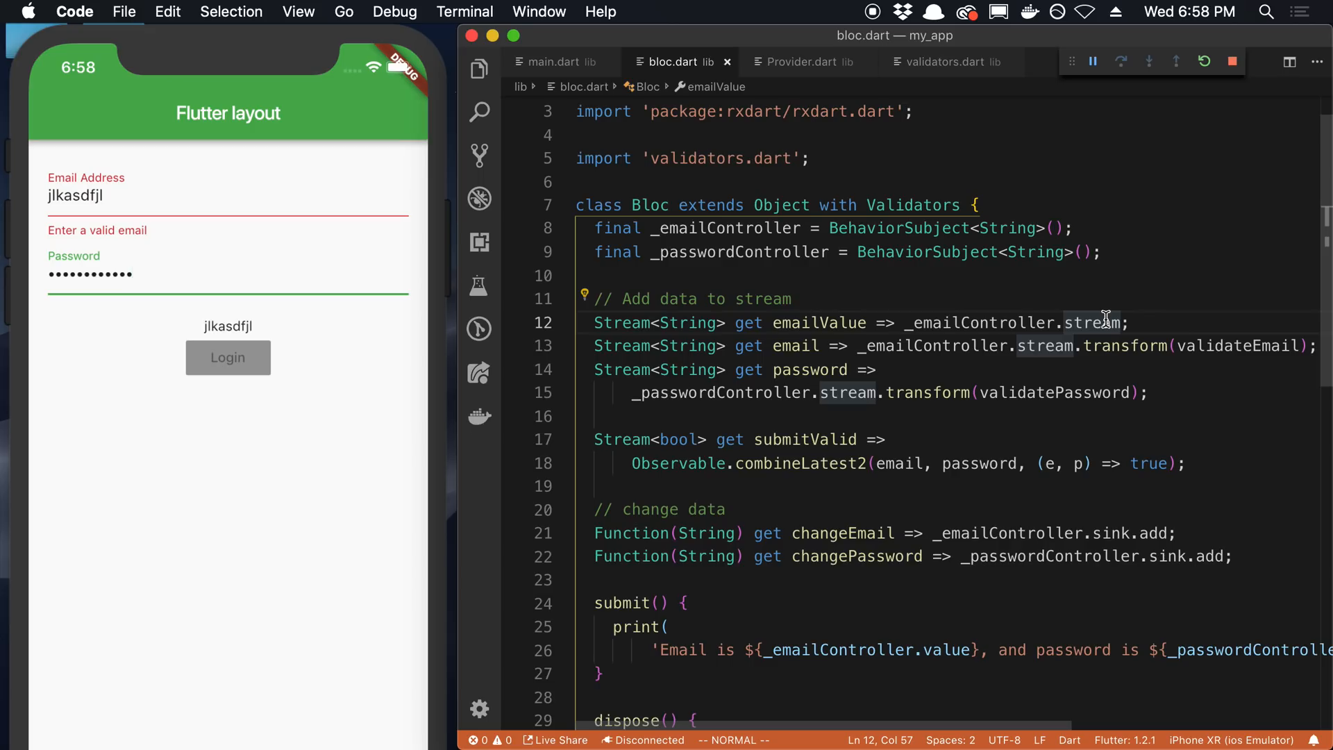
mouse_move(1097, 322)
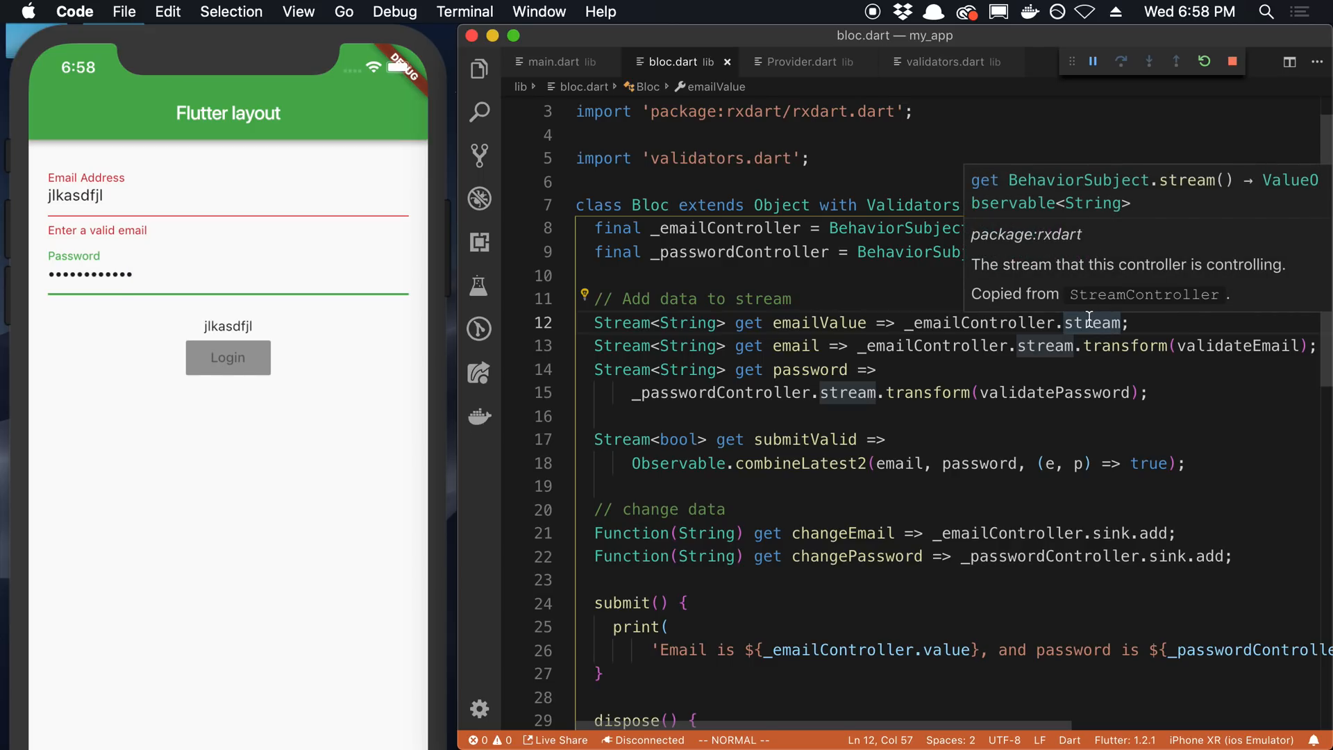
click(646, 227)
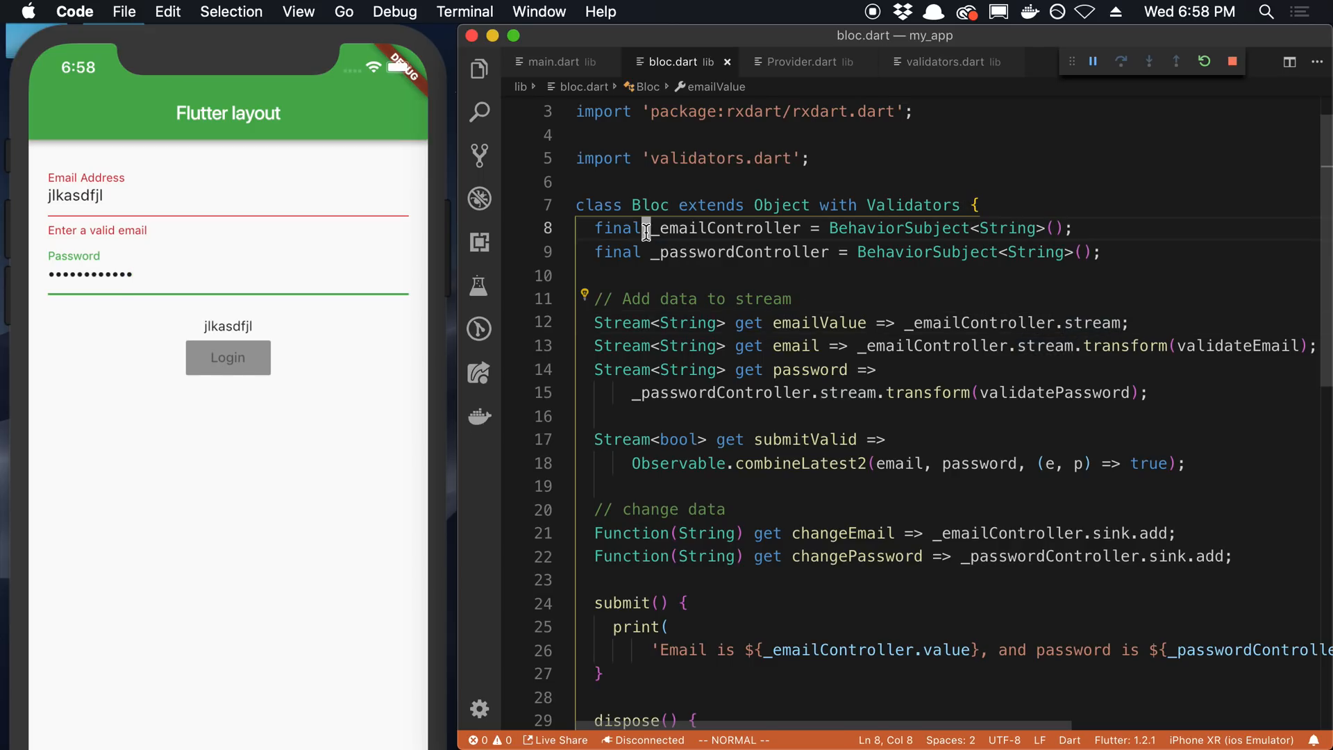
double_click(722, 228)
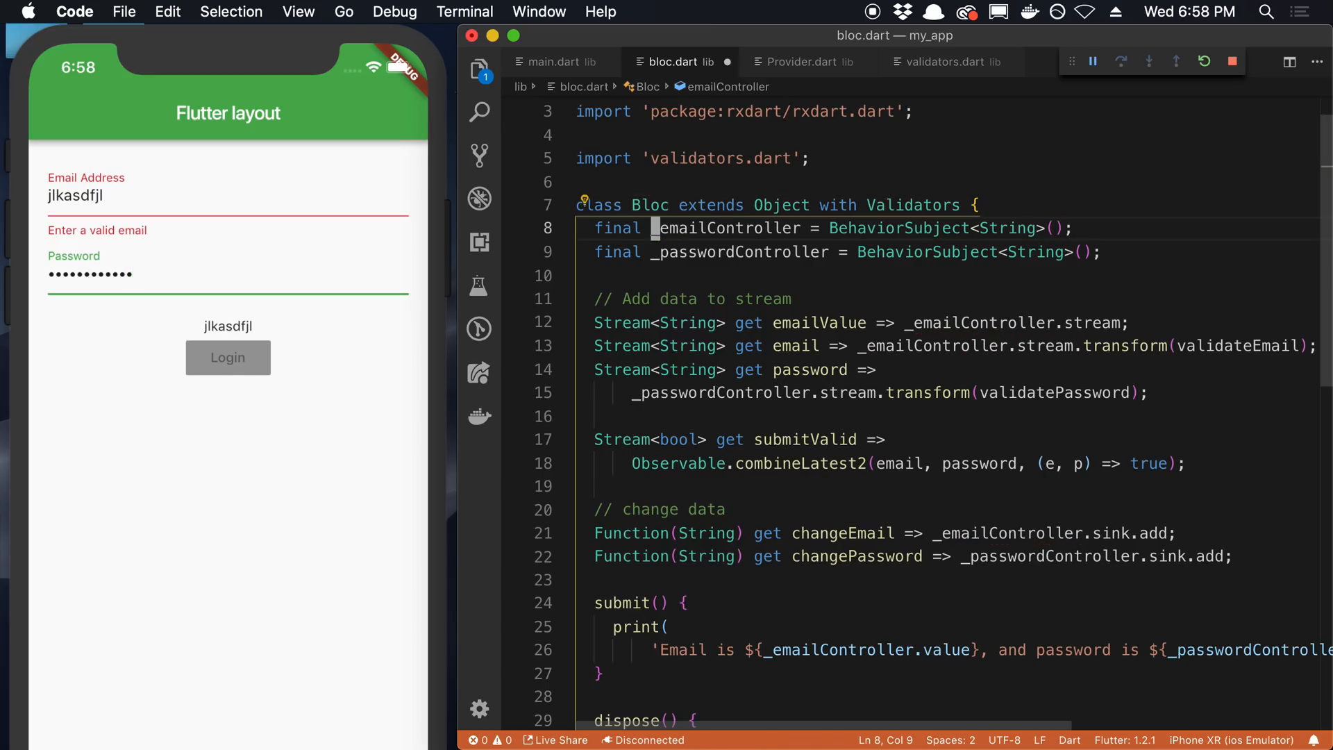
click(674, 211)
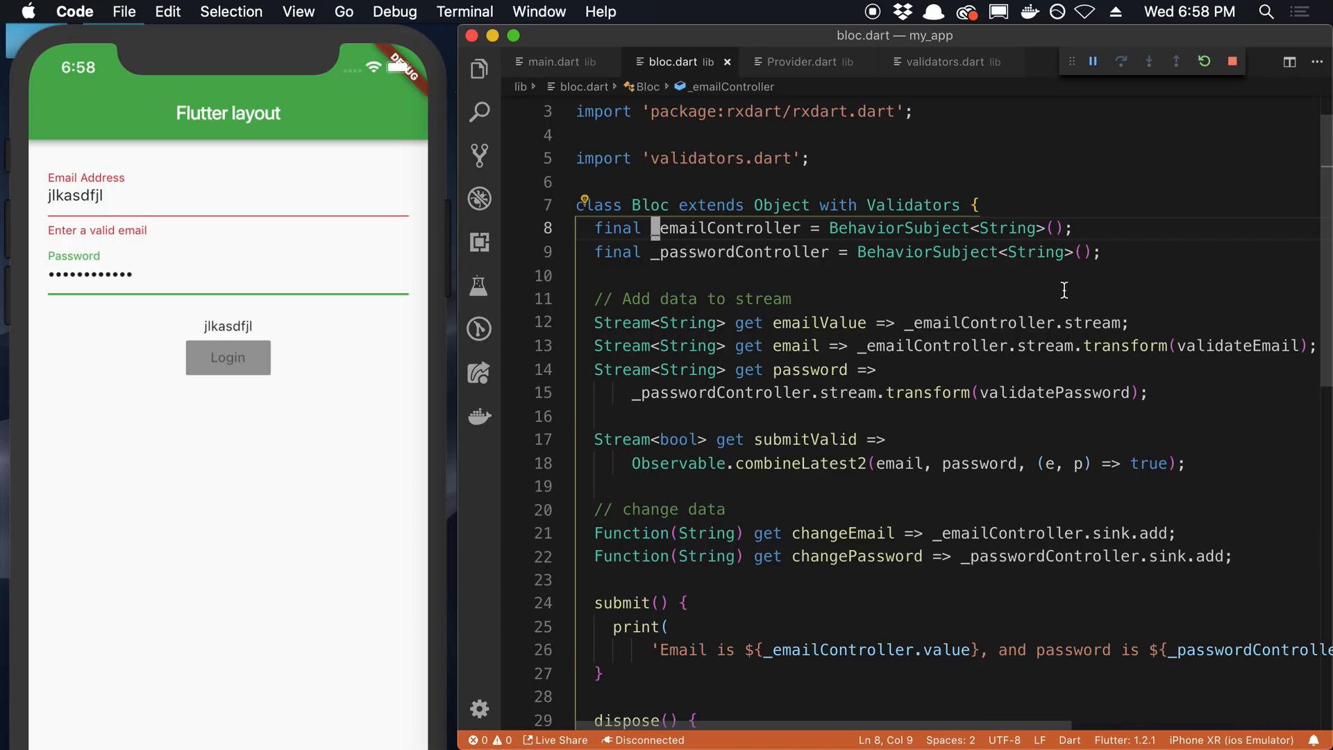
scroll(down, 3)
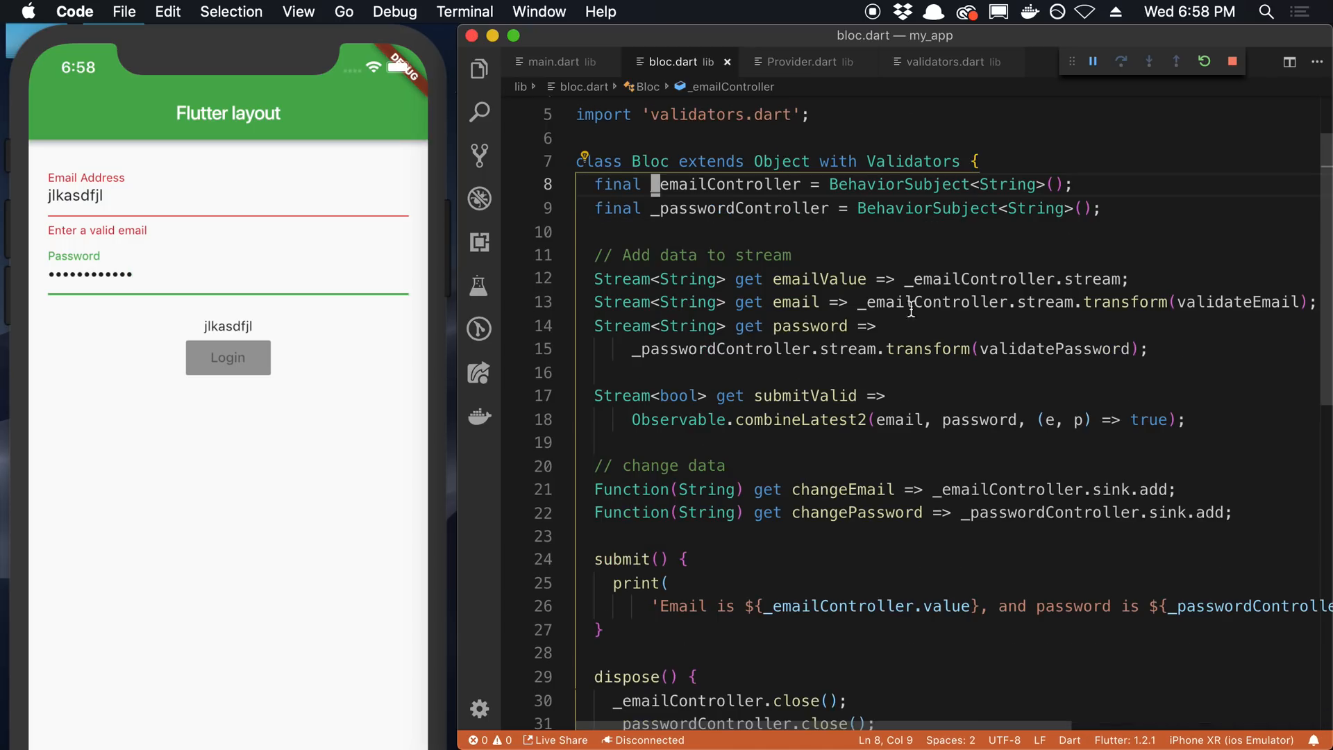
click(255, 273)
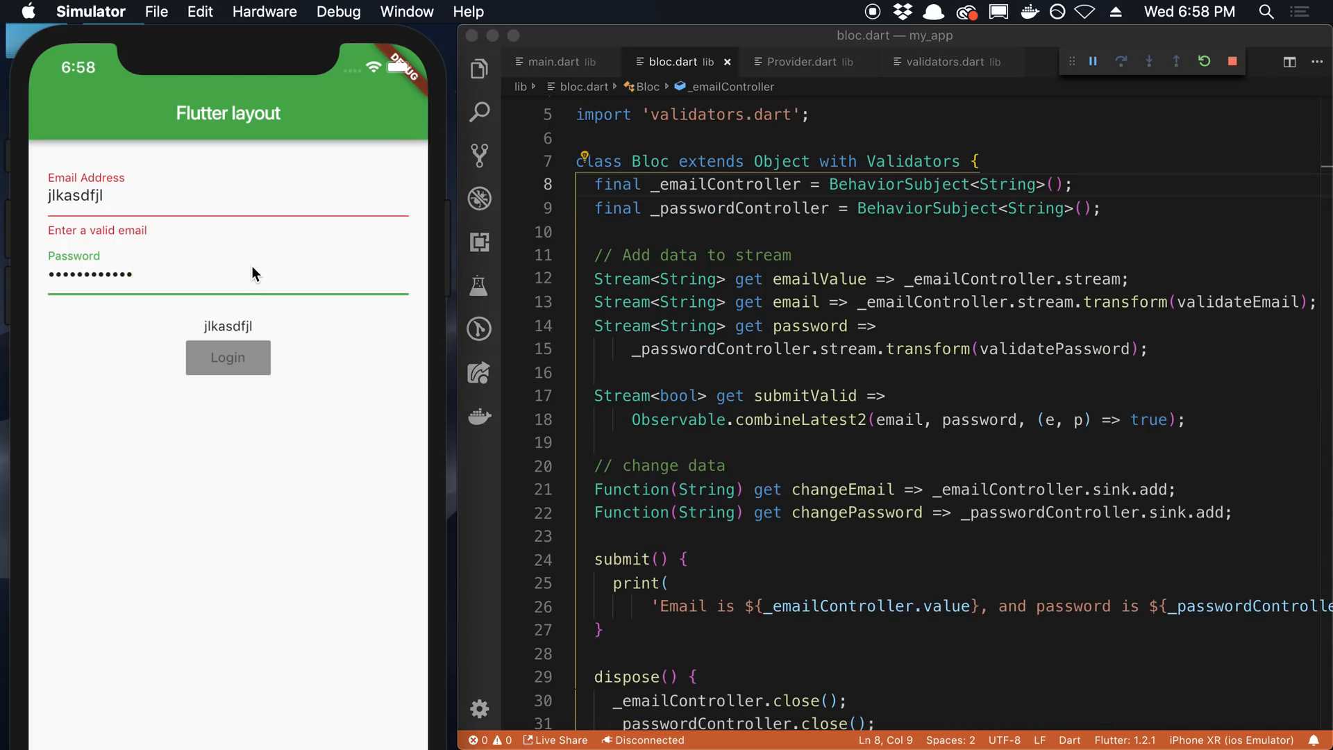
mouse_move(100, 282)
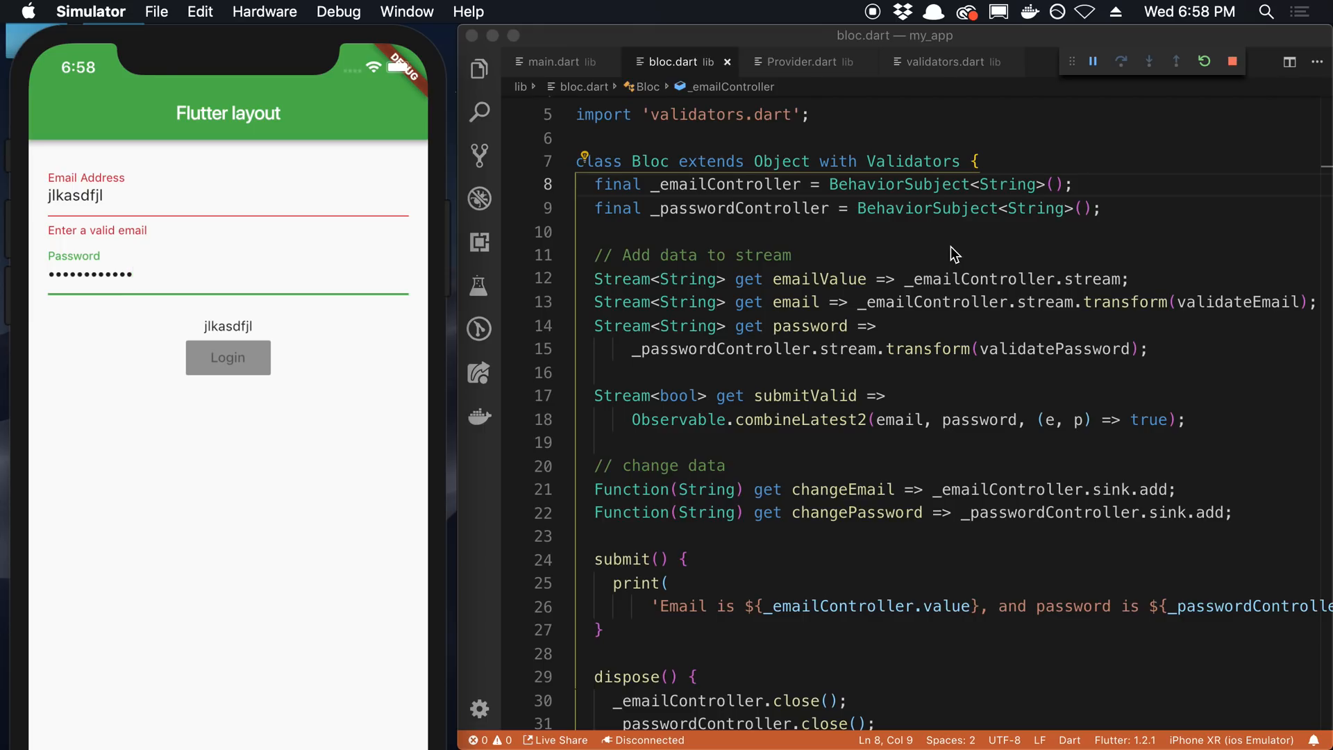
click(932, 372)
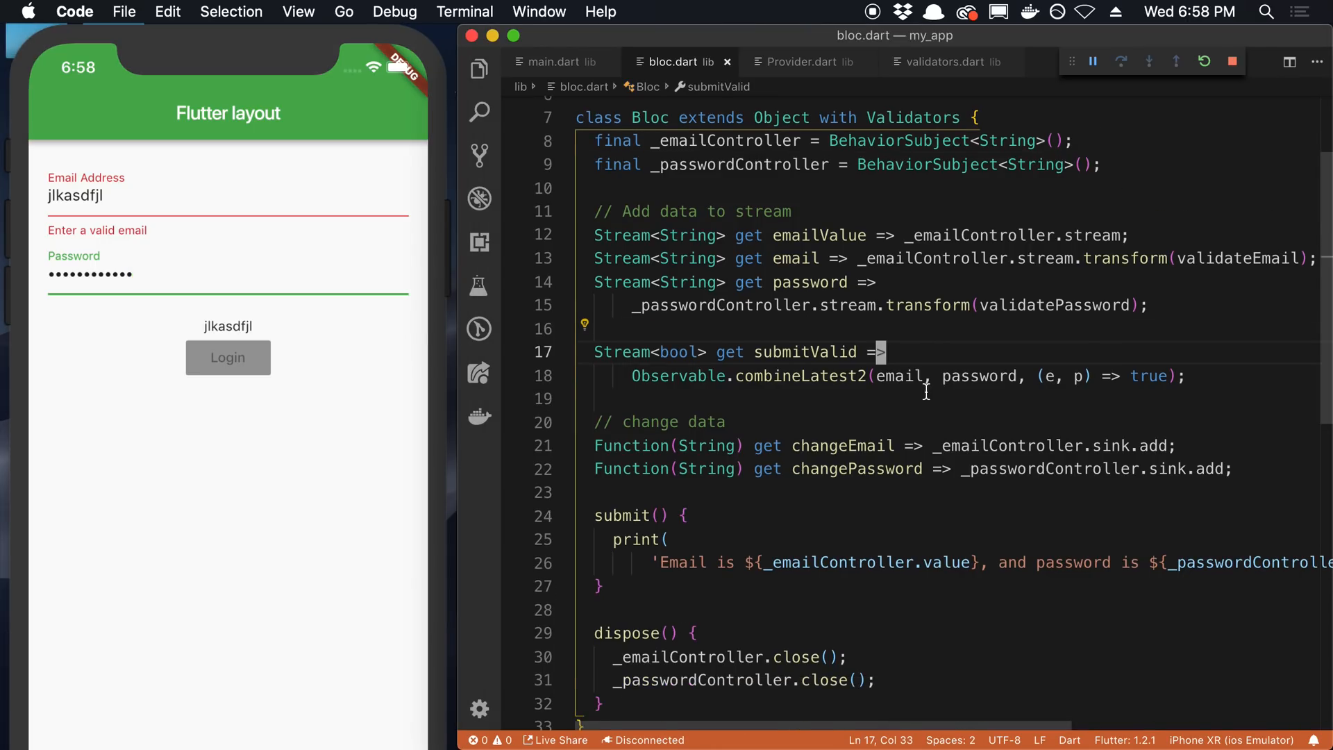
scroll(down, 3)
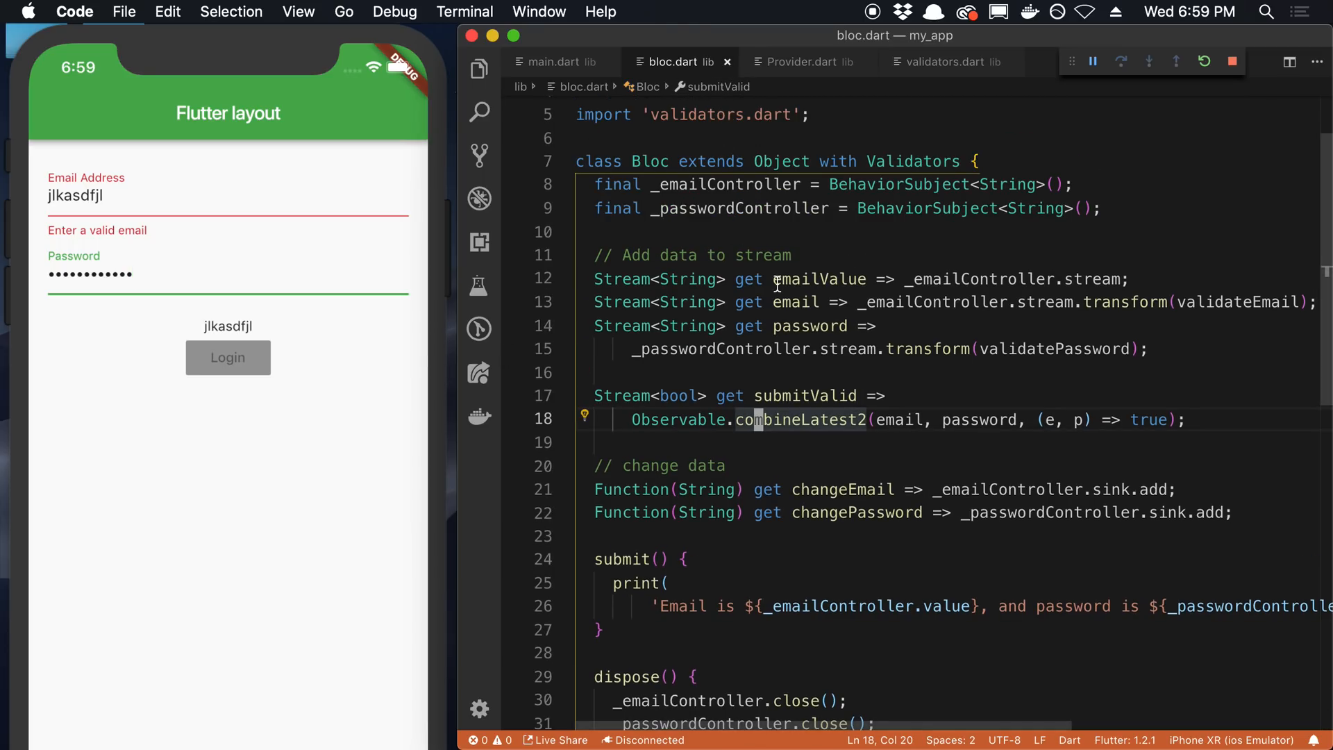
click(557, 61)
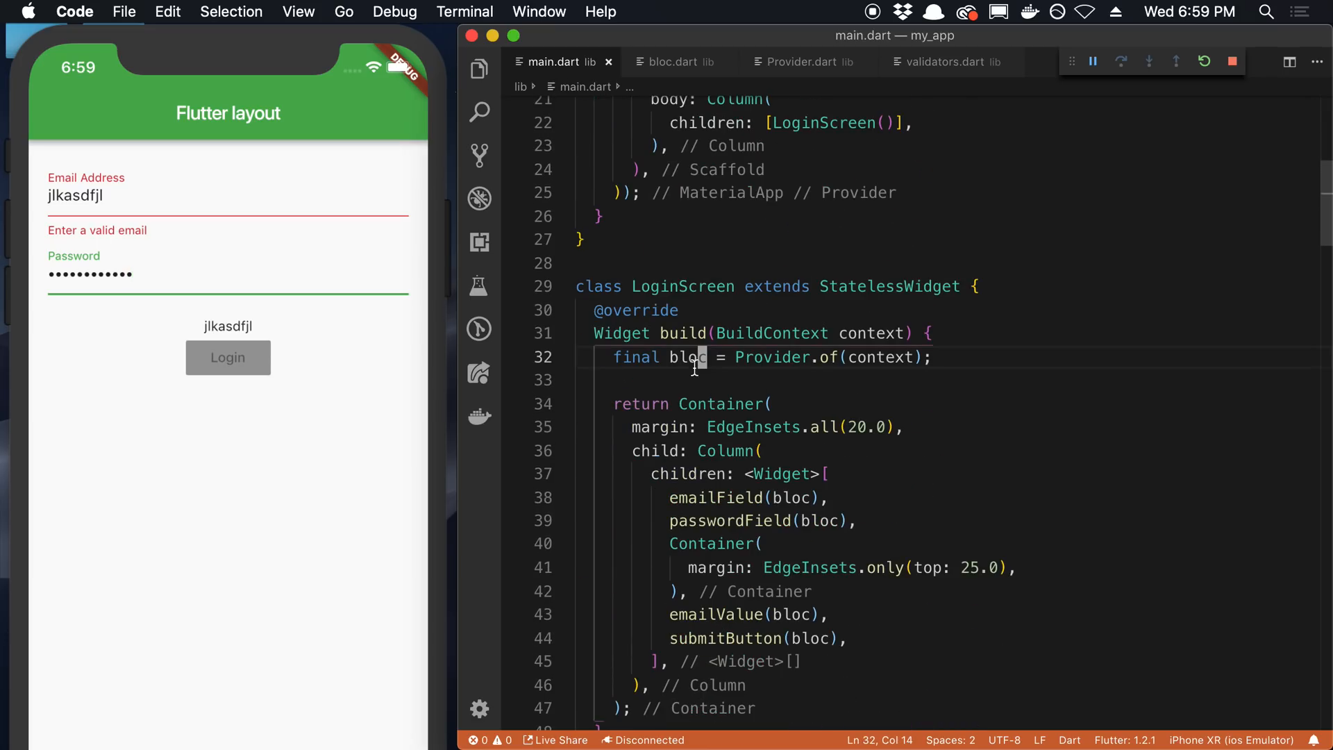
Highlight the bloc and its Provider lookup in main.dart, then open Provider.dart.
double_click(678, 356)
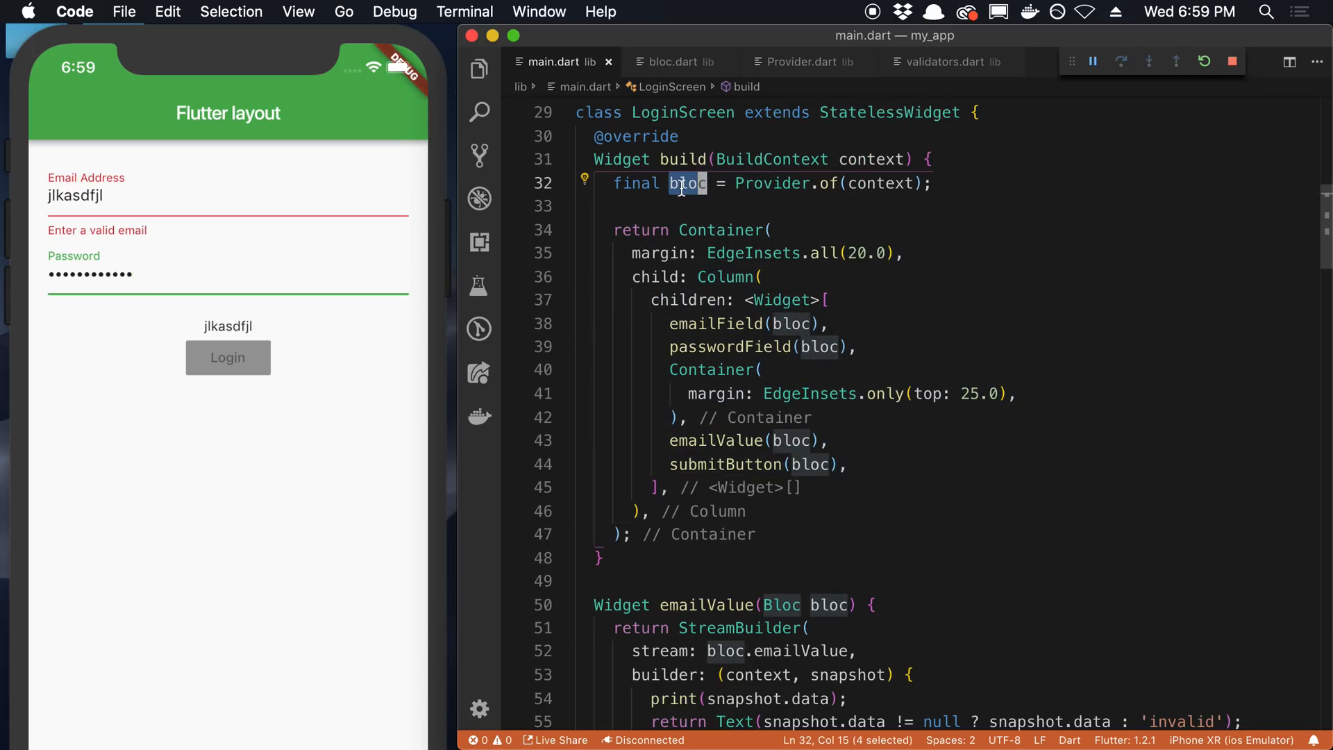
double_click(770, 183)
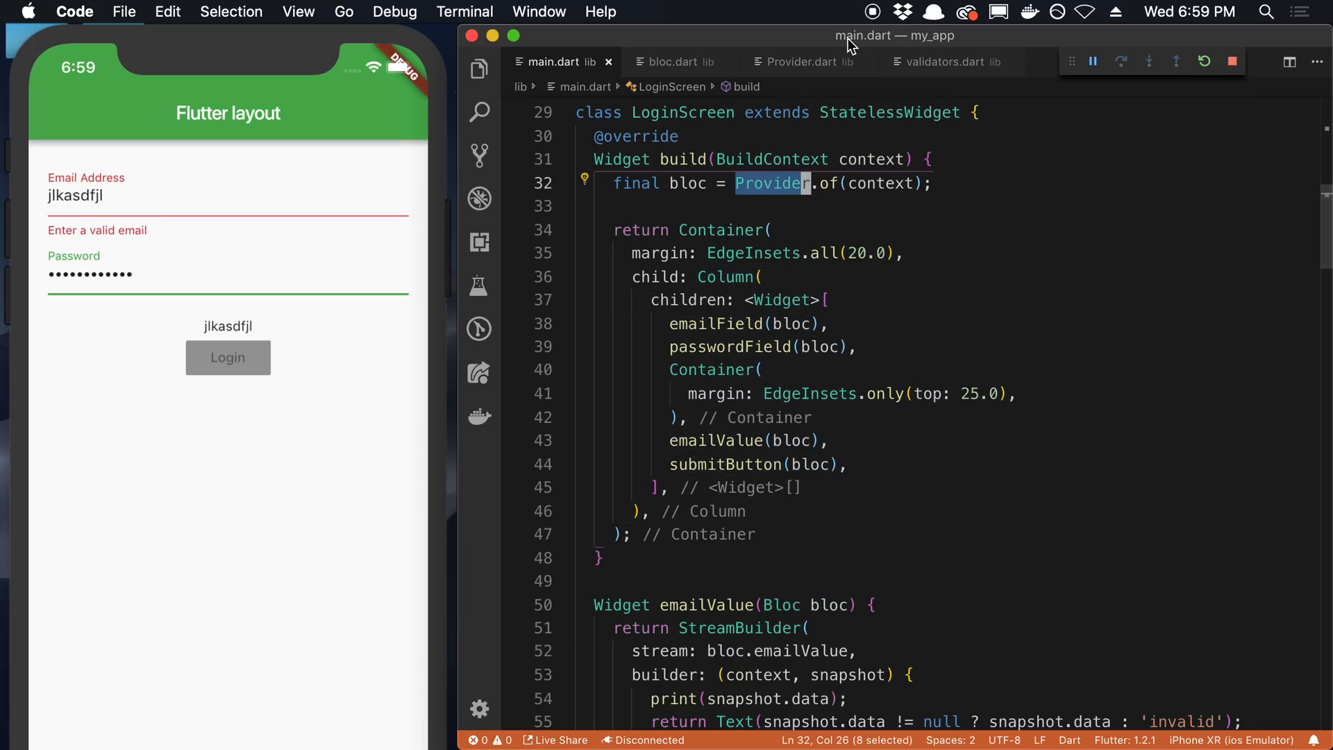
click(802, 61)
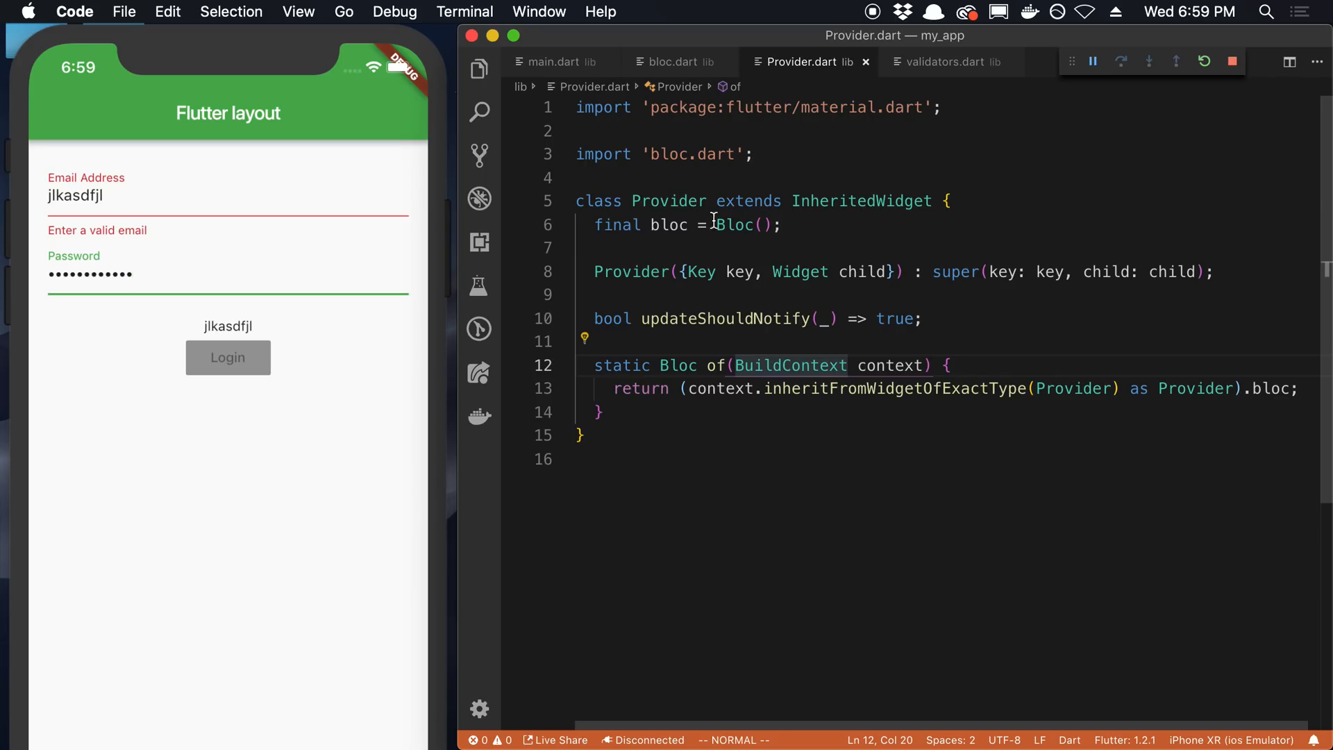
Review the Provider InheritedWidget class, then return to bloc.dart's emailValue getter.
double_click(668, 201)
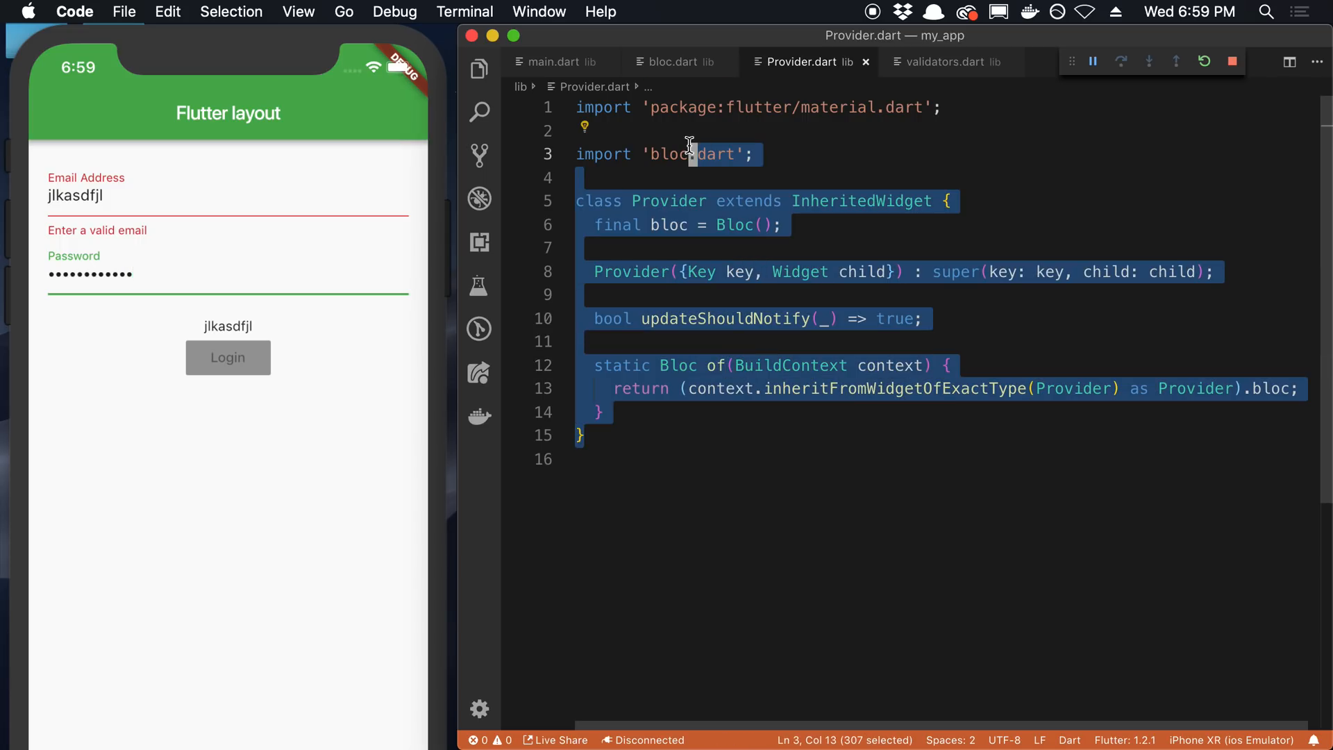
click(578, 201)
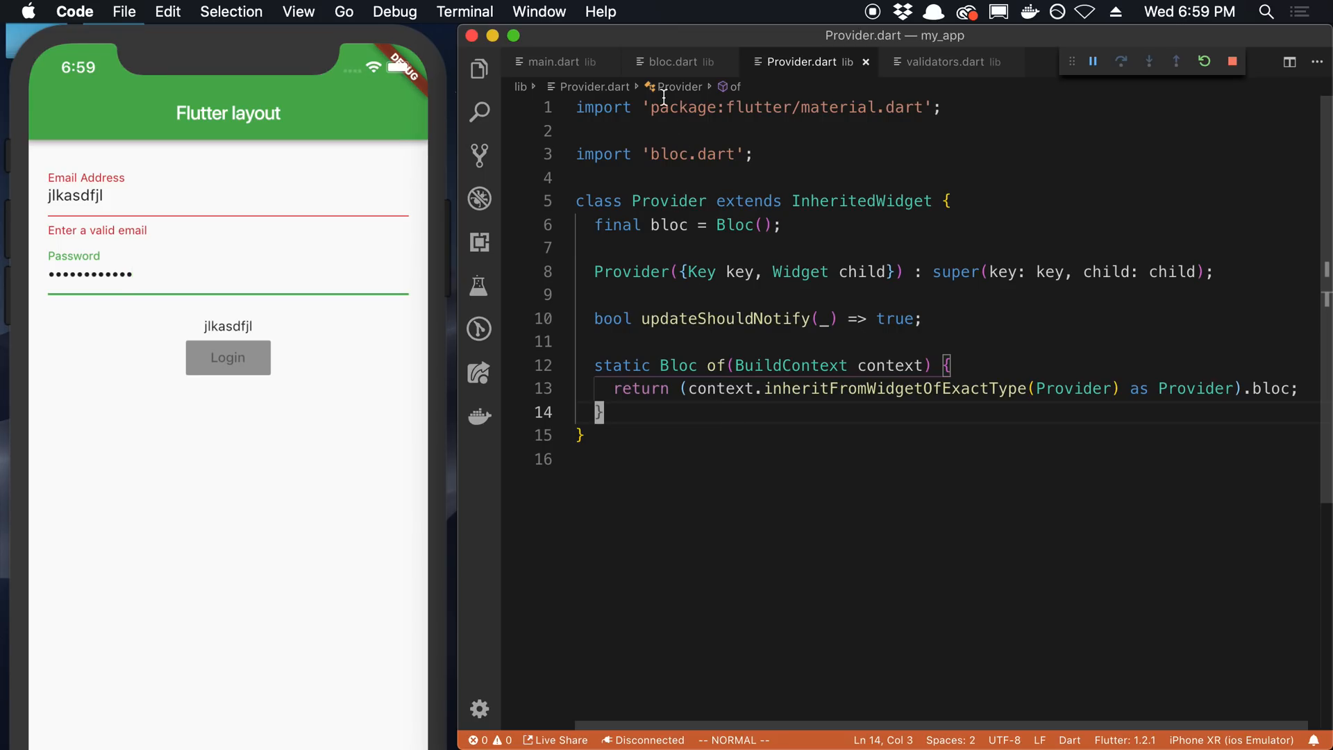
click(674, 61)
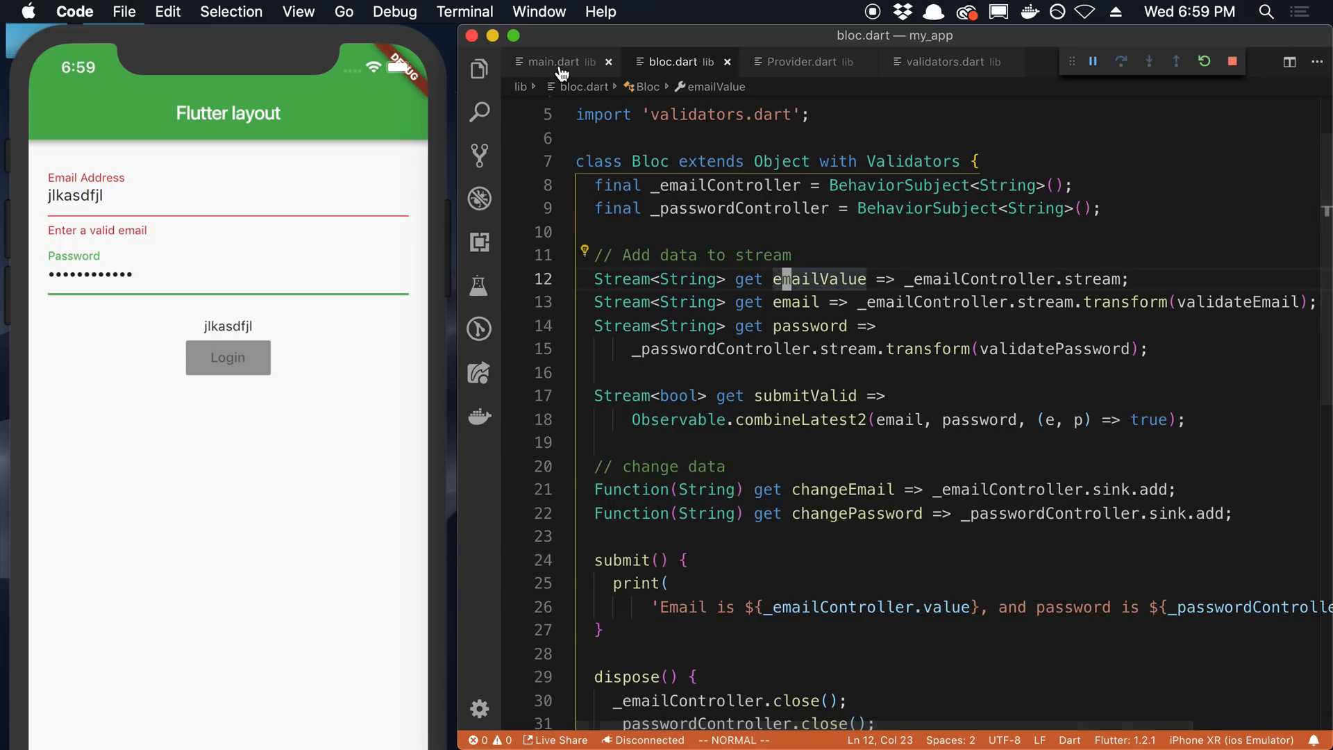
In main.dart, walk through emailField's StreamBuilder stream, builder callback and snapshot parameter.
click(556, 61)
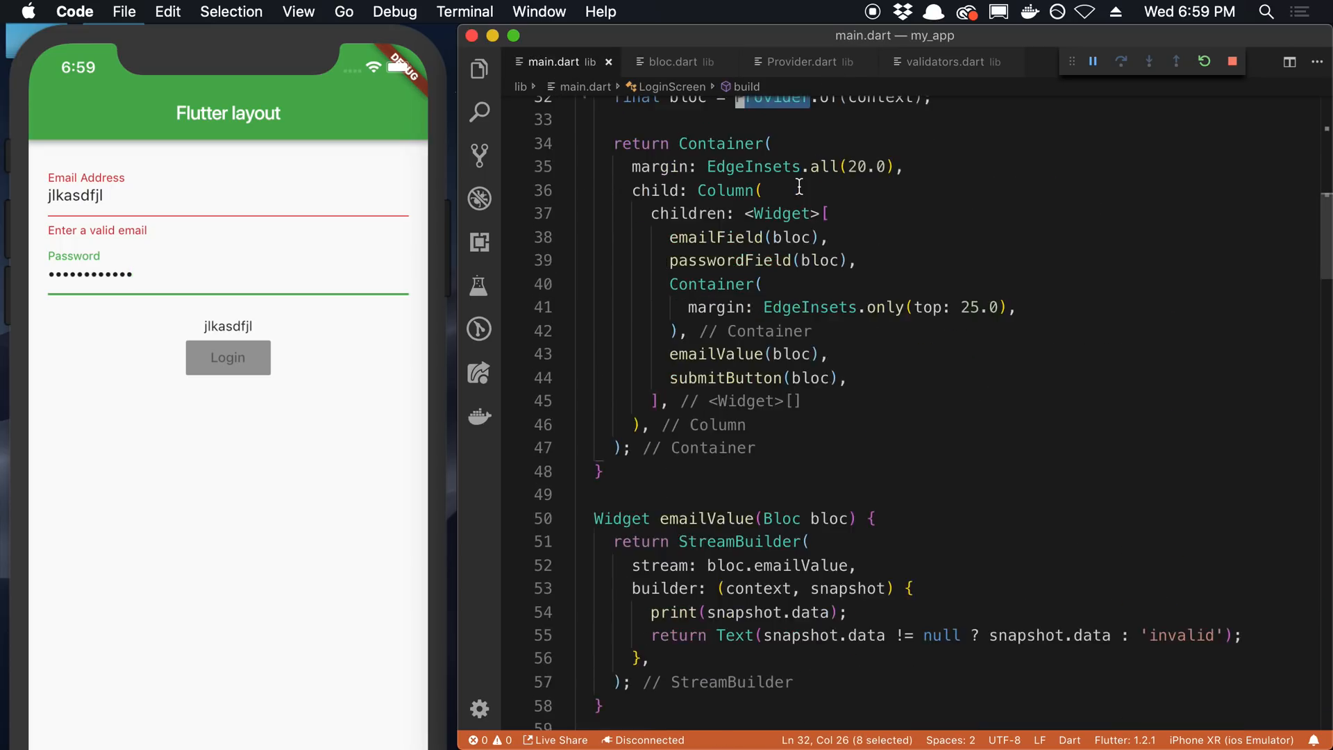
scroll(down, 3)
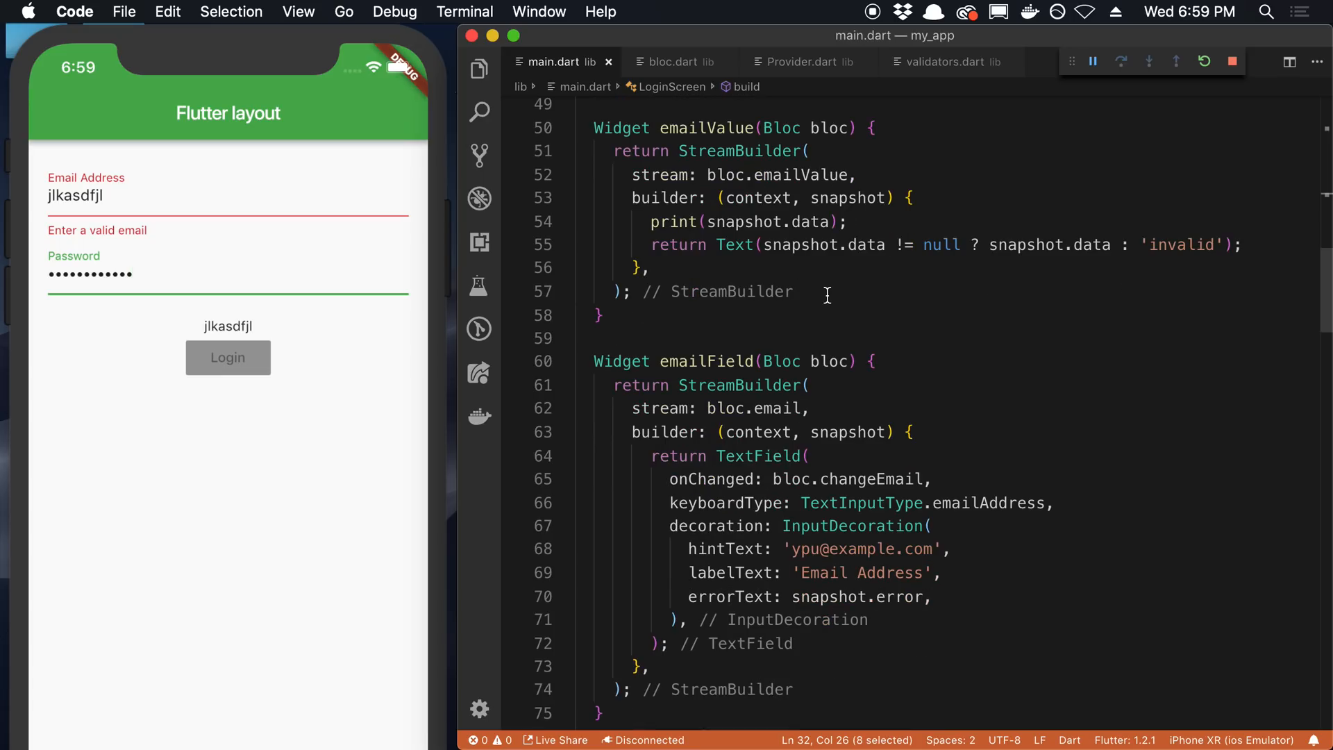
scroll(up, 3)
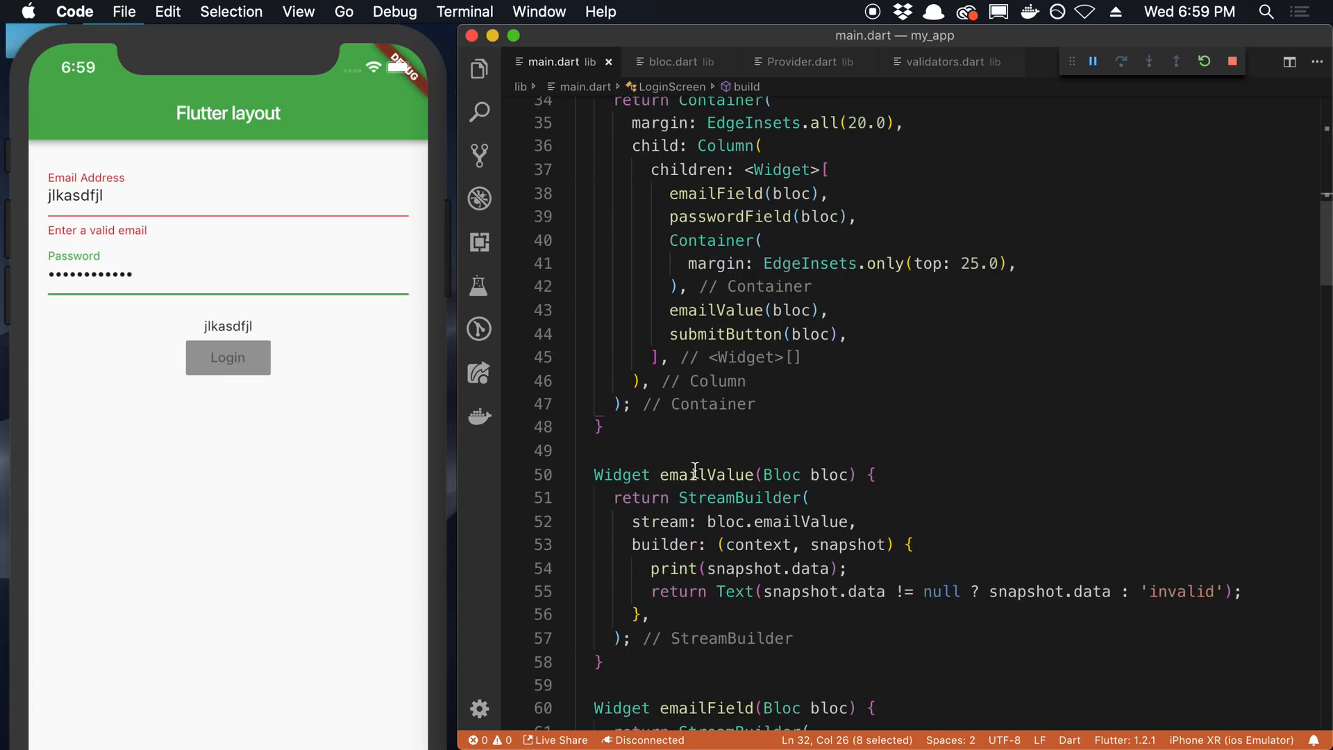
scroll(down, 3)
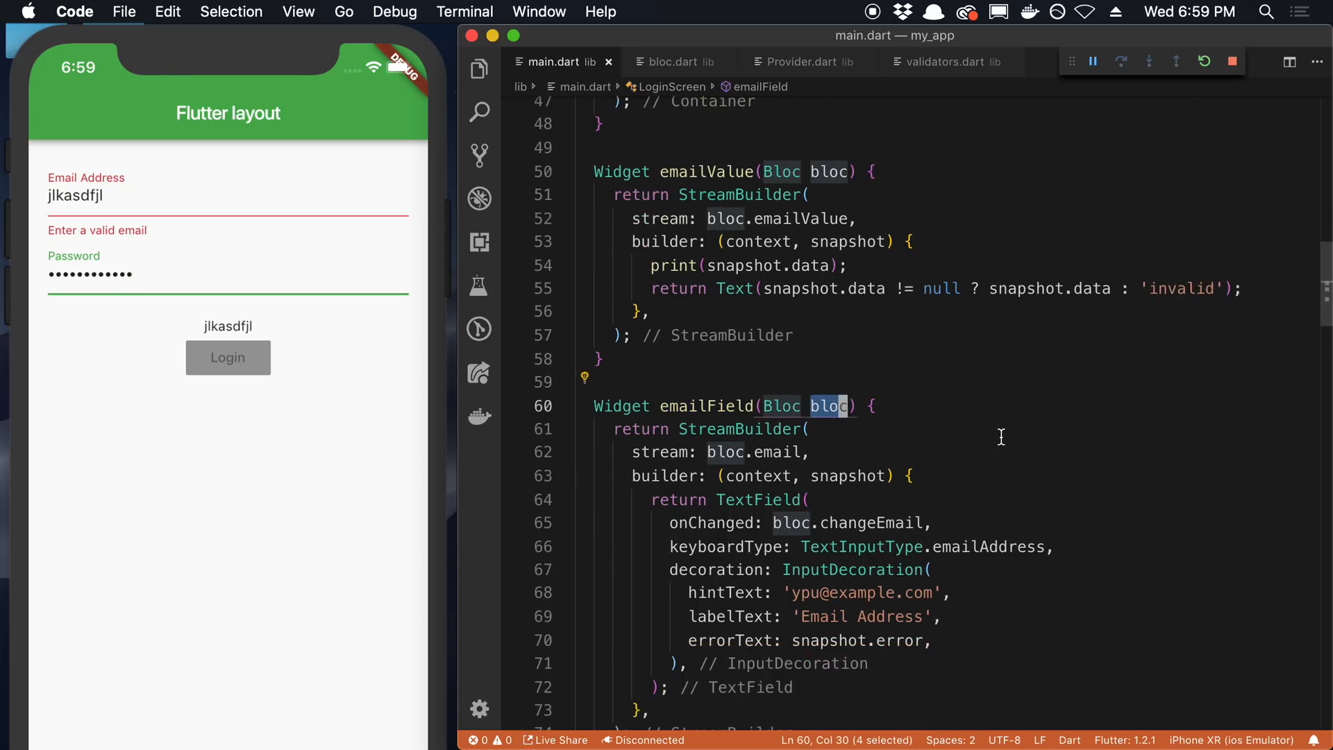
scroll(down, 3)
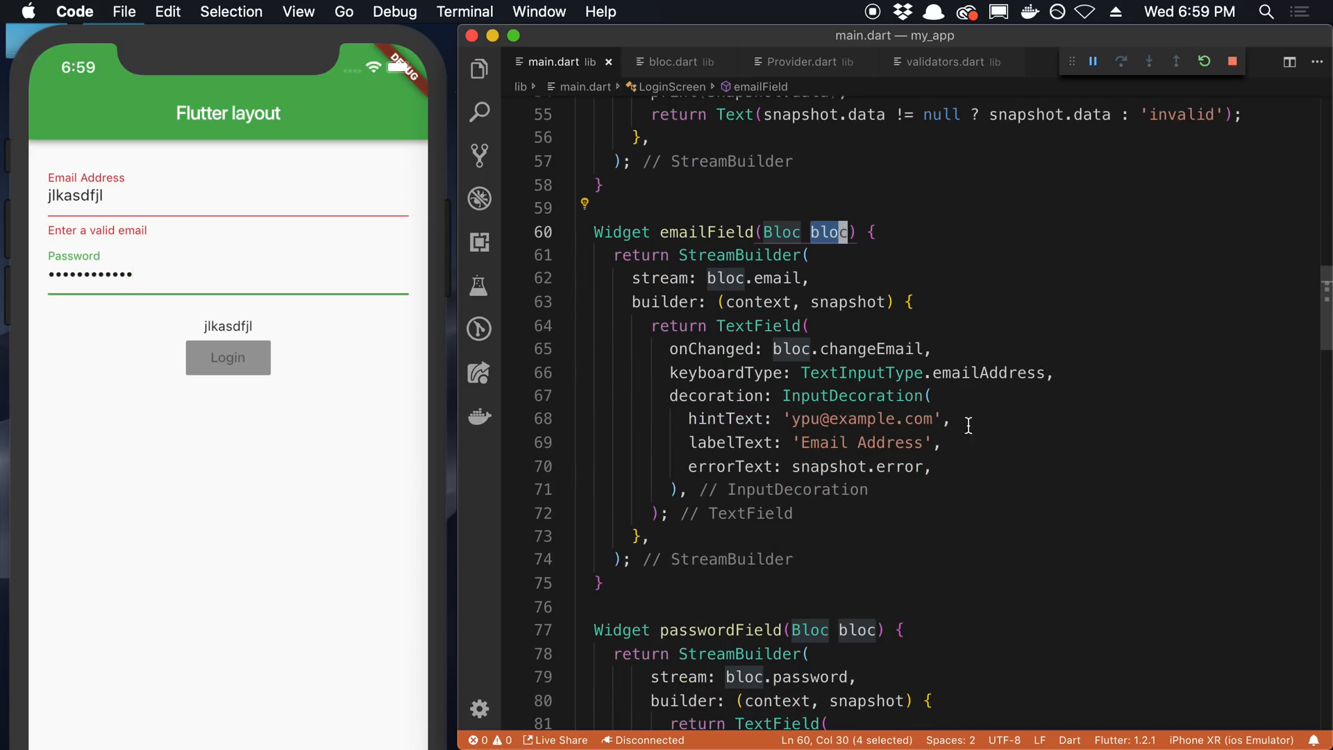
mouse_move(805, 254)
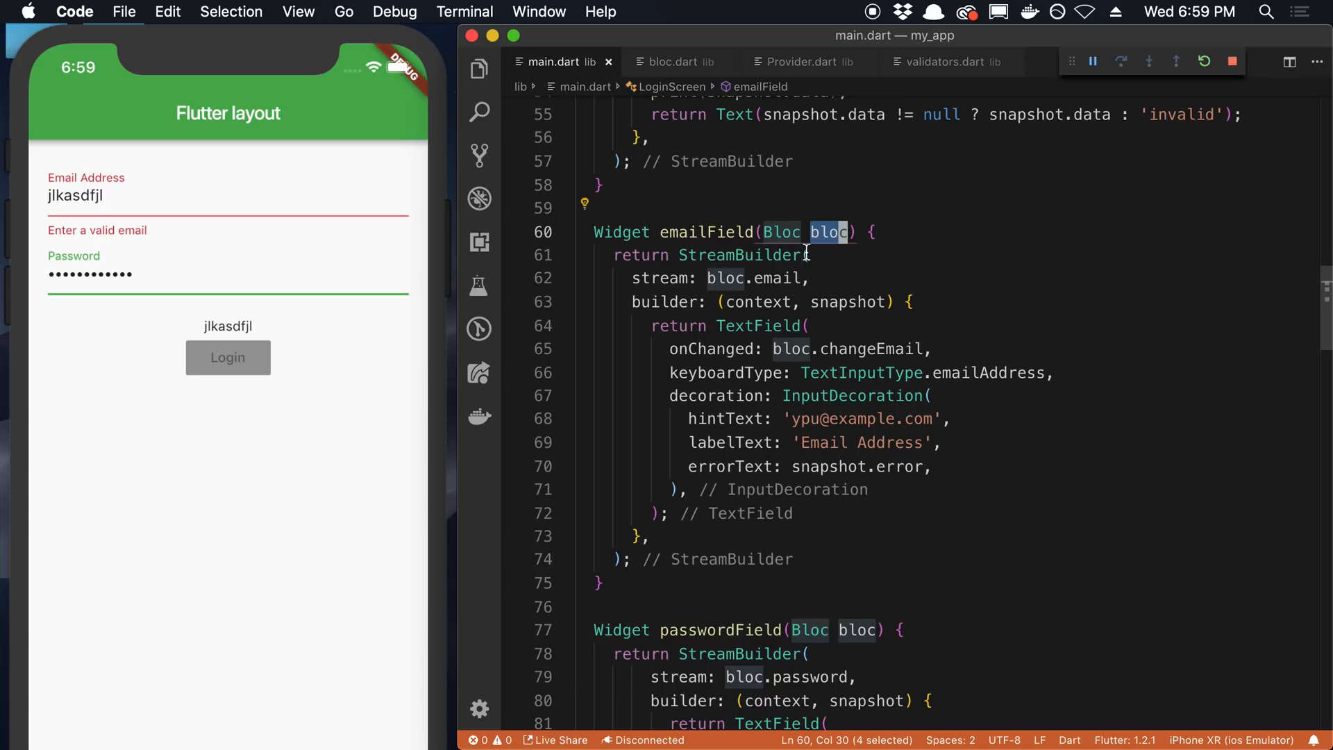
double_click(737, 255)
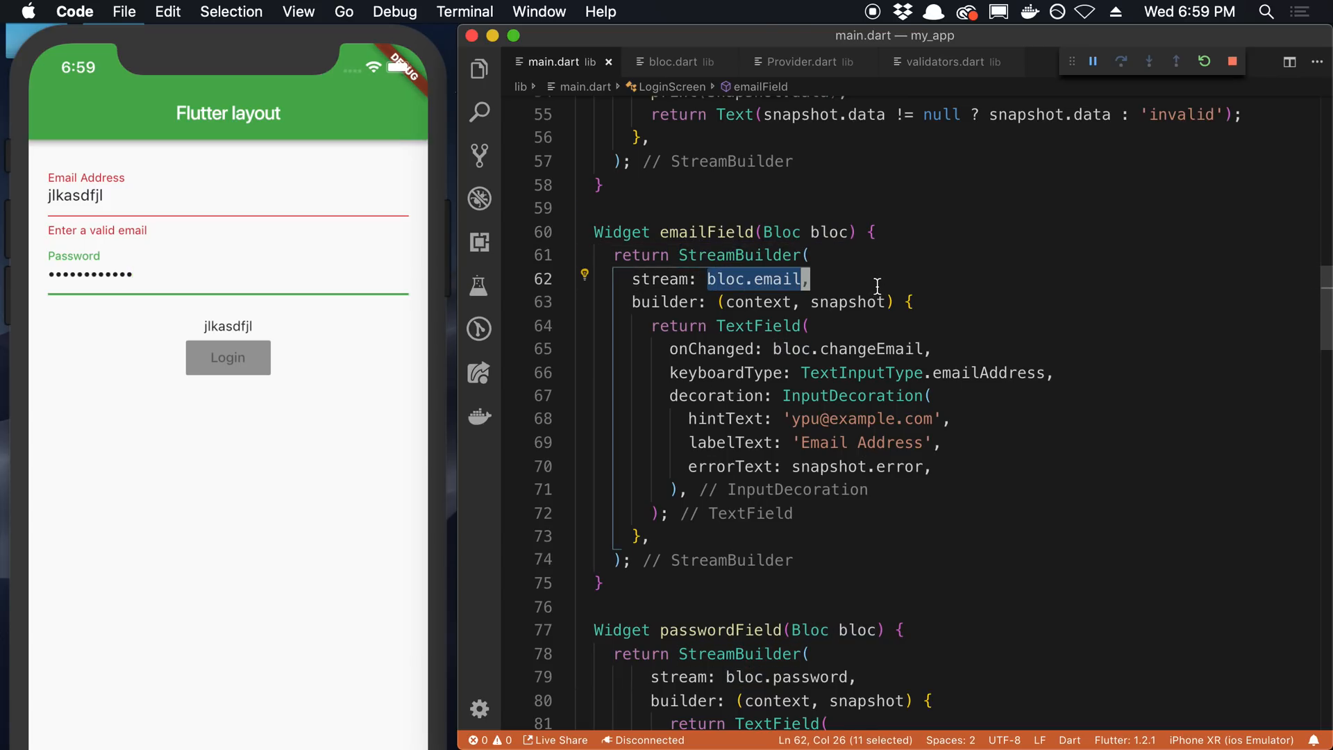
click(652, 279)
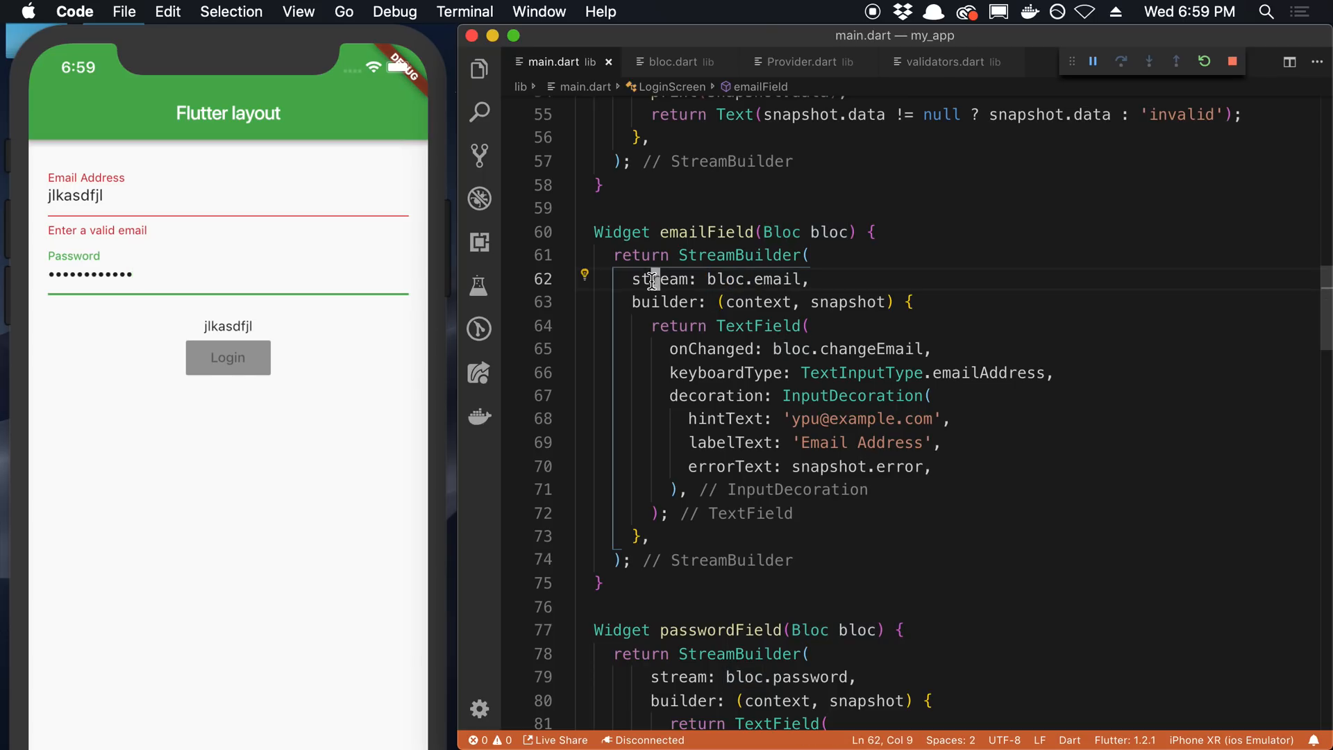
double_click(663, 302)
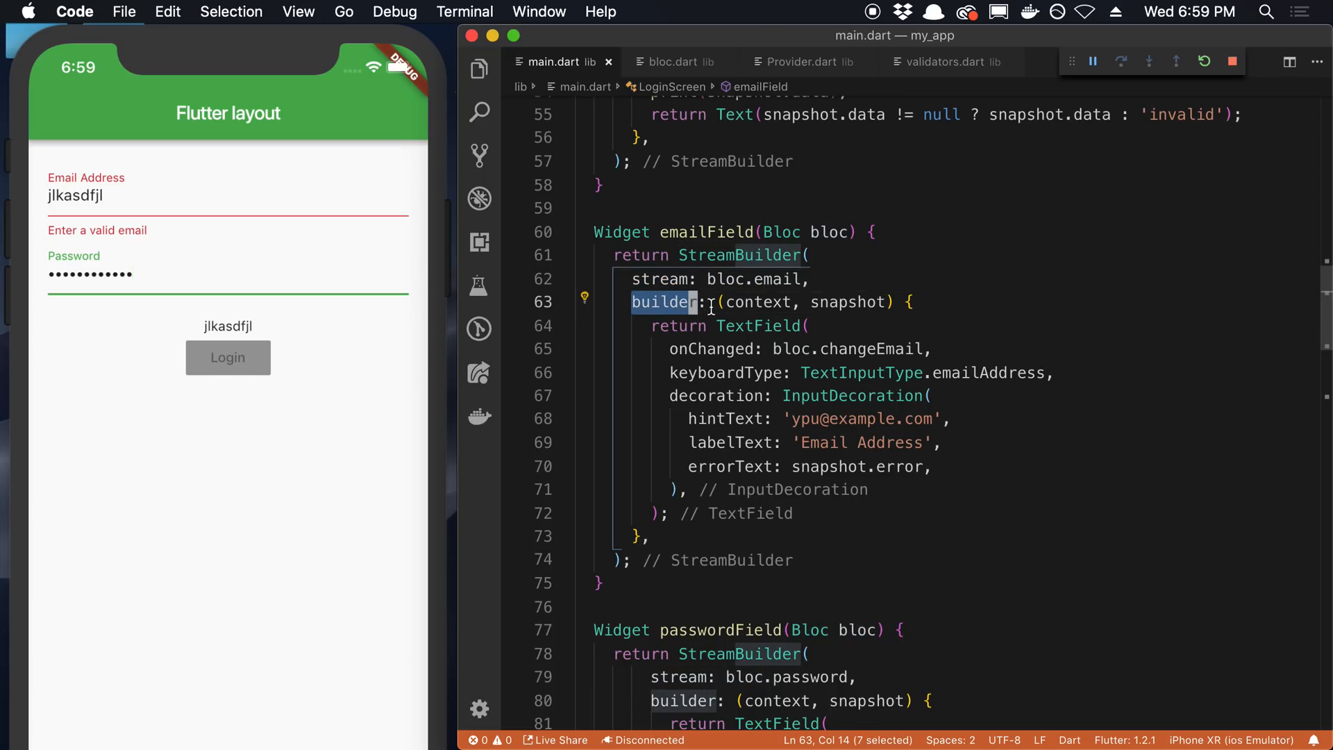
double_click(845, 301)
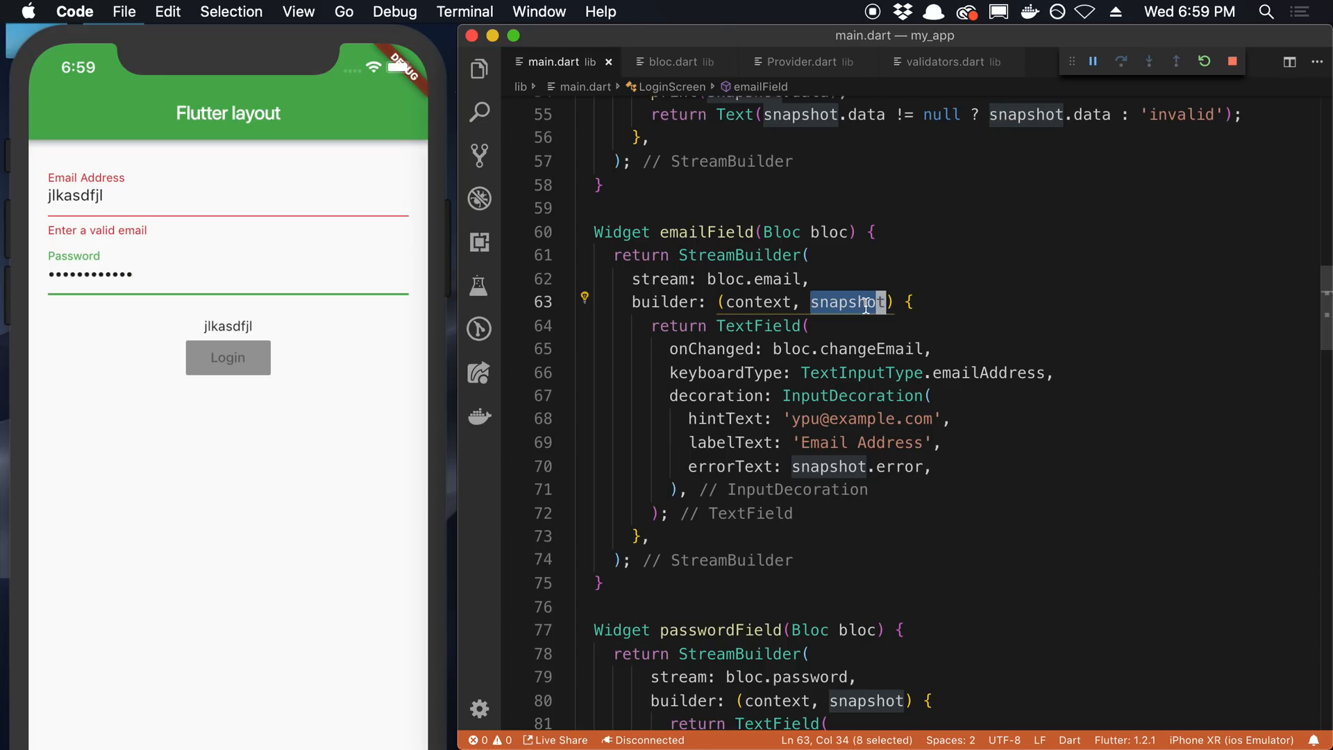
mouse_move(846, 302)
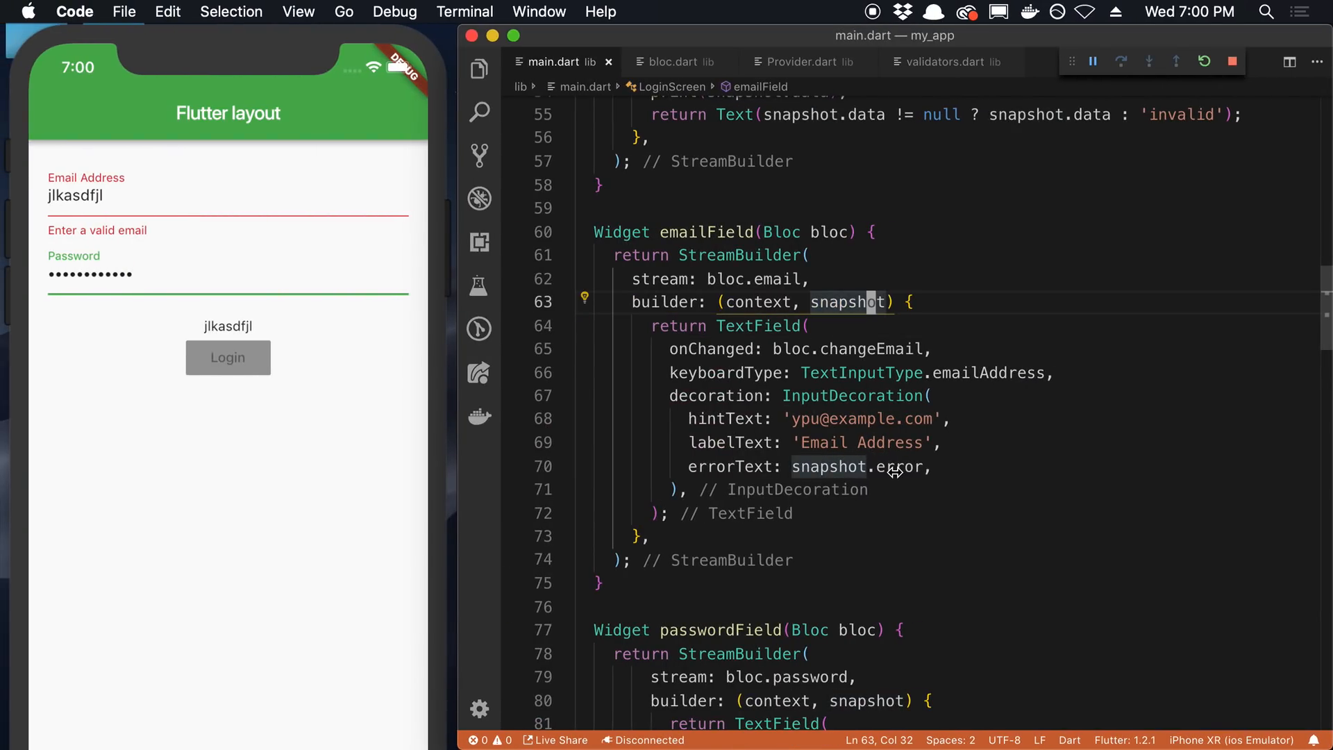
Type 'sadfasdfaasdfas' into the email field and review its InputDecoration, hintText and keyboardType.
text(sadfasd)
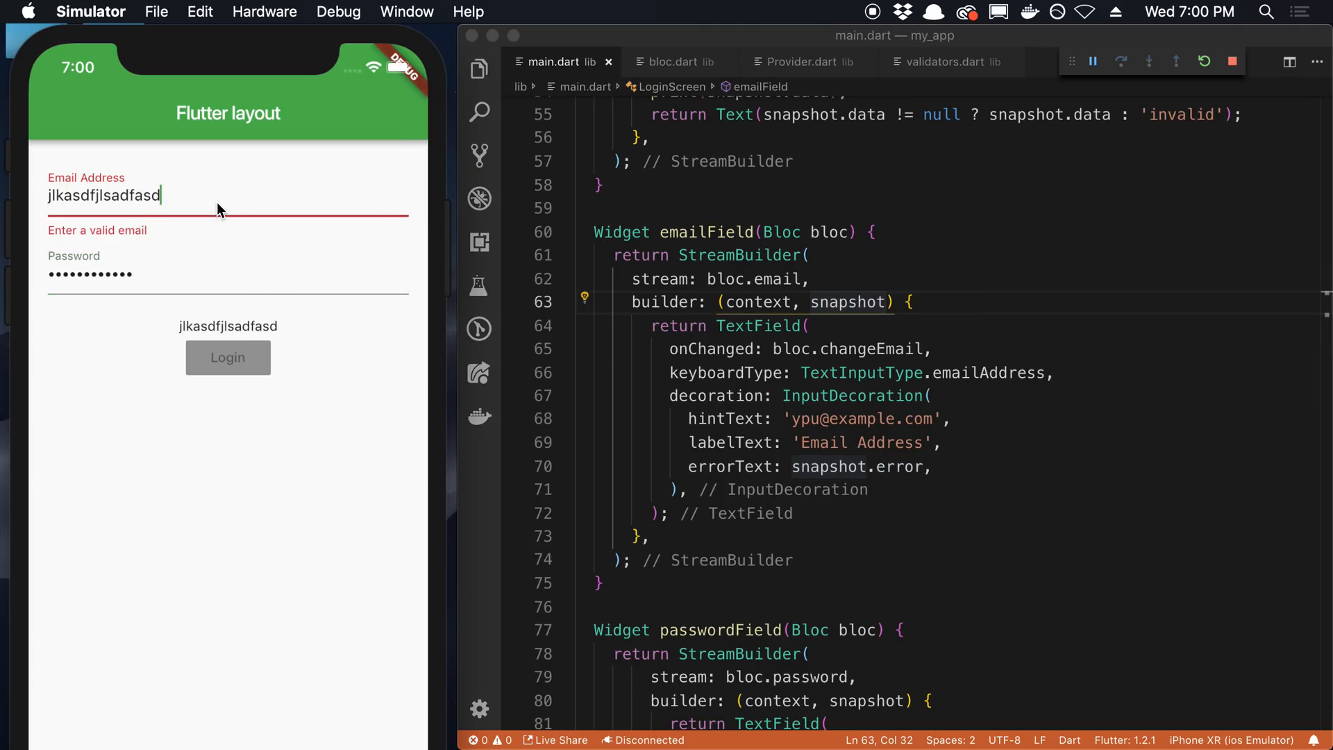
text(faasdfas)
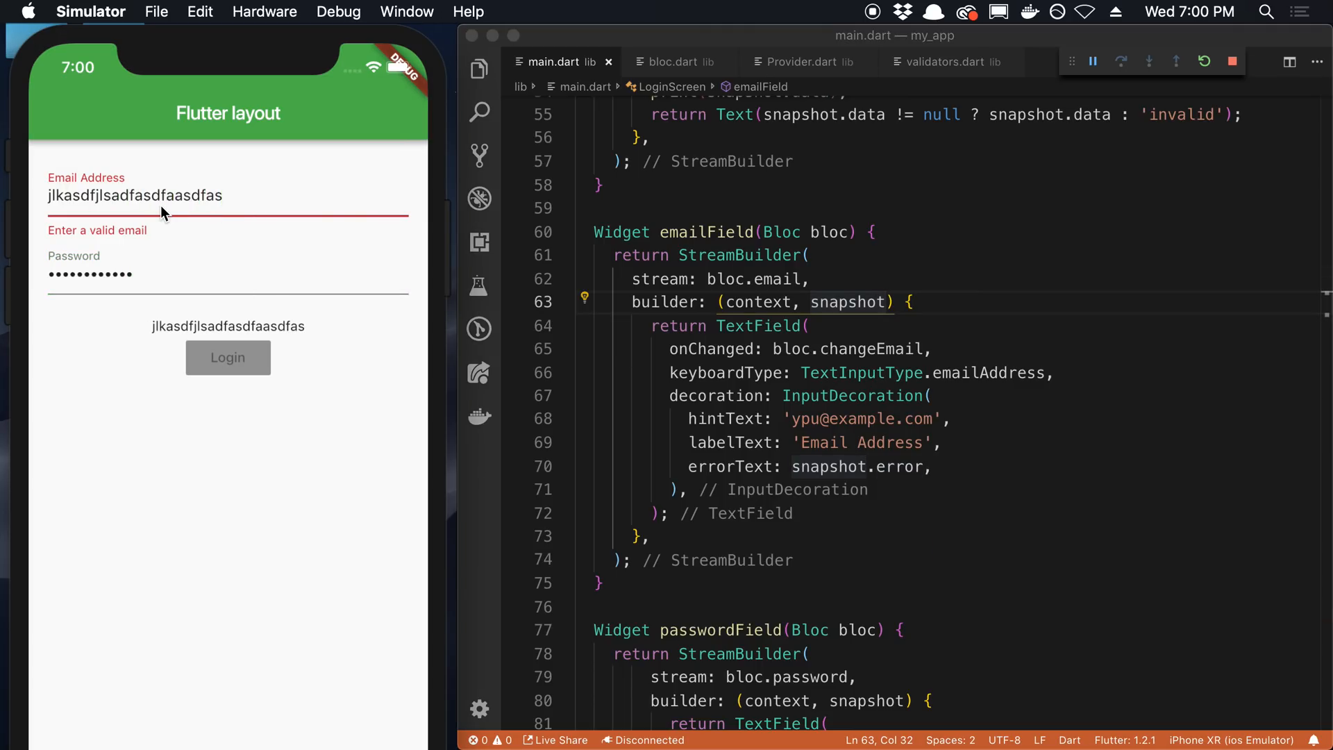
mouse_move(789, 344)
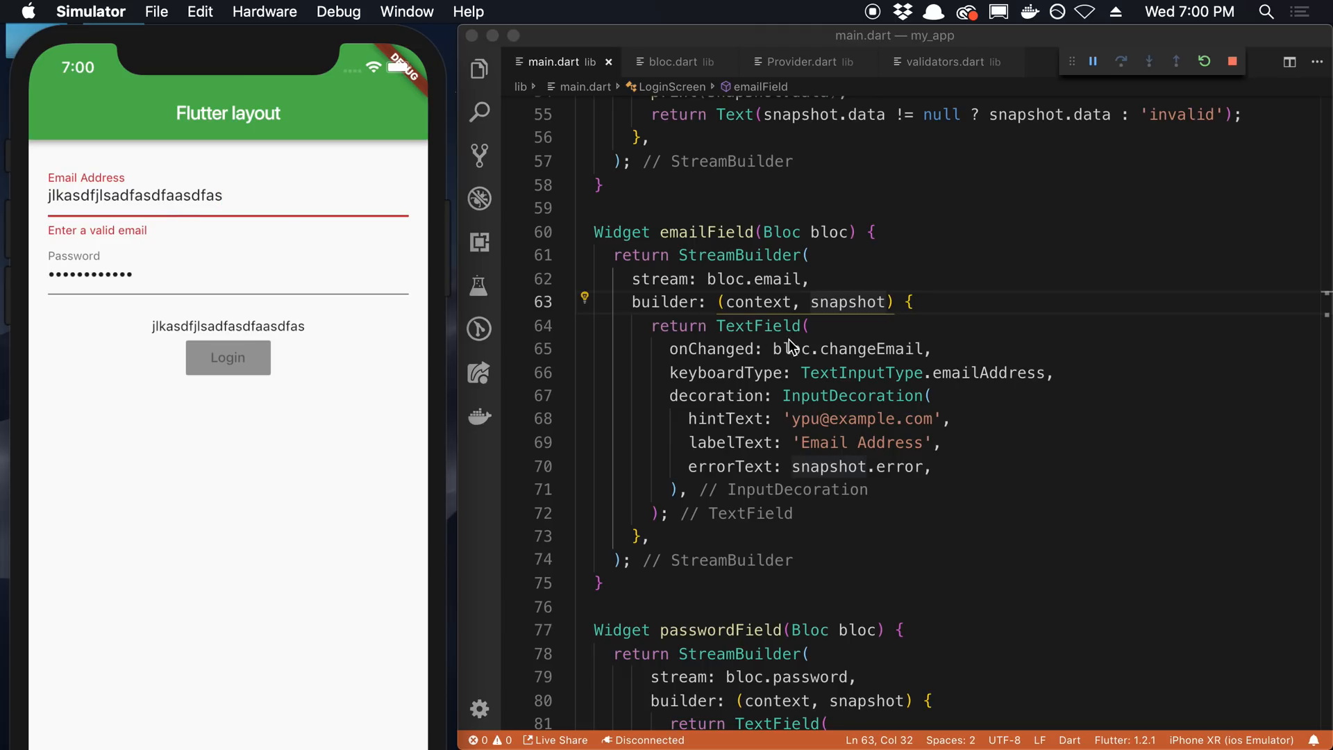
double_click(708, 348)
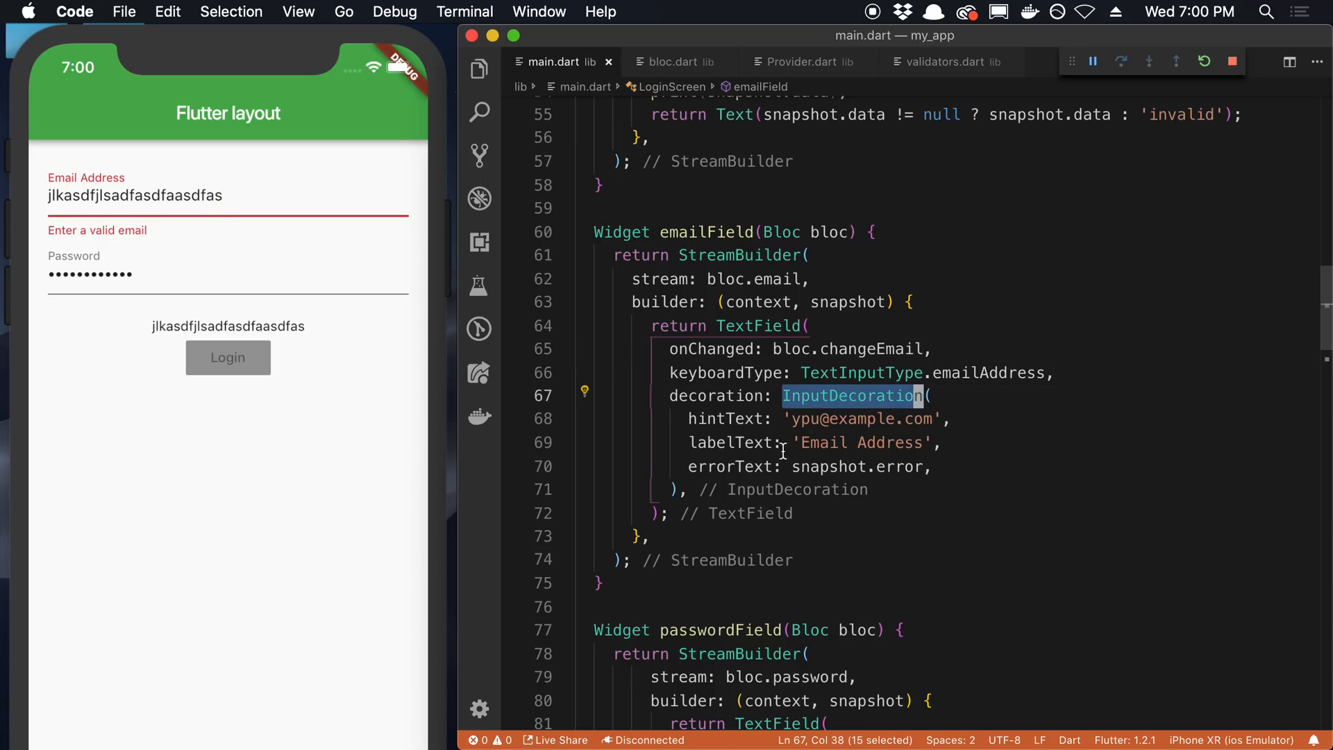
click(747, 418)
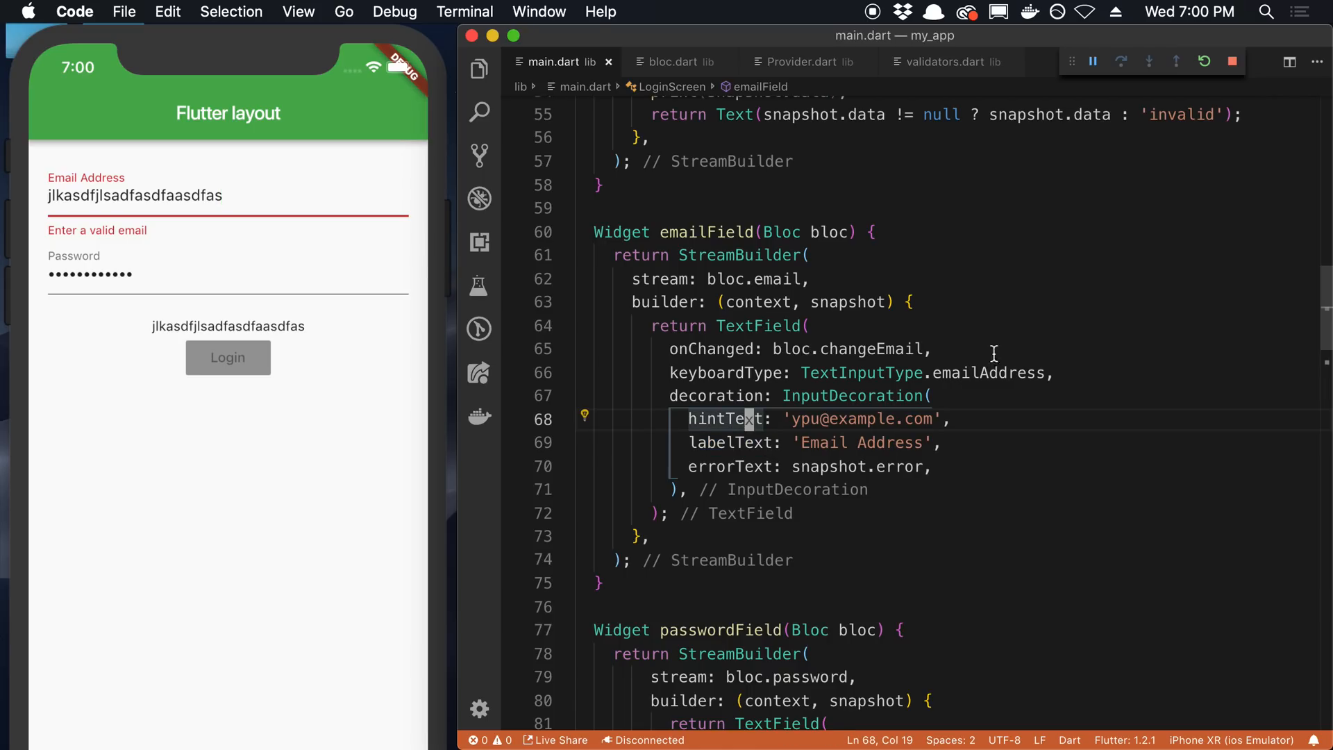
double_click(723, 372)
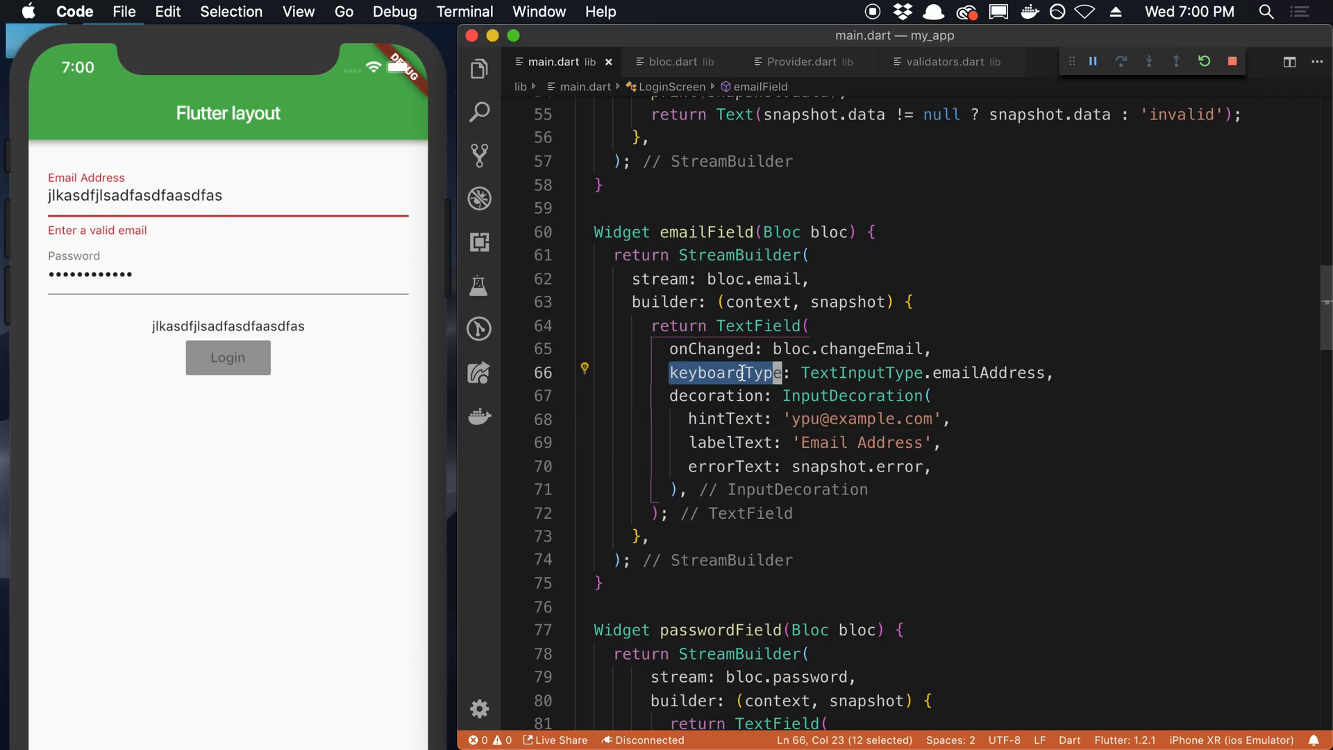
Scroll to passwordField and review its errorText coming from snapshot.error.
scroll(down, 3)
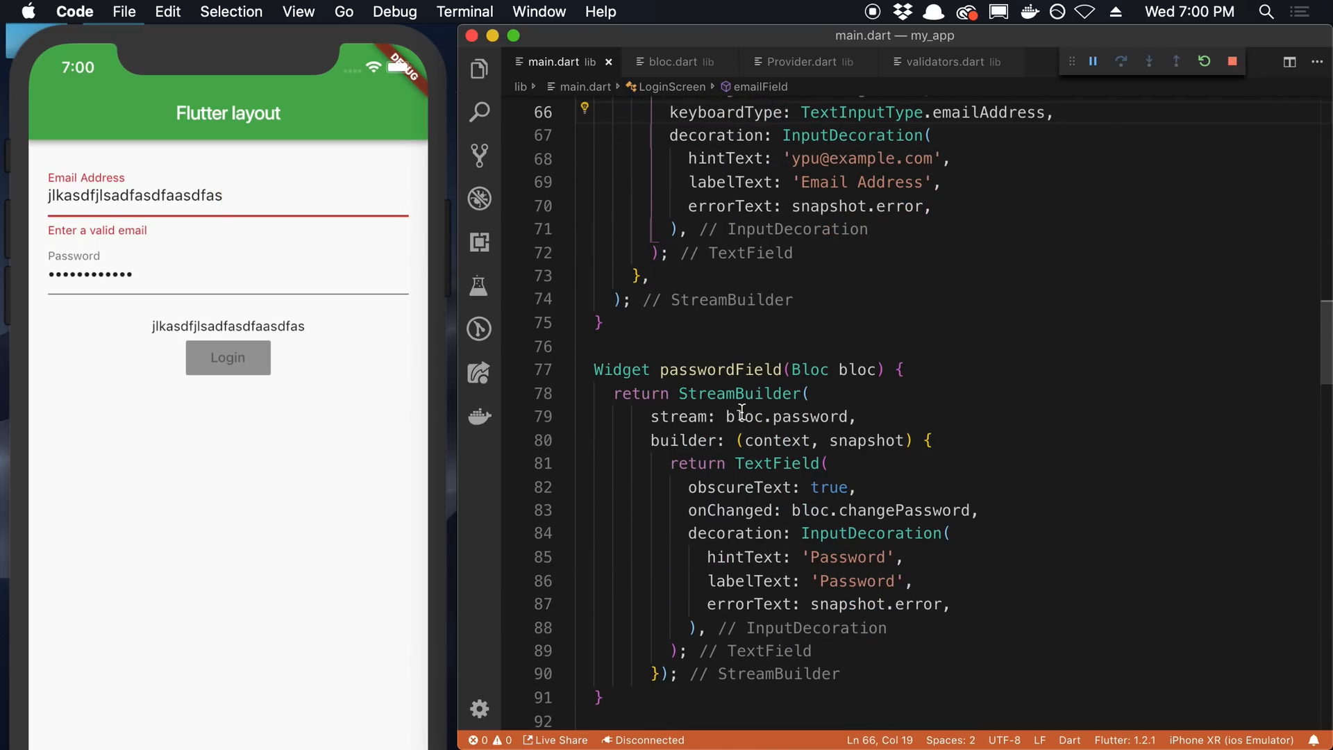
scroll(down, 3)
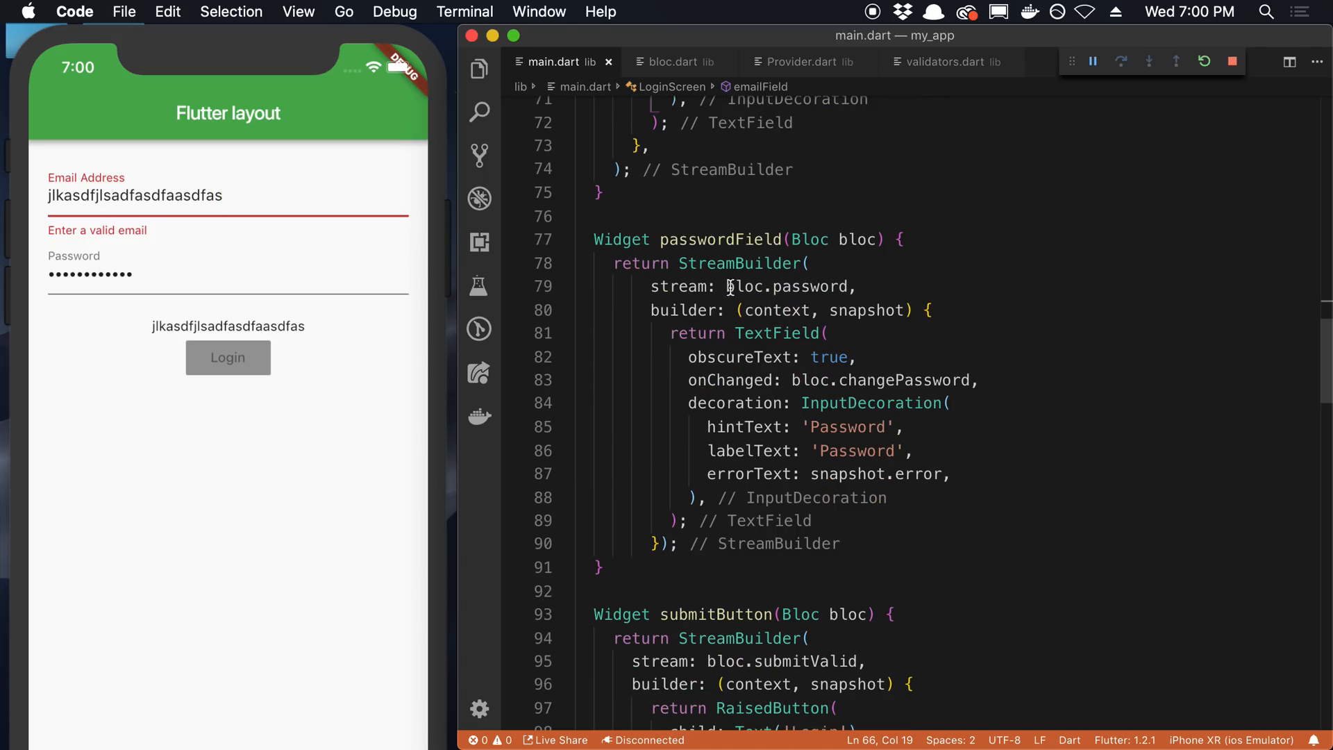
double_click(787, 285)
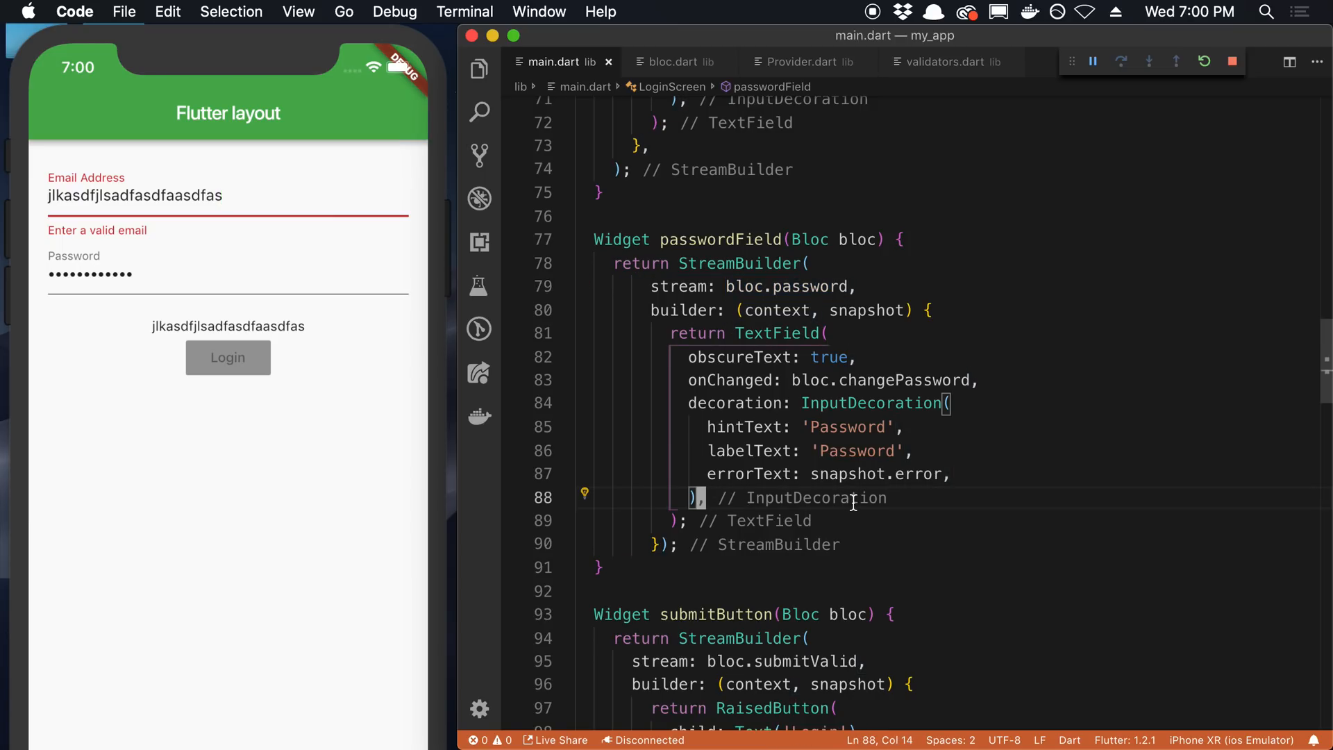
mouse_move(767, 520)
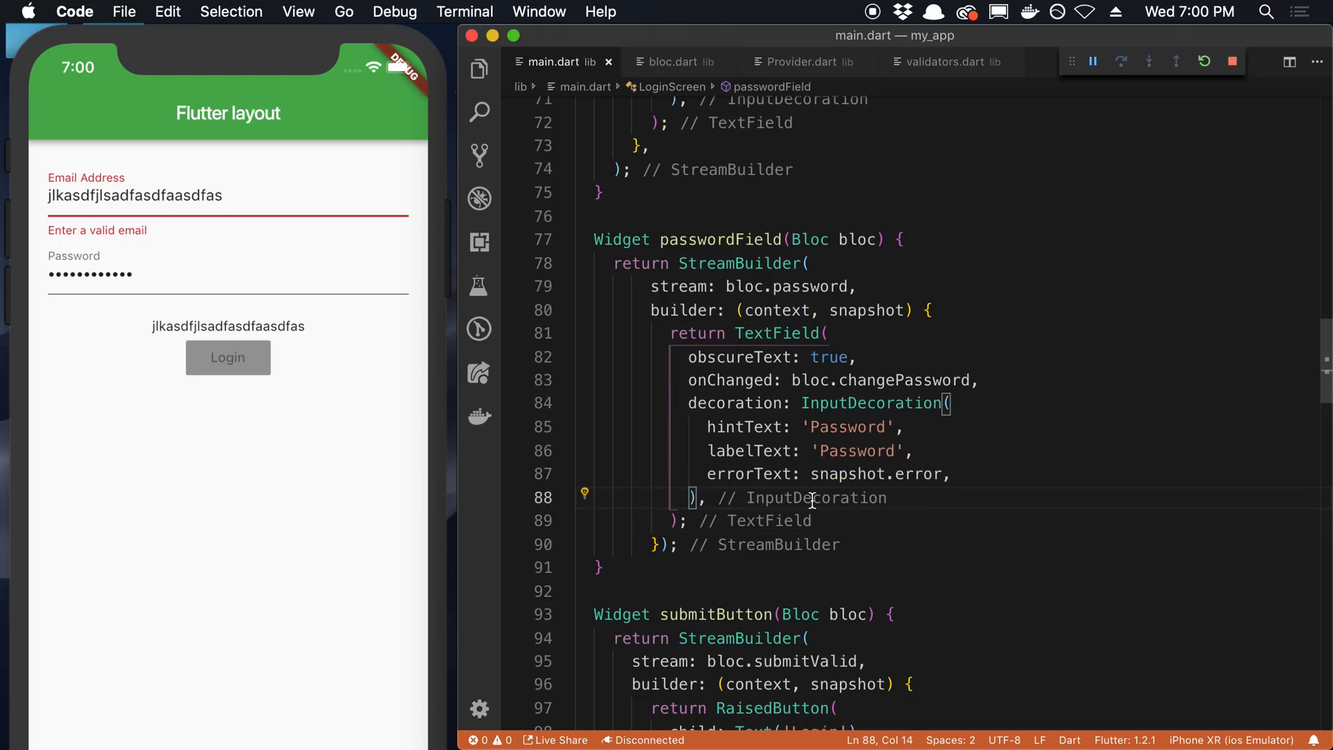
click(823, 333)
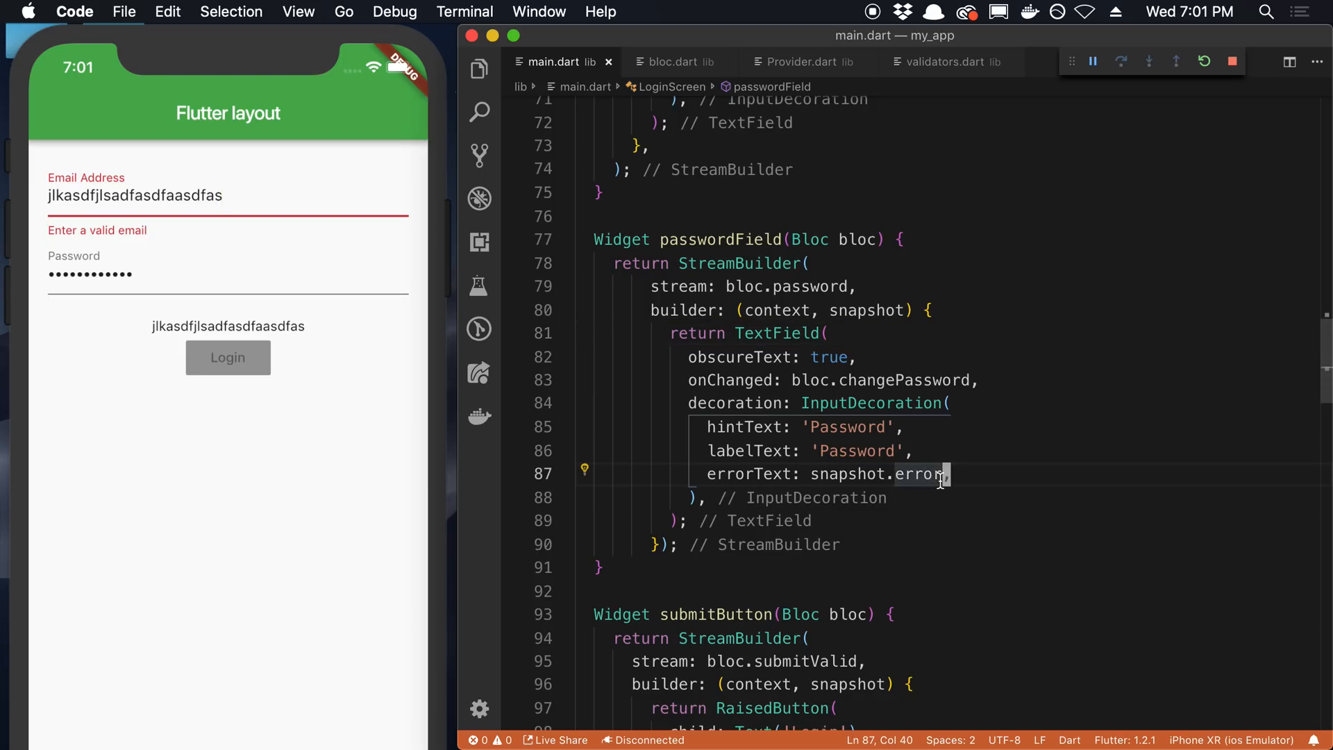
mouse_move(855, 527)
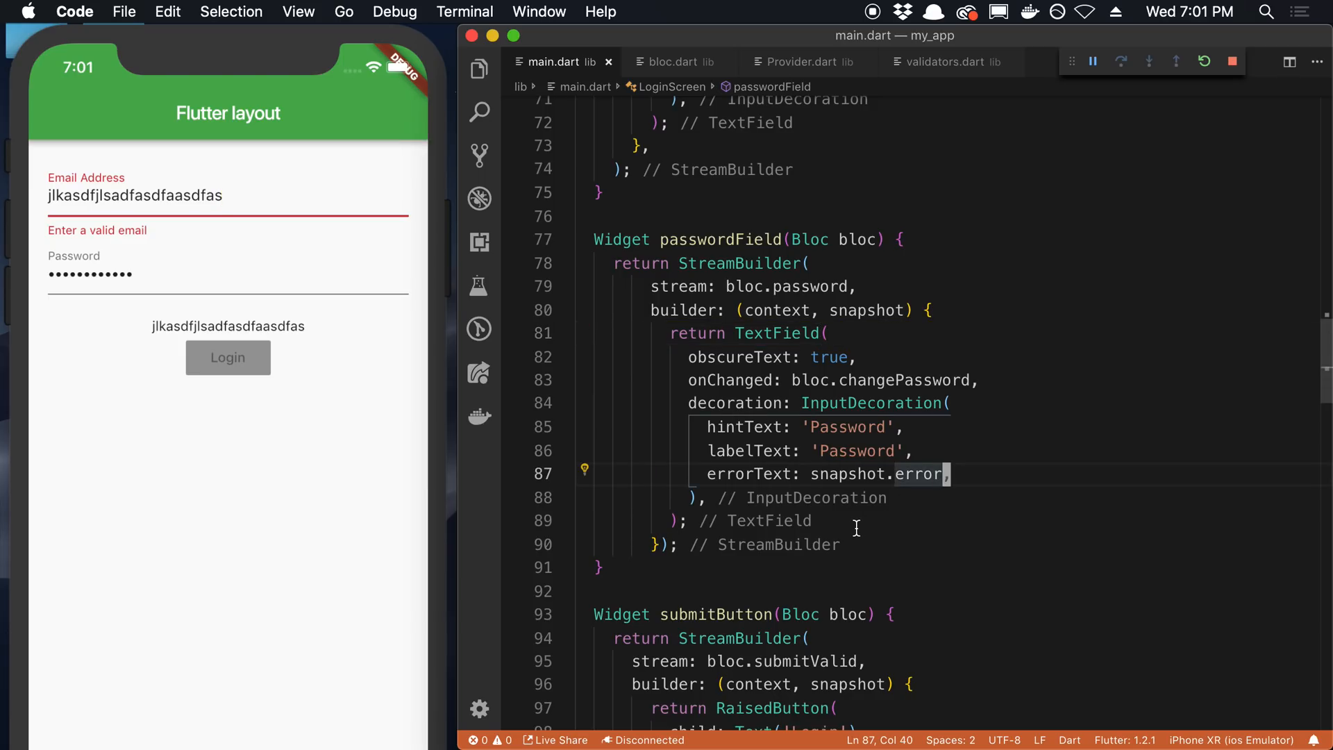
mouse_move(862, 467)
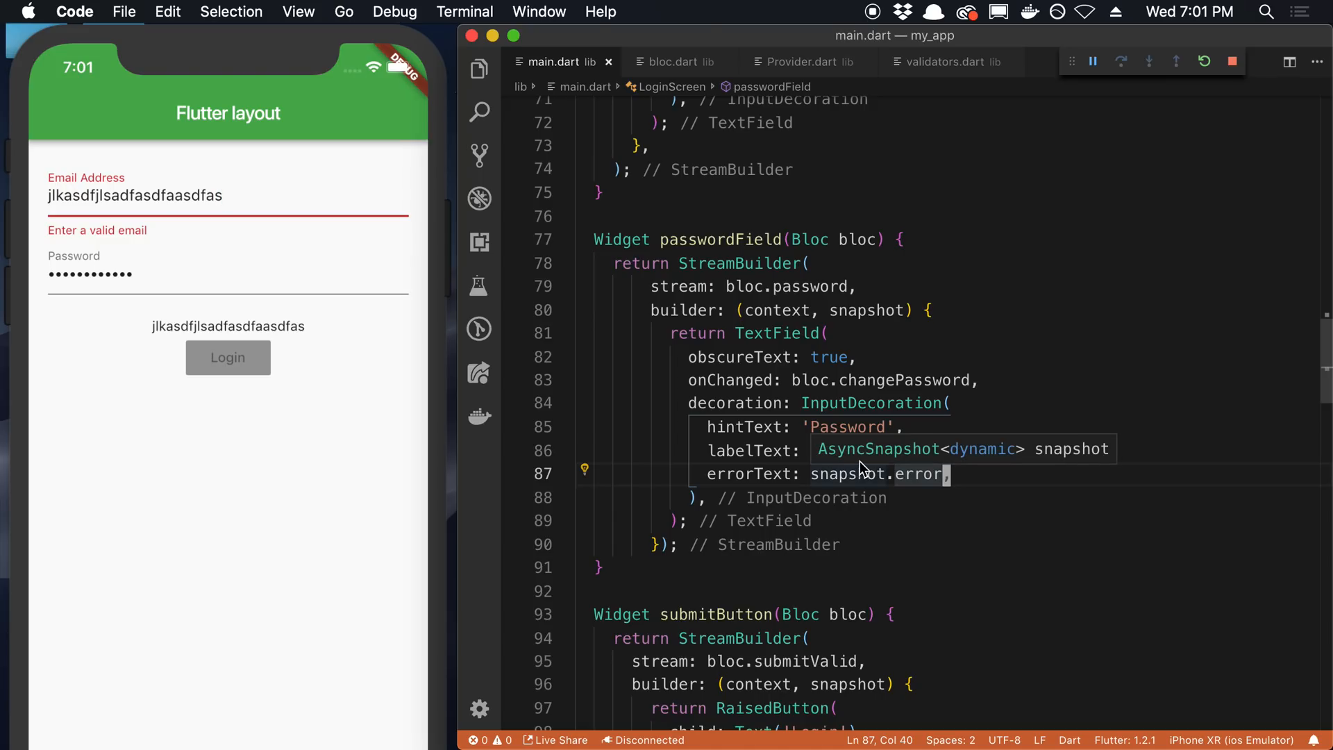
scroll(down, 3)
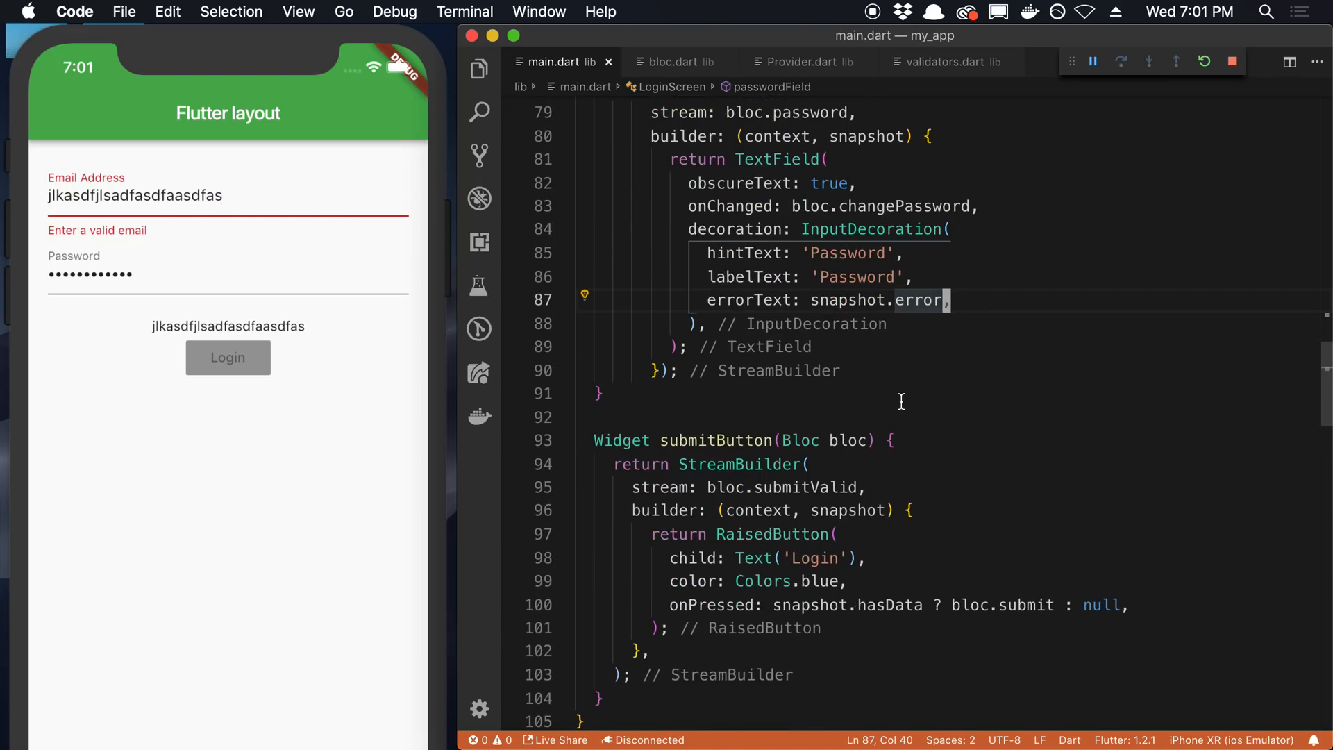
scroll(down, 3)
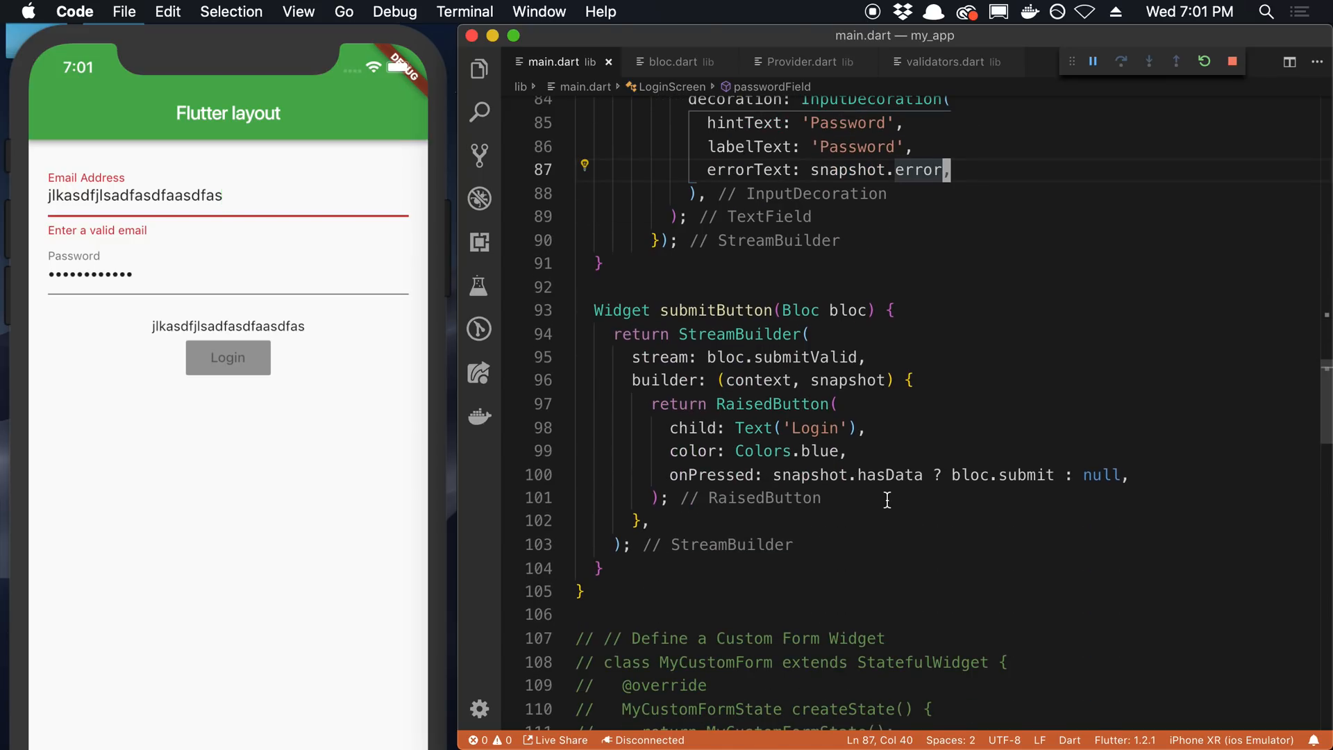
click(890, 474)
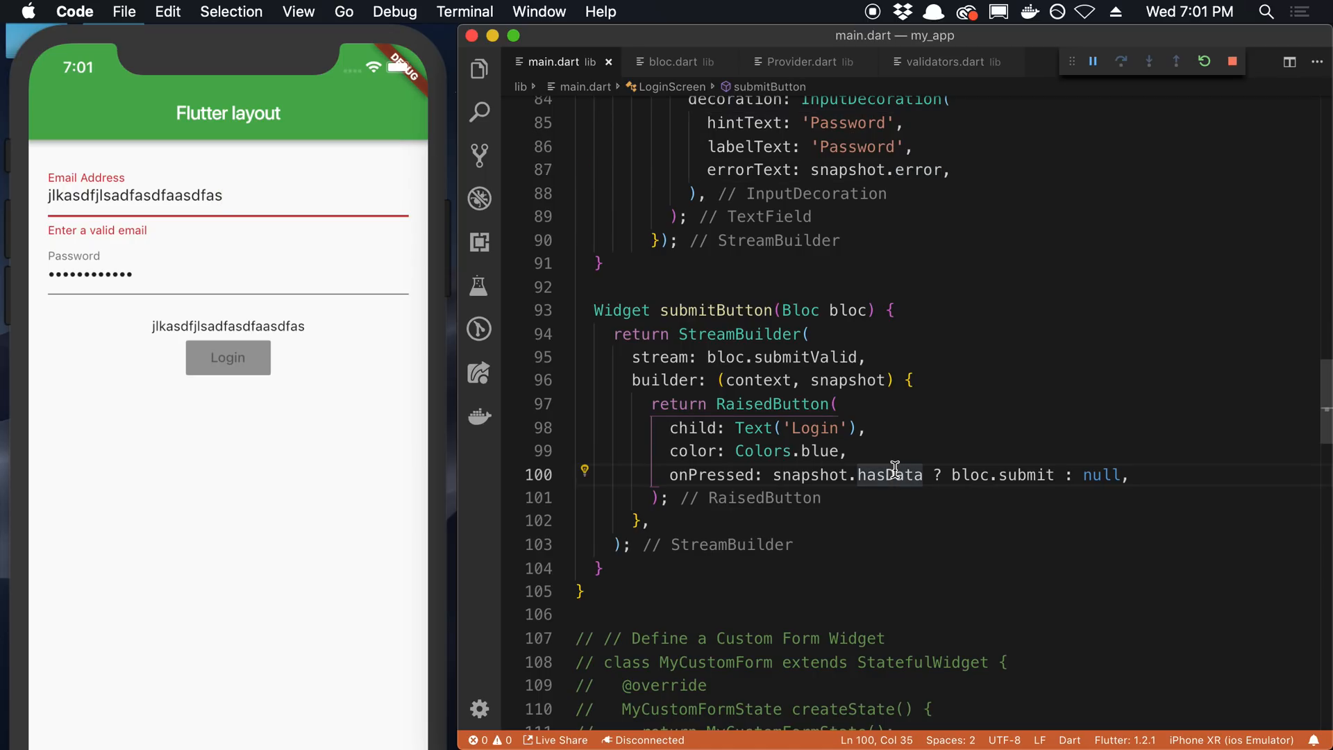
double_click(1026, 474)
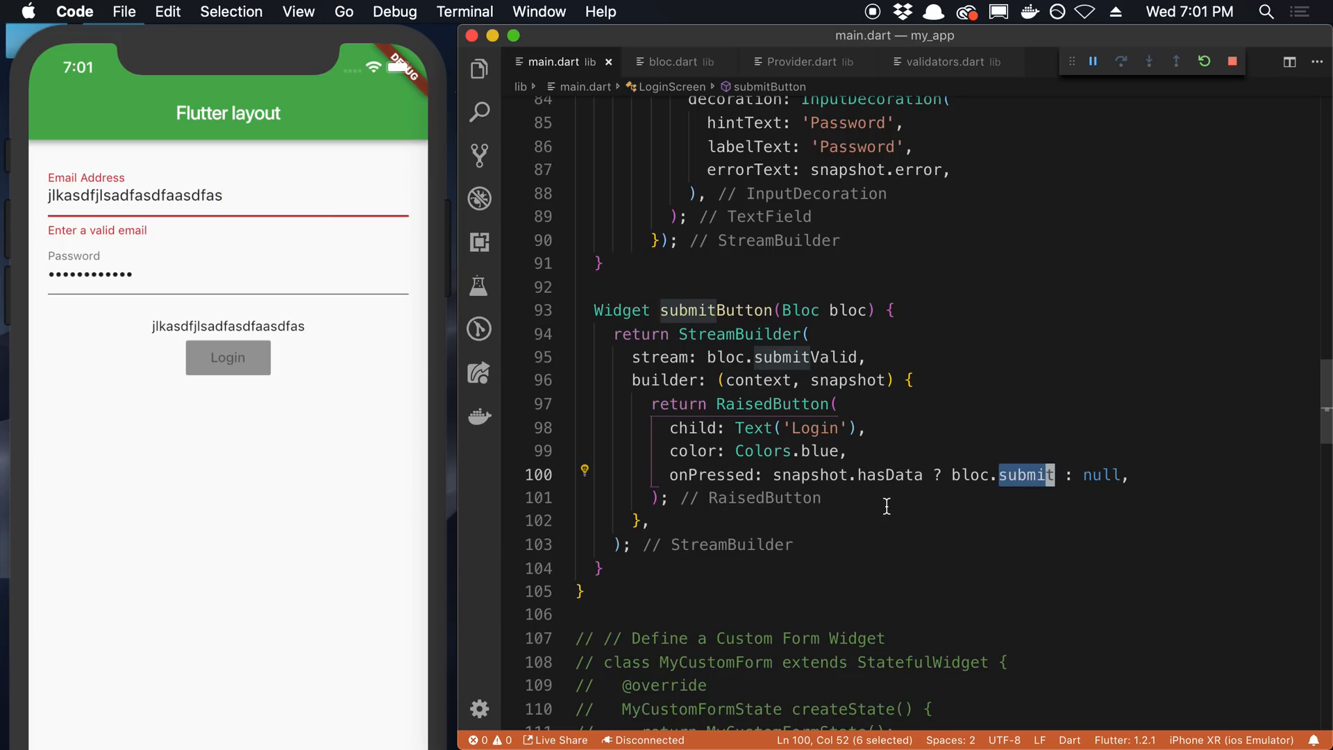
double_click(802, 356)
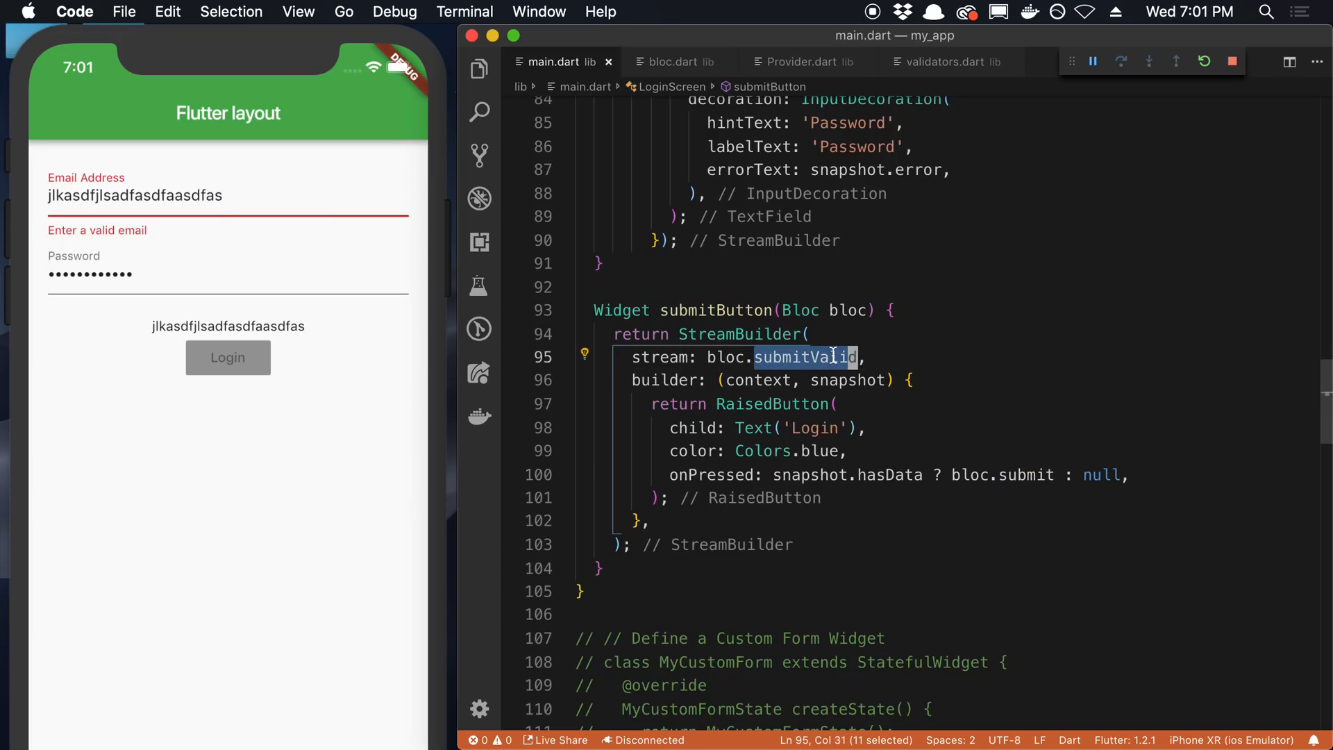
mouse_move(833, 357)
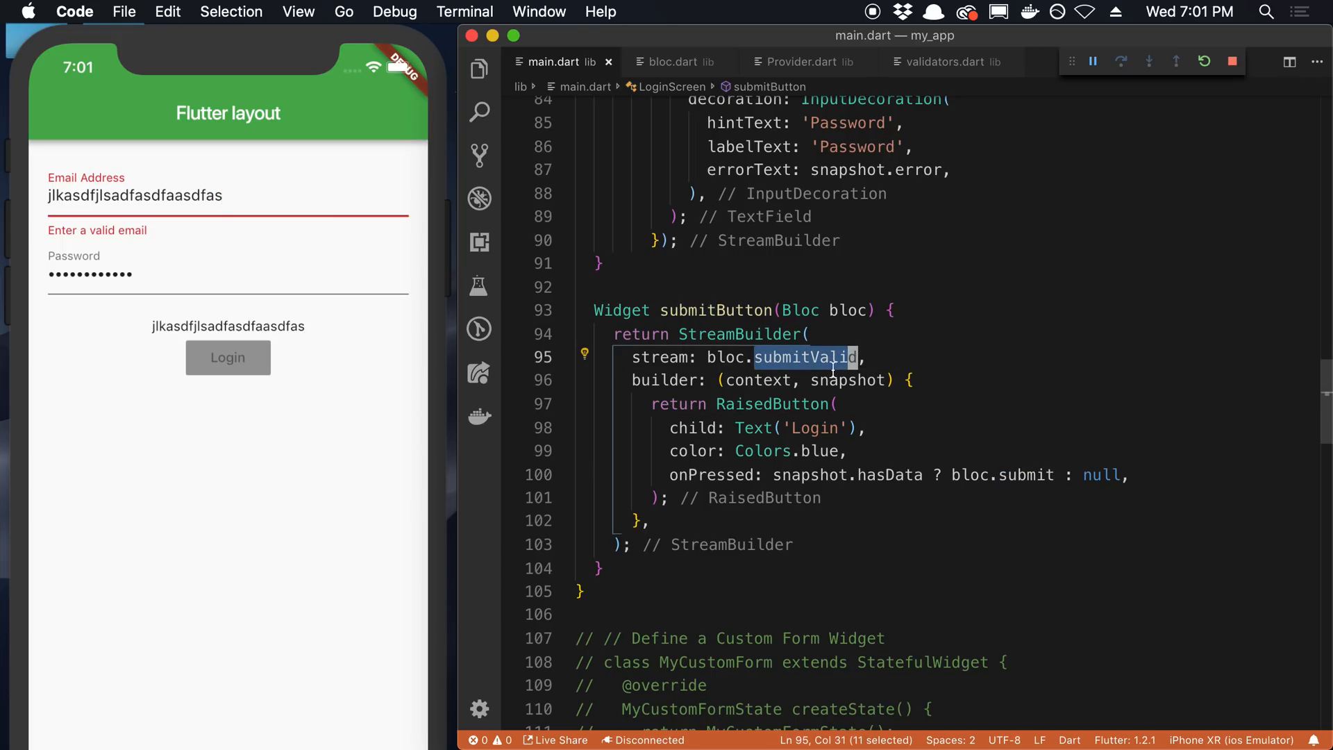
click(939, 427)
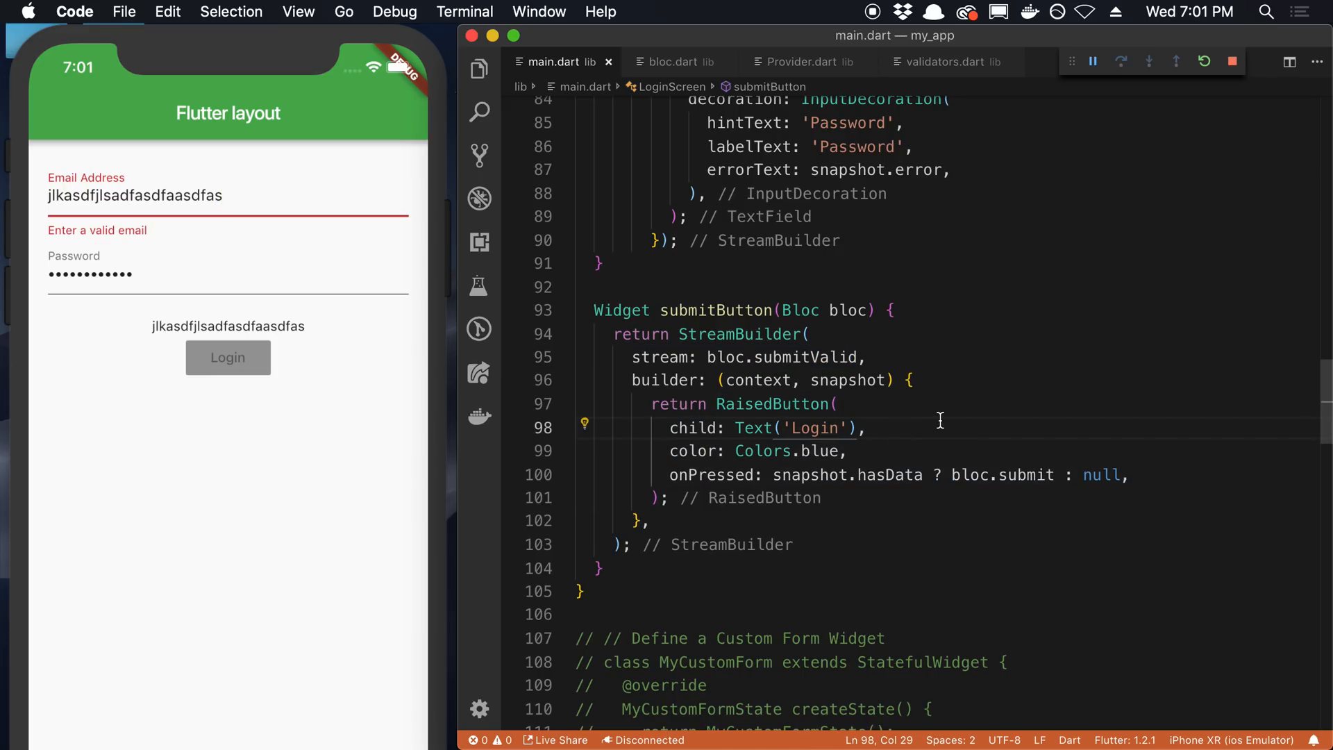
scroll(up, 3)
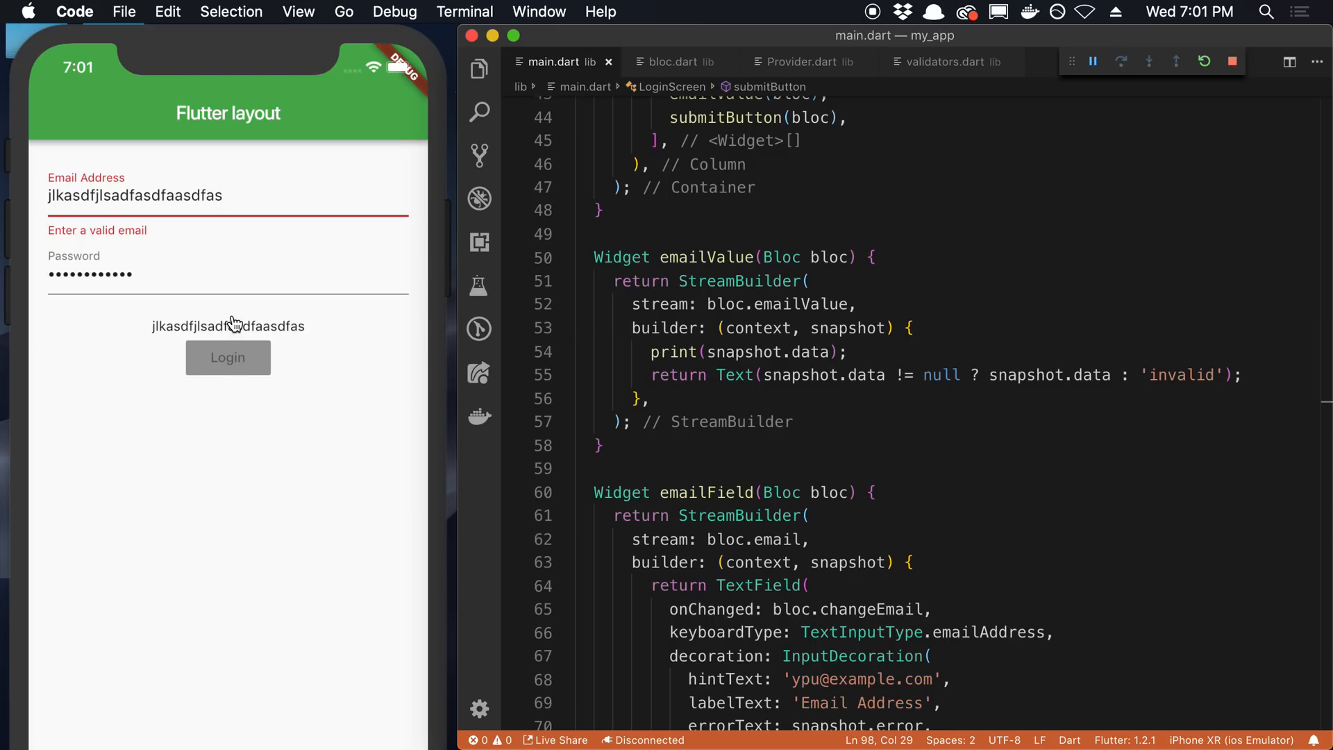
Delete 'asdfasdfasdjkljasldfj@' from the simulator's email field and scroll back to emailValue.
scroll(down, 3)
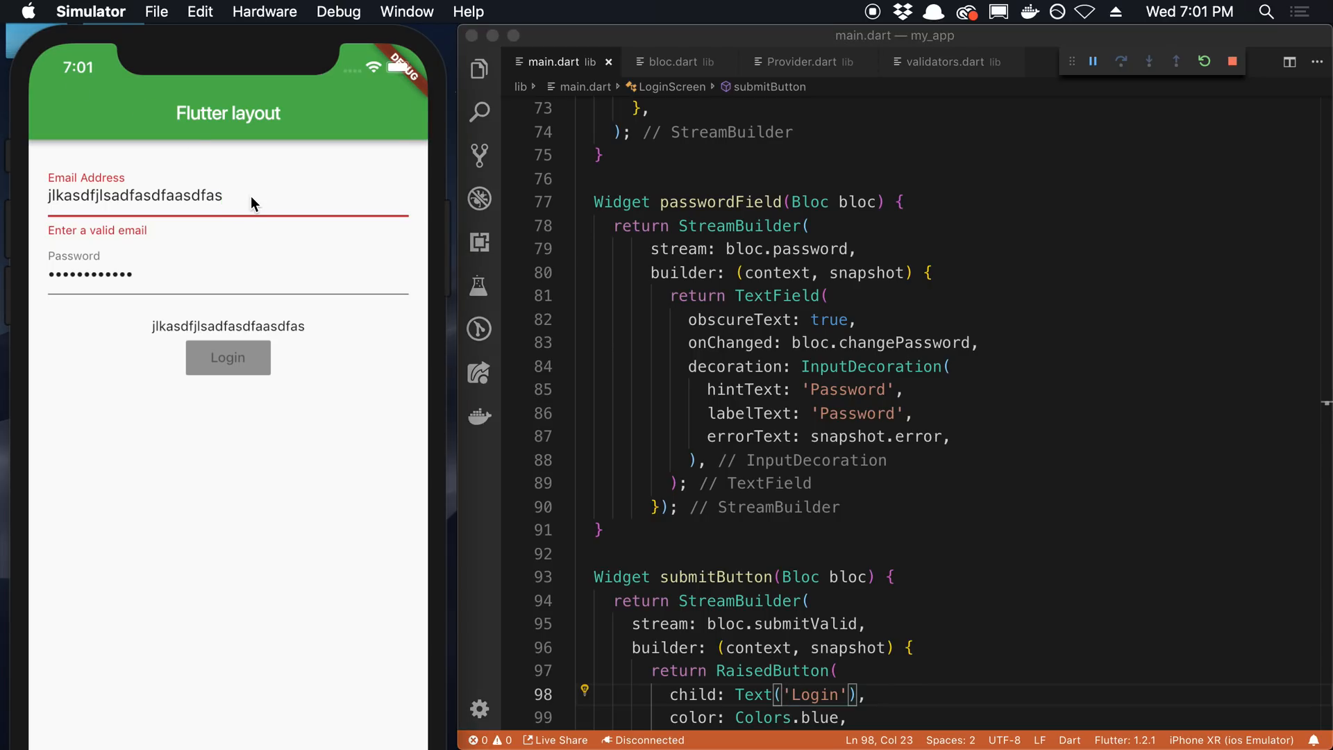
key(Backspace)
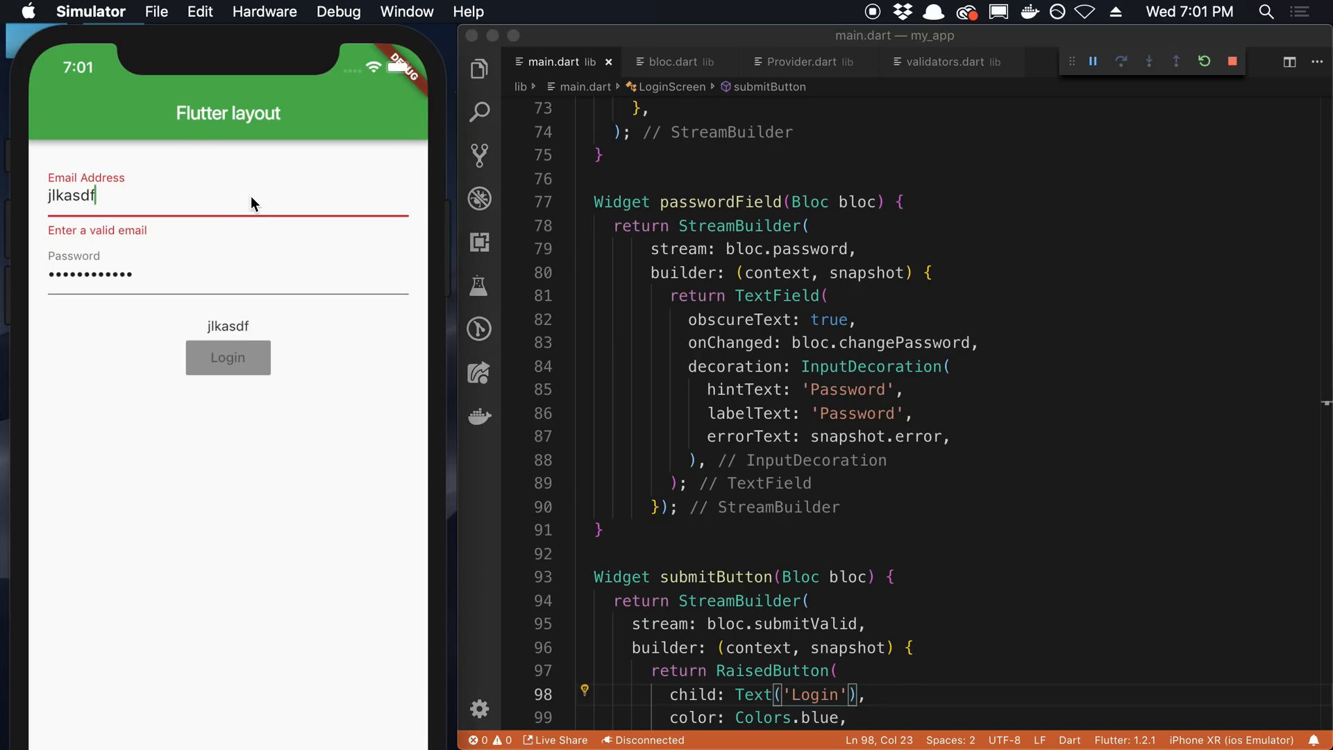
text(asdfasdfasdjkljasldfj@)
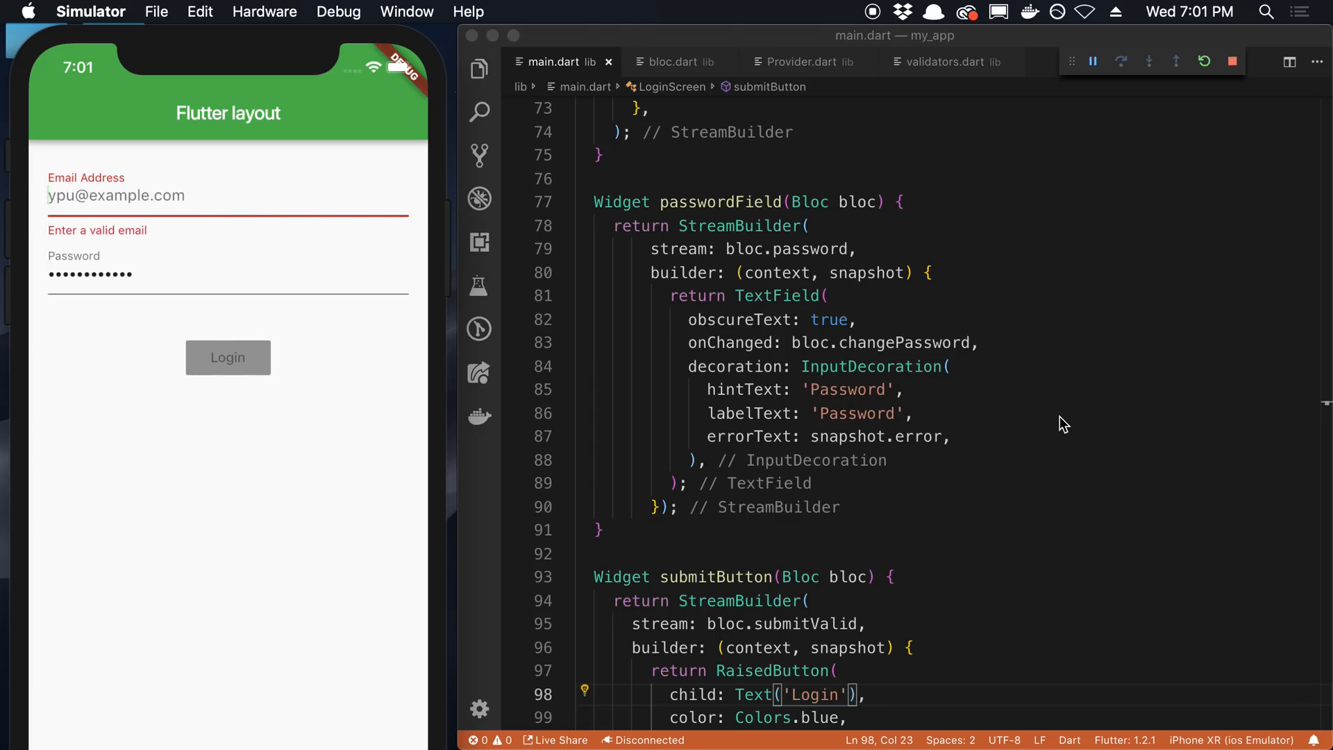
scroll(up, 3)
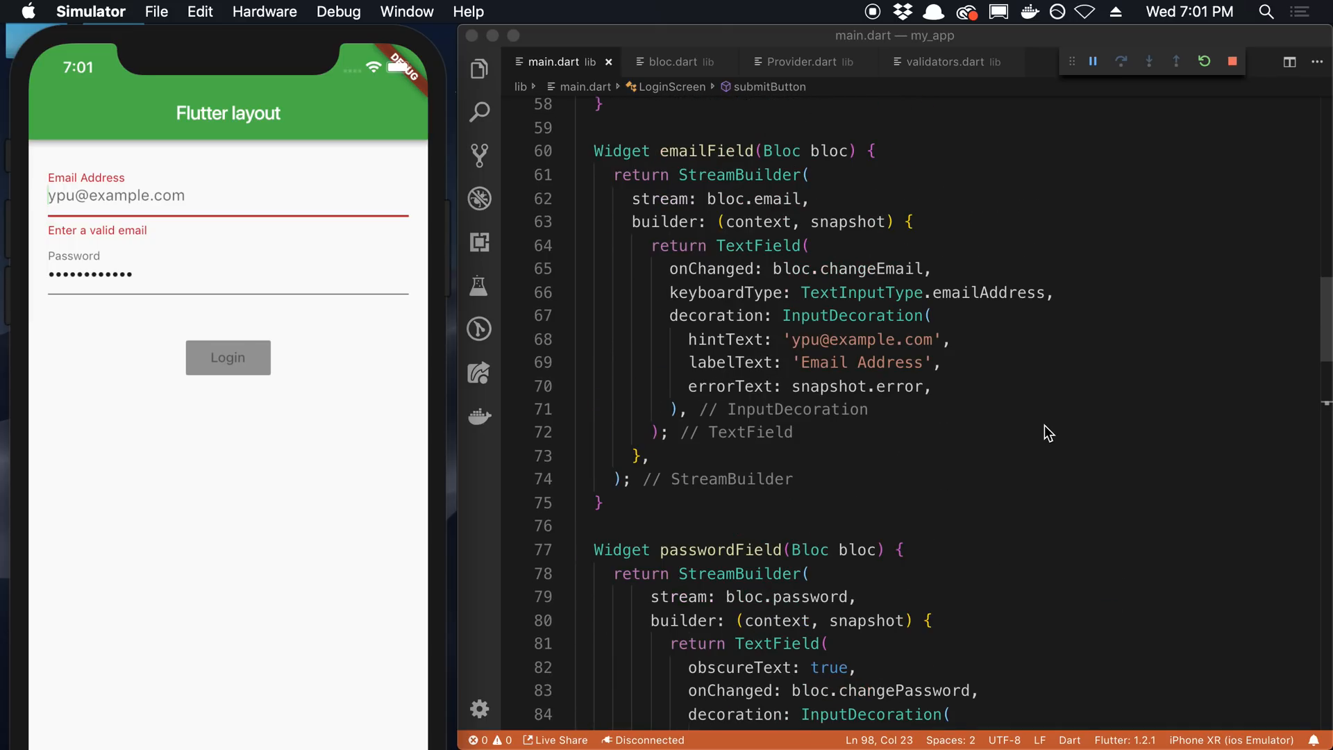
scroll(up, 3)
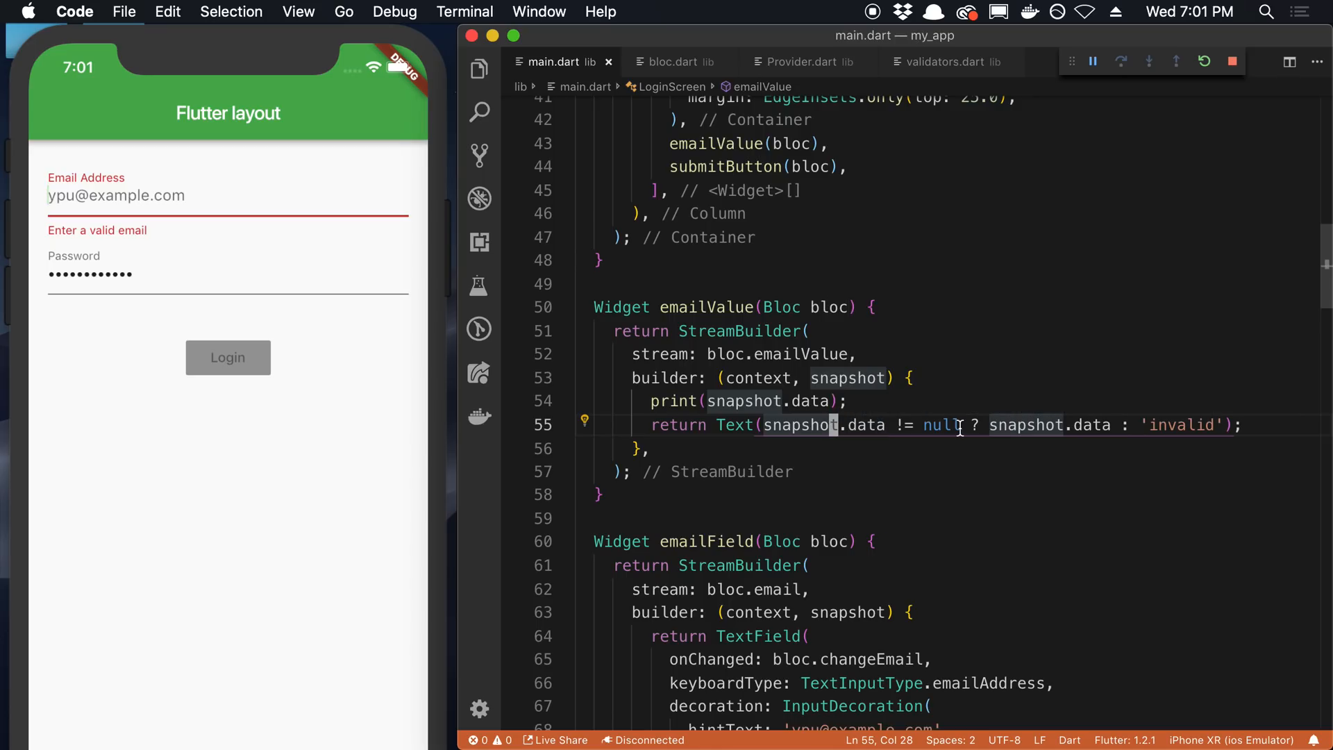
Change emailValue's StreamBuilder stream from bloc.emailValue to bloc.email.
double_click(1026, 424)
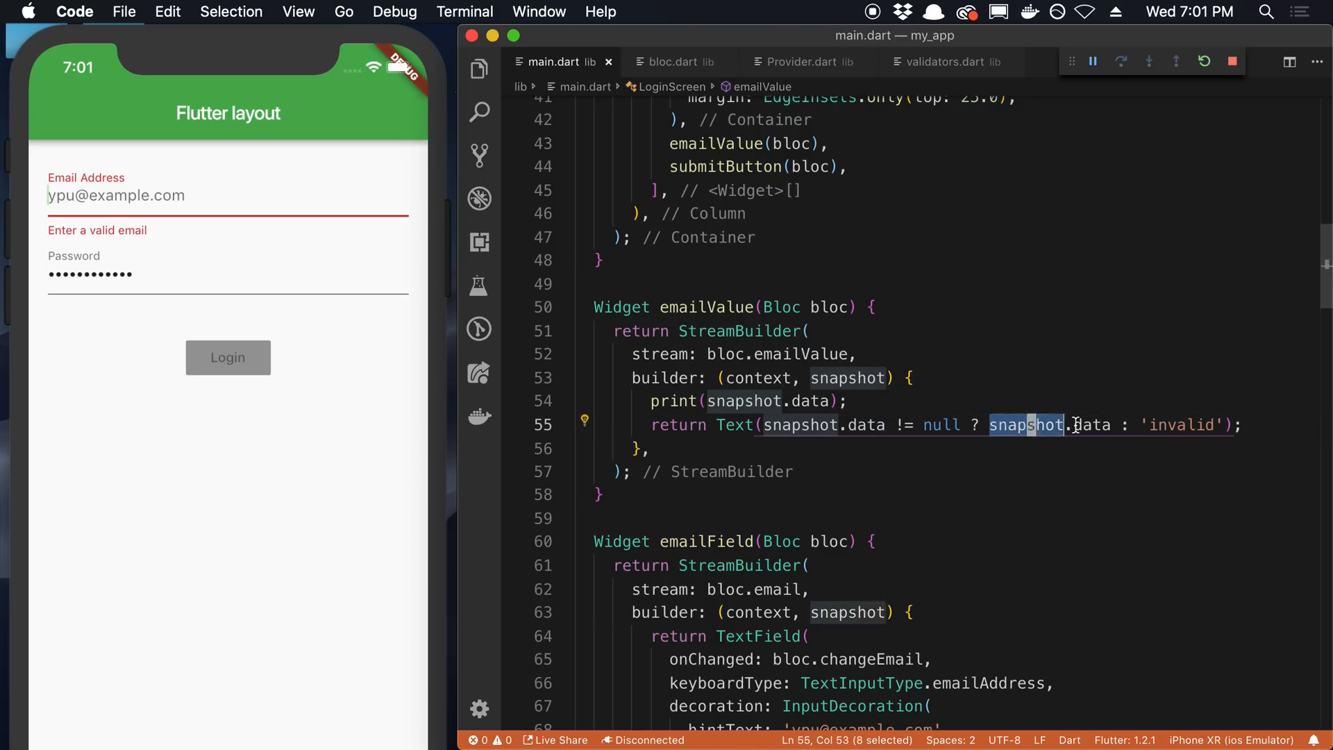
click(791, 354)
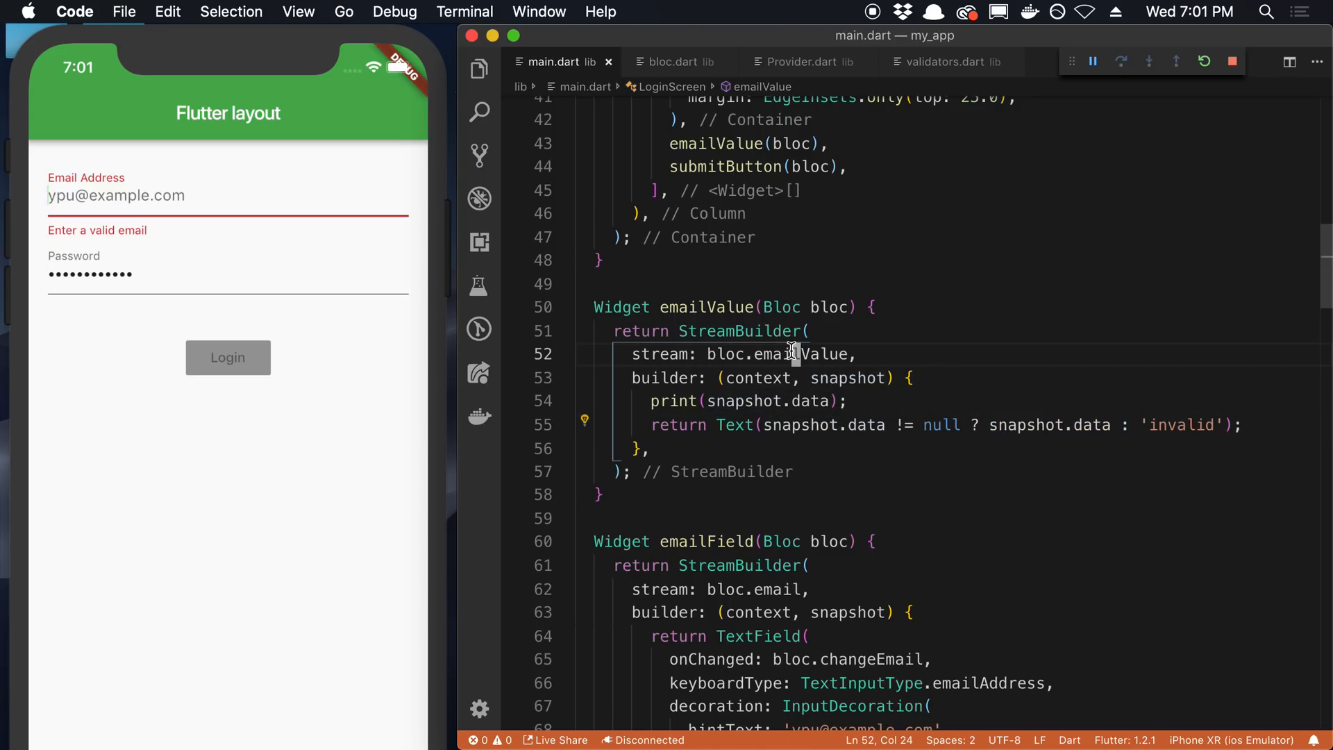
key(Backspace)
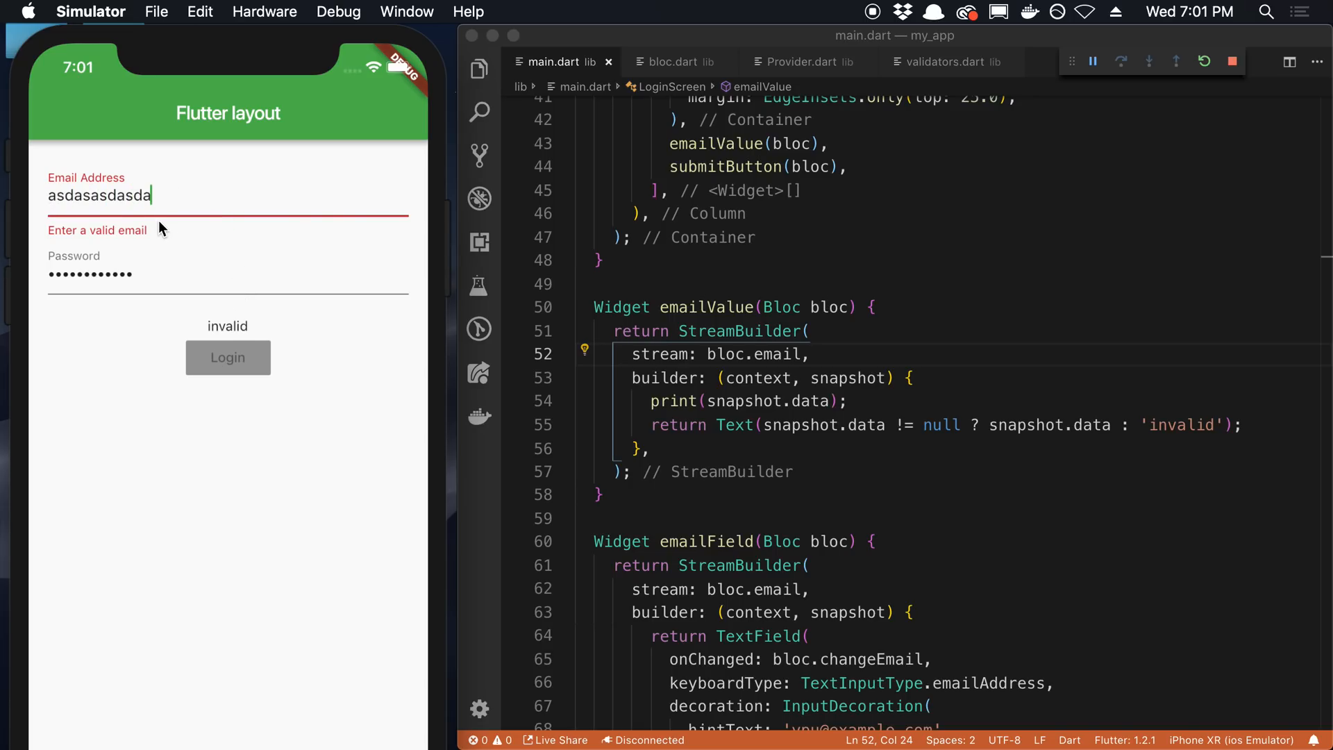
Test by typing 'asdfasdfasd@' in the simulator's email field until the value echoes.
text(asdfasdfa)
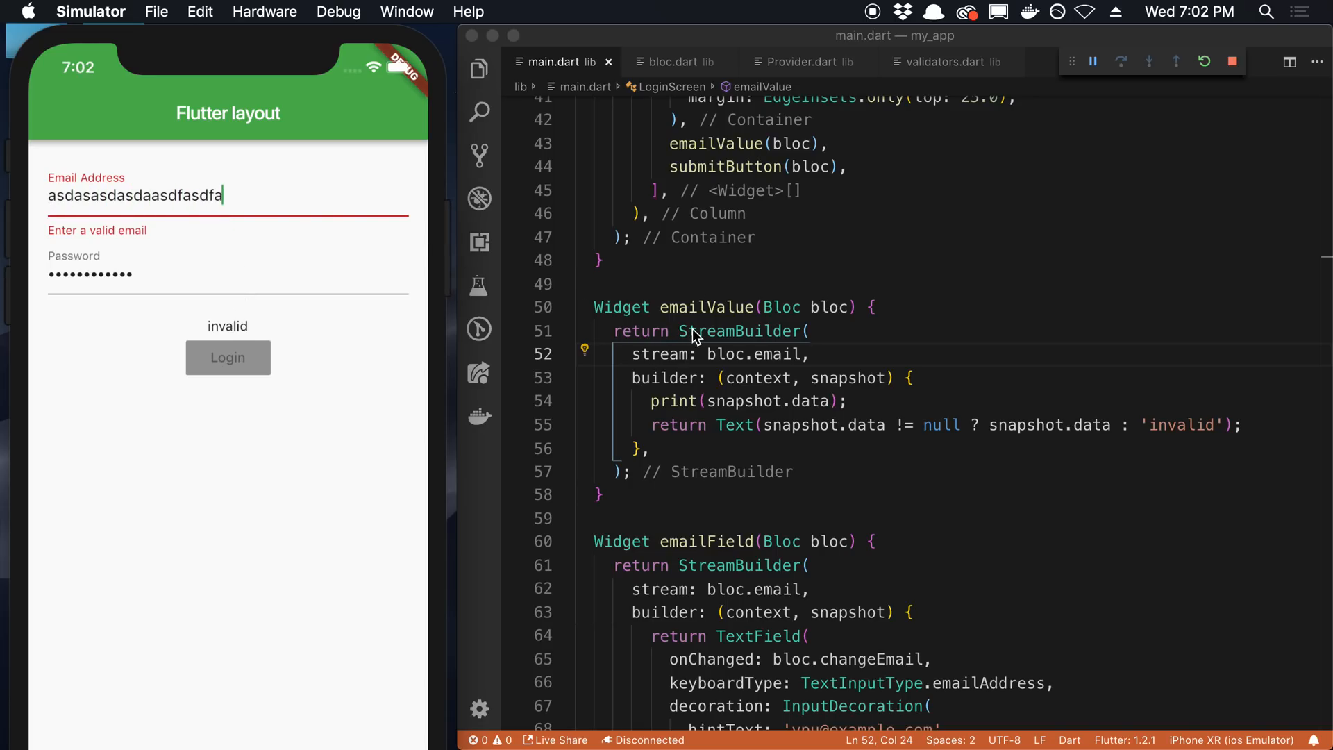
text(sd)
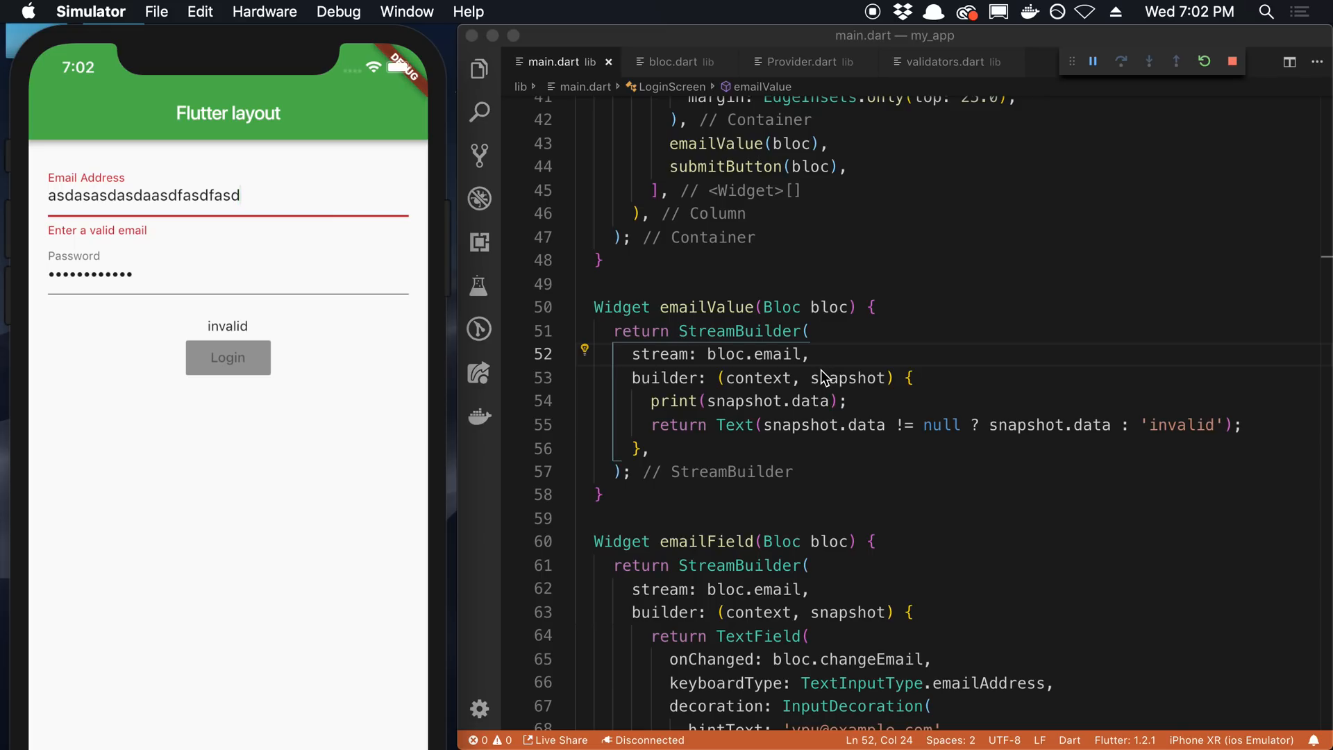
mouse_move(299, 199)
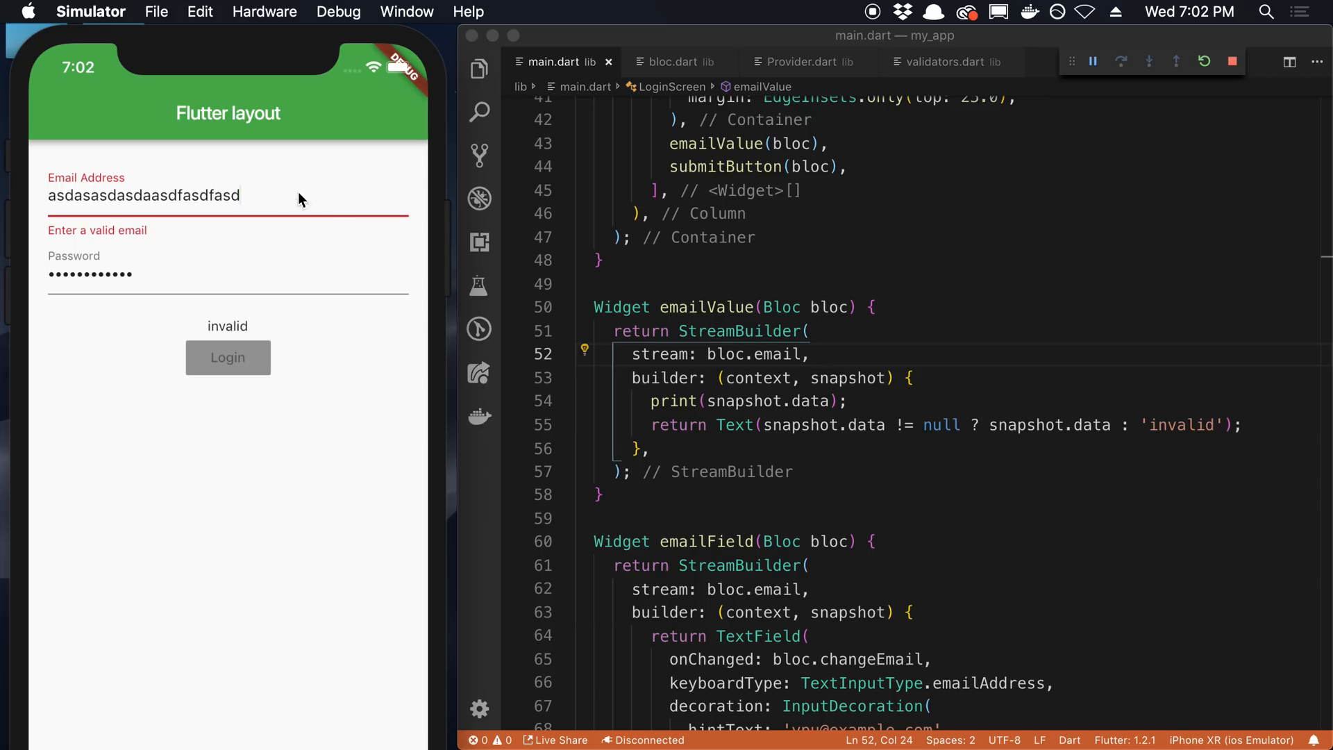
text(@)
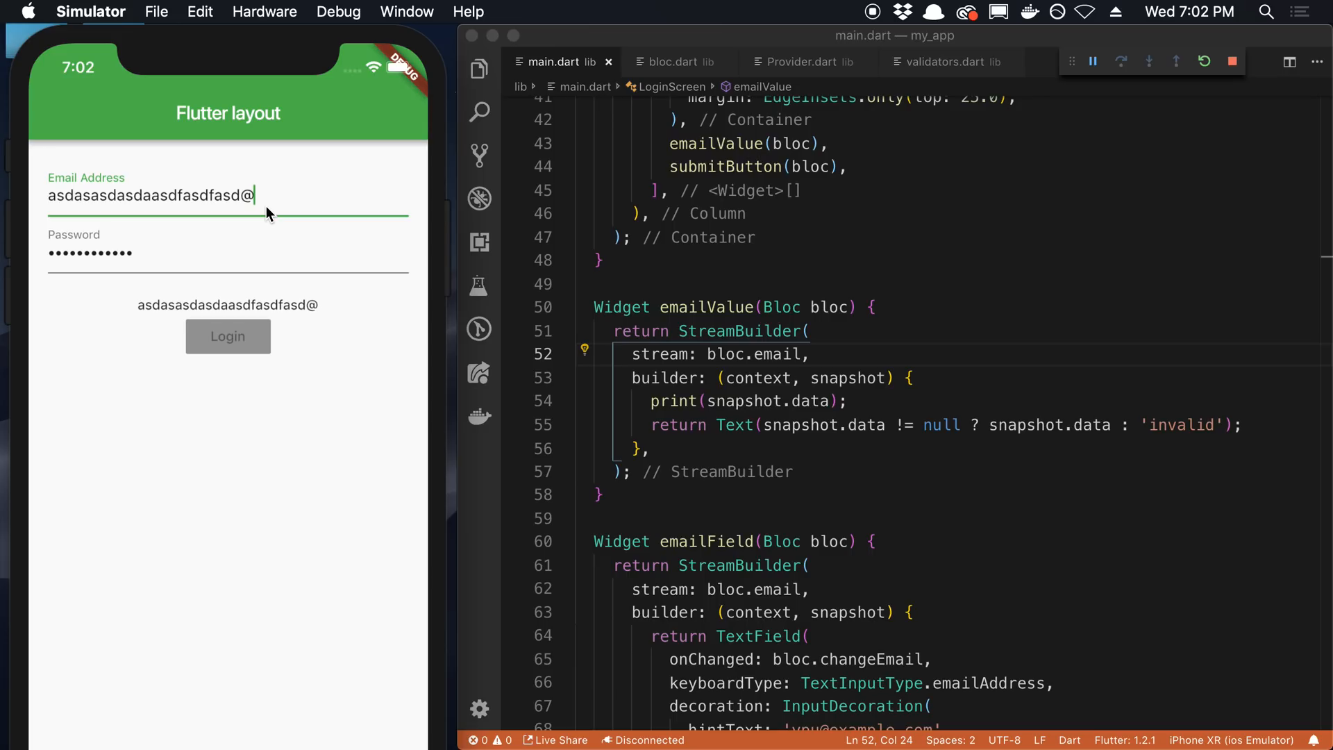
mouse_move(604, 336)
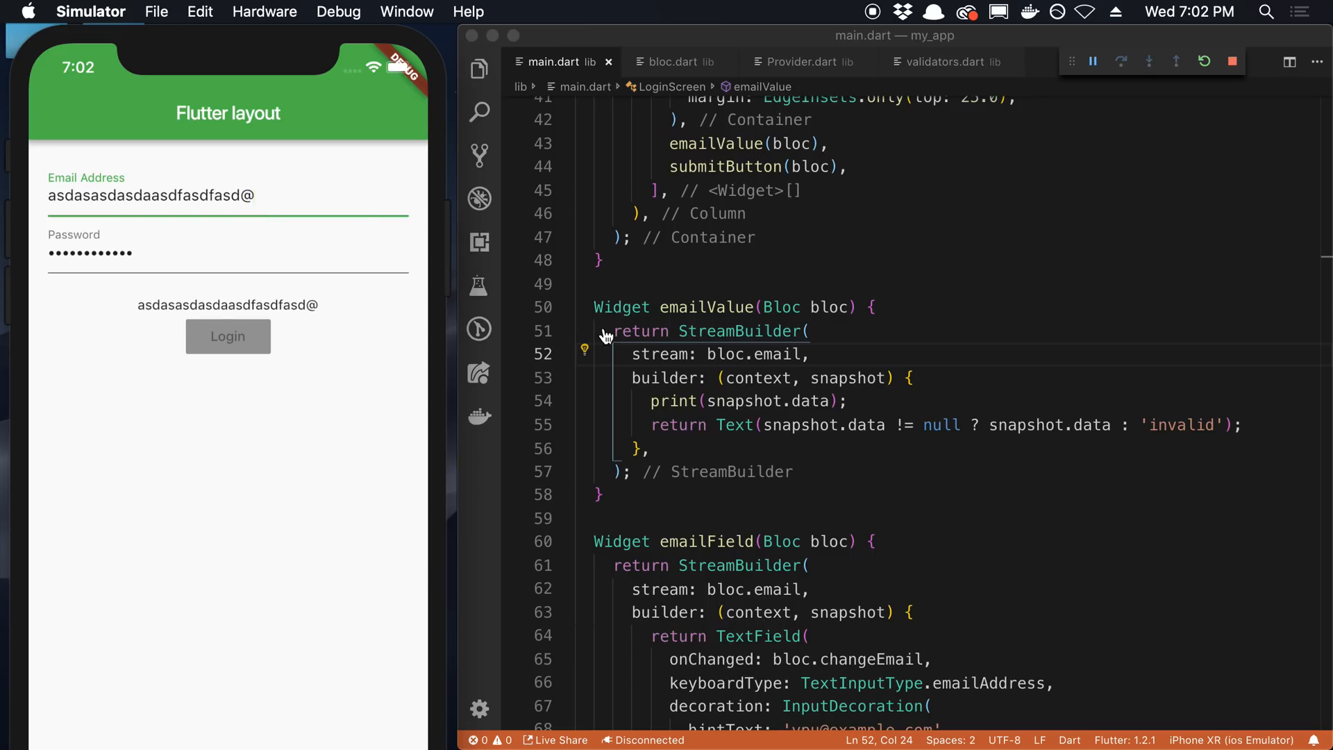
mouse_move(1083, 428)
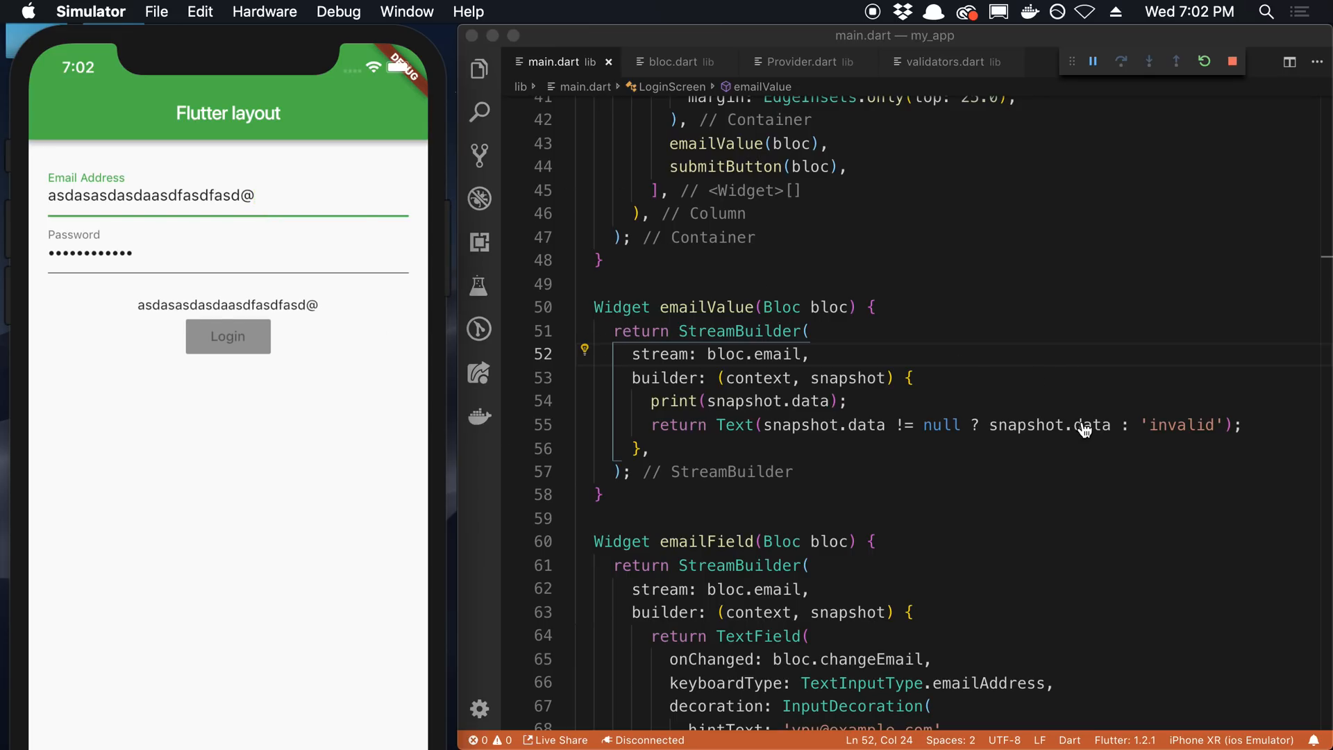
mouse_move(285, 220)
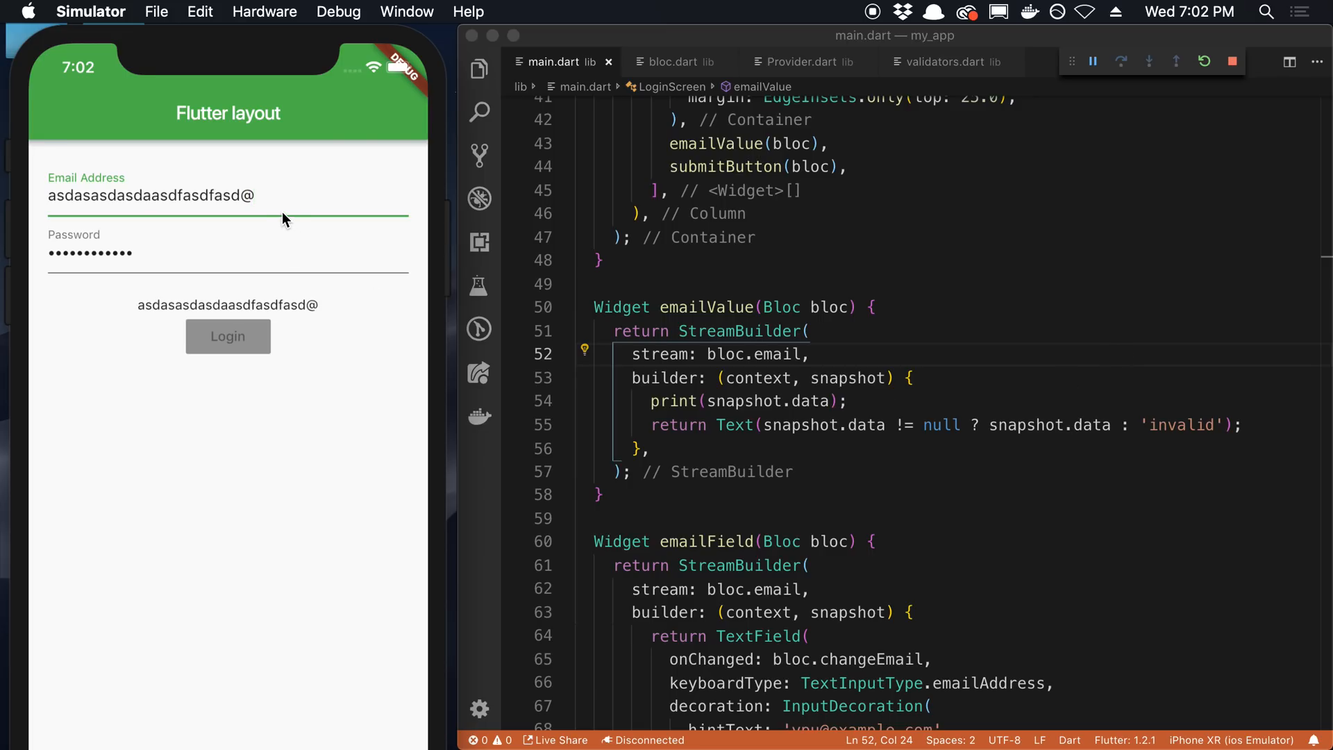
mouse_move(748, 325)
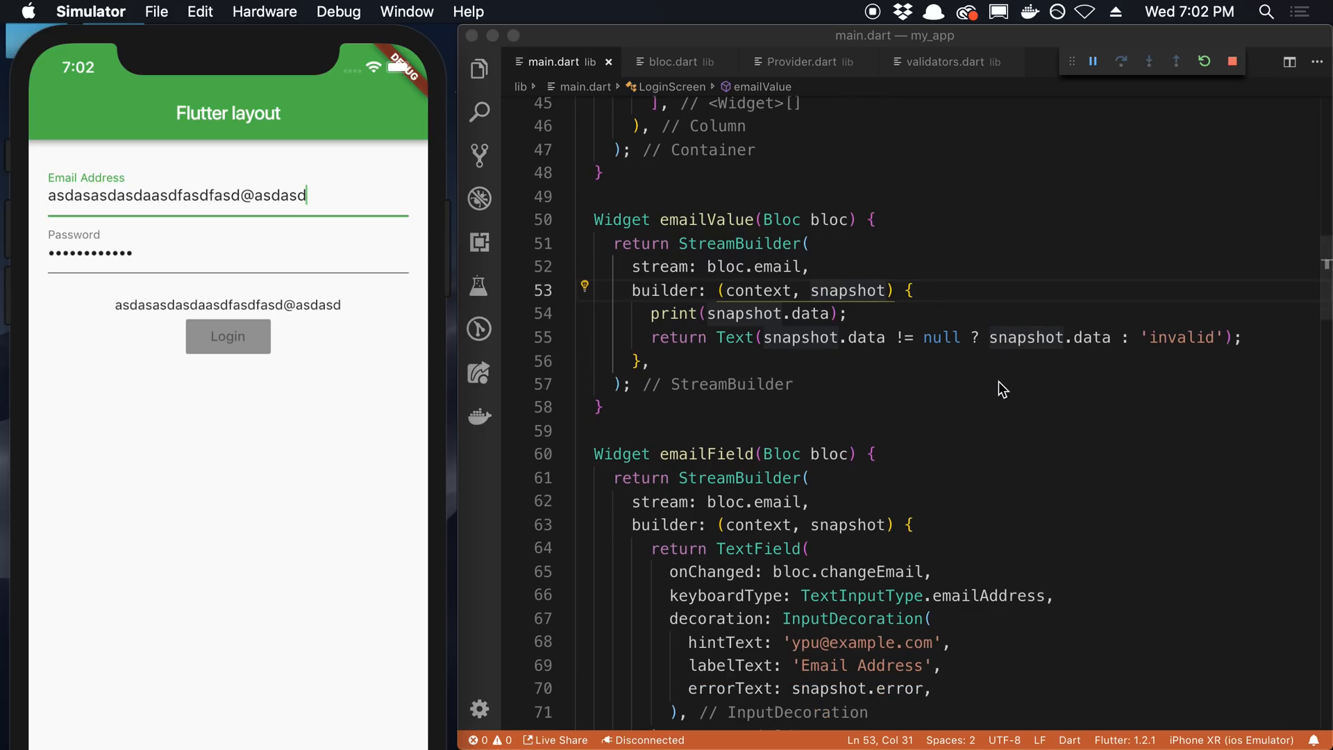
double_click(1091, 337)
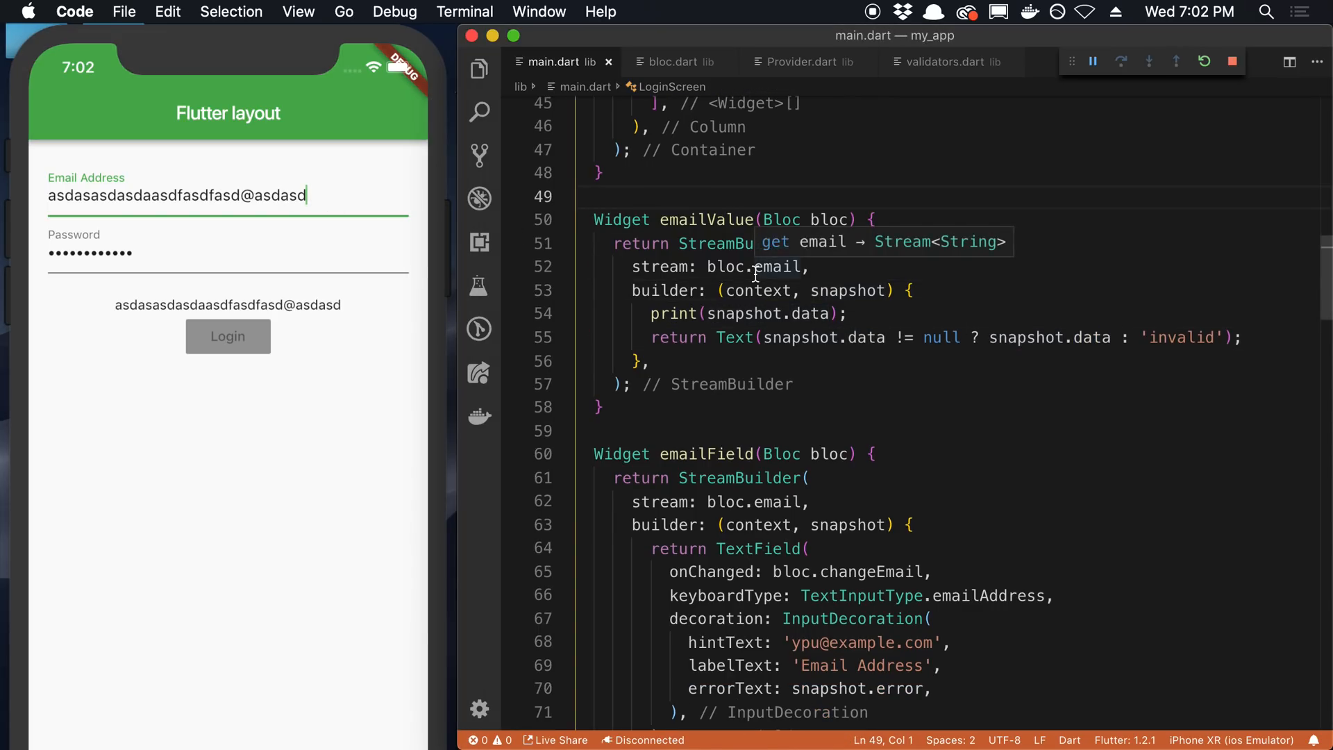
scroll(up, 3)
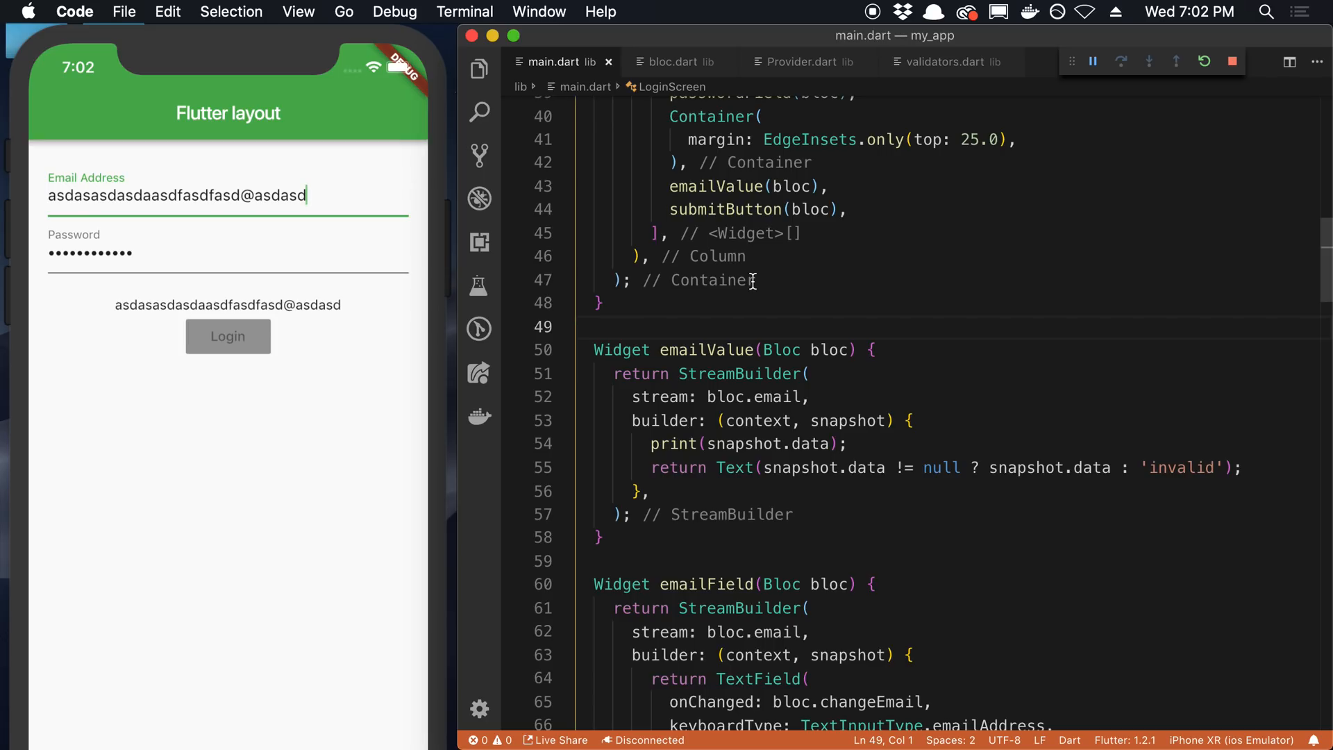
scroll(up, 3)
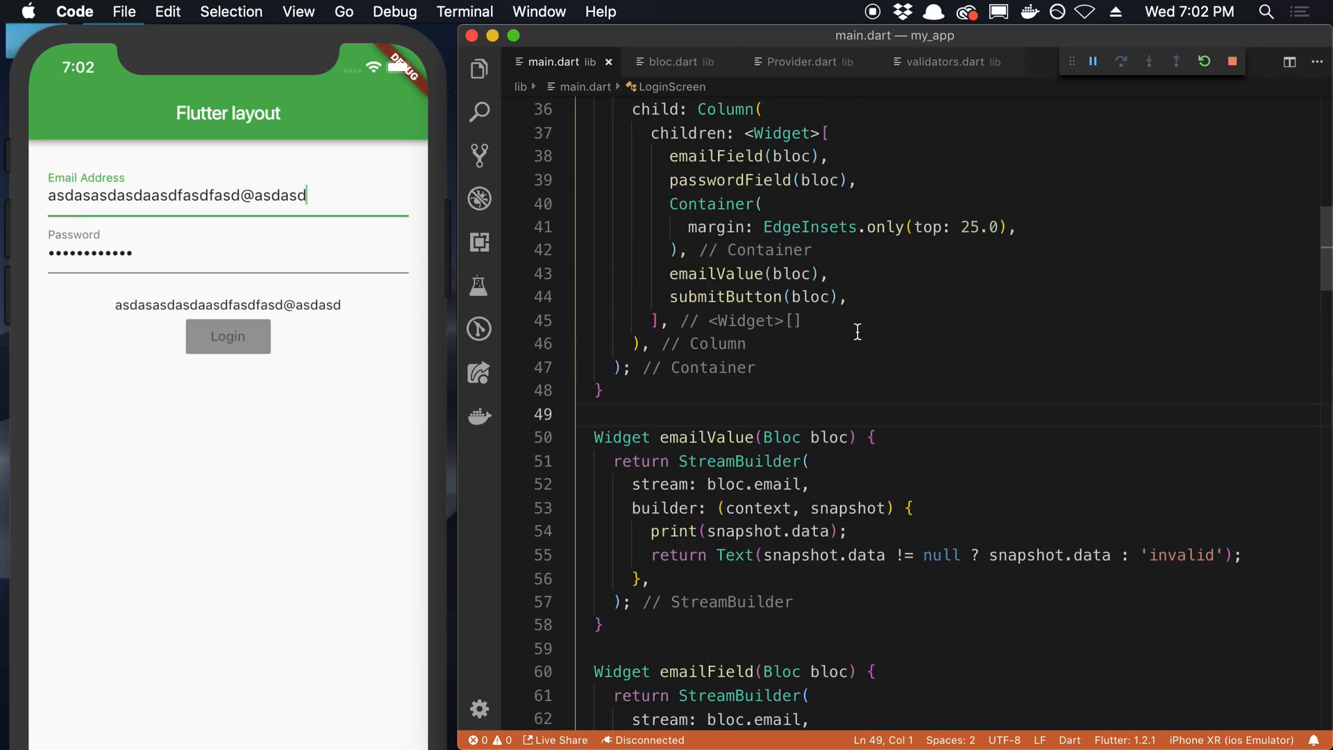
scroll(up, 3)
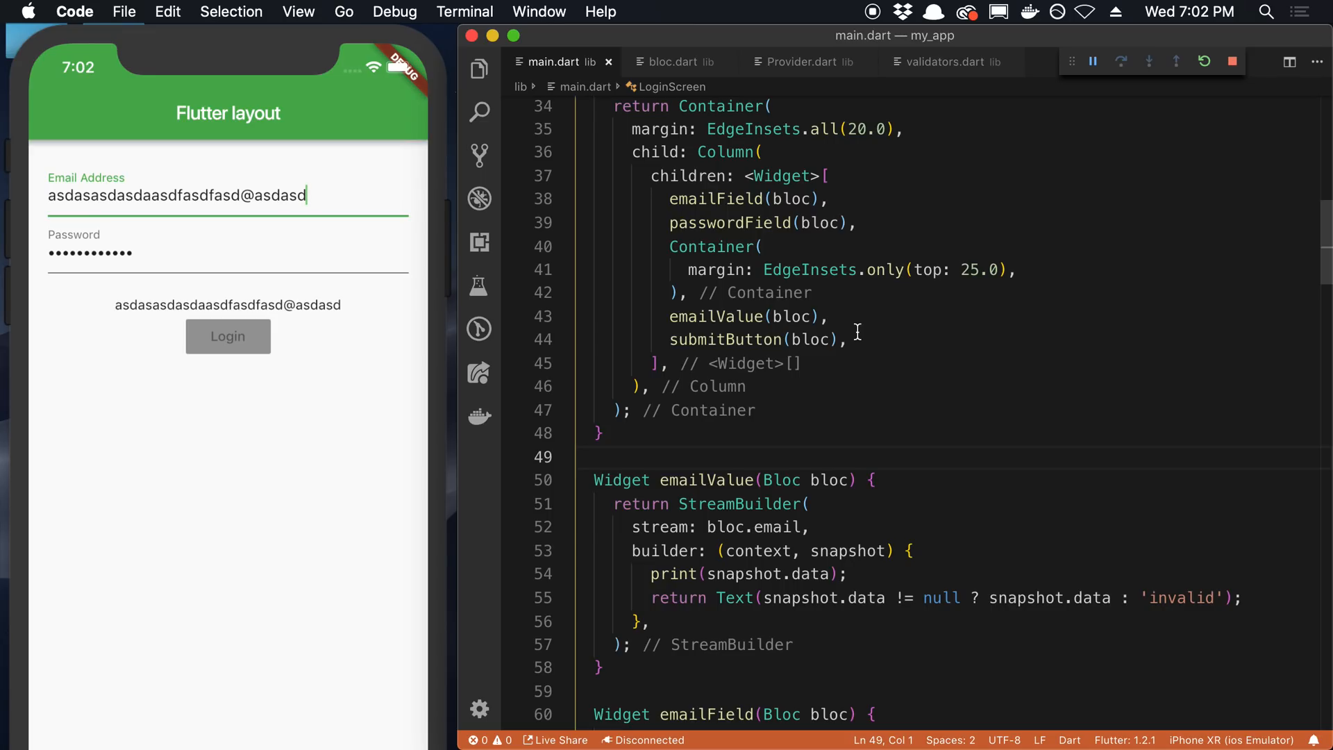
scroll(down, 3)
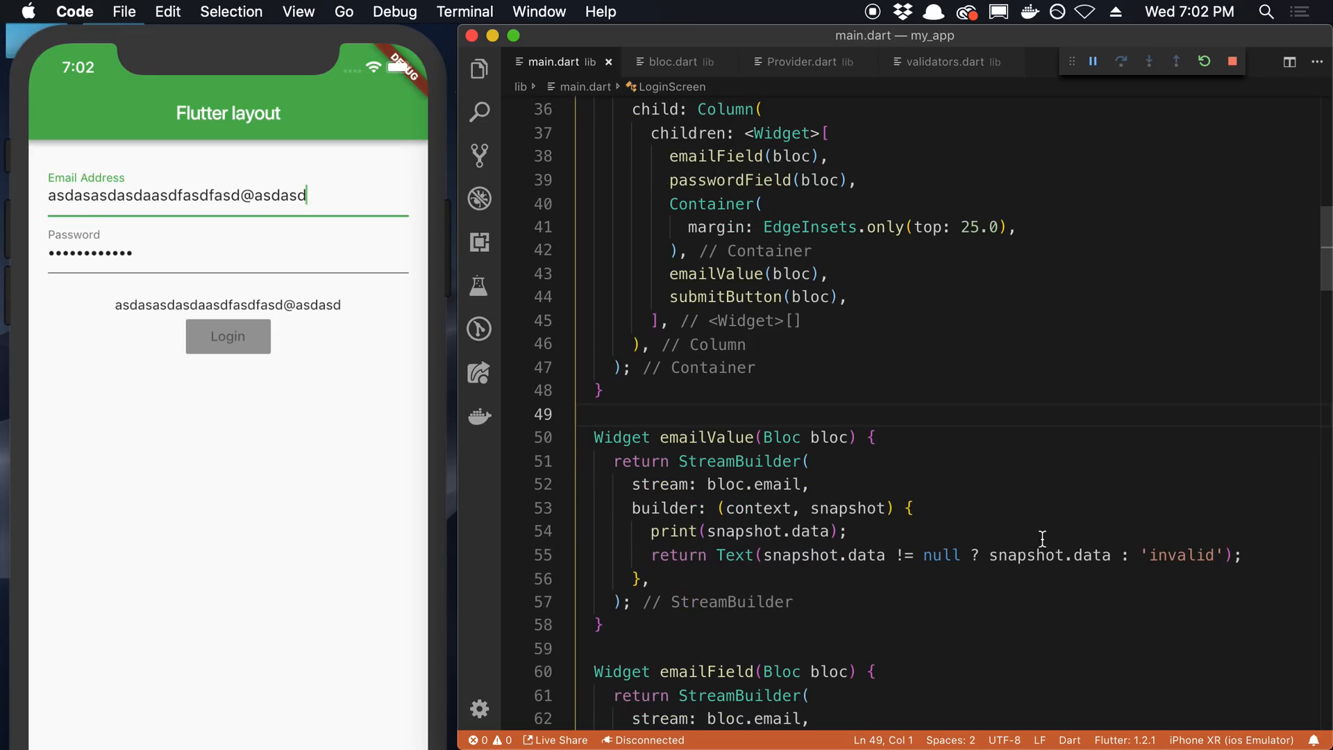
scroll(down, 3)
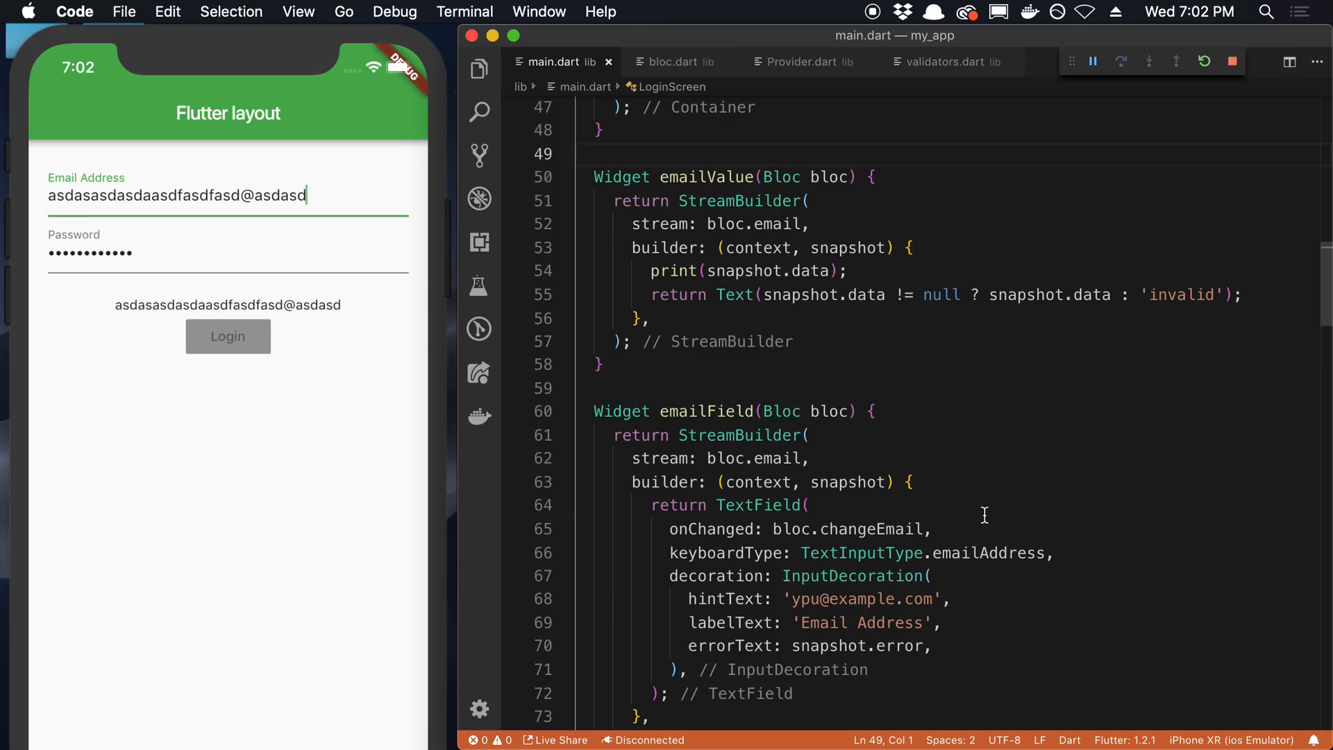
mouse_move(941, 35)
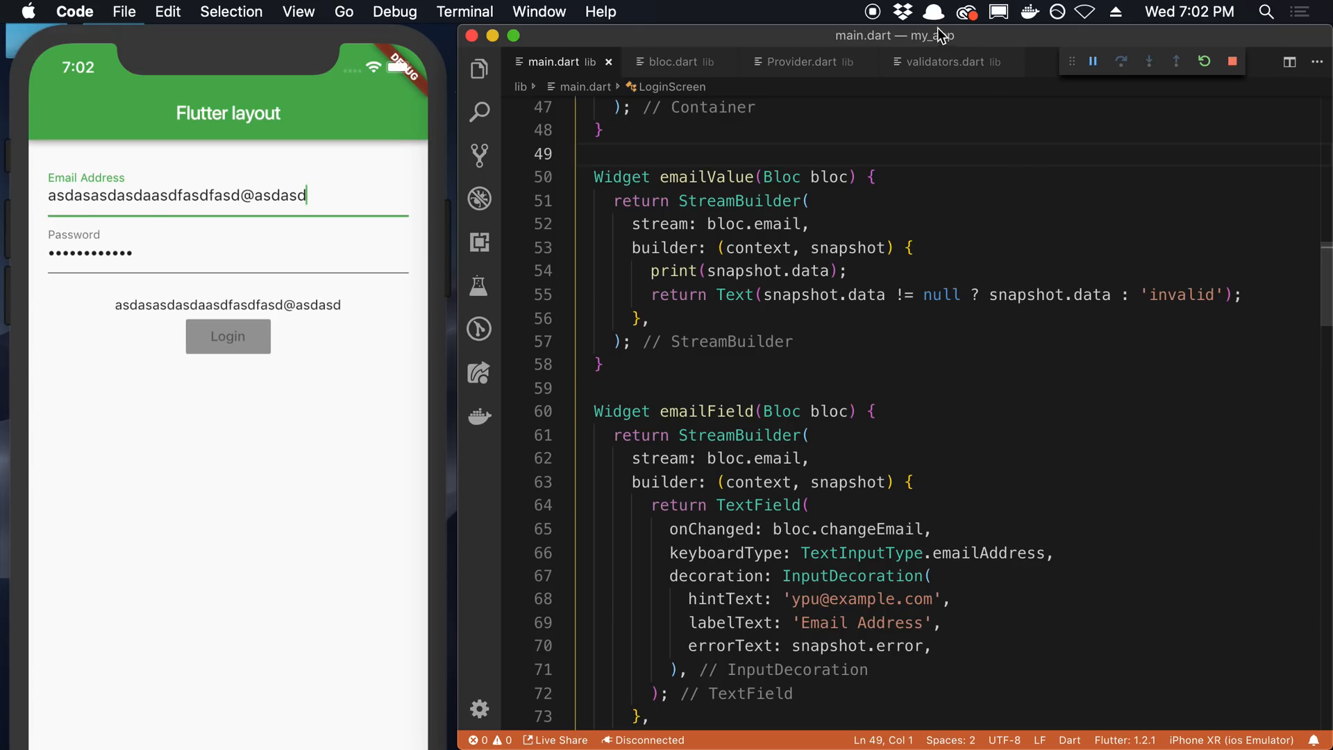